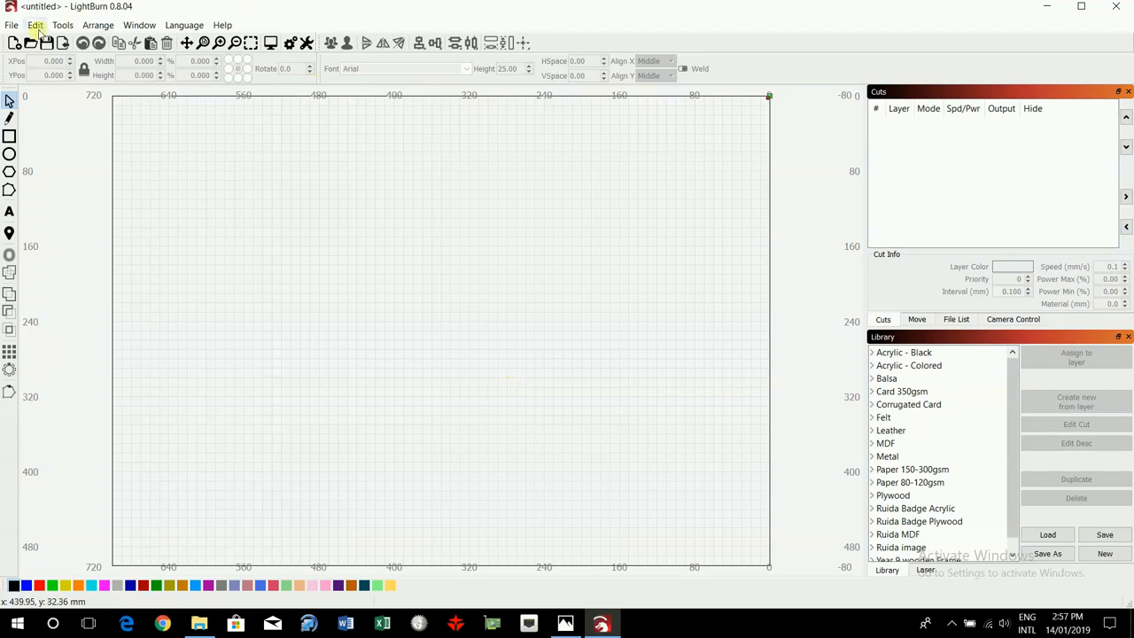
# Import the black-and-white portrait photo onto the empty laser bed.
pyautogui.click(36, 25)
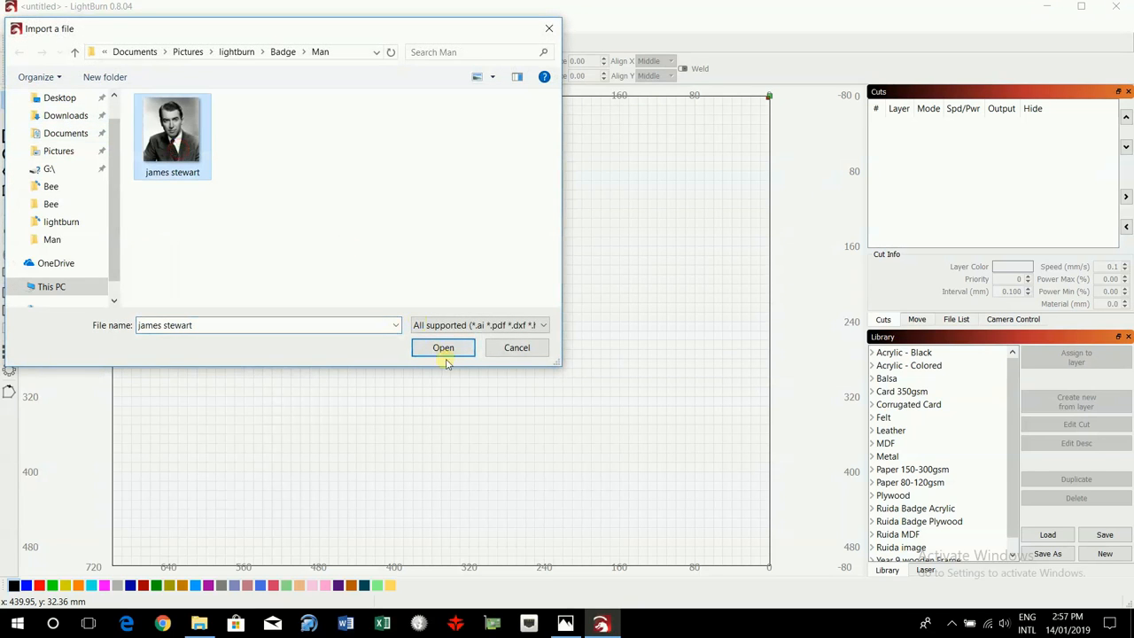
pyautogui.click(443, 347)
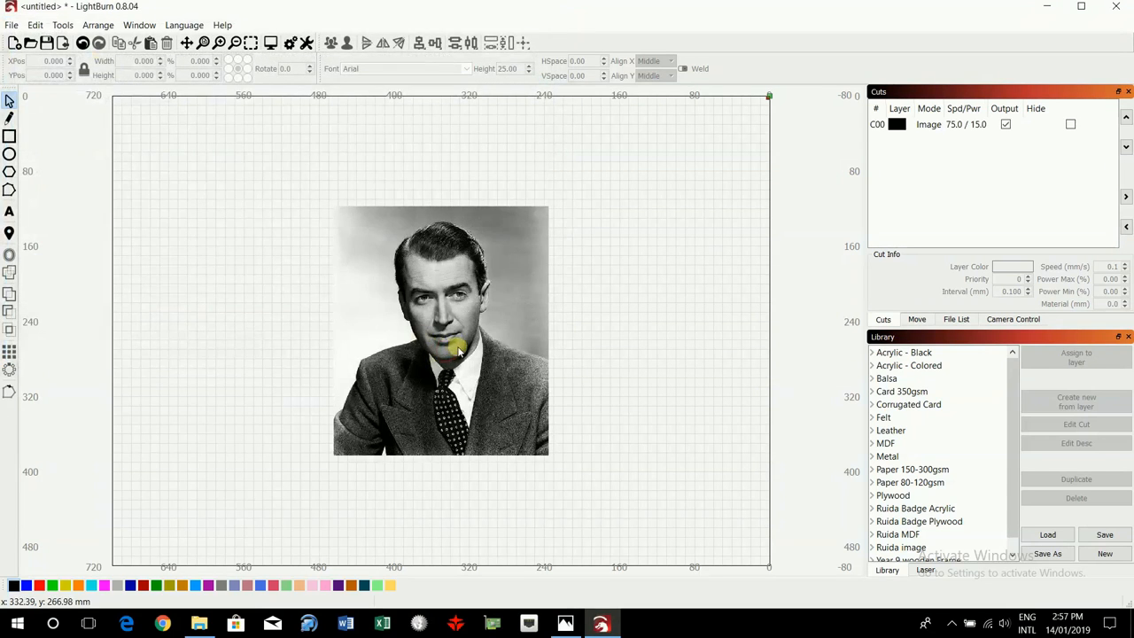
# Scale the selected portrait photo to 50 mm wide with proportions kept.
pyautogui.click(443, 333)
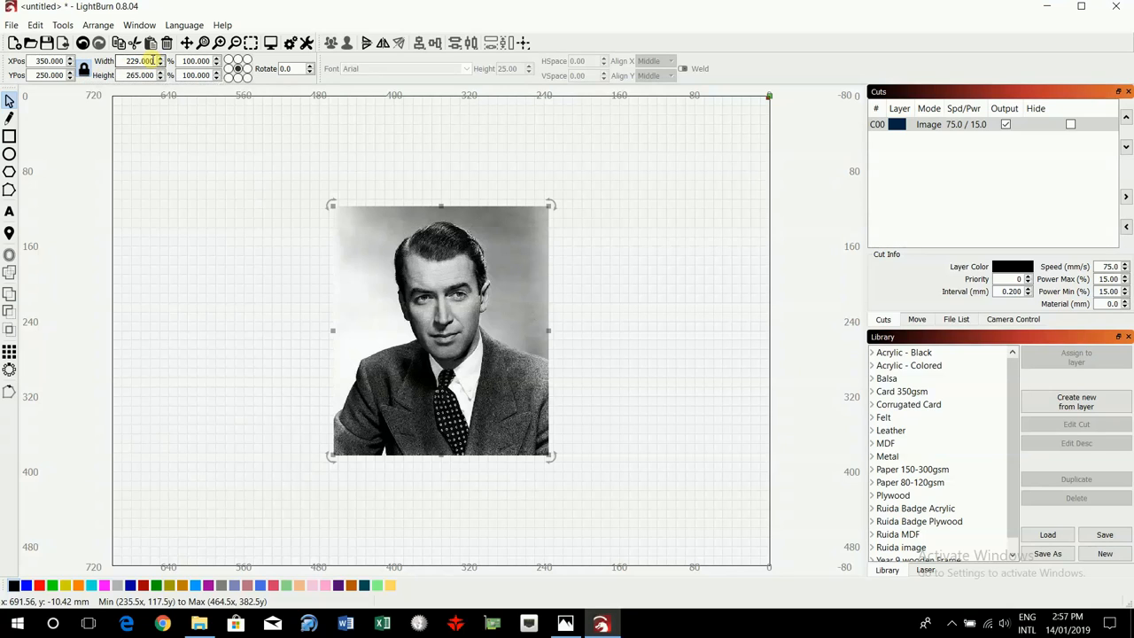
pyautogui.tripleClick(138, 60)
pyautogui.write('50.000')
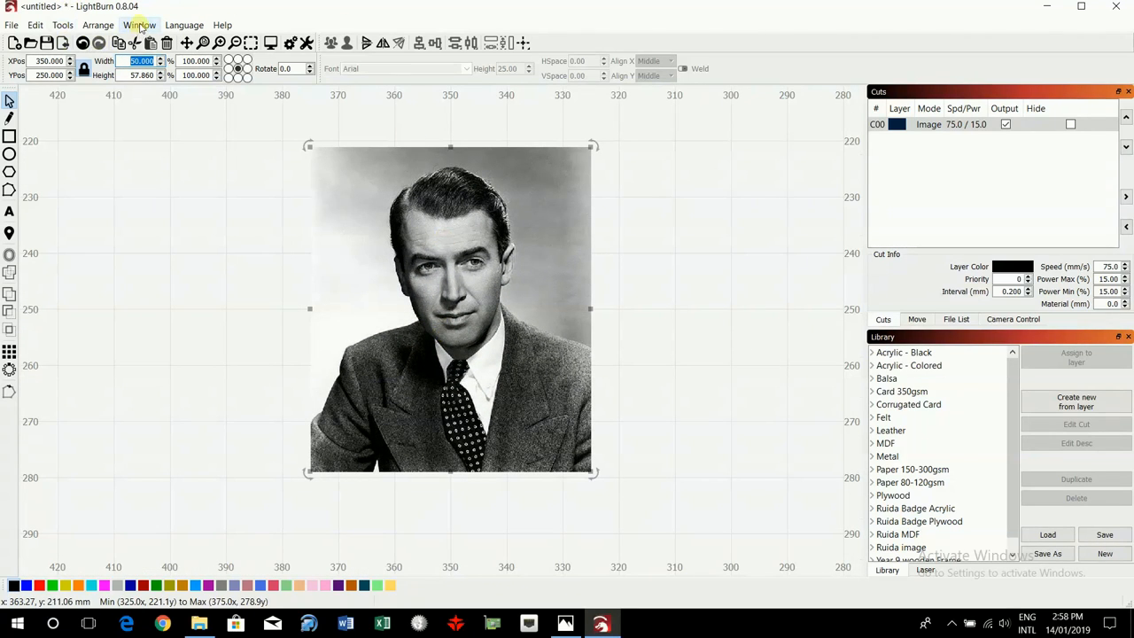
pyautogui.click(139, 25)
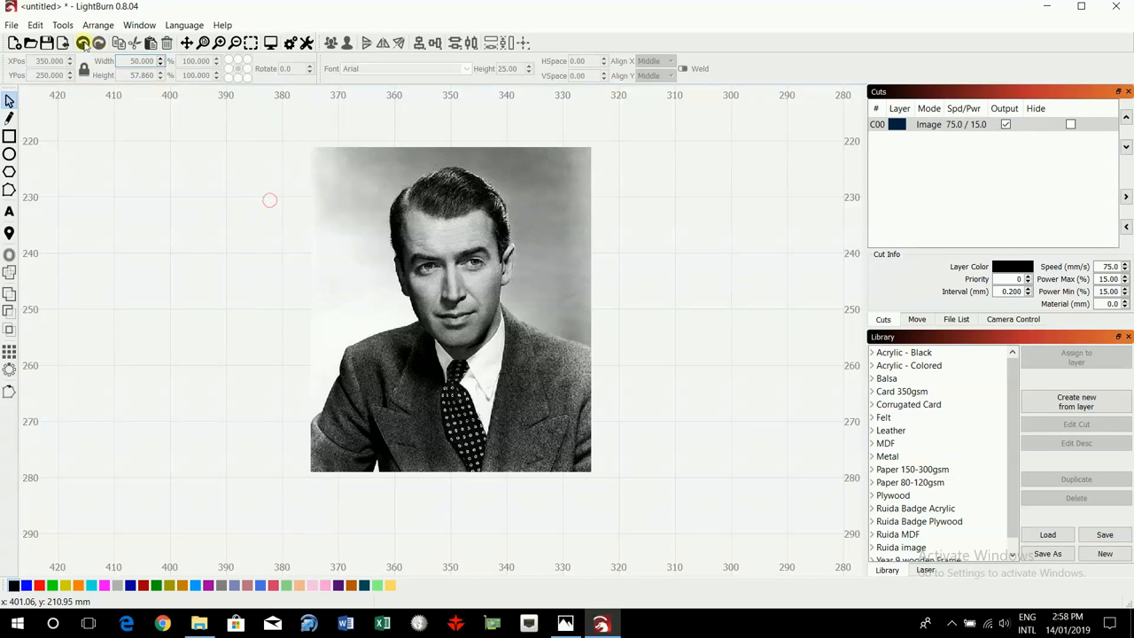
# Review the program settings under Edit and confirm them unchanged.
pyautogui.click(36, 24)
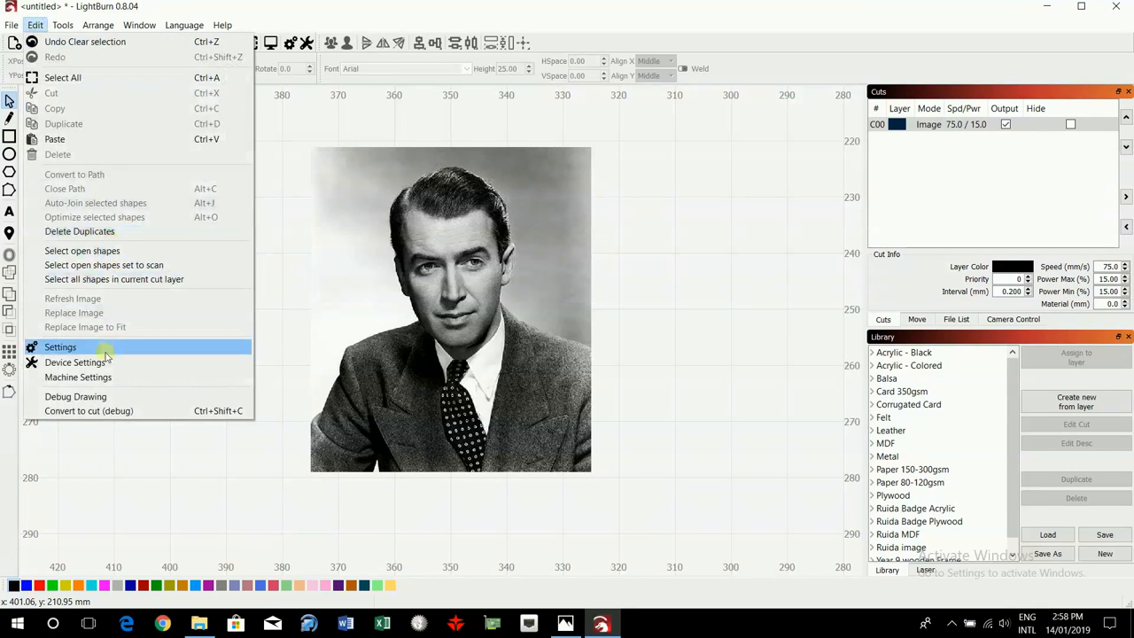
pyautogui.click(61, 345)
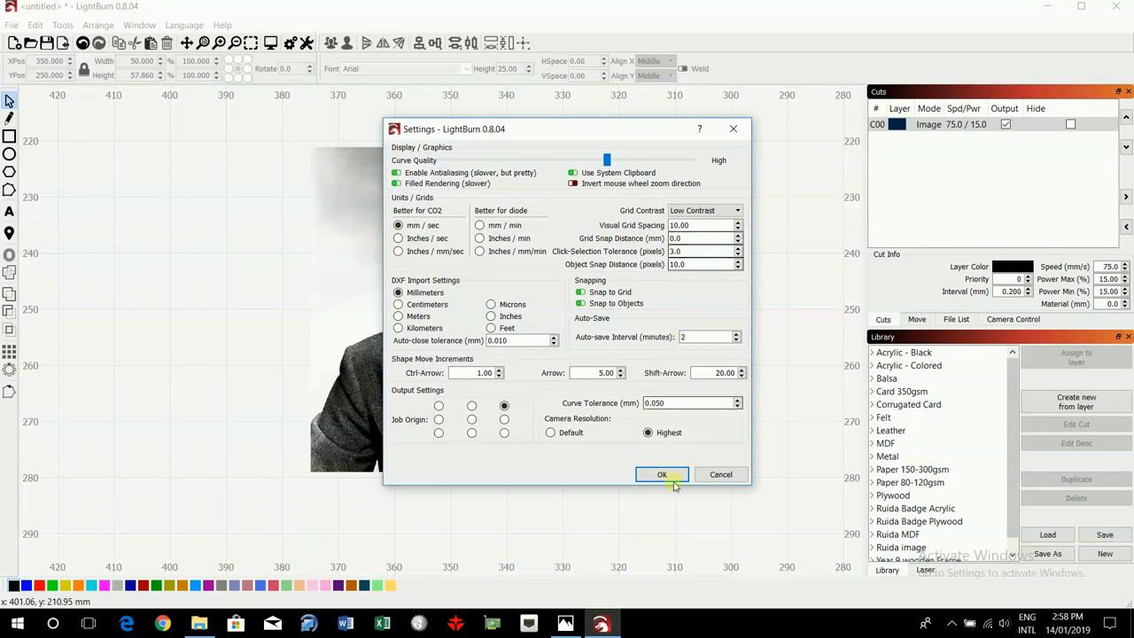
pyautogui.click(661, 475)
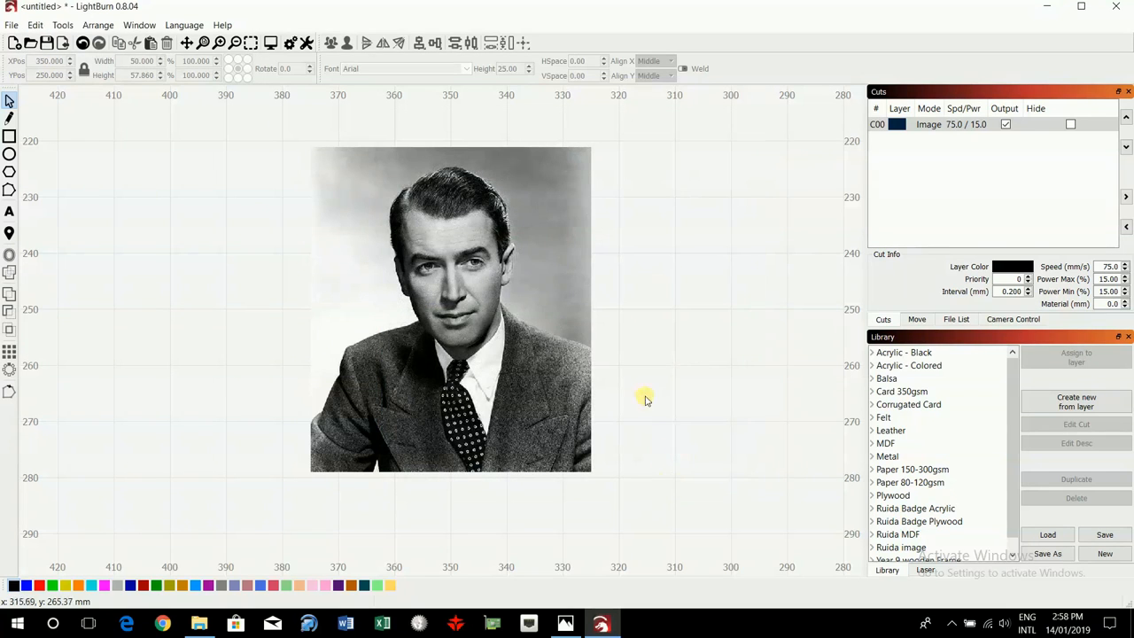
pyautogui.moveTo(314, 186)
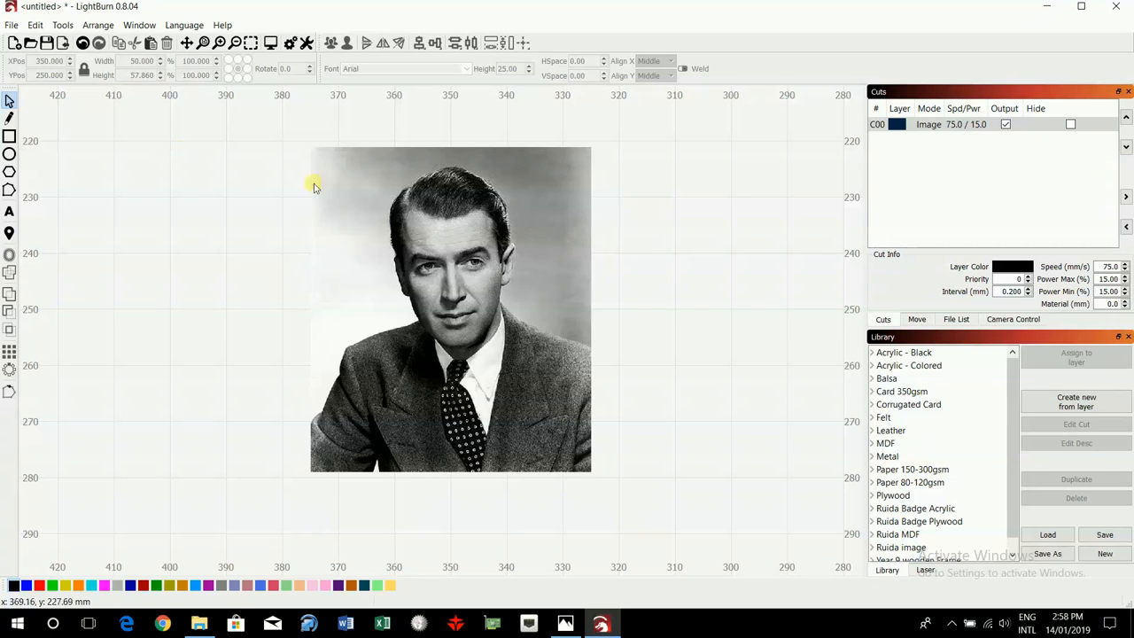
pyautogui.moveTo(166, 182)
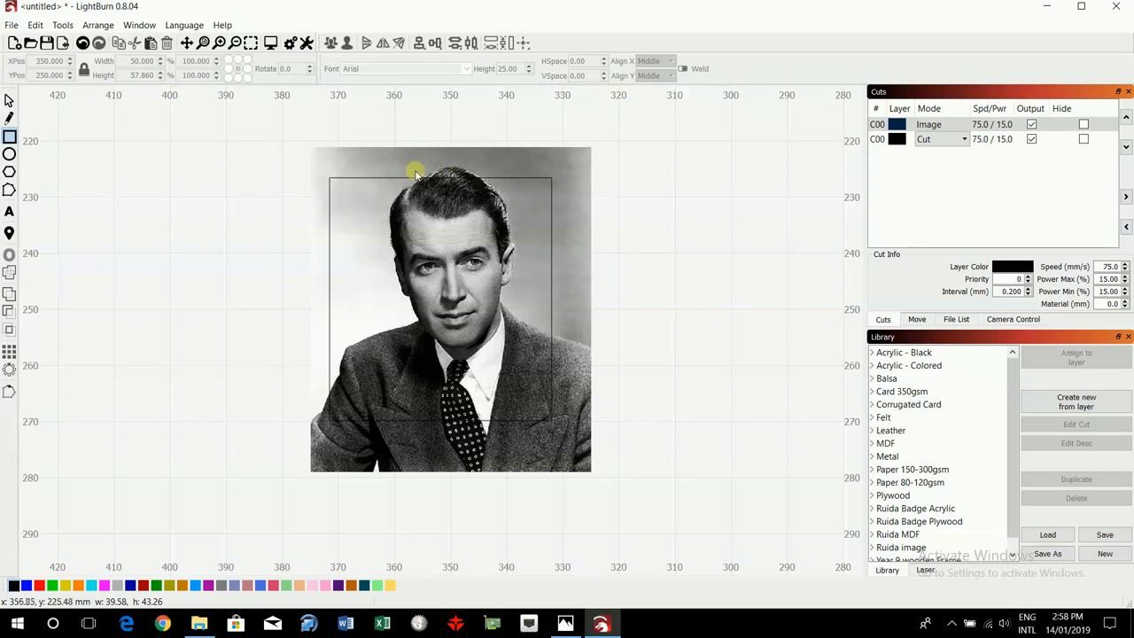
pyautogui.moveTo(482, 252)
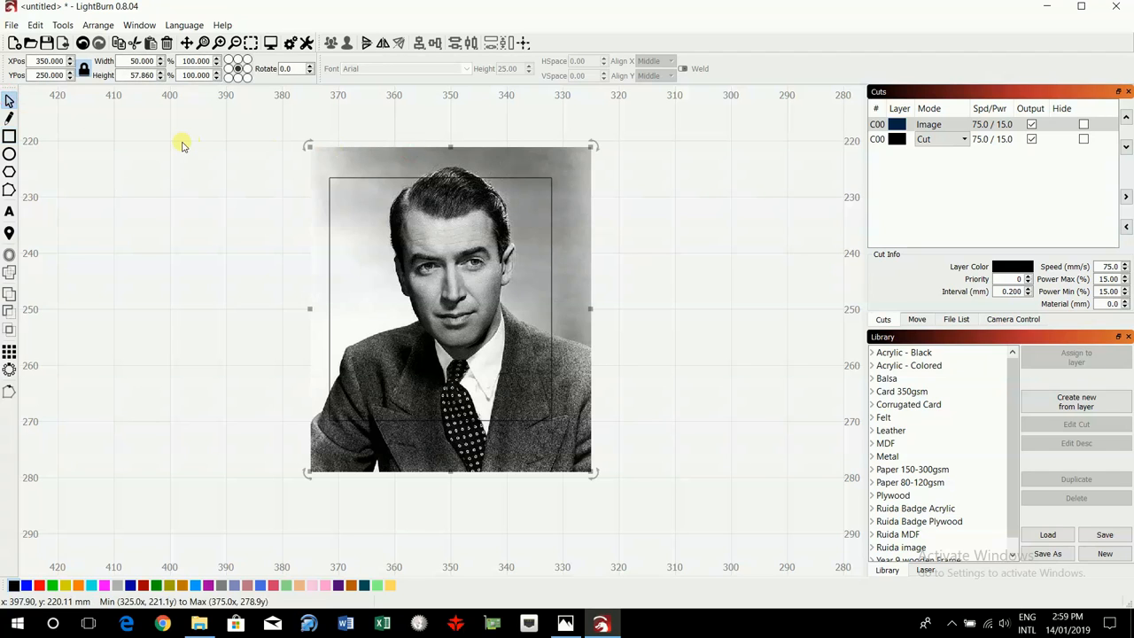
pyautogui.moveTo(408, 177)
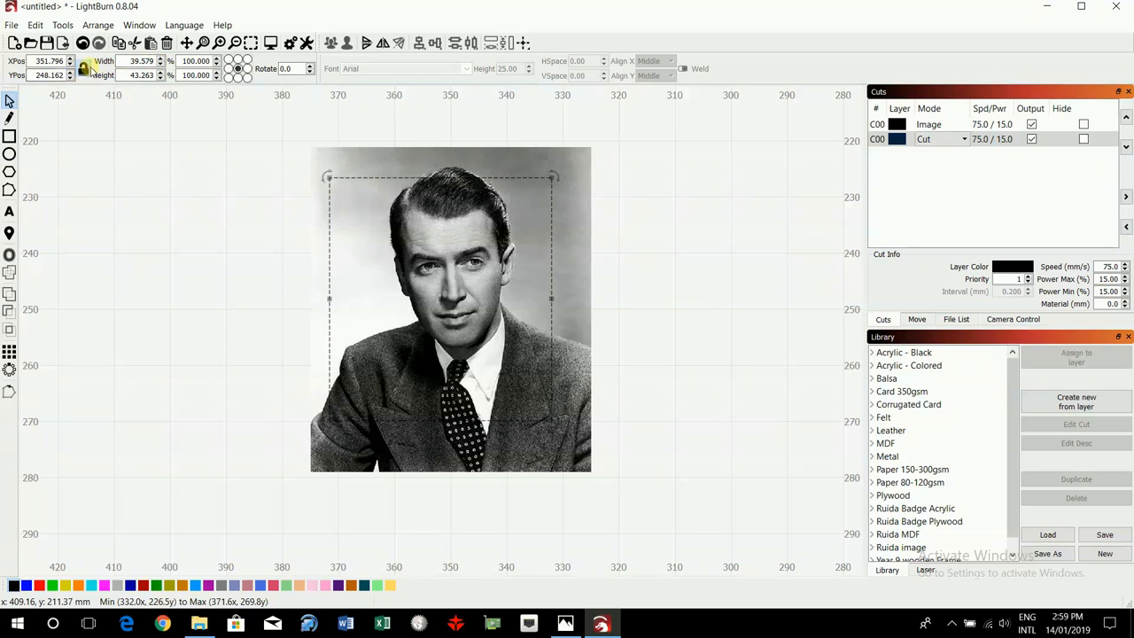
# Size the new cut-layer rectangle to 50 mm wide by 57 mm high.
pyautogui.tripleClick(142, 60)
pyautogui.write('50.000')
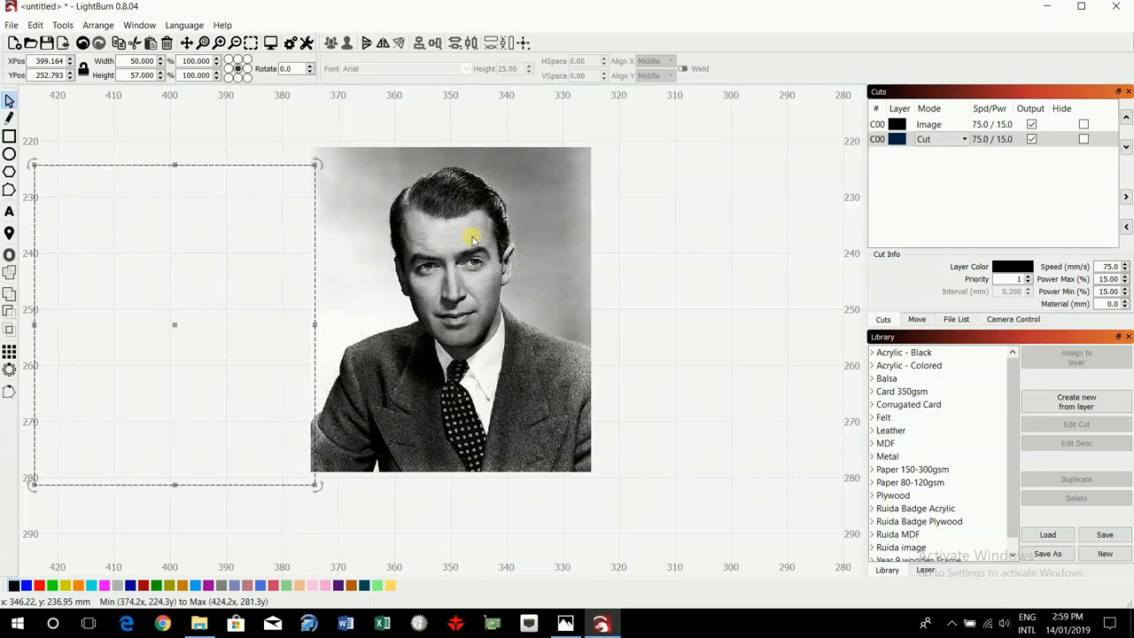
# Move the photo aside and draw a smaller ~35 × 41 mm rectangle inside the frame.
pyautogui.moveTo(452, 239); pyautogui.dragTo(741, 319)
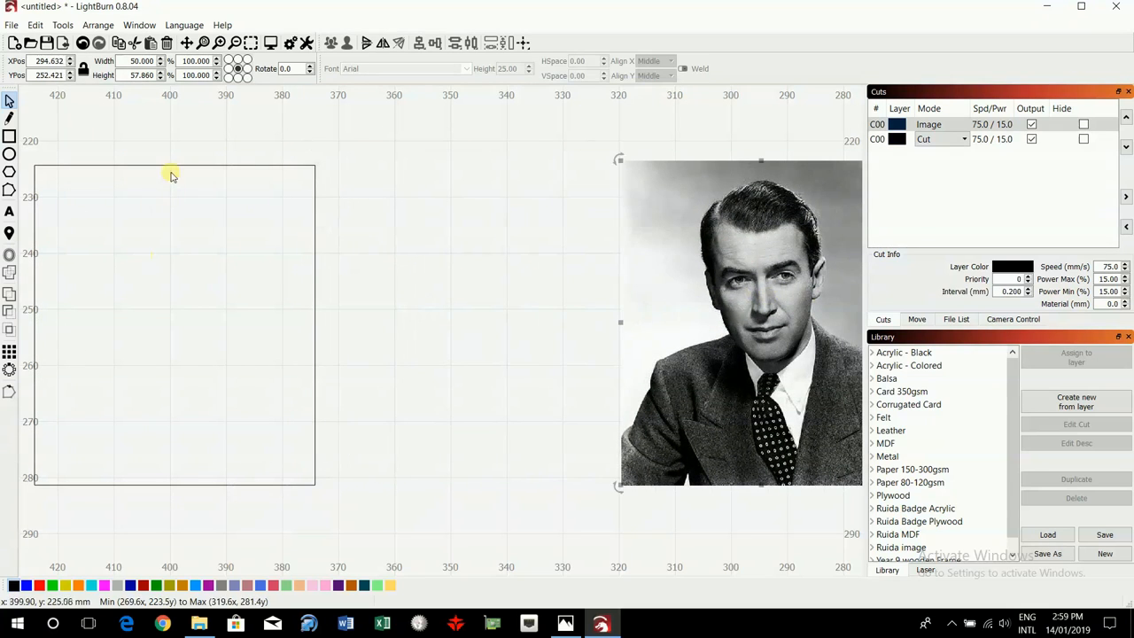
pyautogui.moveTo(173, 175); pyautogui.dragTo(301, 319)
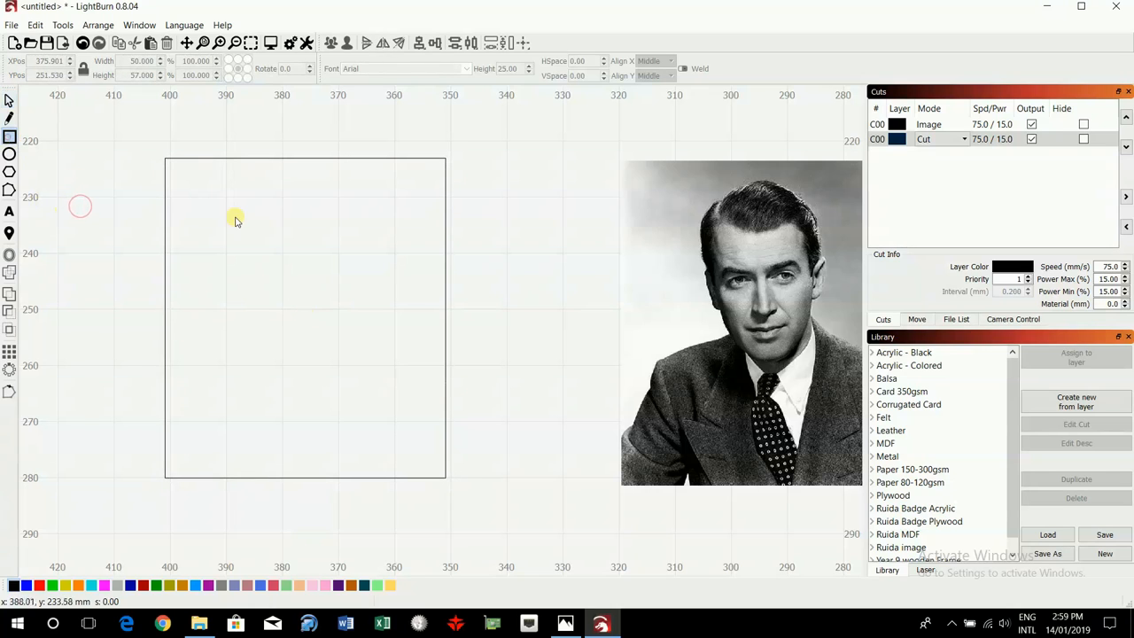
pyautogui.moveTo(209, 198); pyautogui.dragTo(397, 415)
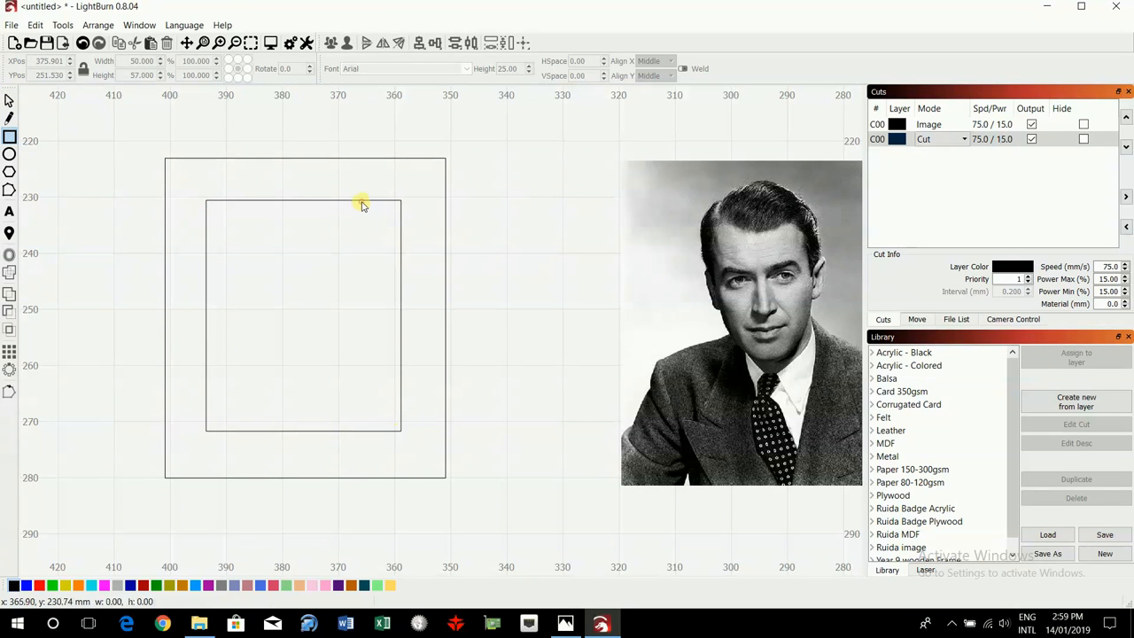
pyautogui.moveTo(223, 244)
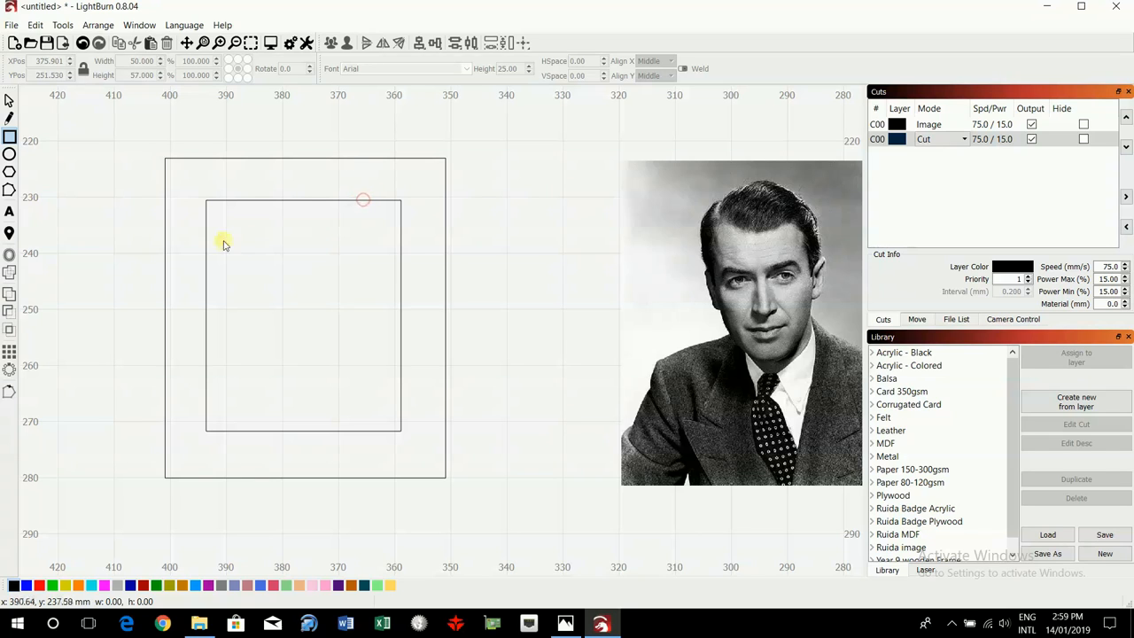
pyautogui.moveTo(223, 244); pyautogui.dragTo(383, 397)
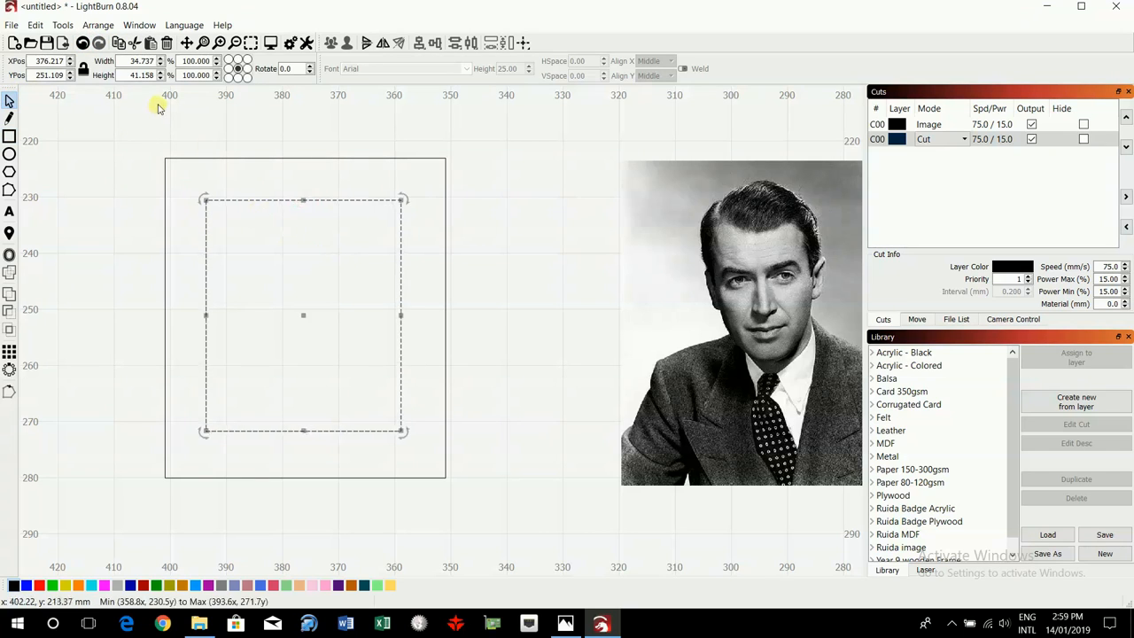
pyautogui.moveTo(177, 301)
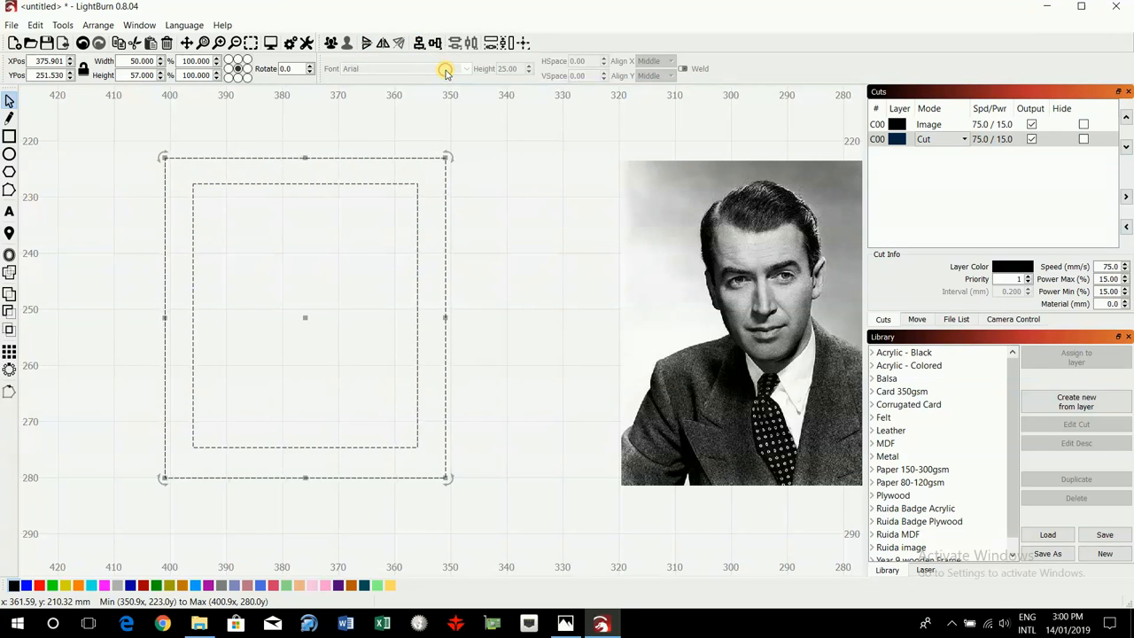
# Duplicate the 50 × 57 mm outer frame and set the copy beside the pair.
pyautogui.click(453, 42)
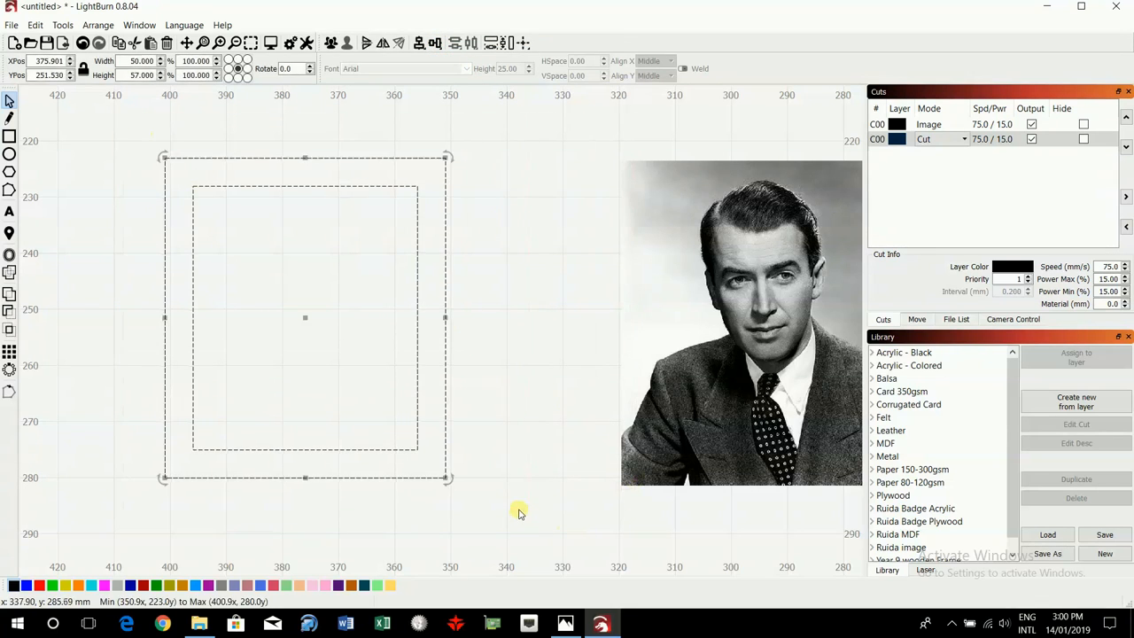
pyautogui.moveTo(510, 255)
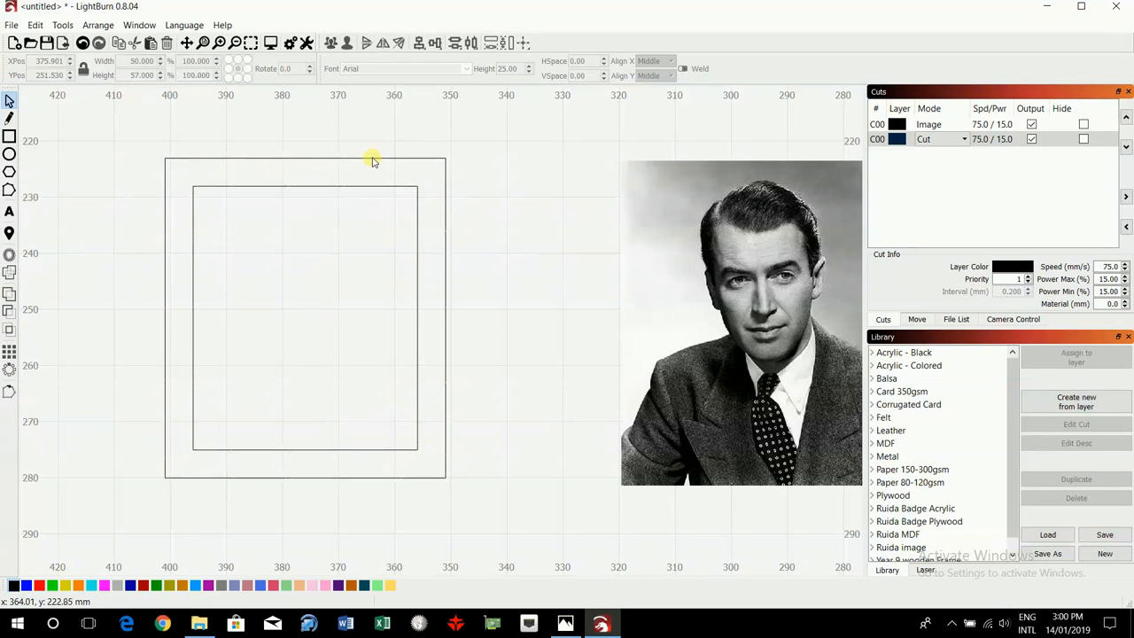
pyautogui.moveTo(556, 392)
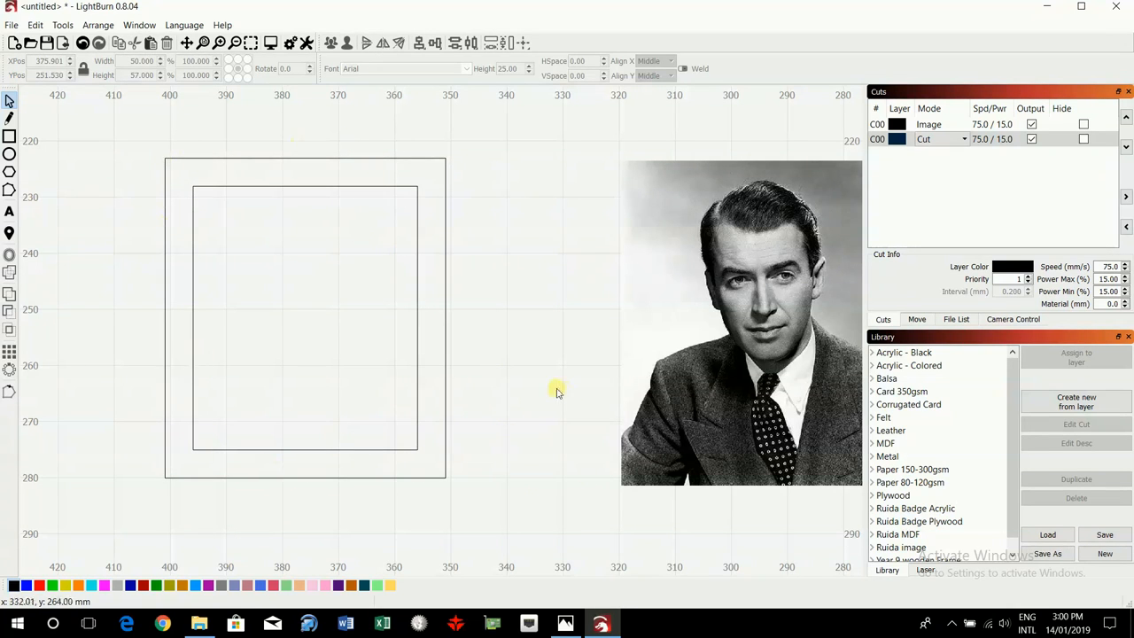
pyautogui.moveTo(216, 169)
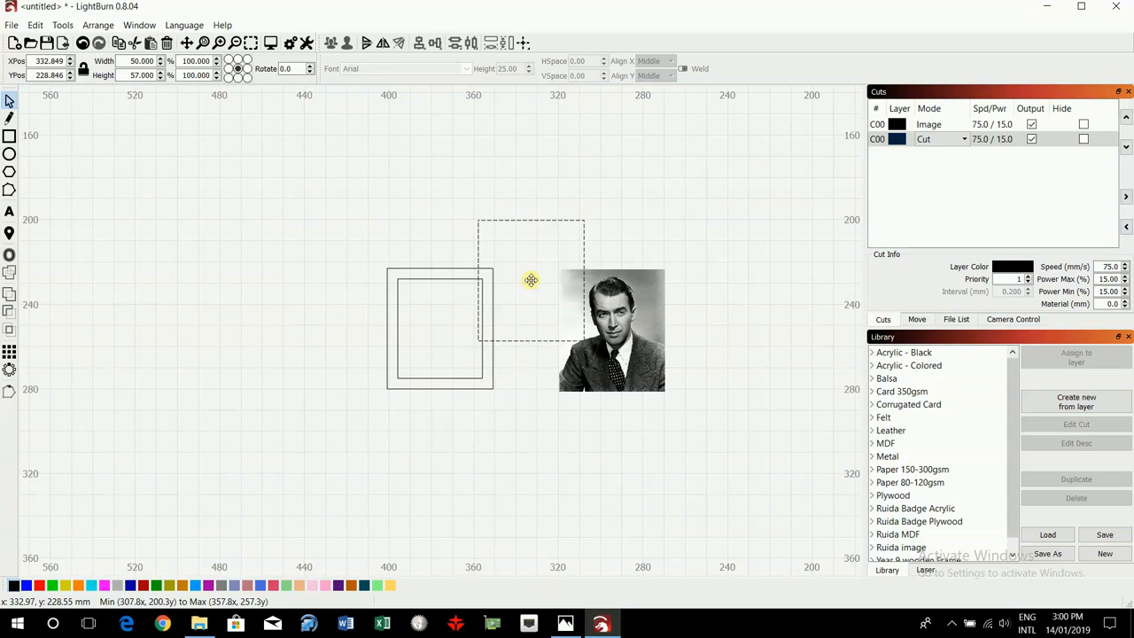
pyautogui.moveTo(532, 280); pyautogui.dragTo(246, 319)
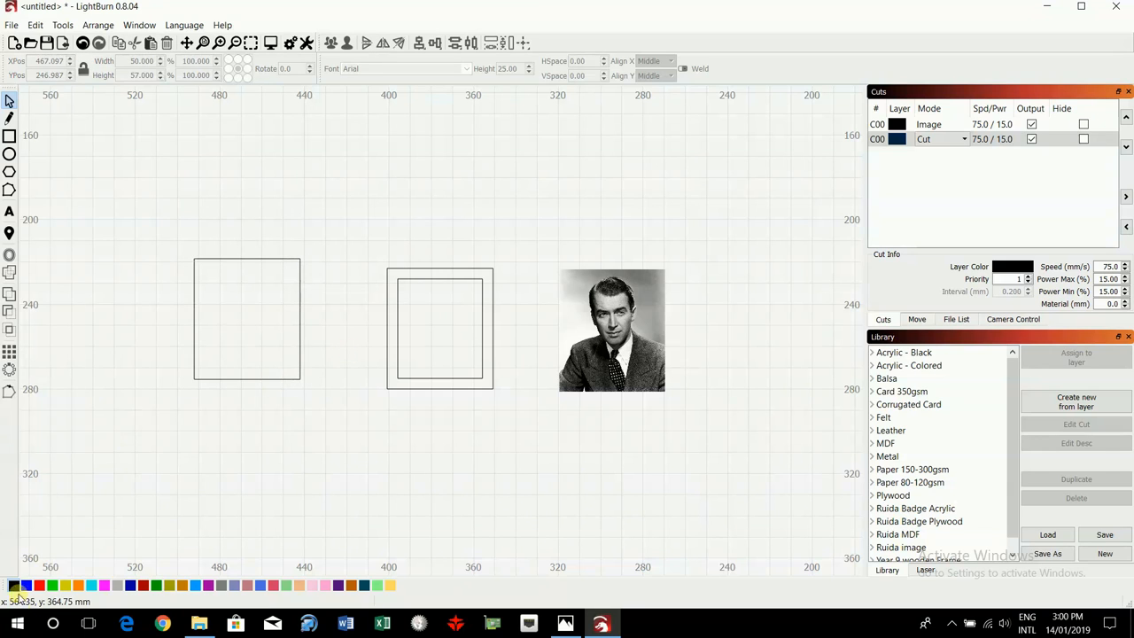
pyautogui.moveTo(131, 203); pyautogui.dragTo(479, 434)
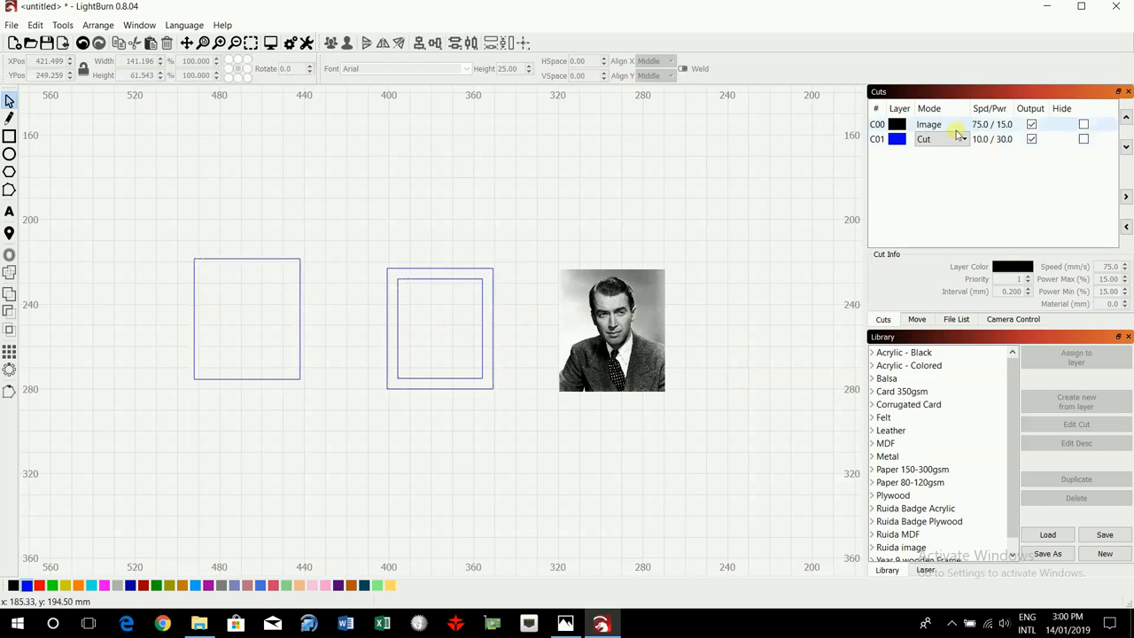
pyautogui.click(925, 138)
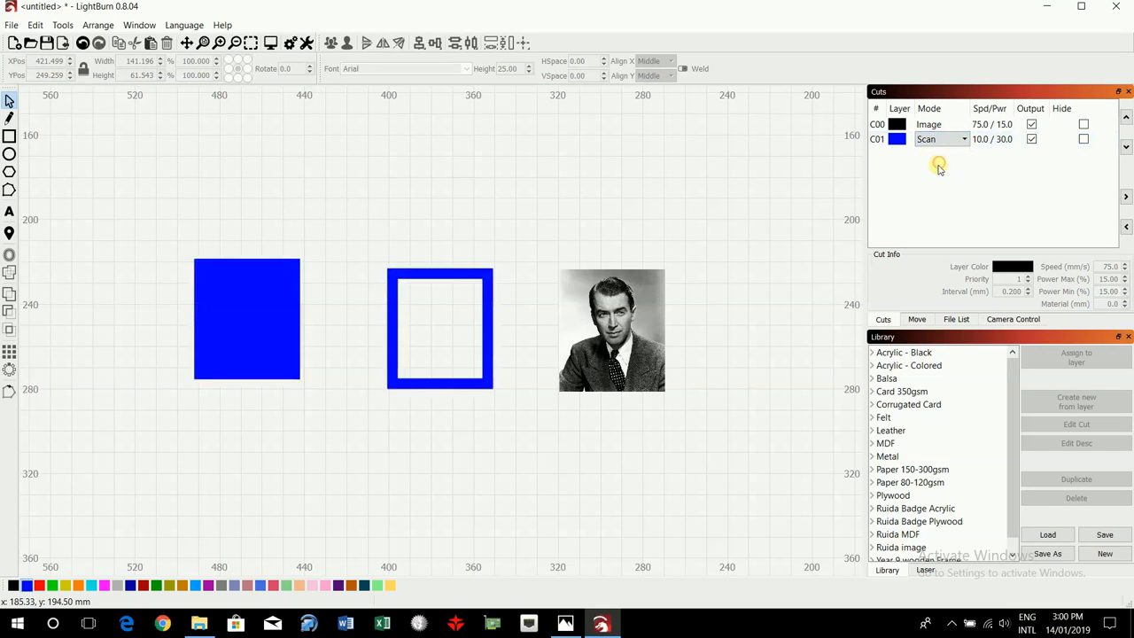
pyautogui.click(964, 138)
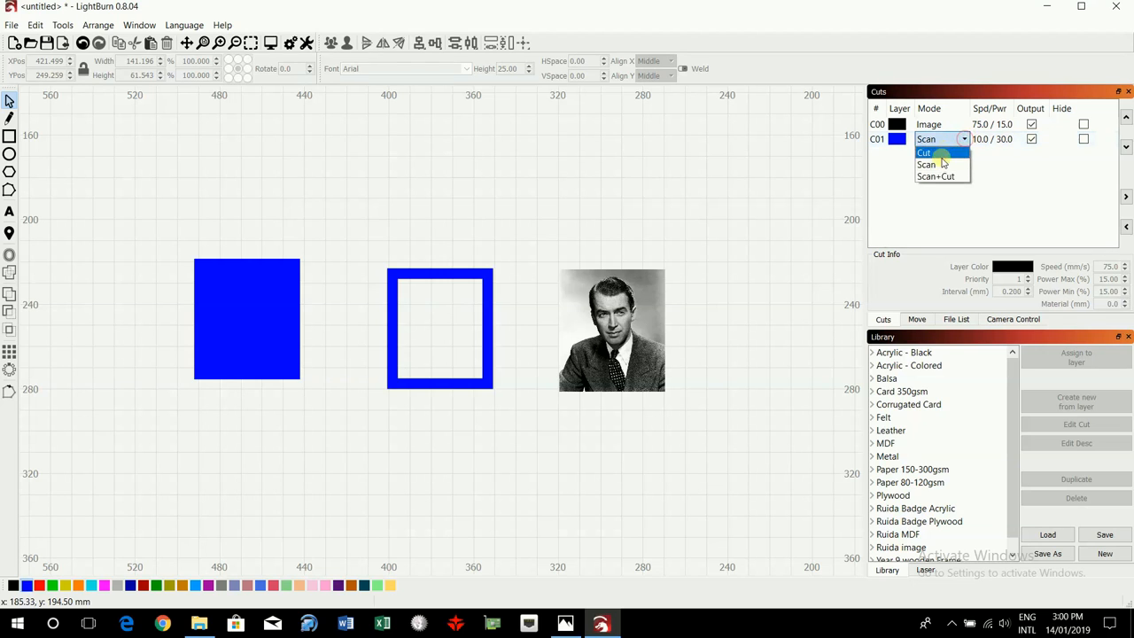
pyautogui.click(925, 152)
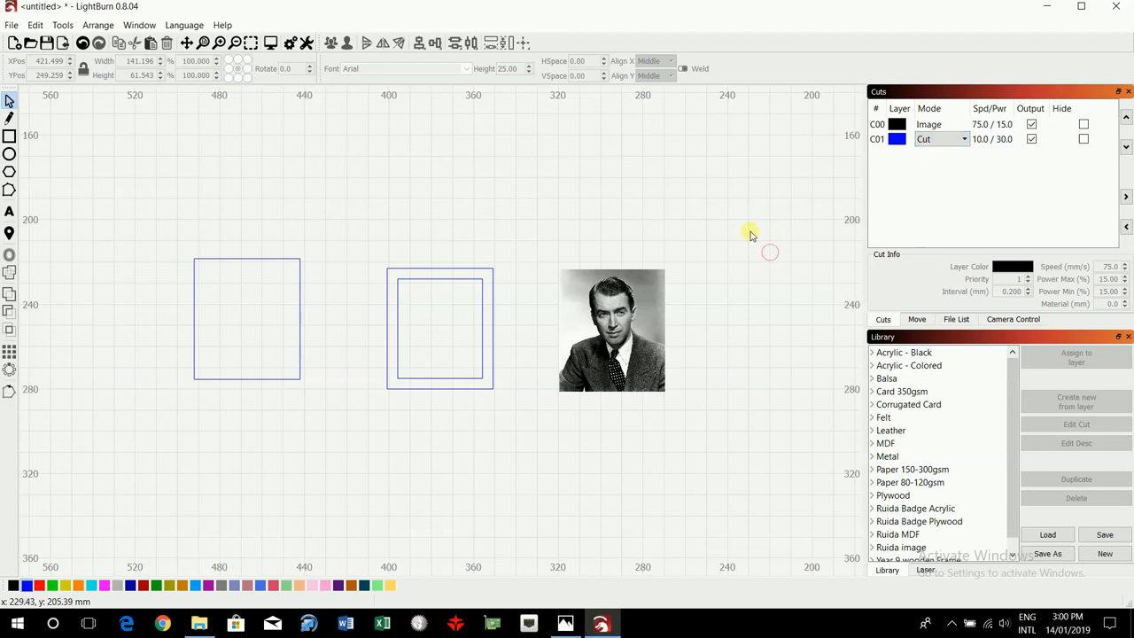
pyautogui.moveTo(400, 274)
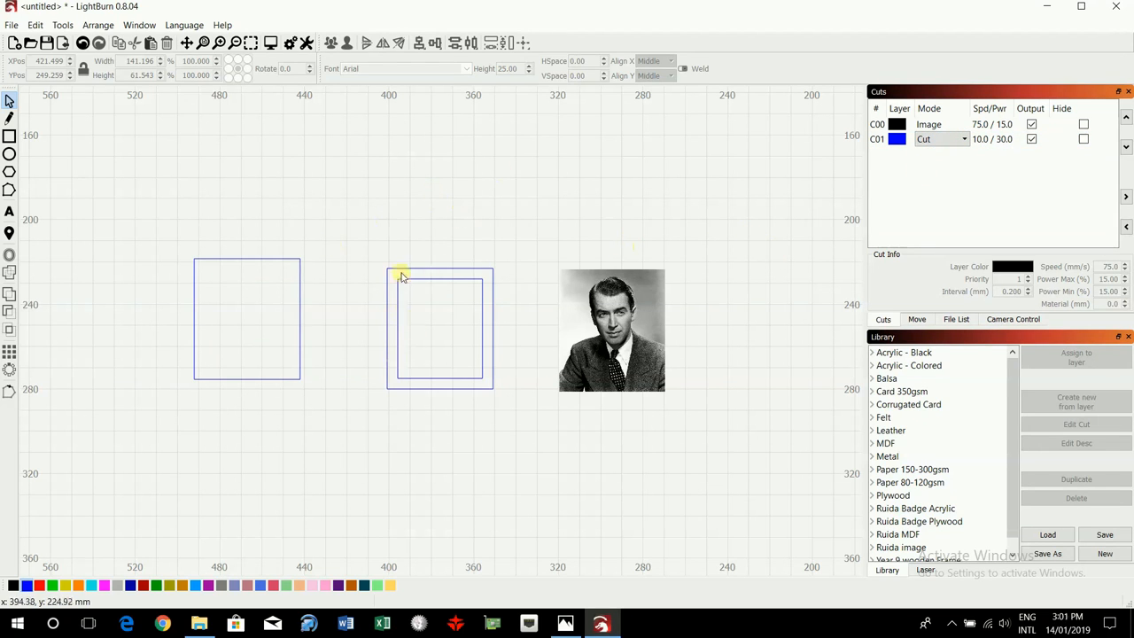
pyautogui.click(439, 328)
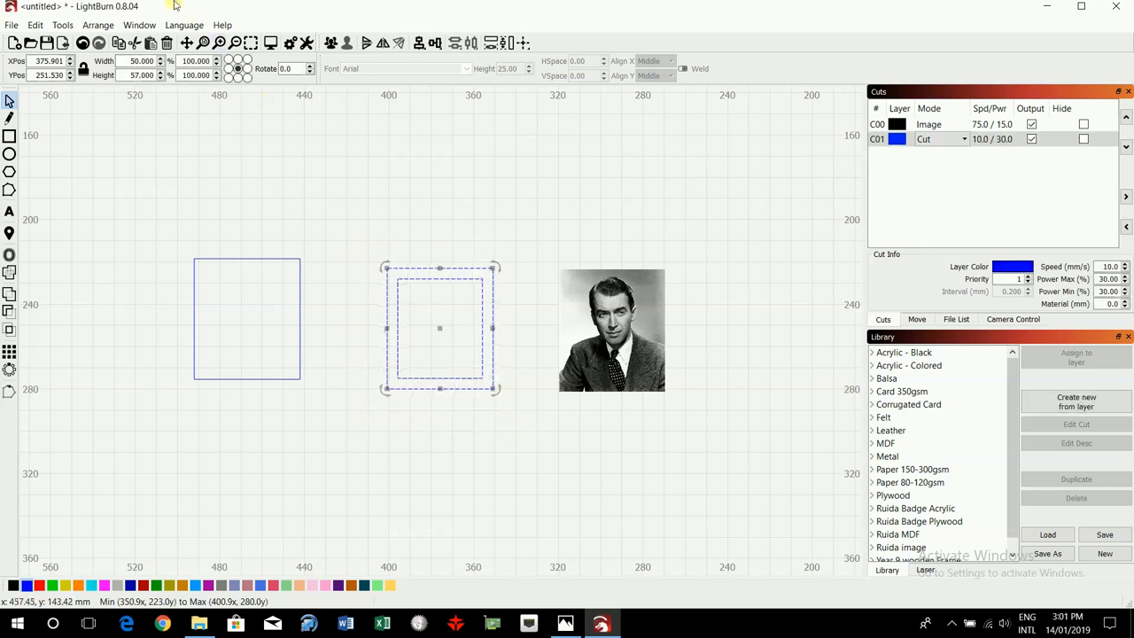
pyautogui.moveTo(372, 138)
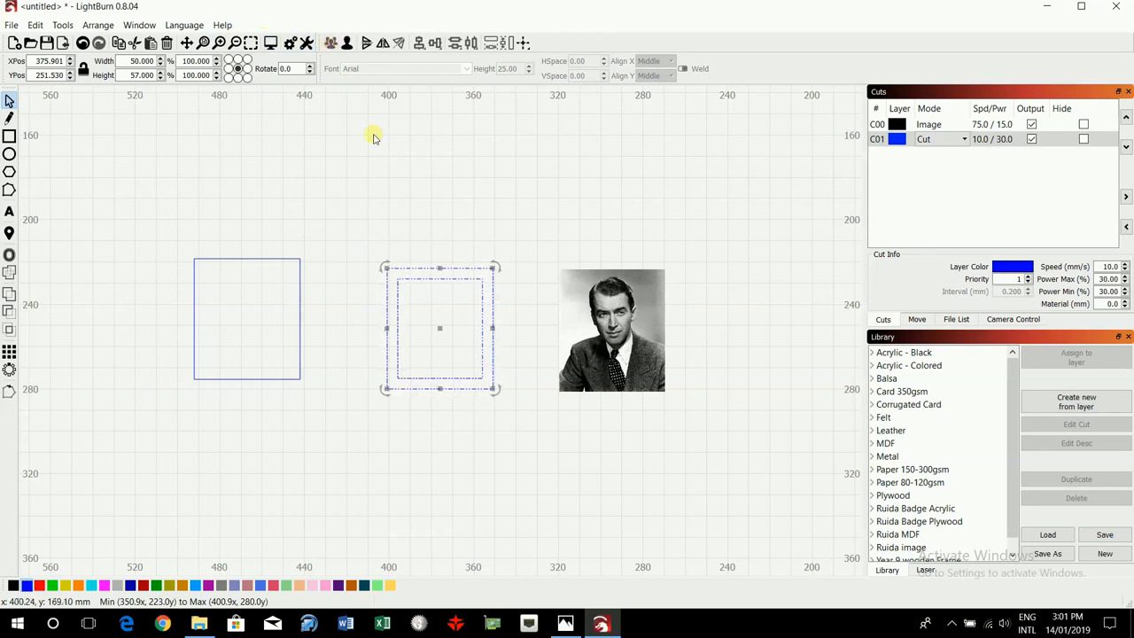
pyautogui.click(629, 354)
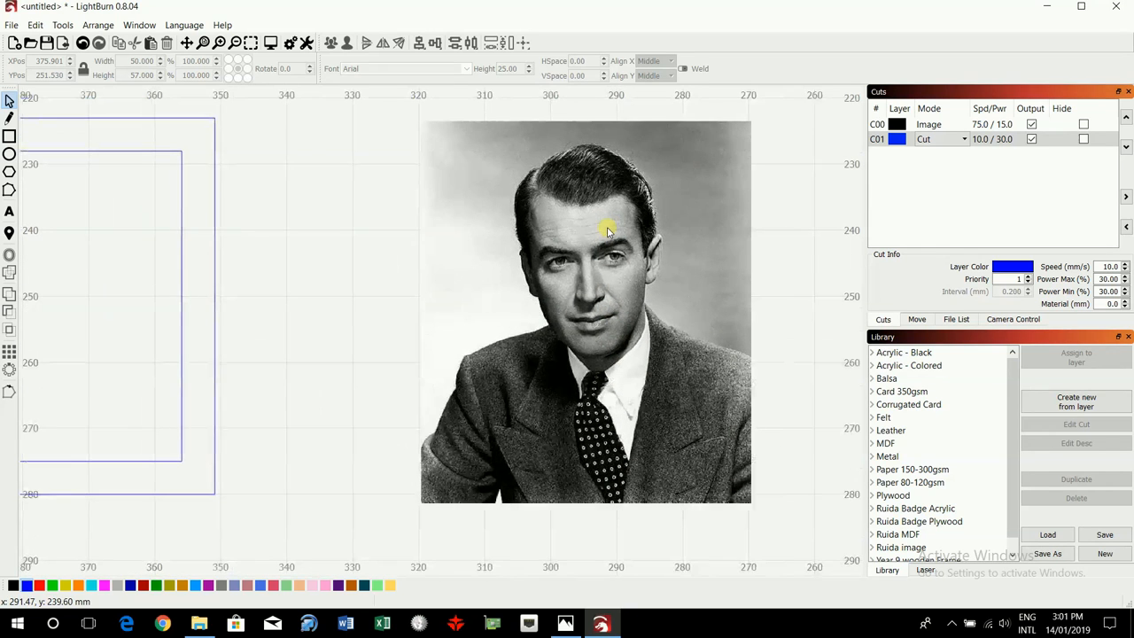
pyautogui.moveTo(138, 133)
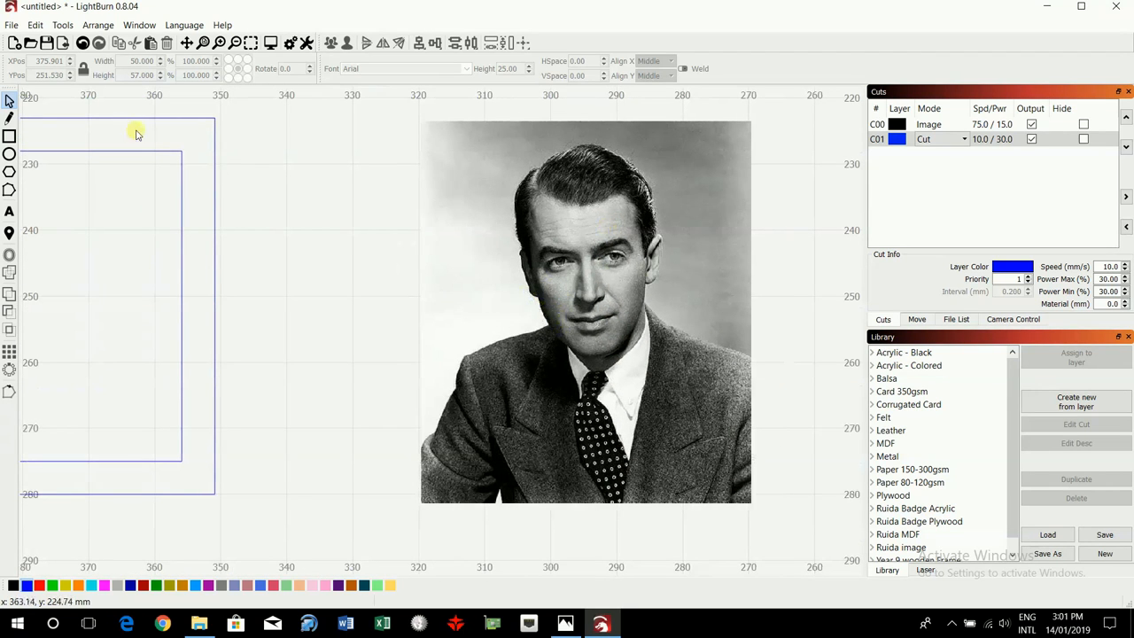
pyautogui.moveTo(518, 223)
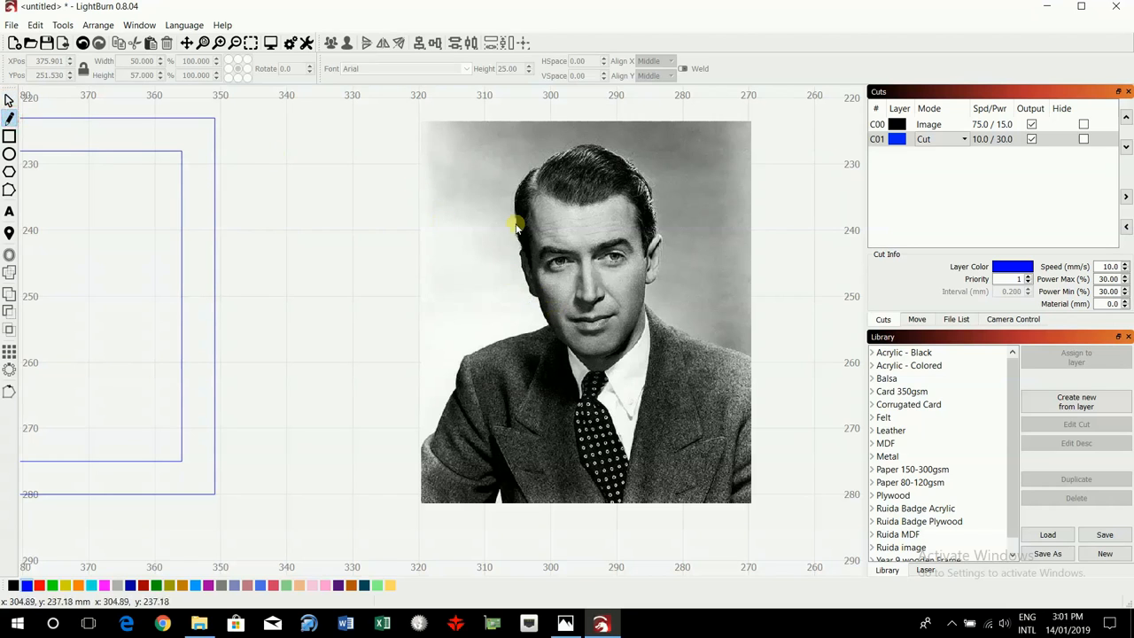
pyautogui.moveTo(567, 404)
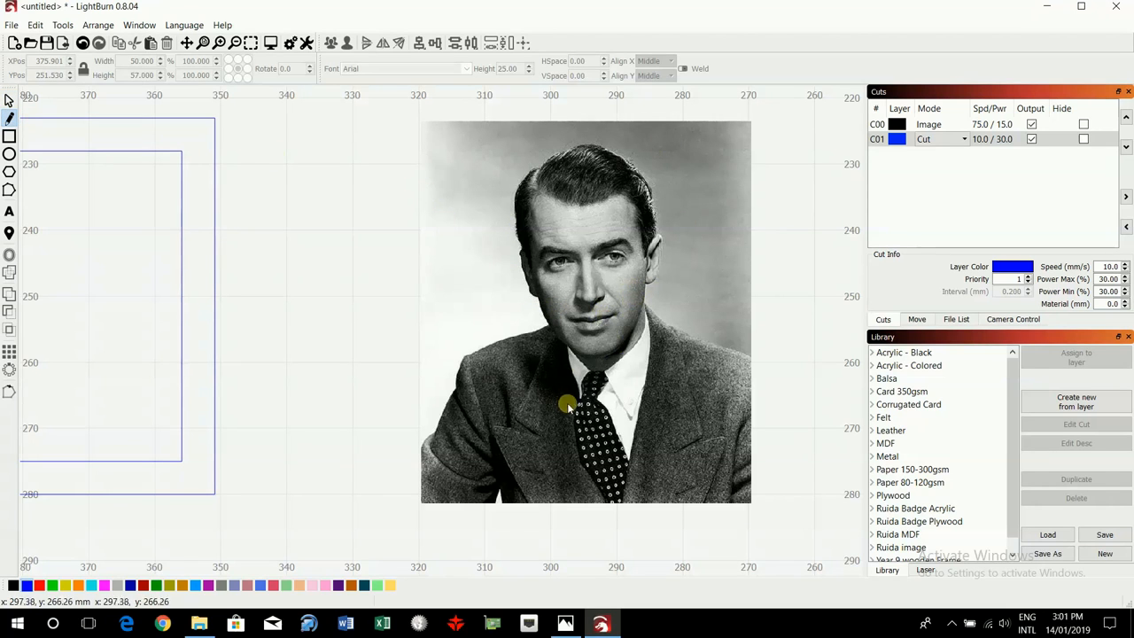
pyautogui.moveTo(591, 357)
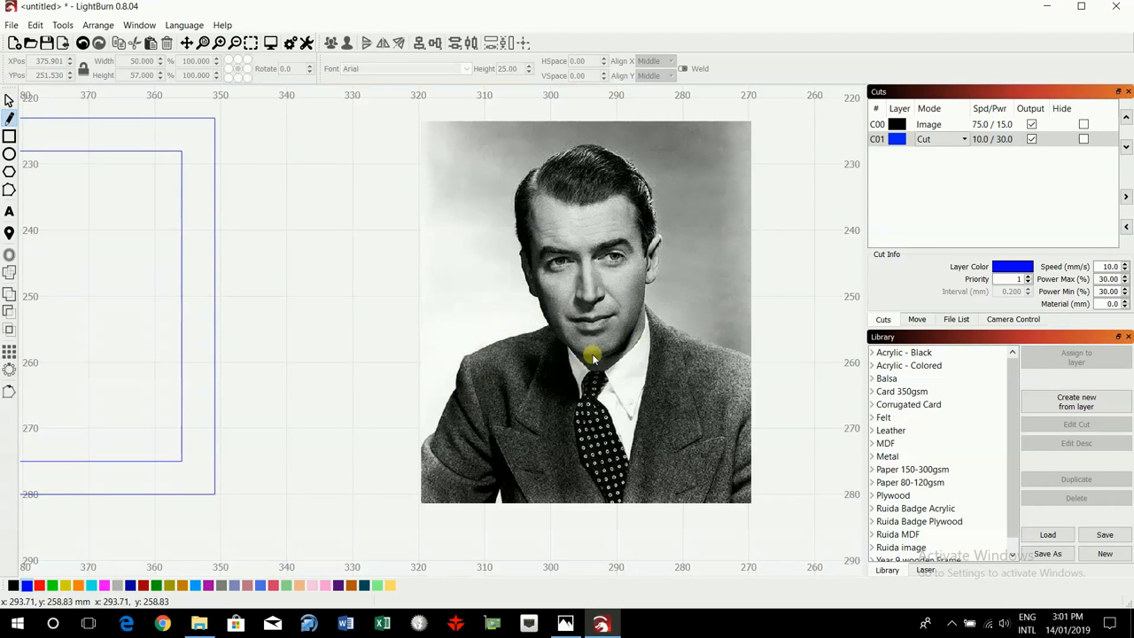
pyautogui.moveTo(680, 280)
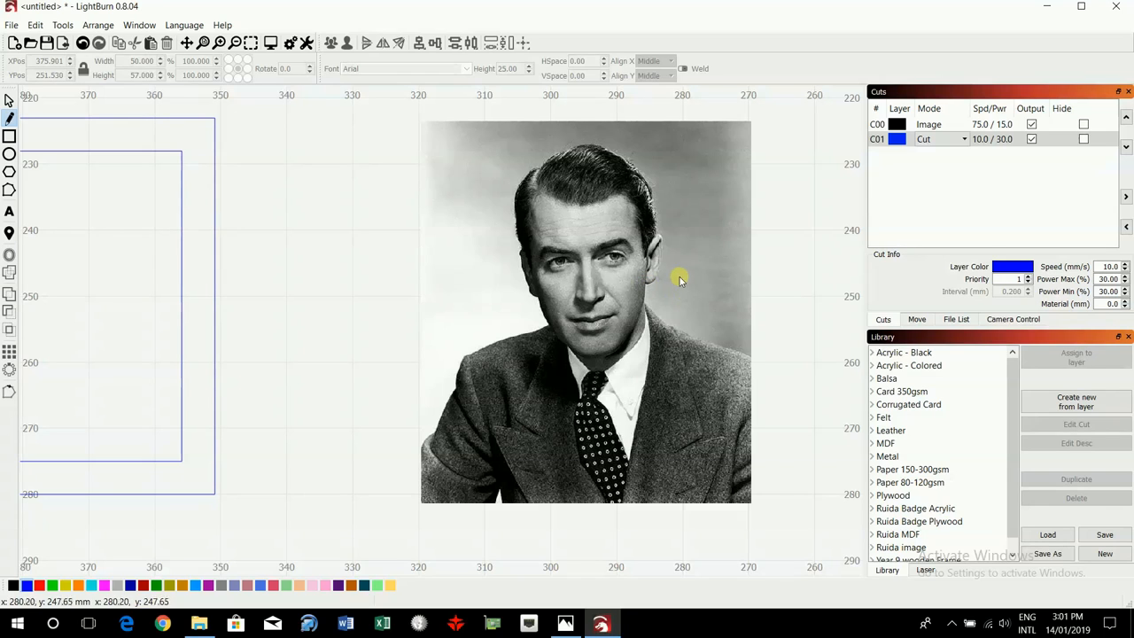
pyautogui.moveTo(708, 220)
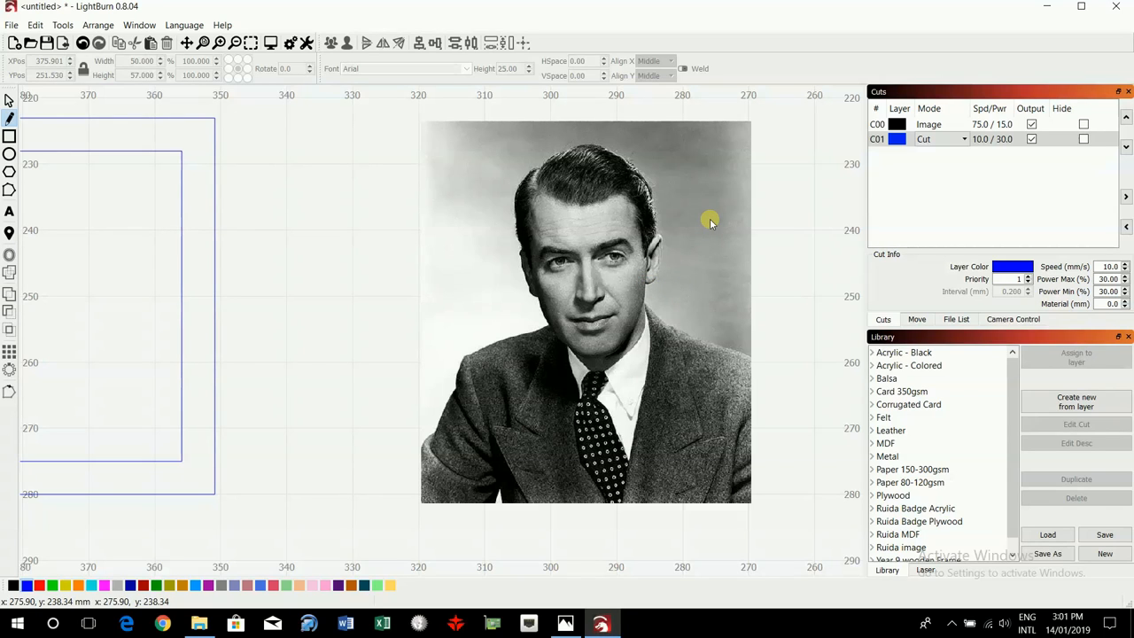
pyautogui.moveTo(718, 222)
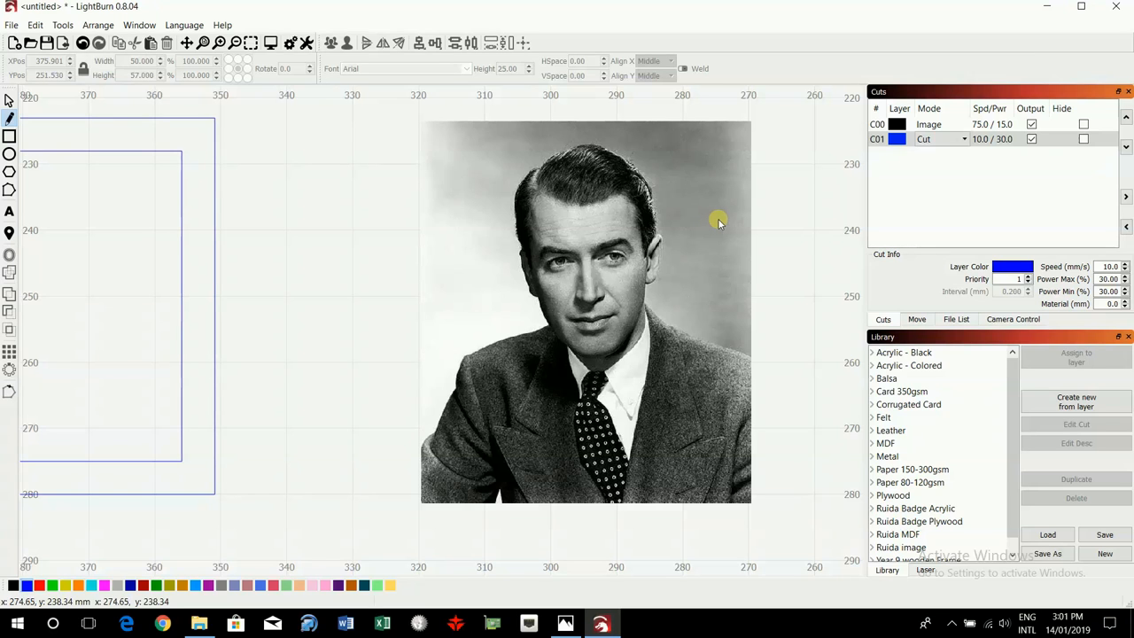
pyautogui.moveTo(397, 165)
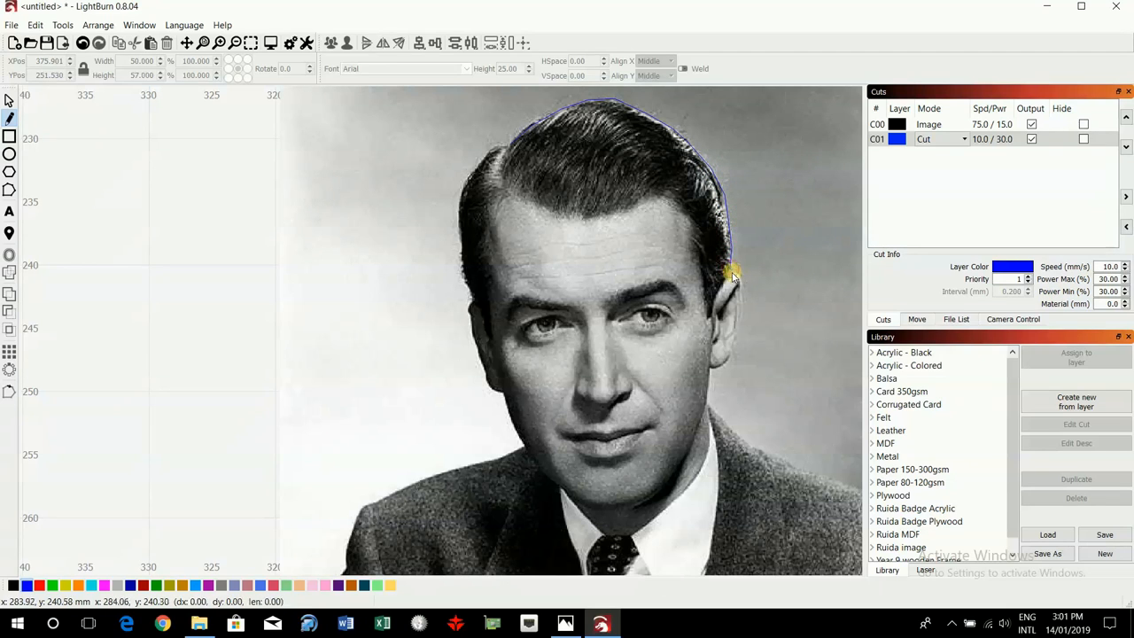
pyautogui.moveTo(744, 284)
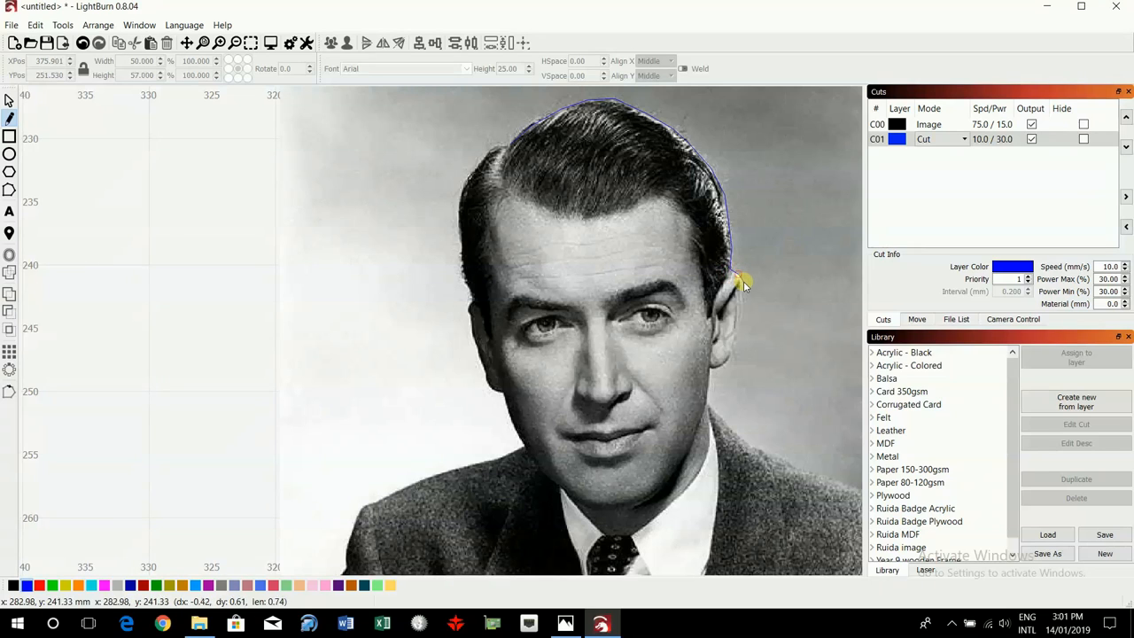
pyautogui.moveTo(742, 321)
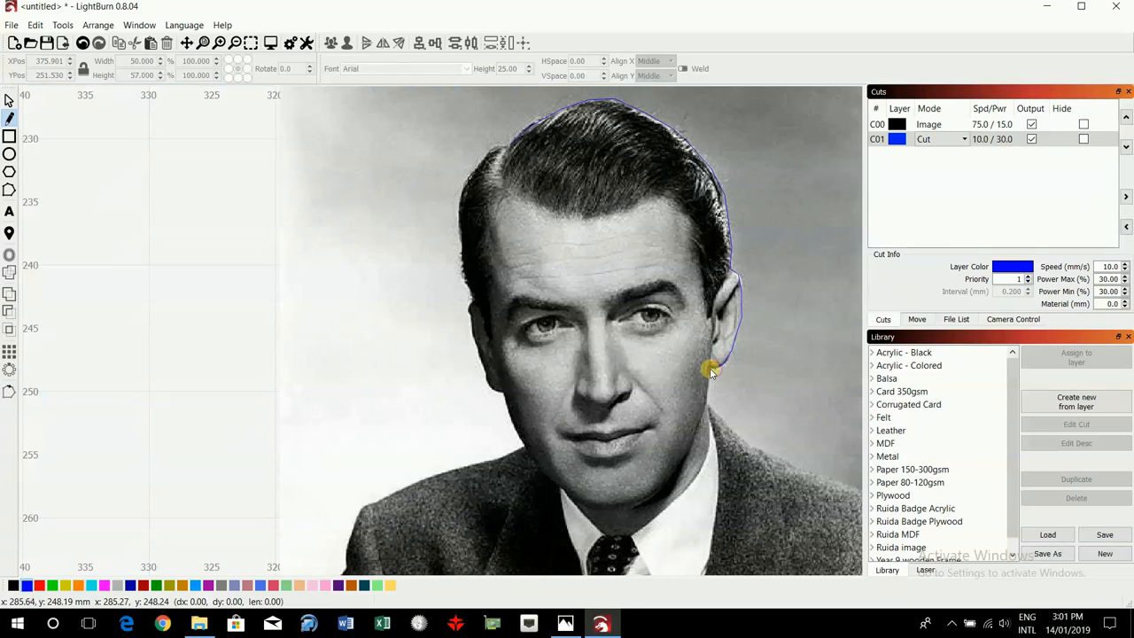
pyautogui.moveTo(712, 375)
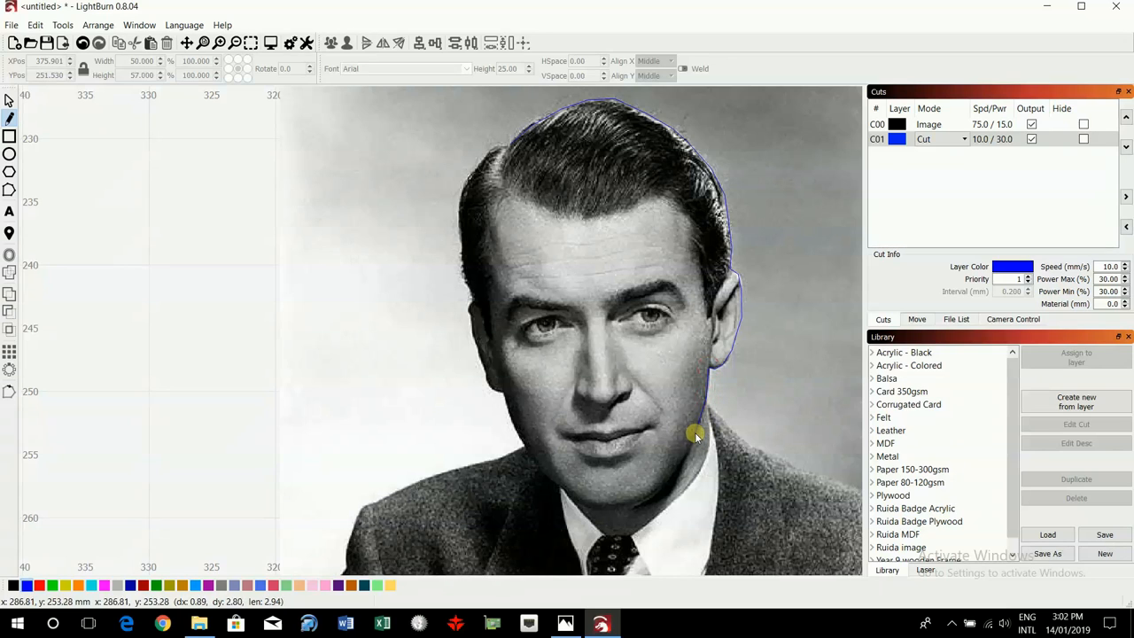
pyautogui.moveTo(651, 495)
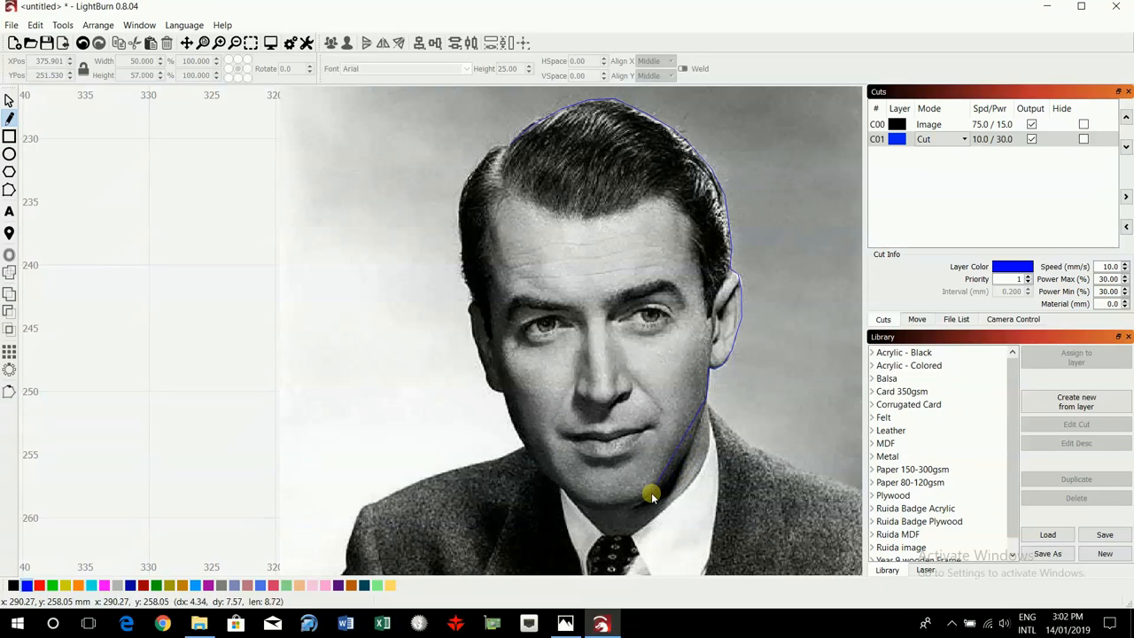
pyautogui.moveTo(585, 504)
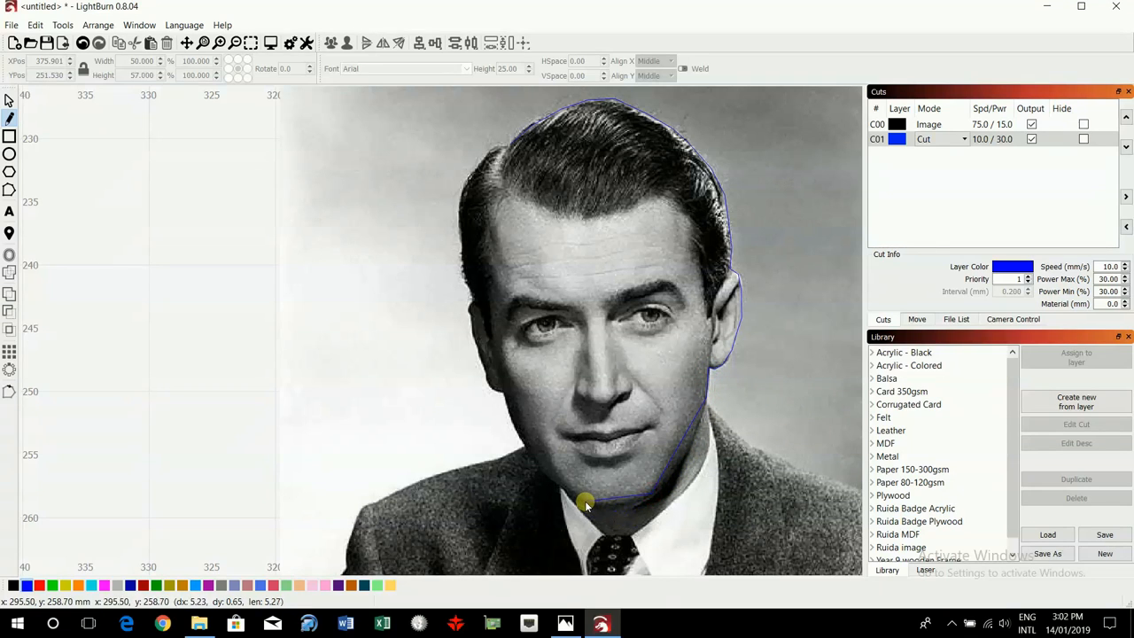
pyautogui.moveTo(505, 434)
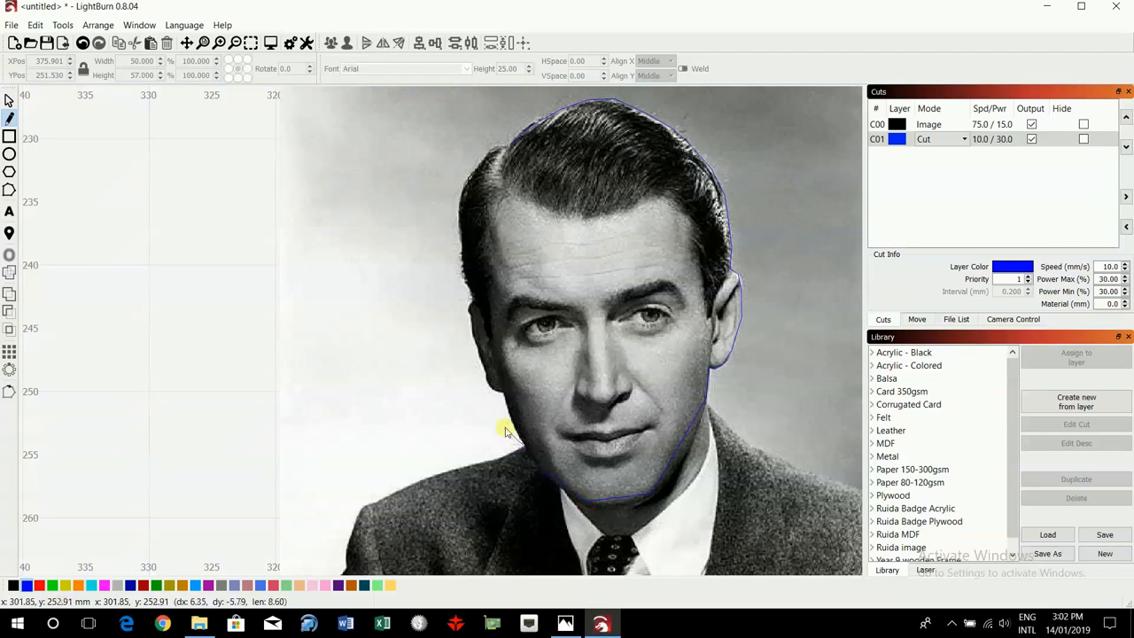
pyautogui.moveTo(500, 406)
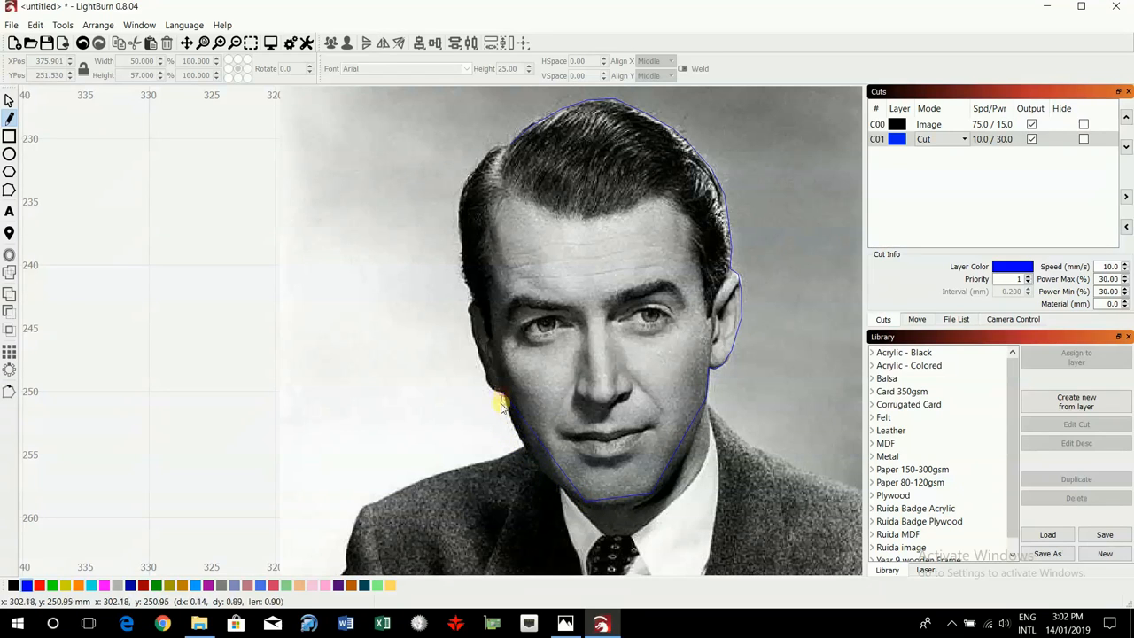
pyautogui.moveTo(494, 391)
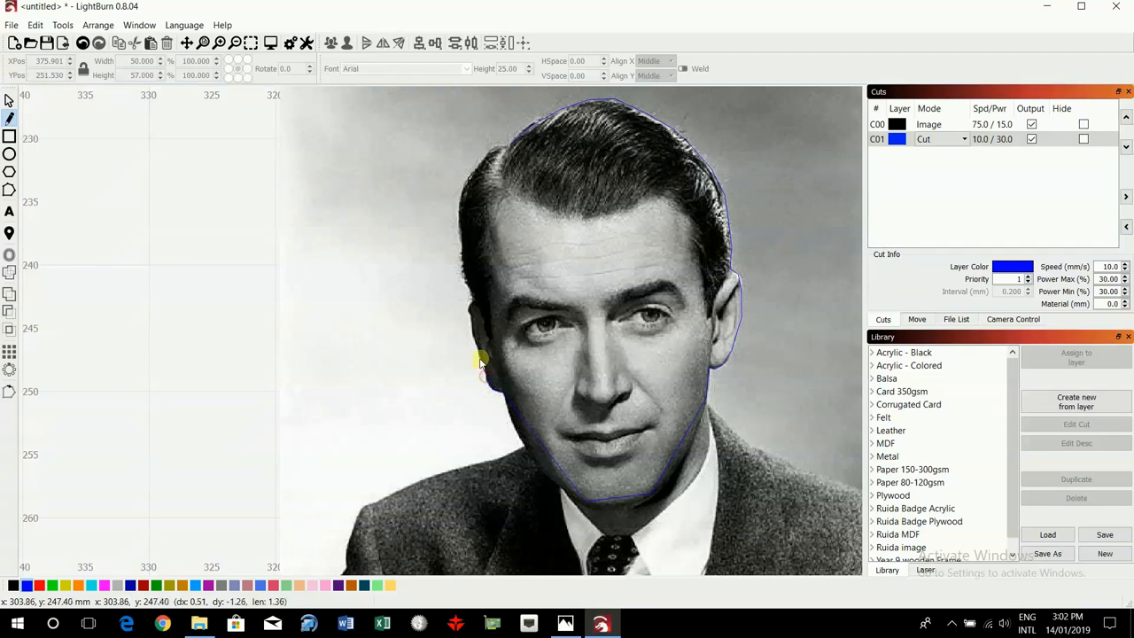
pyautogui.moveTo(471, 322)
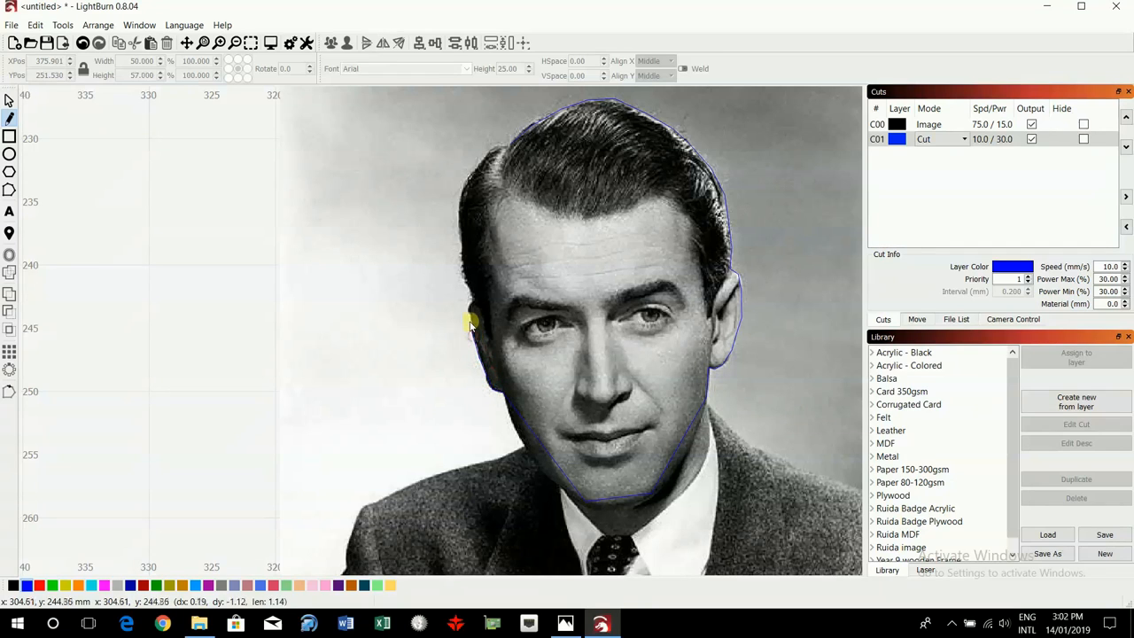
pyautogui.moveTo(468, 310)
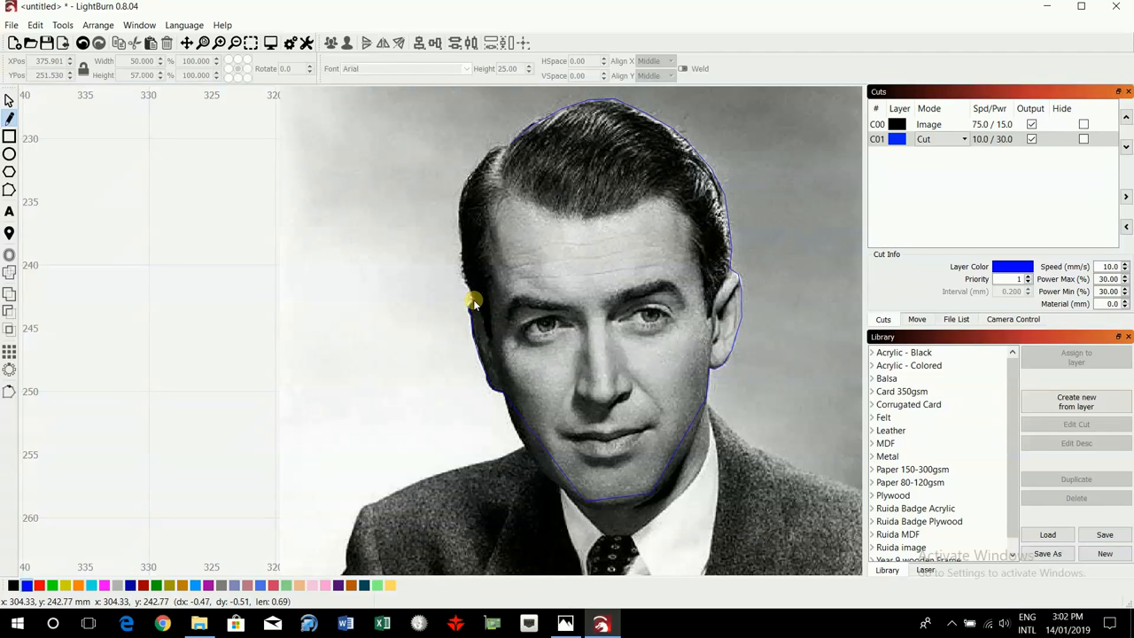
pyautogui.moveTo(459, 209)
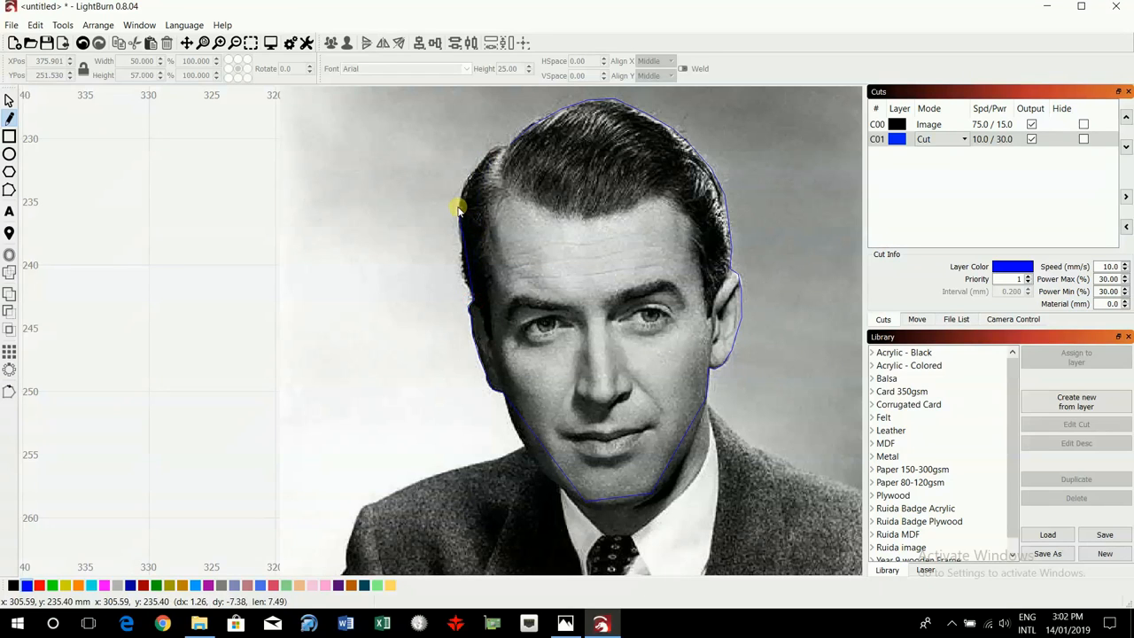
pyautogui.moveTo(475, 168)
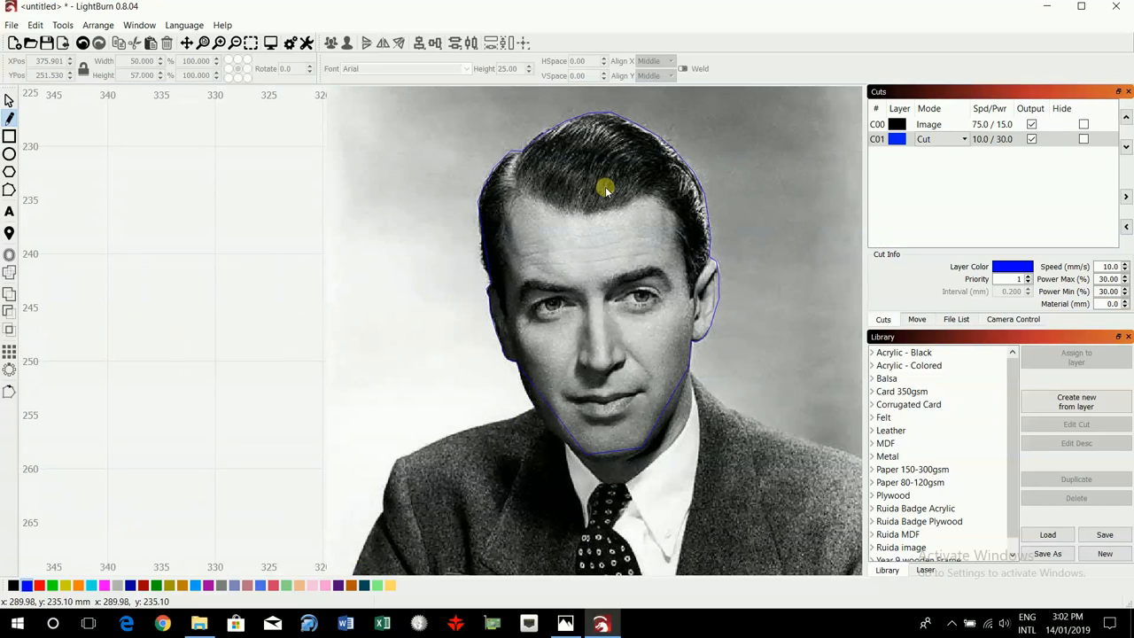
pyautogui.moveTo(673, 397)
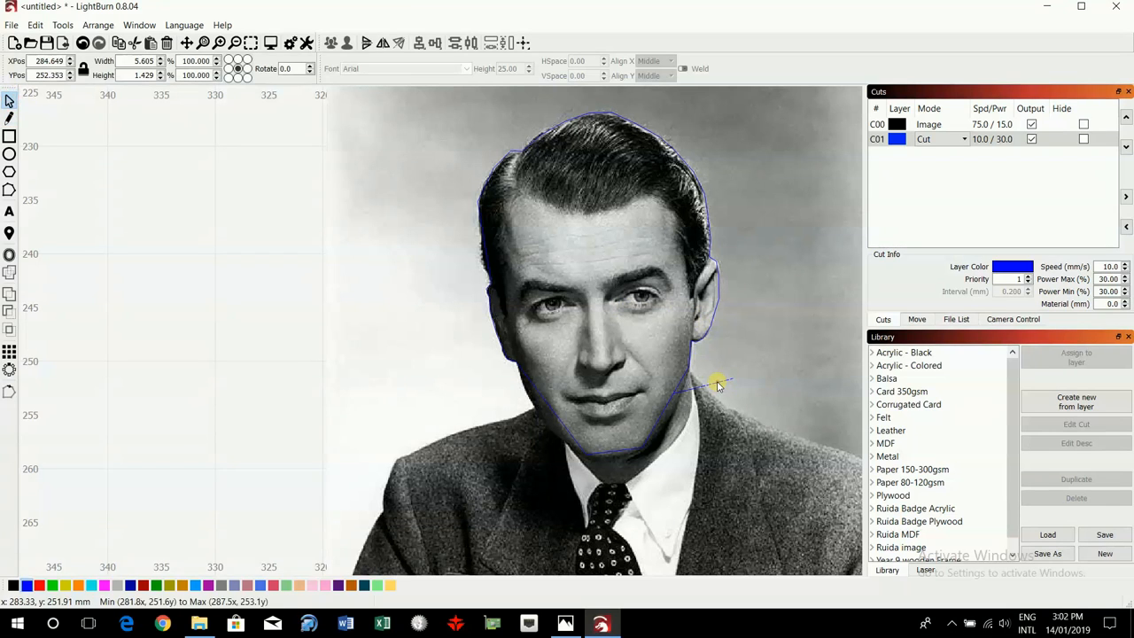
pyautogui.moveTo(9, 232)
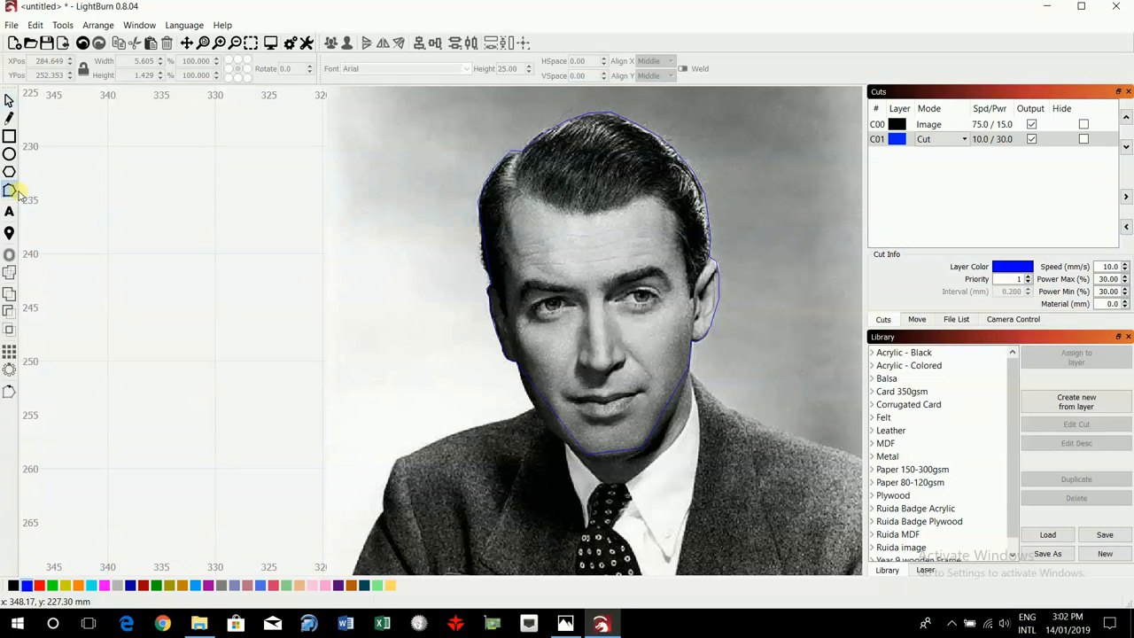
pyautogui.moveTo(603, 115)
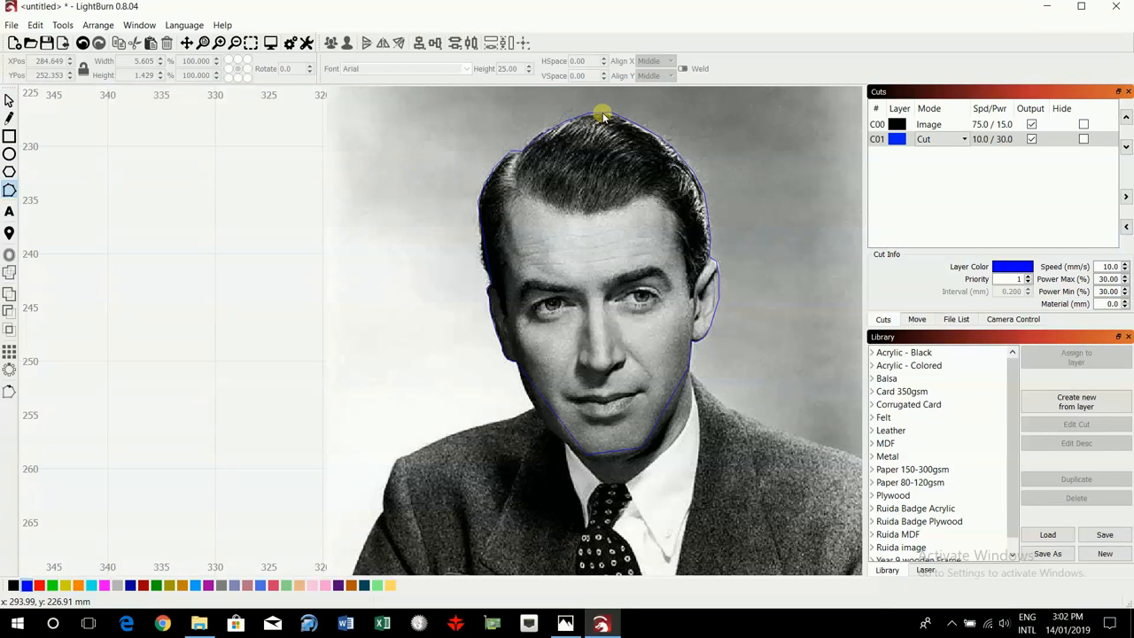
# Refine the outline nodes along the hairline, leaving the shape about 22.5 × 31.9 mm.
pyautogui.scroll(3)
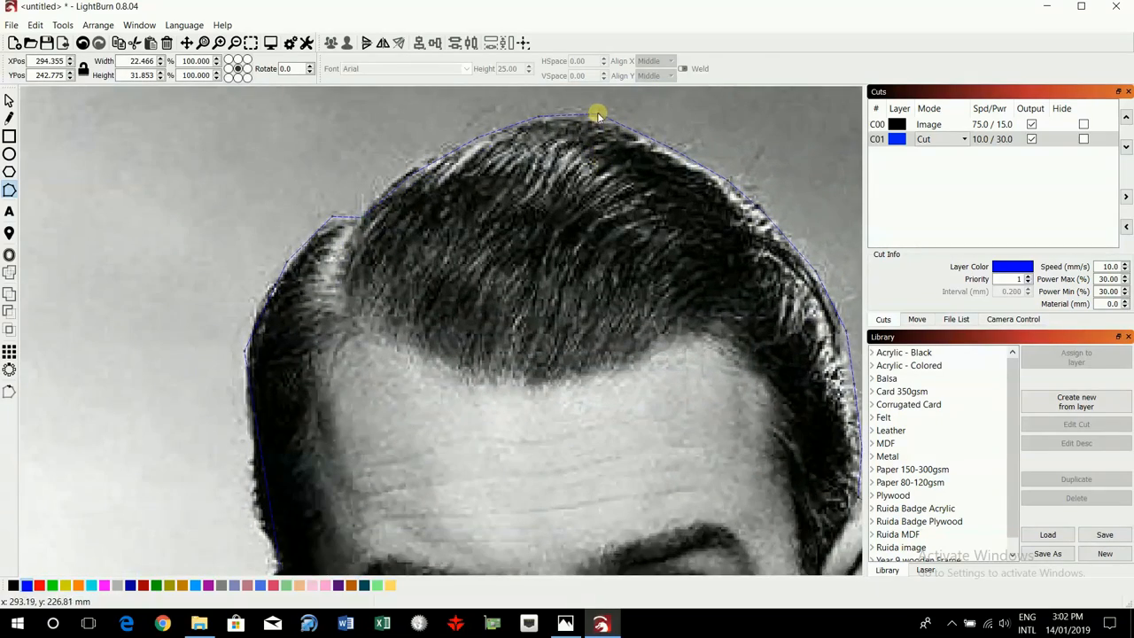
pyautogui.moveTo(629, 133)
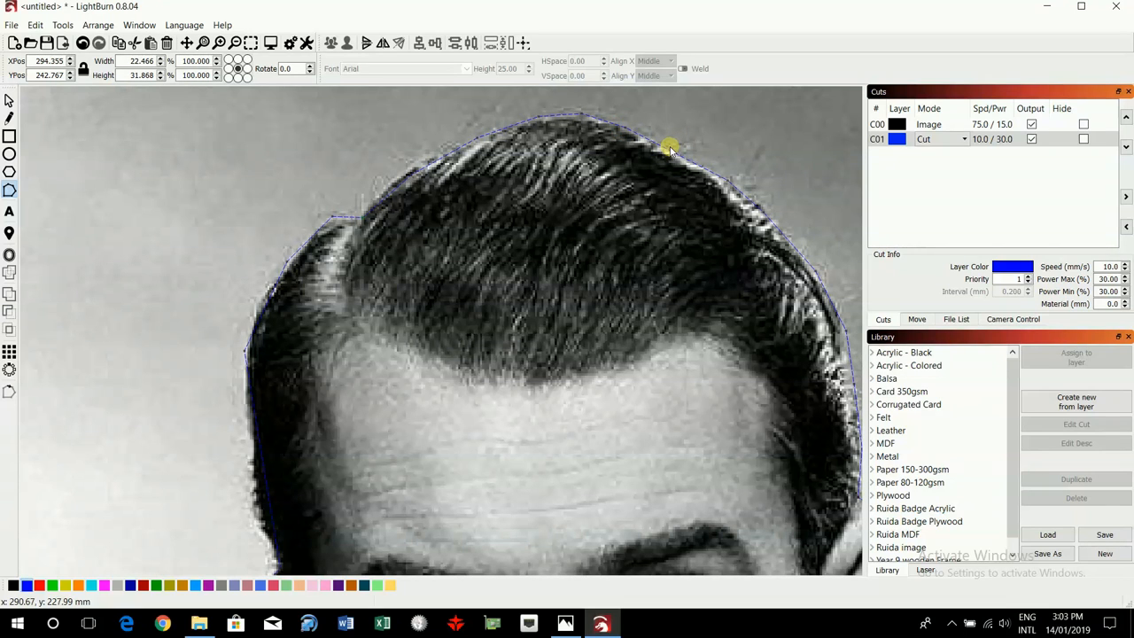
pyautogui.moveTo(670, 151)
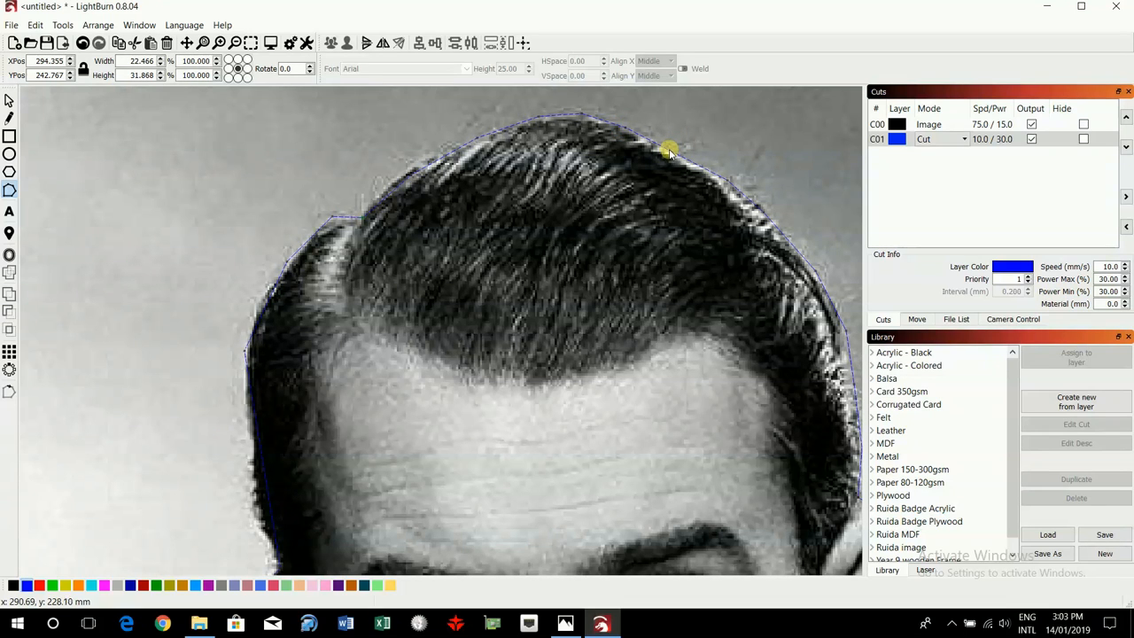
pyautogui.moveTo(775, 227)
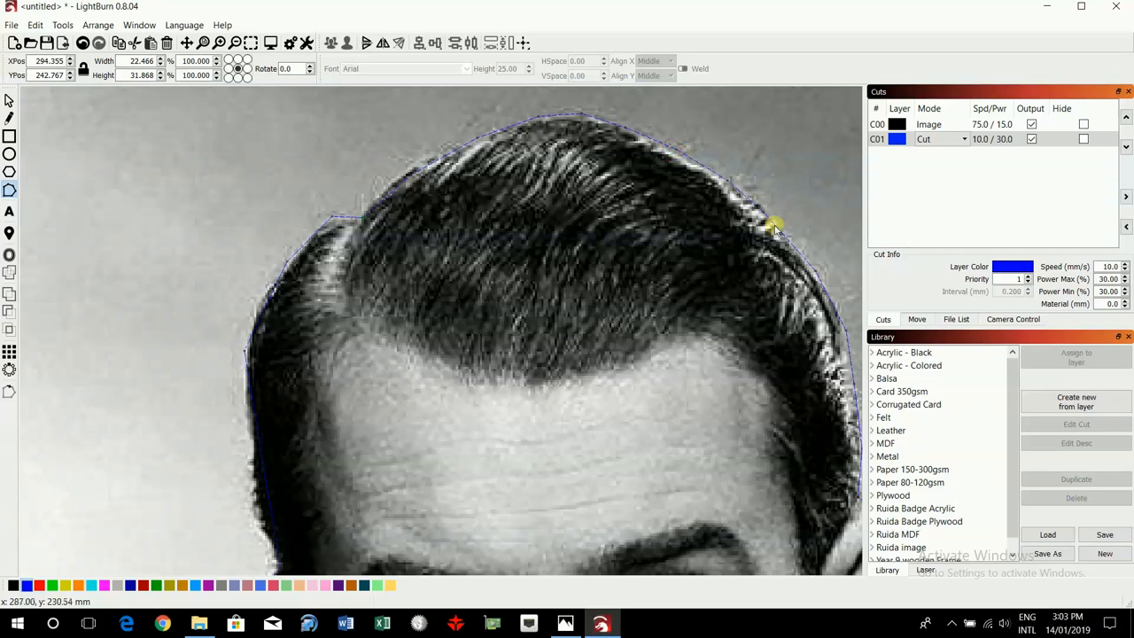
pyautogui.moveTo(783, 238)
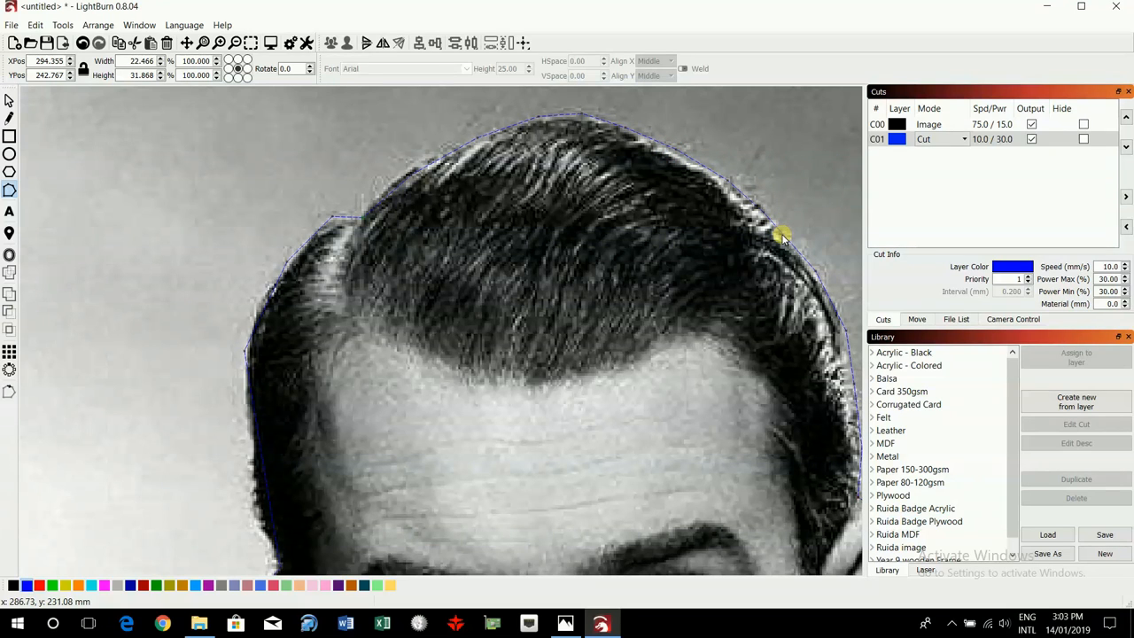
pyautogui.moveTo(794, 230)
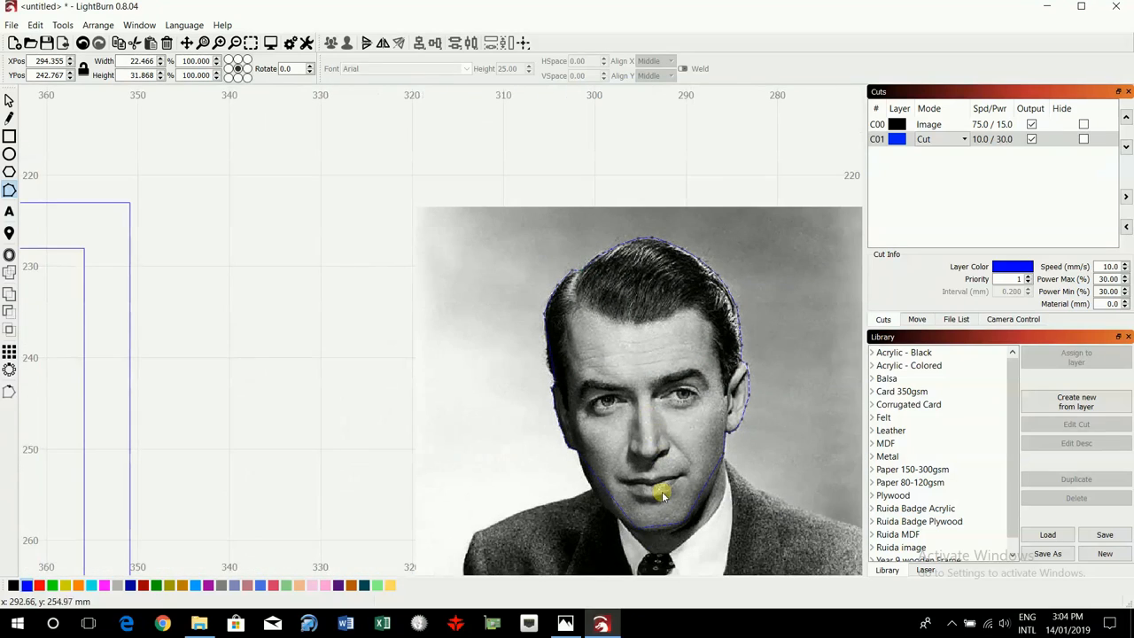
pyautogui.scroll(3)
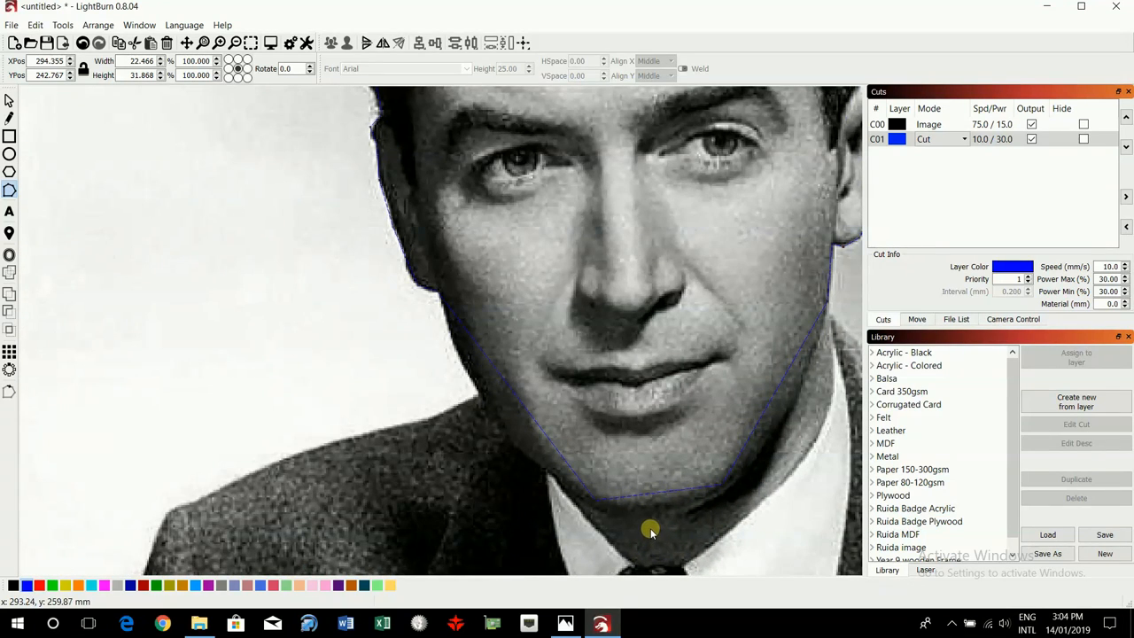
pyautogui.moveTo(779, 376)
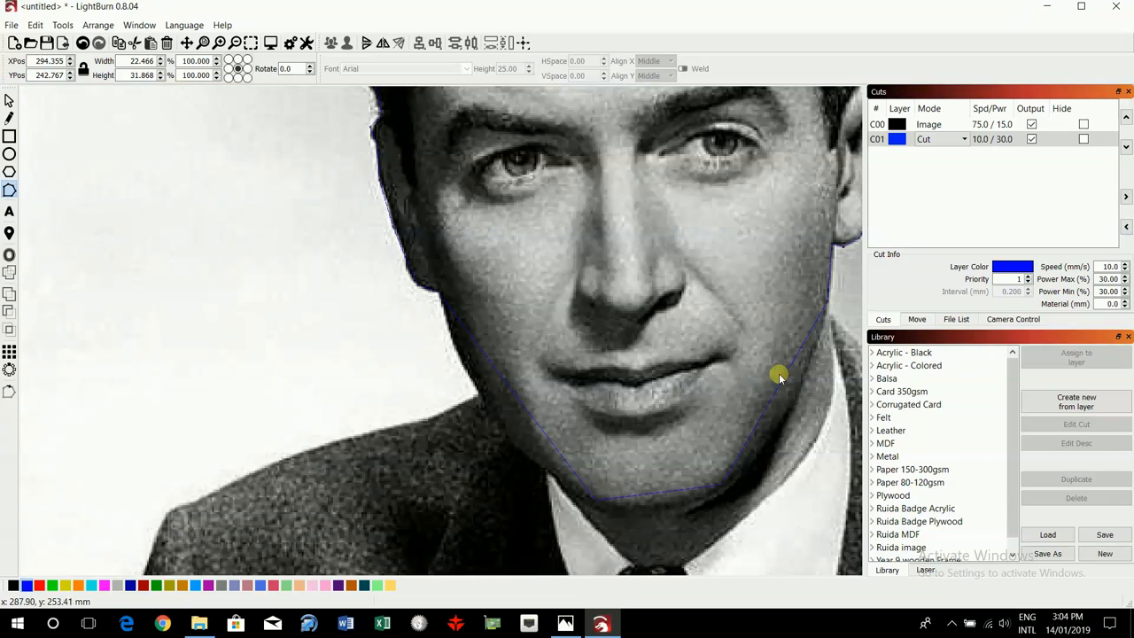
pyautogui.moveTo(773, 393)
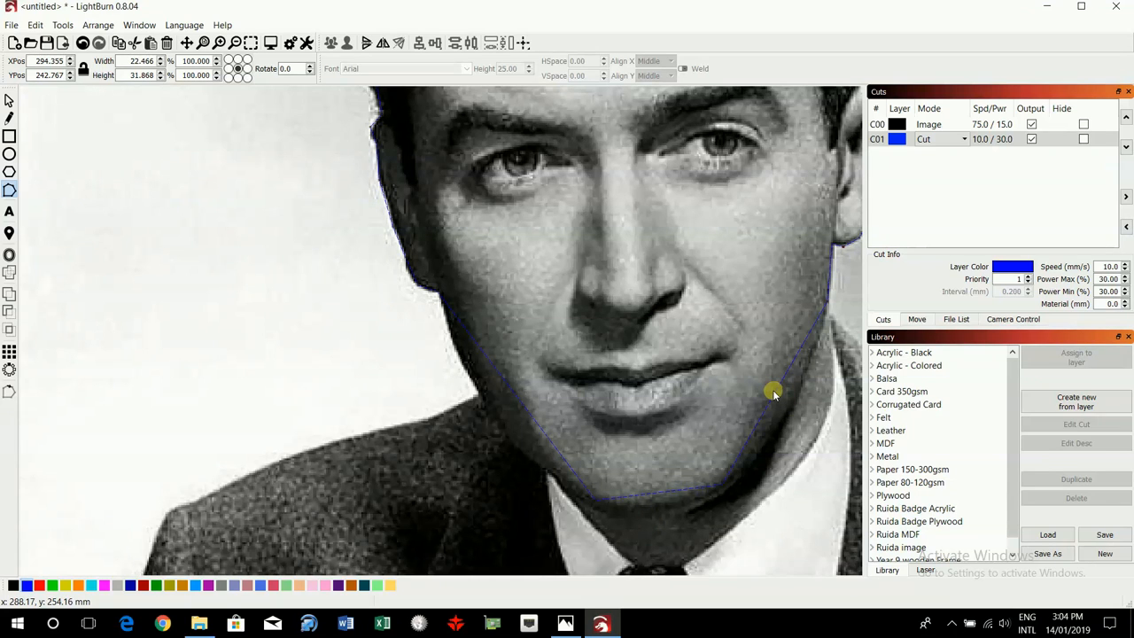
pyautogui.moveTo(776, 397)
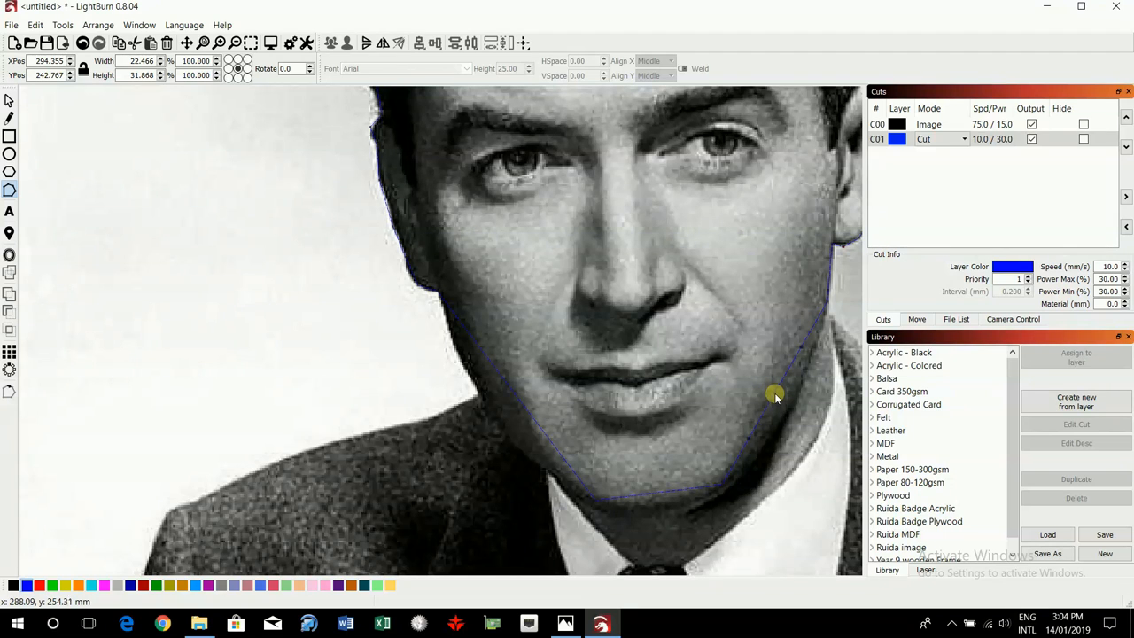
pyautogui.moveTo(801, 350)
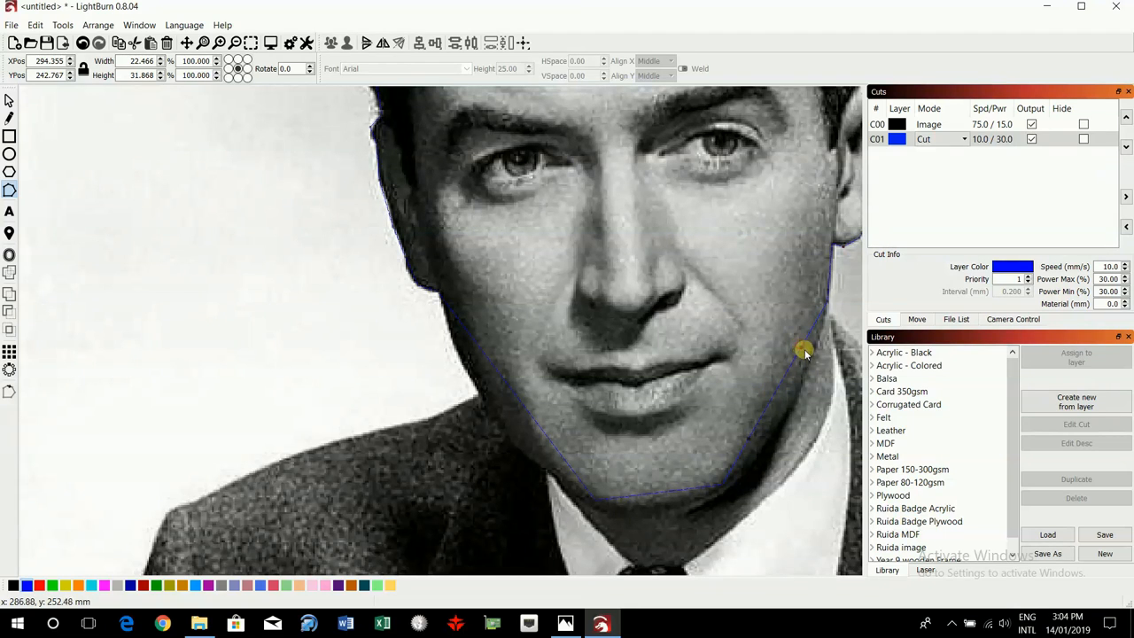
pyautogui.moveTo(801, 361)
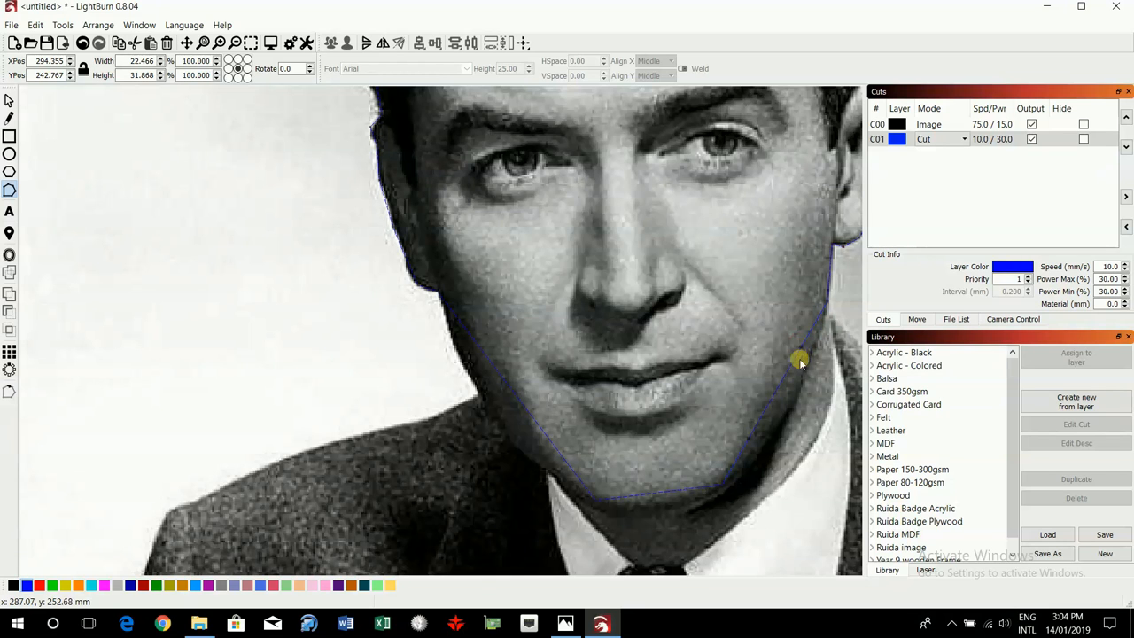
# Continue the cut outline down the right cheek, jaw and chin of the portrait.
pyautogui.scroll(3)
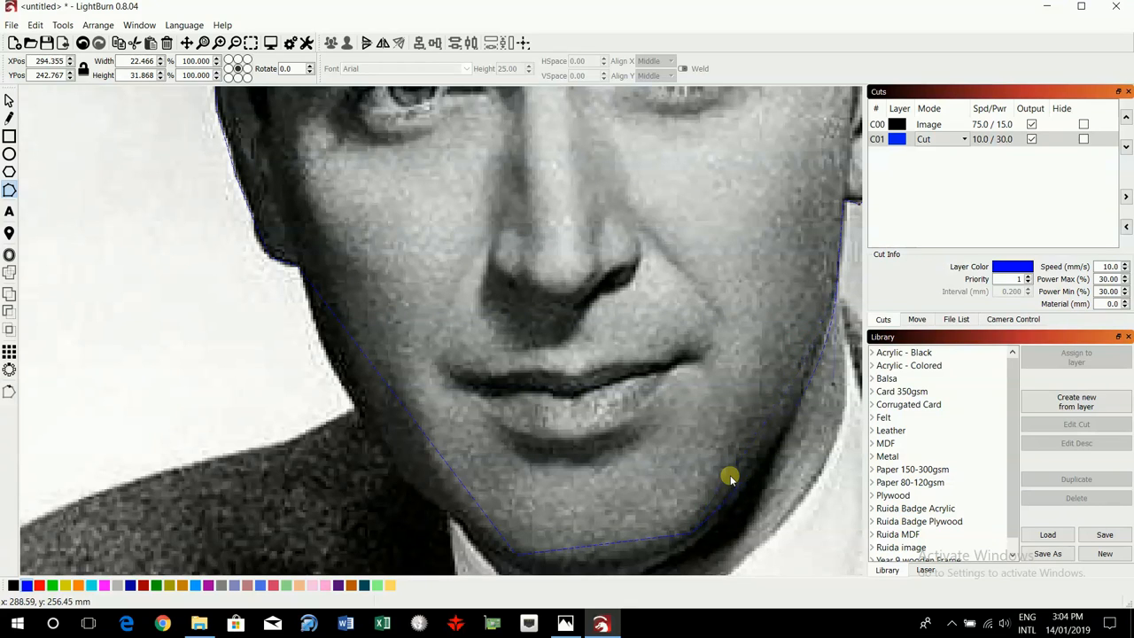
pyautogui.moveTo(769, 489)
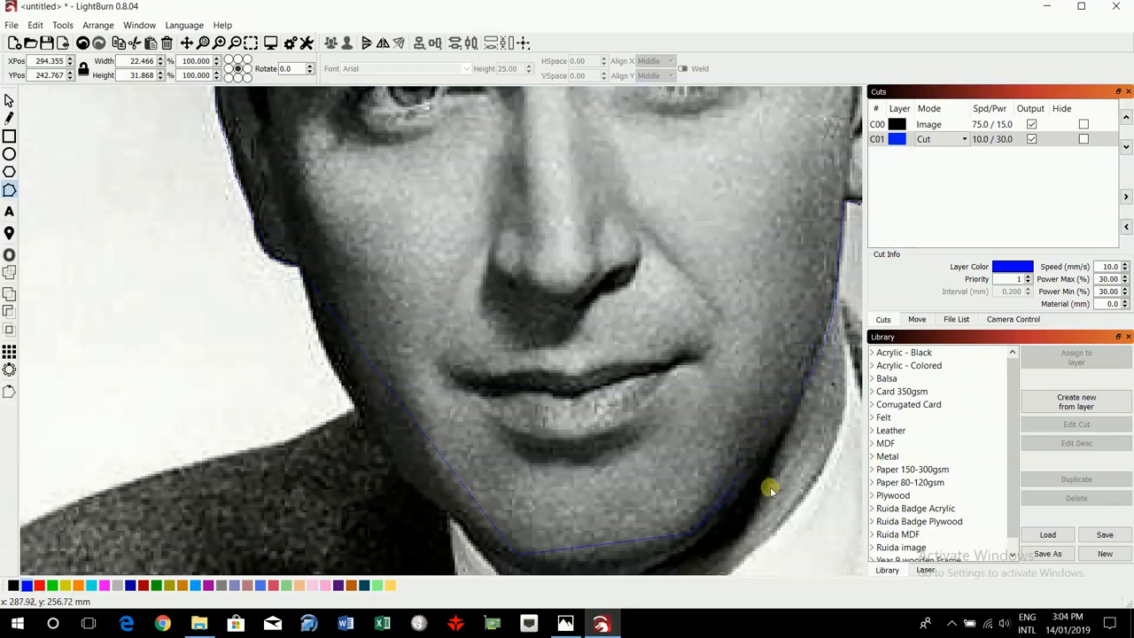
pyautogui.moveTo(736, 485)
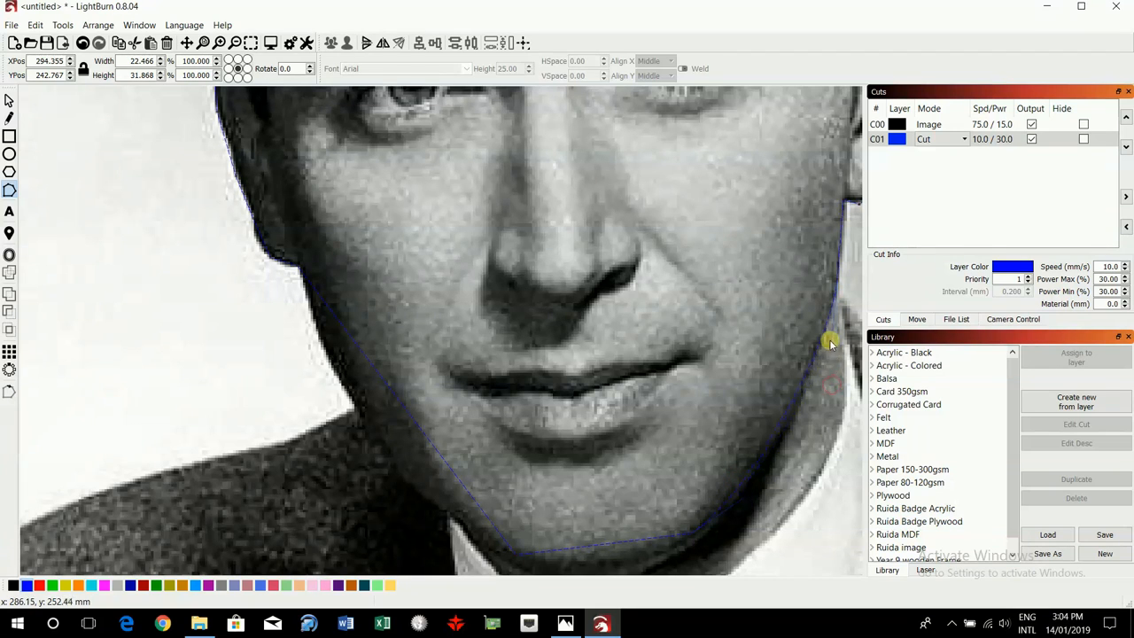
pyautogui.moveTo(815, 381)
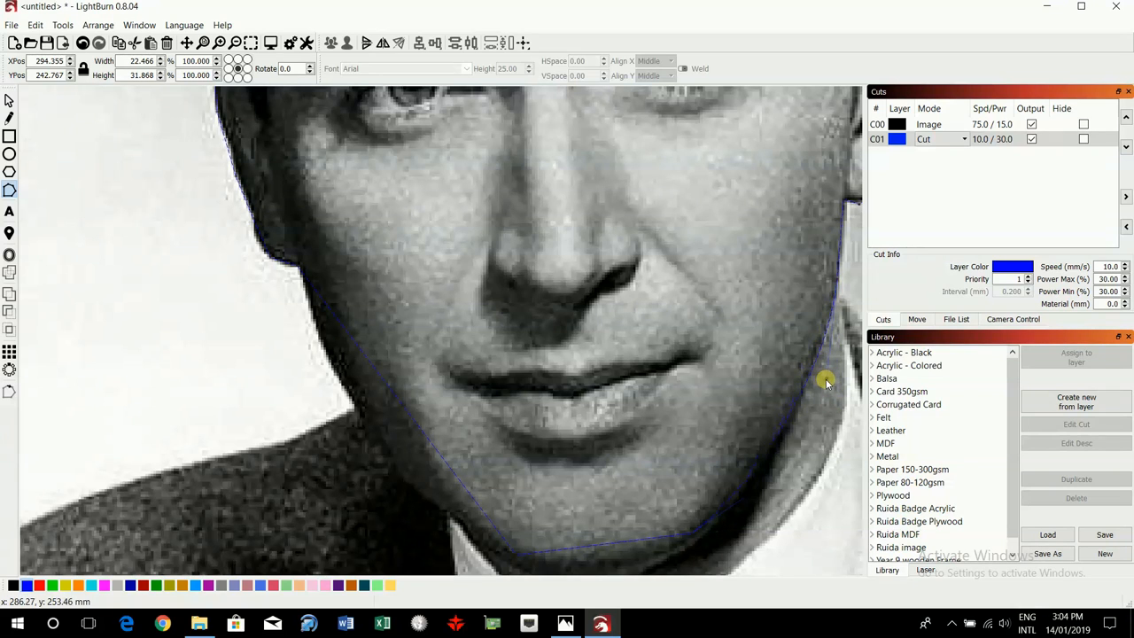
pyautogui.moveTo(783, 511)
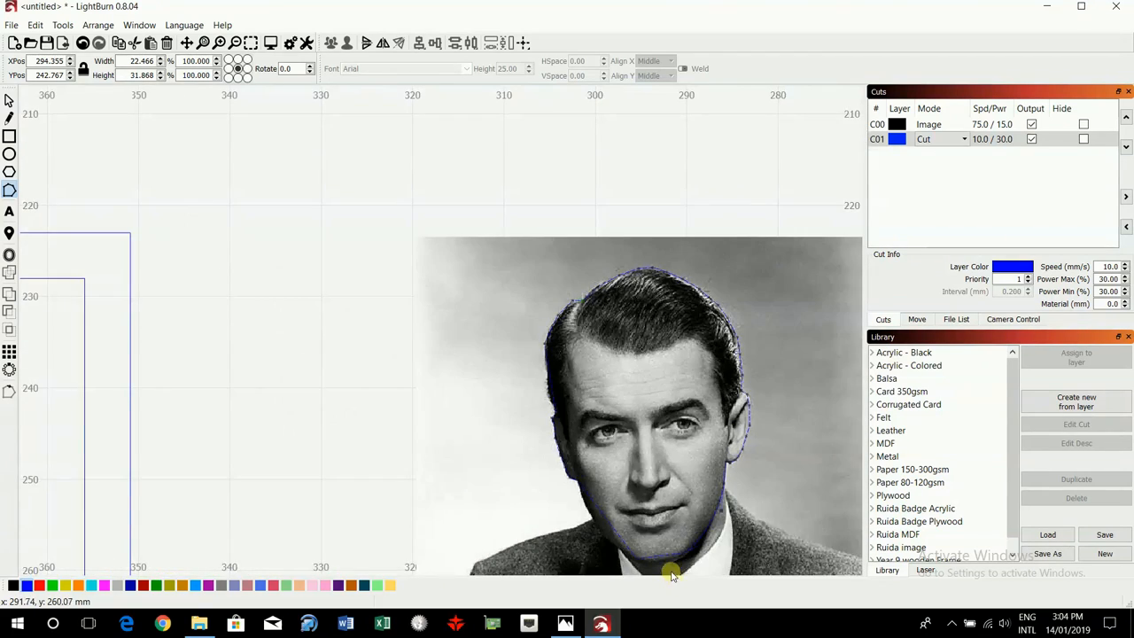
# Trace the outline along the collar and up the left side of the face.
pyautogui.scroll(3)
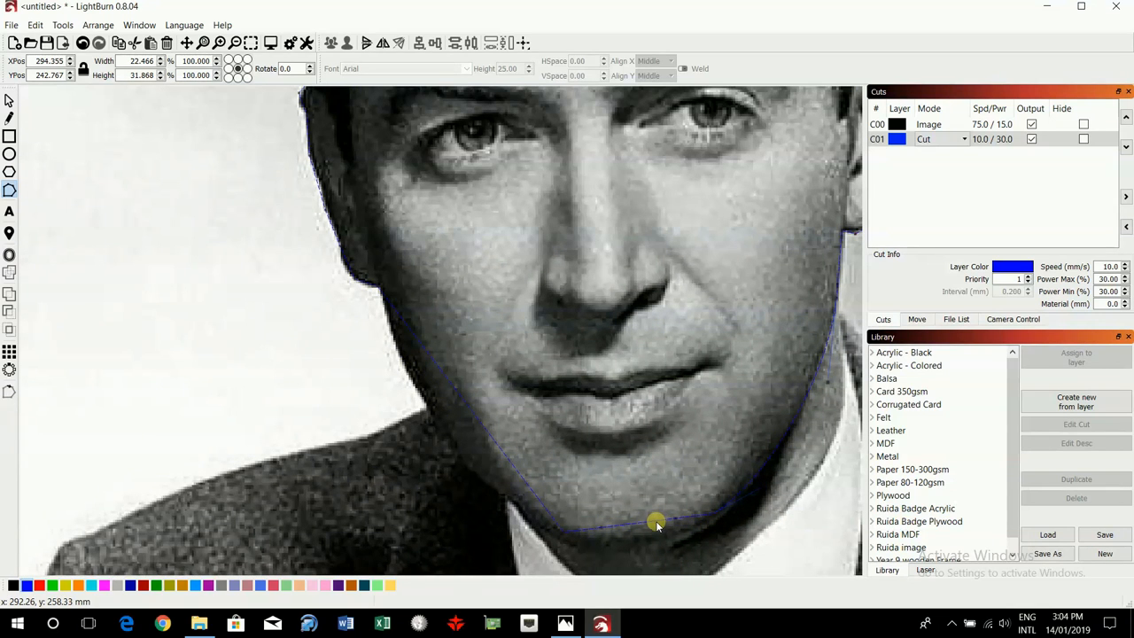
pyautogui.moveTo(676, 538)
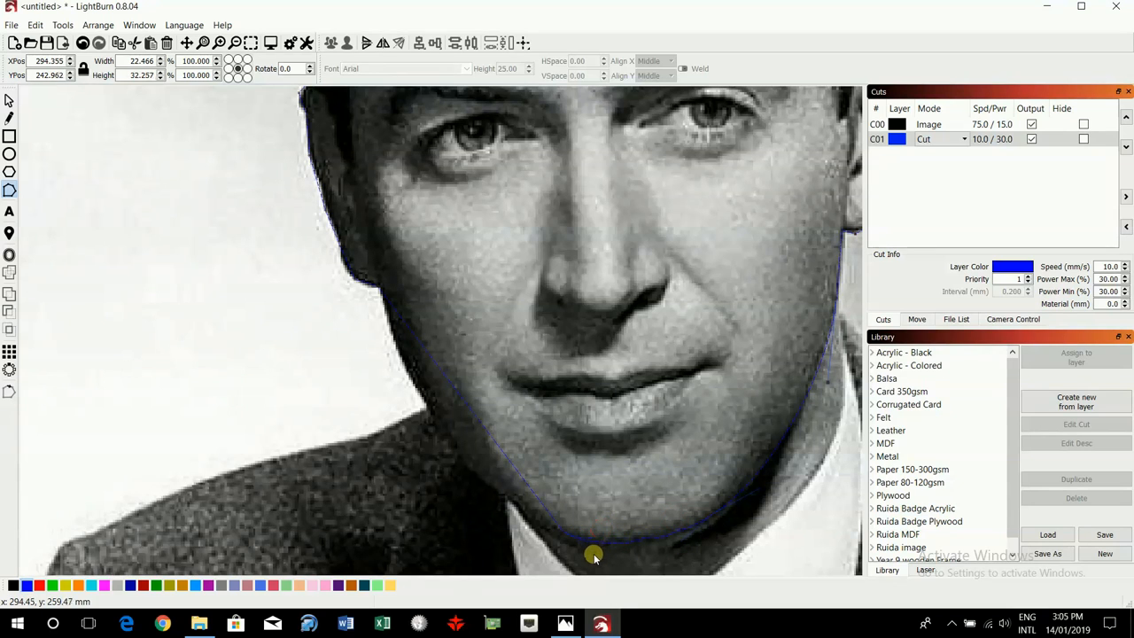
pyautogui.moveTo(716, 518)
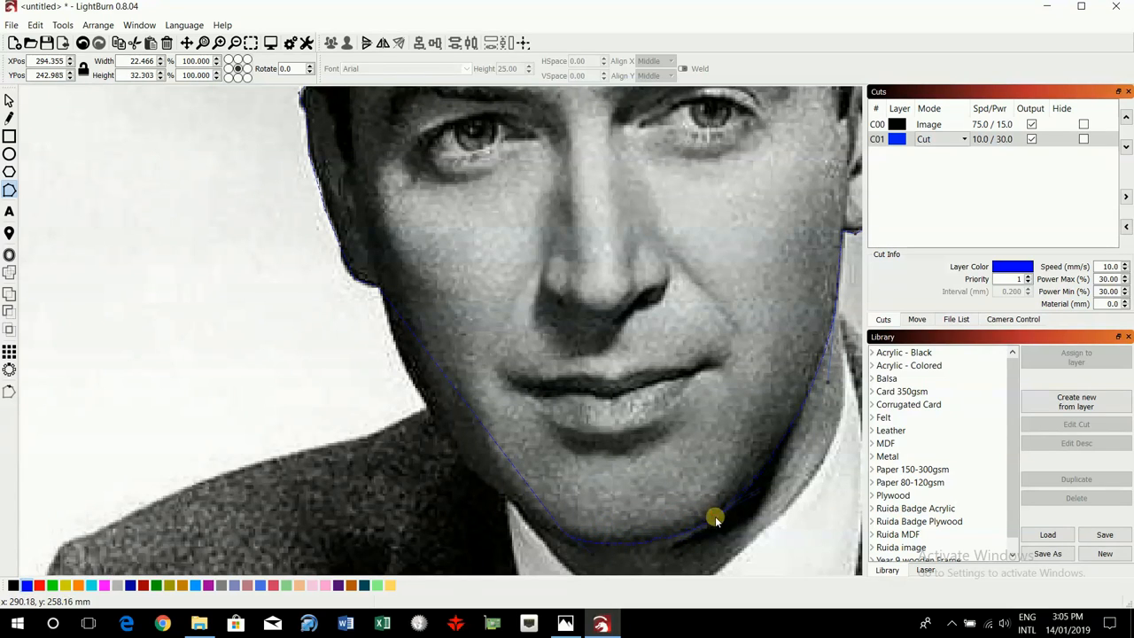
pyautogui.moveTo(482, 427)
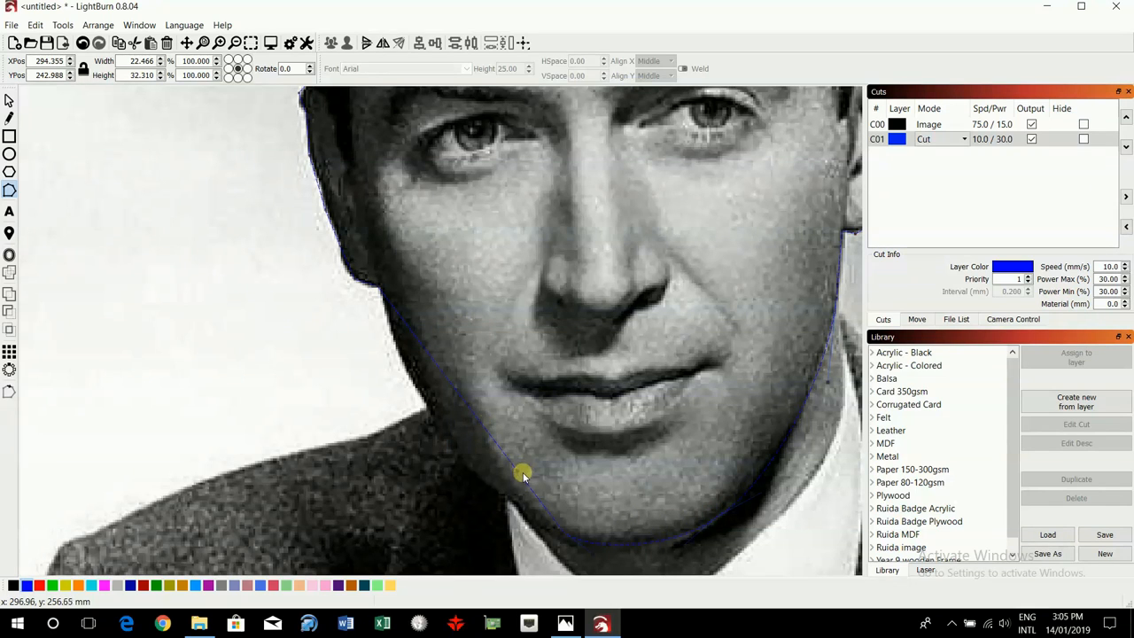
pyautogui.moveTo(487, 500)
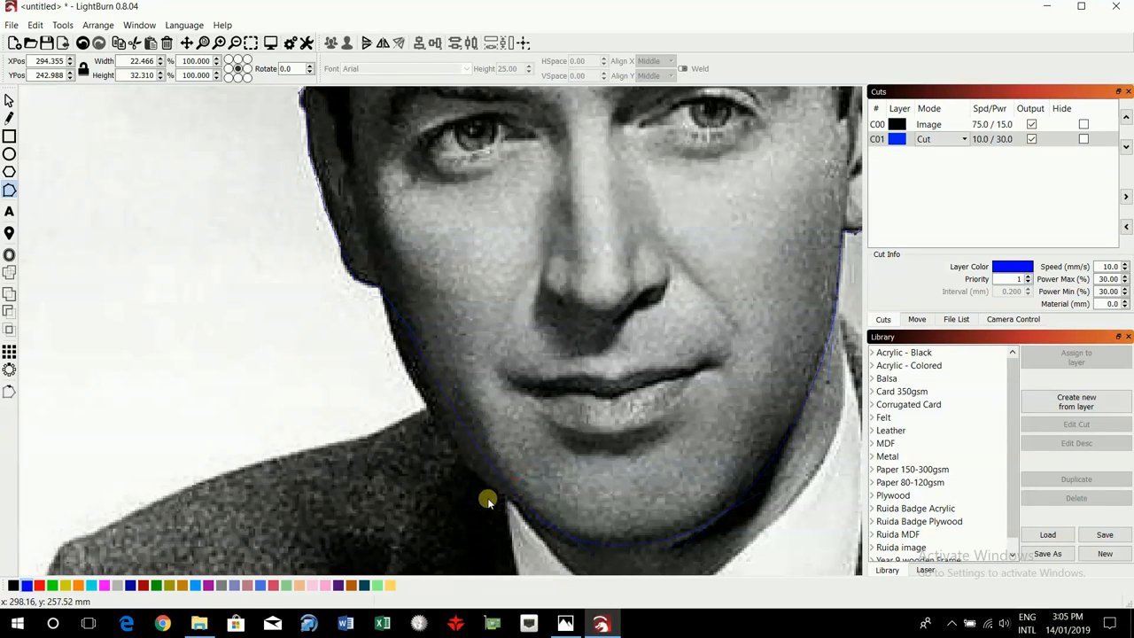
pyautogui.moveTo(425, 351)
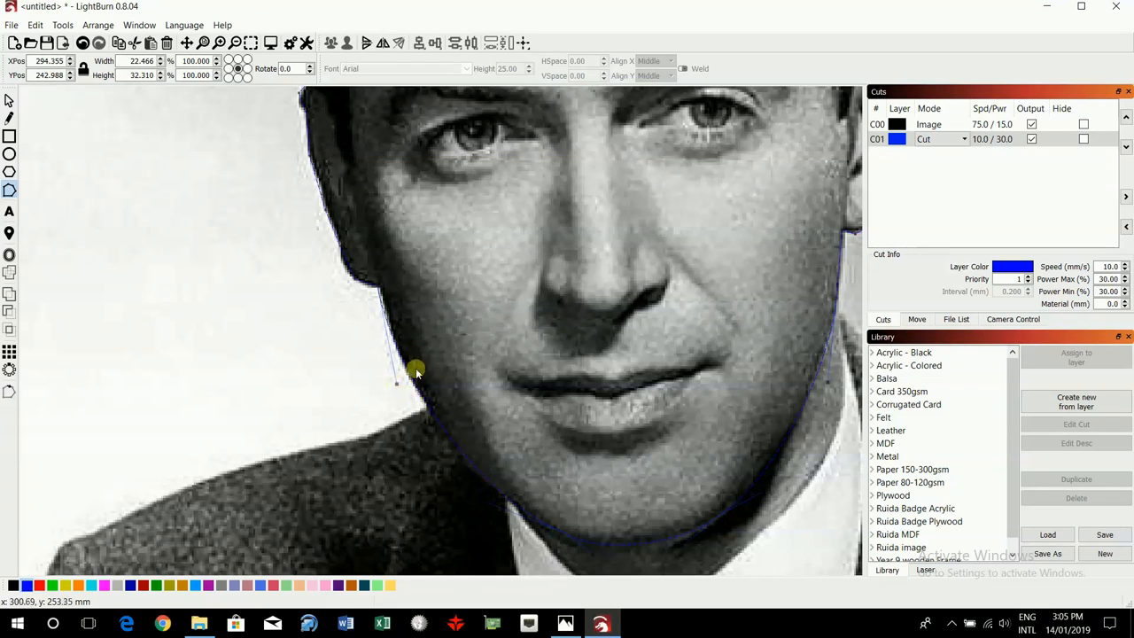
pyautogui.moveTo(347, 267)
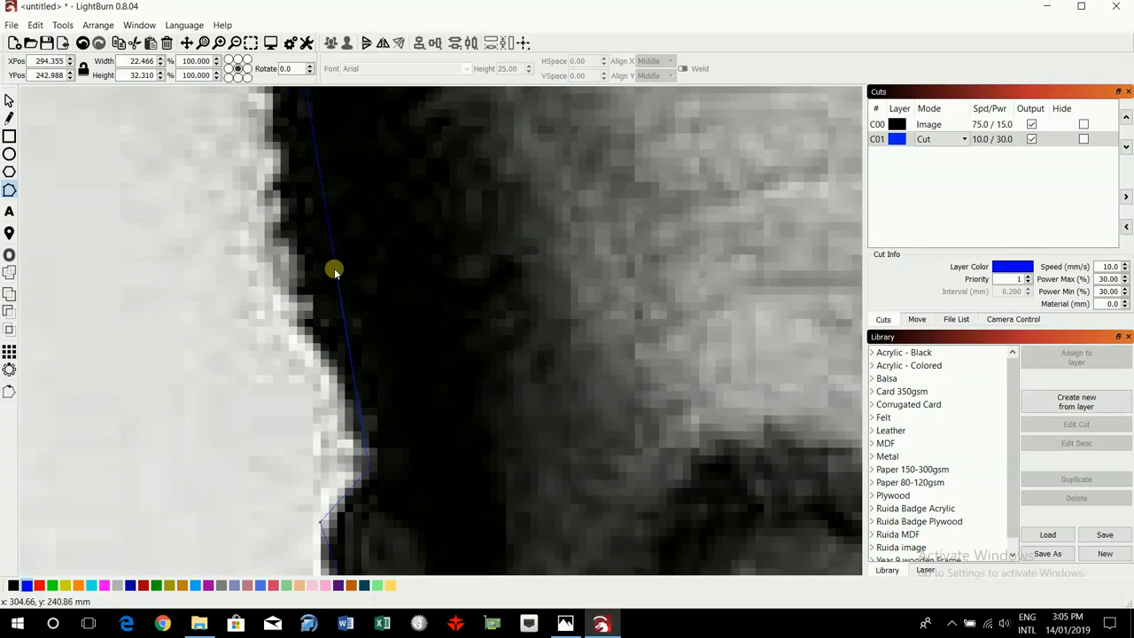
pyautogui.moveTo(328, 220)
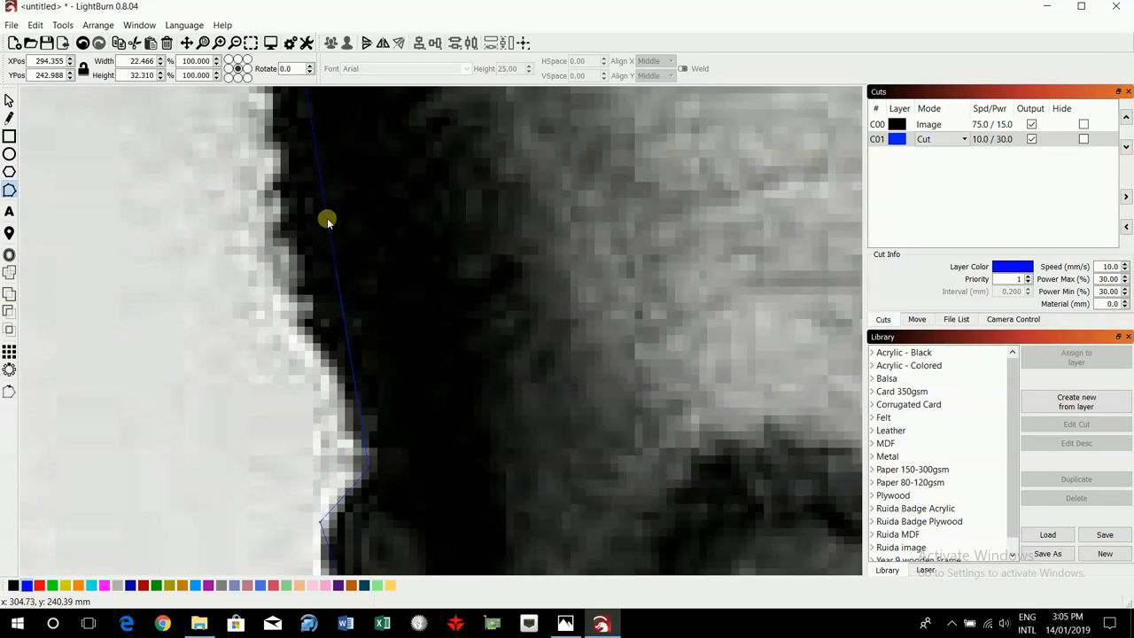
pyautogui.moveTo(333, 222)
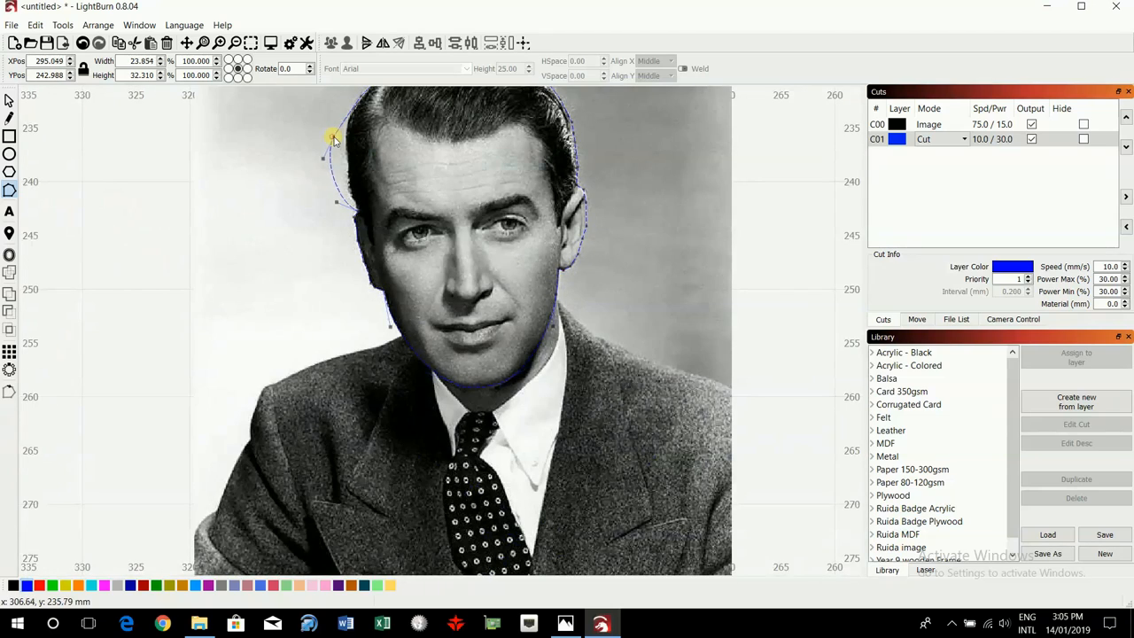
# Close the outline over the hair so it surrounds the head at about 22.4 × 32.3 mm.
pyautogui.moveTo(335, 138); pyautogui.dragTo(335, 149)
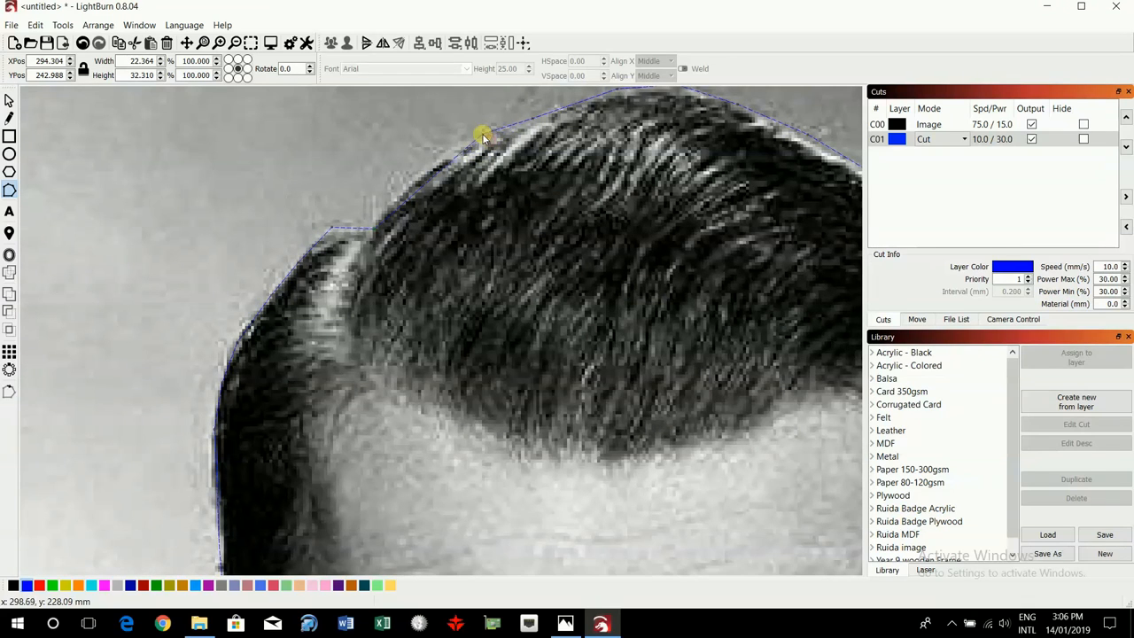
pyautogui.moveTo(425, 186)
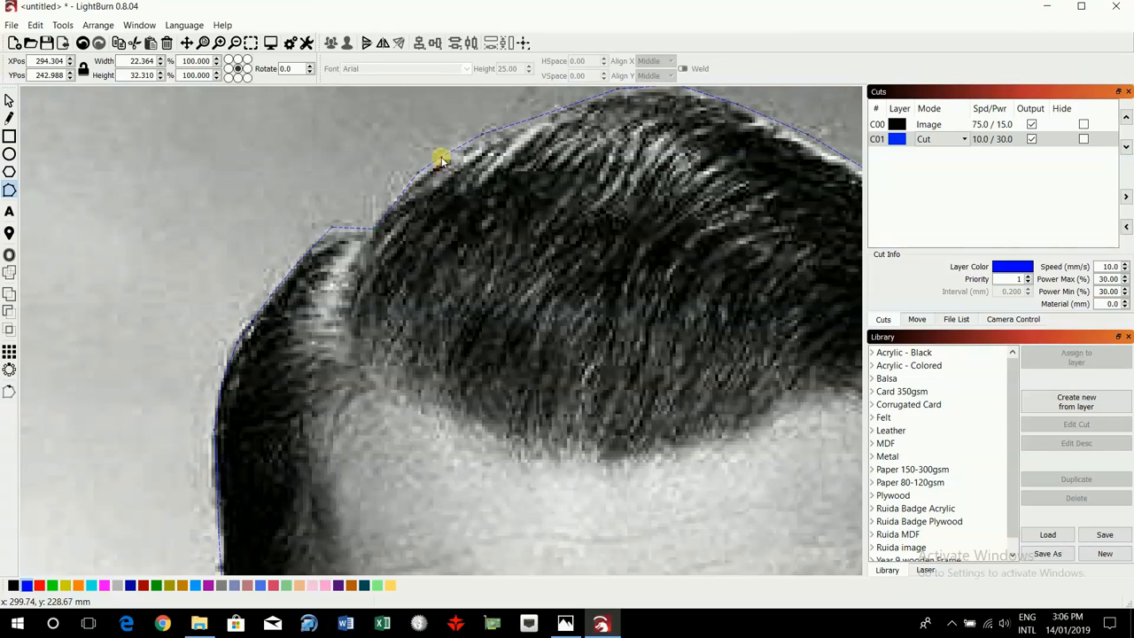
pyautogui.scroll(-3)
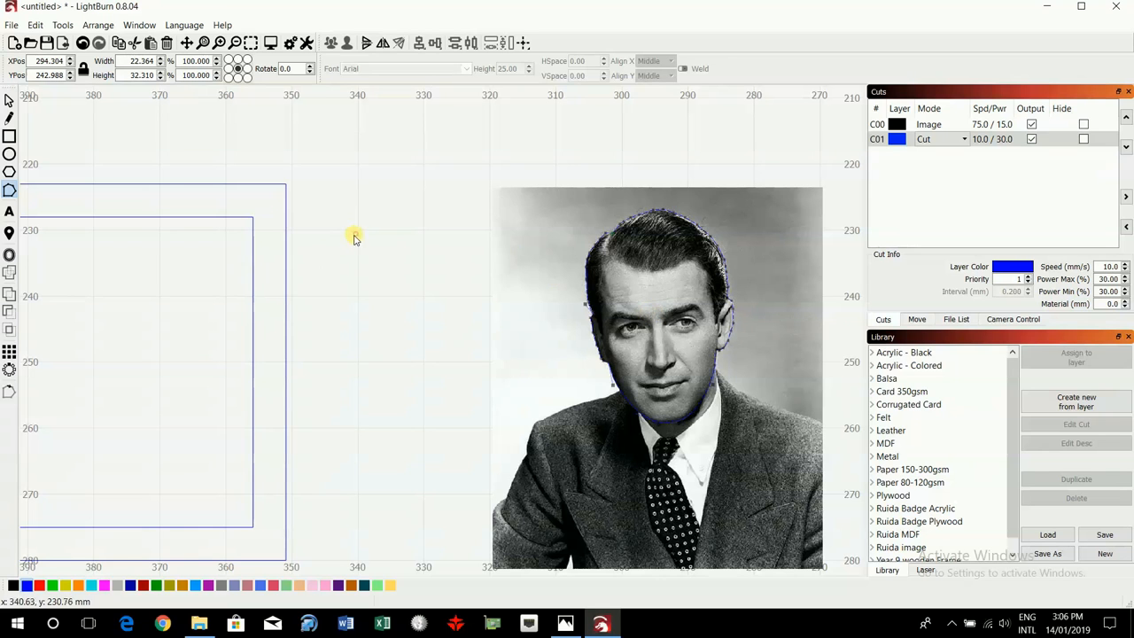
pyautogui.click(659, 372)
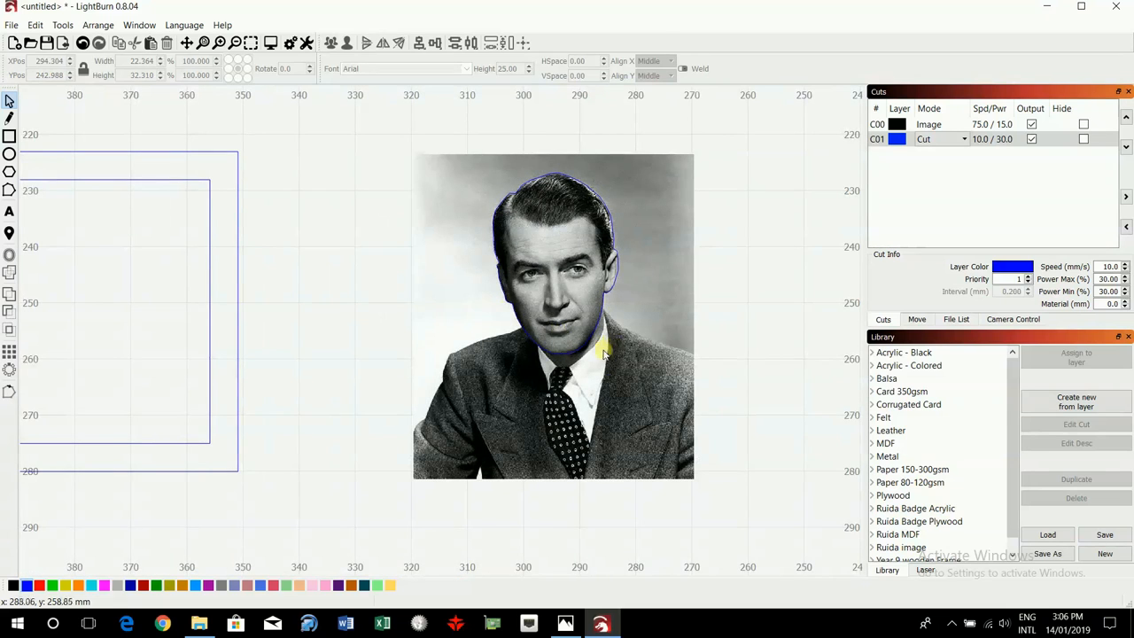
pyautogui.moveTo(469, 335)
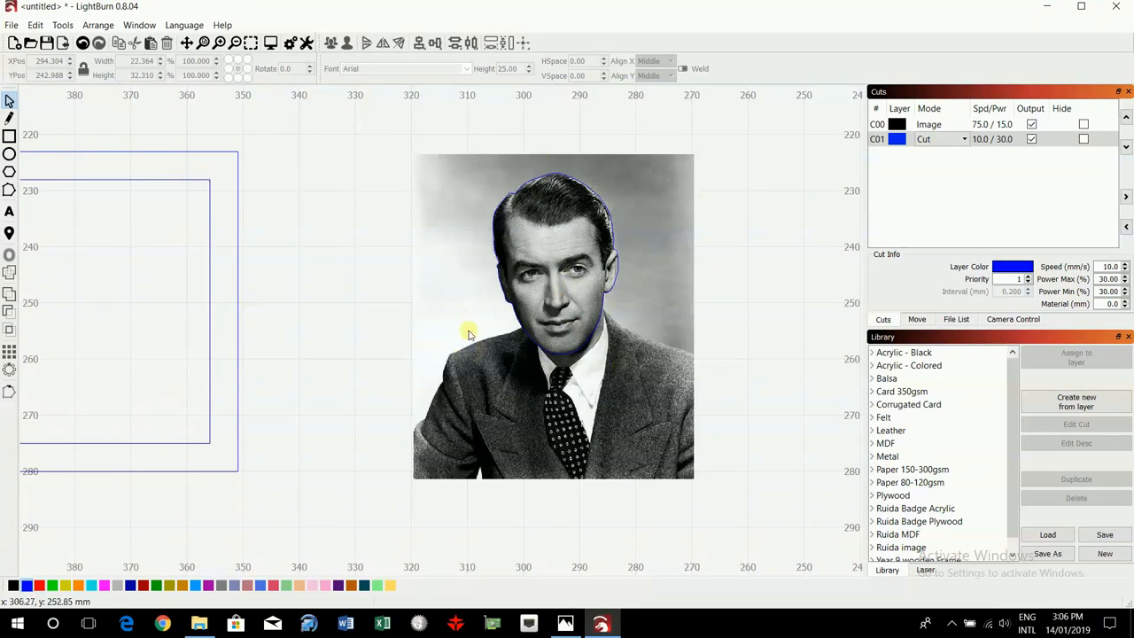
pyautogui.moveTo(540, 267)
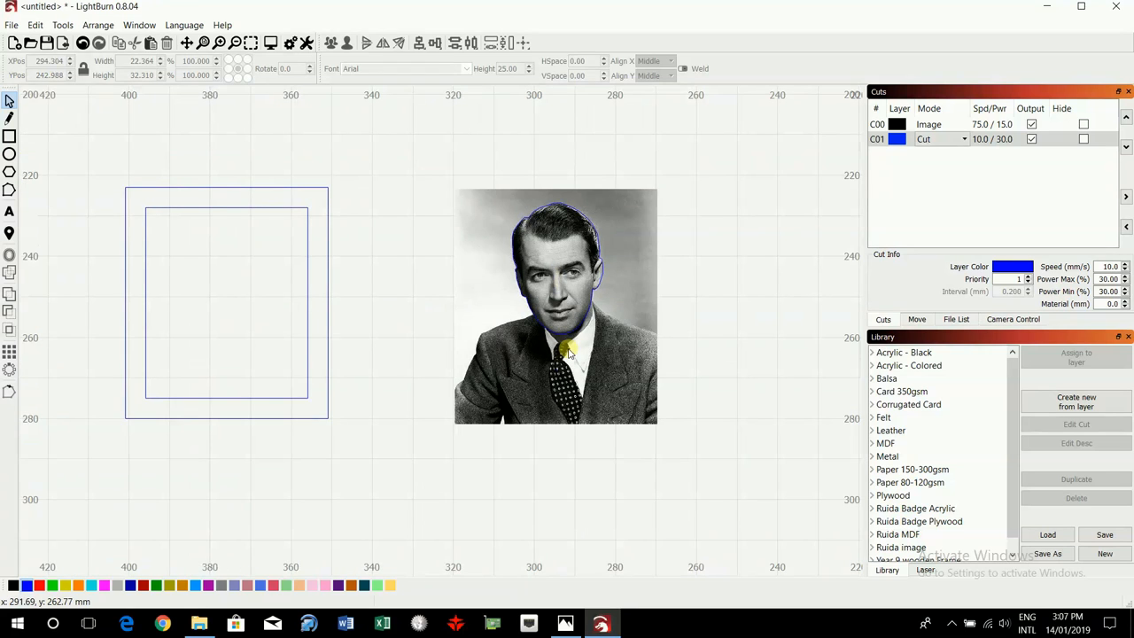
pyautogui.moveTo(482, 354)
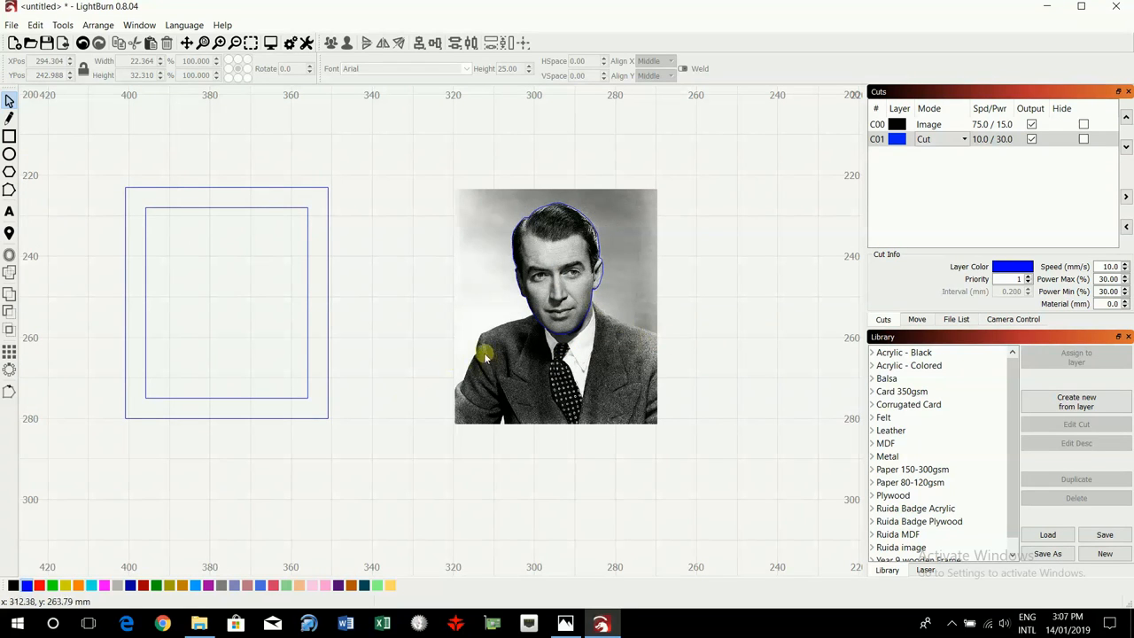
pyautogui.moveTo(565, 397)
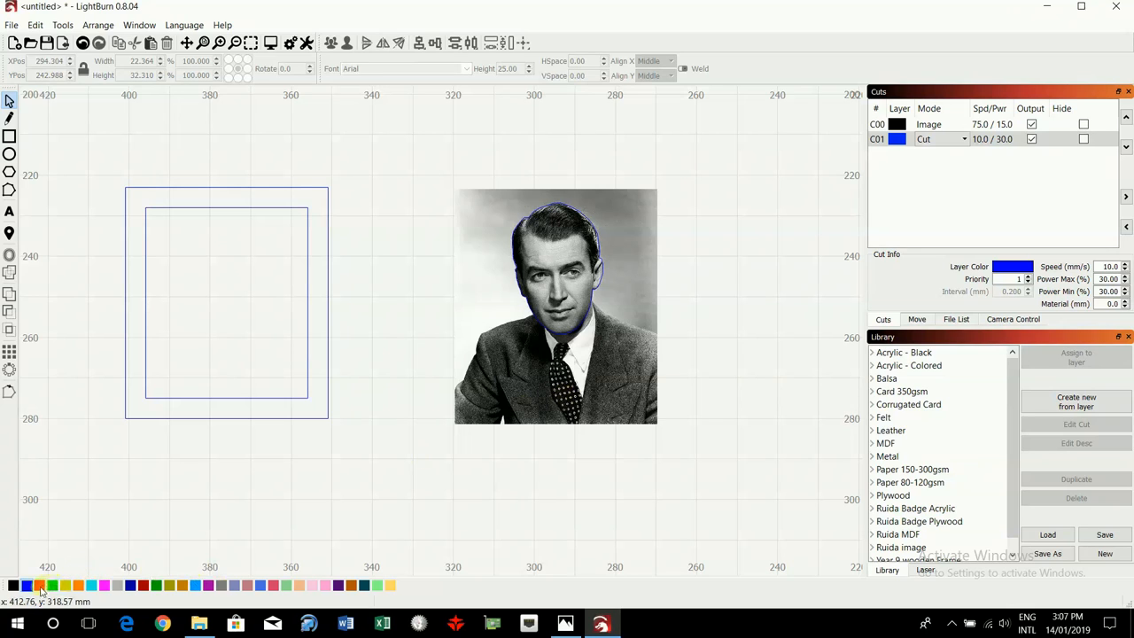
pyautogui.moveTo(599, 370)
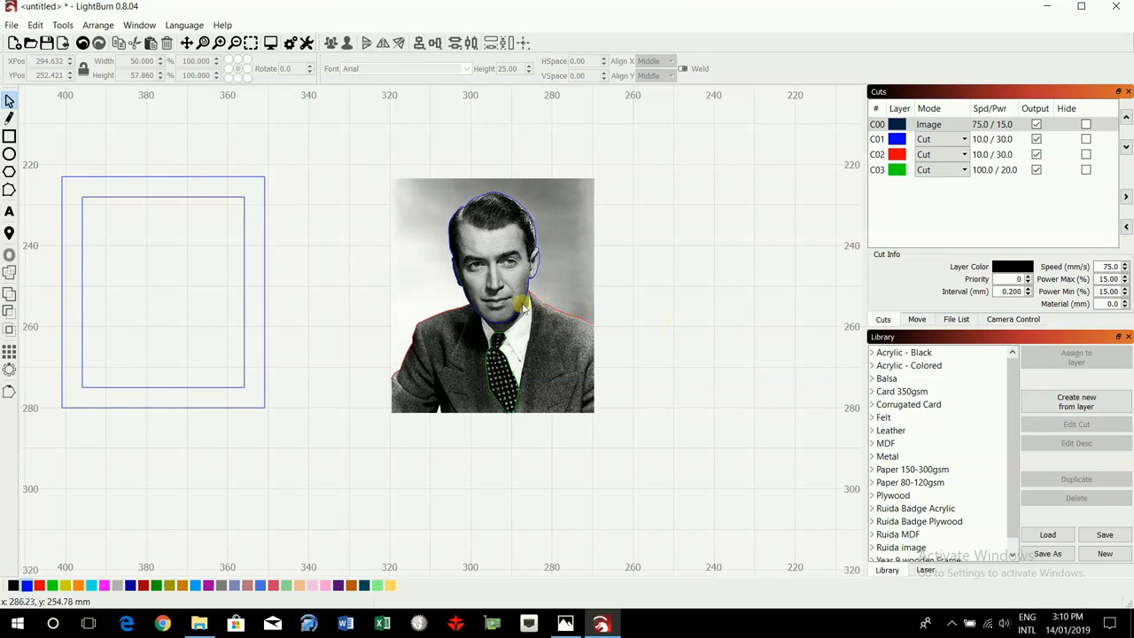
pyautogui.moveTo(496, 376)
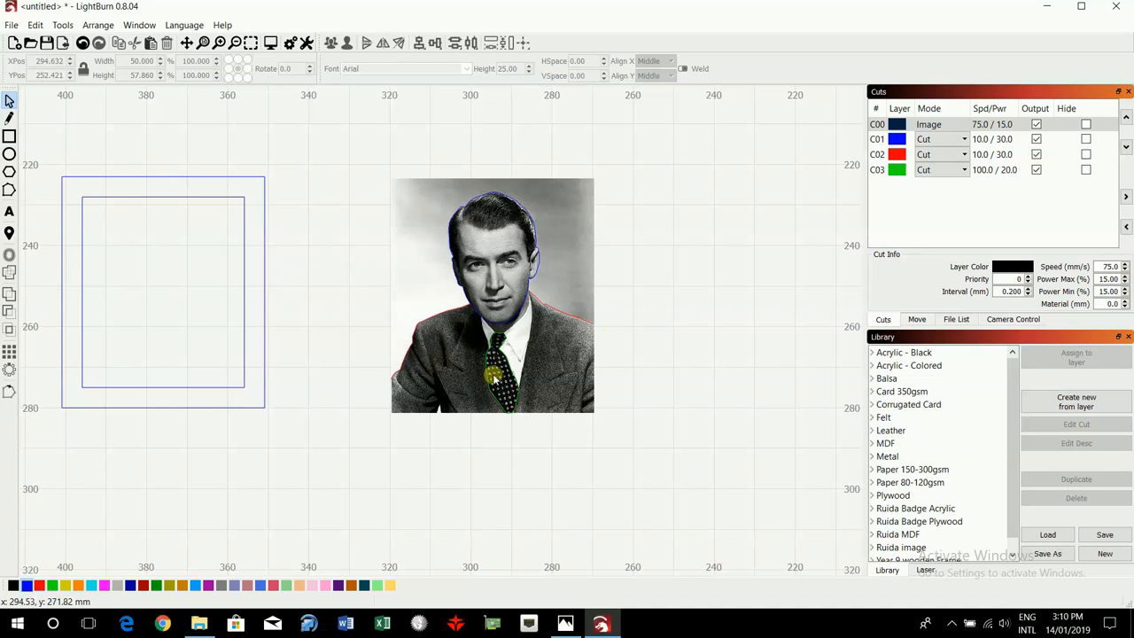
pyautogui.moveTo(698, 270)
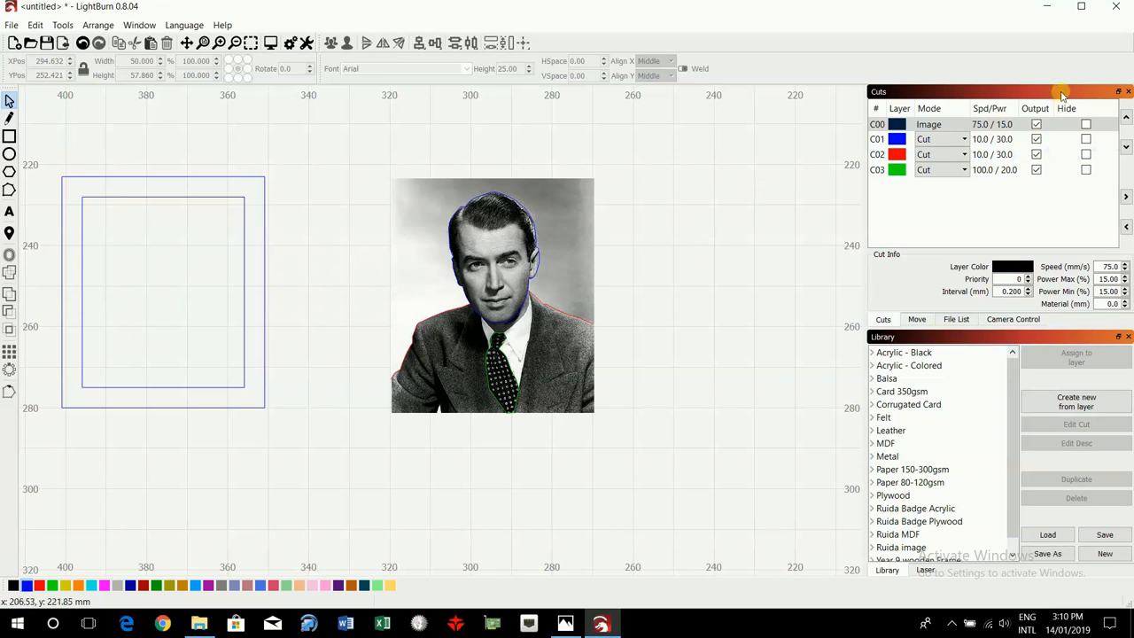
pyautogui.moveTo(762, 239)
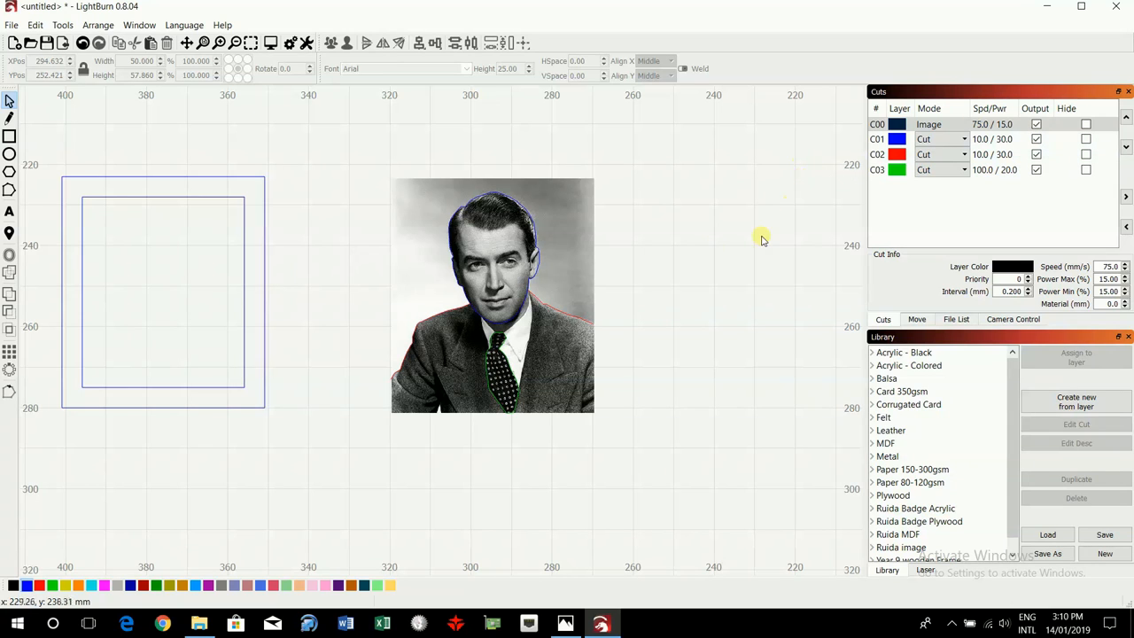
pyautogui.moveTo(542, 266)
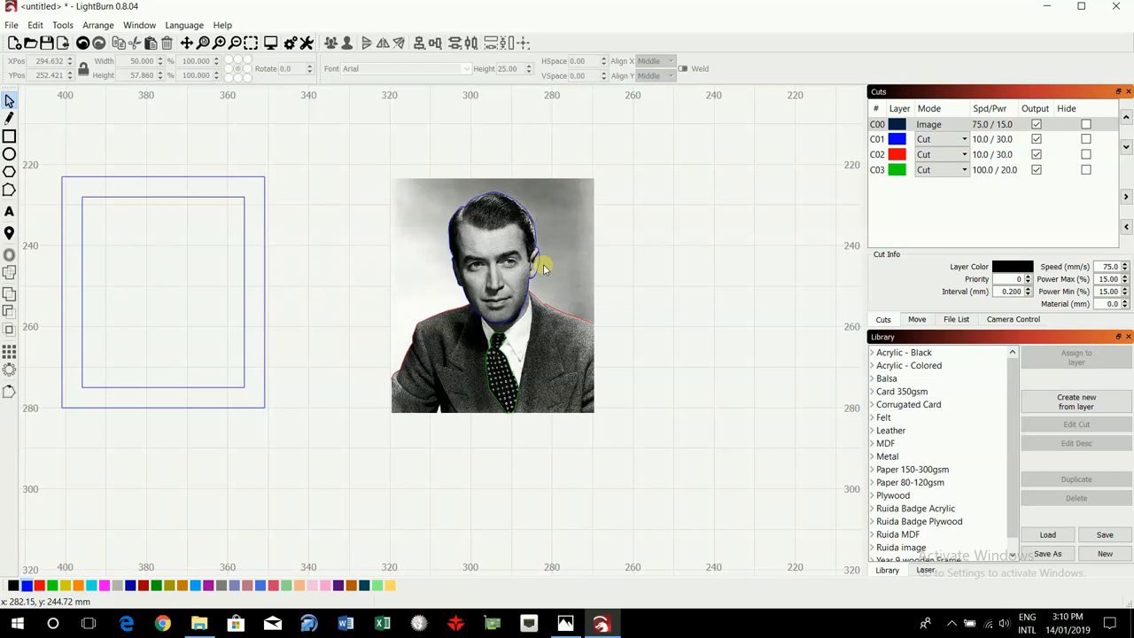
pyautogui.moveTo(510, 145)
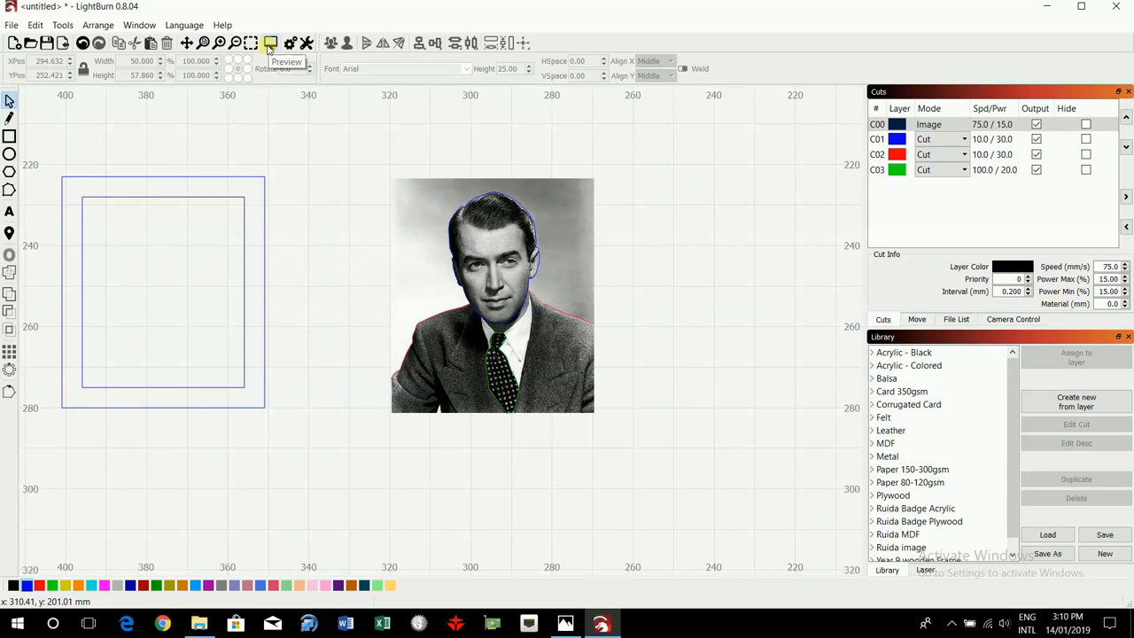
pyautogui.click(269, 43)
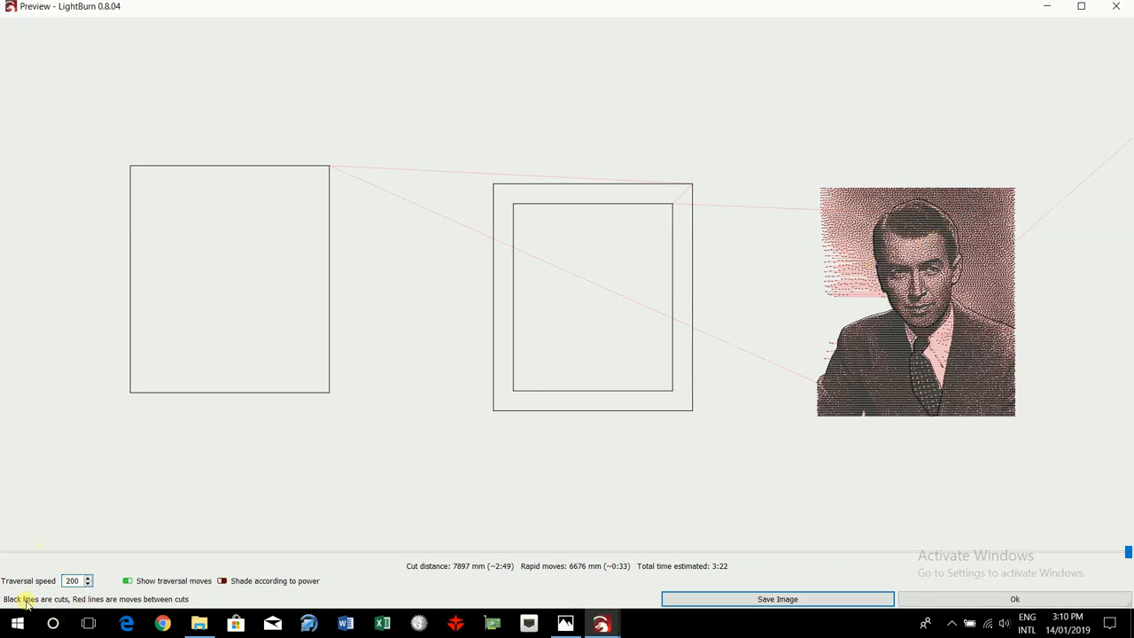
pyautogui.moveTo(517, 496)
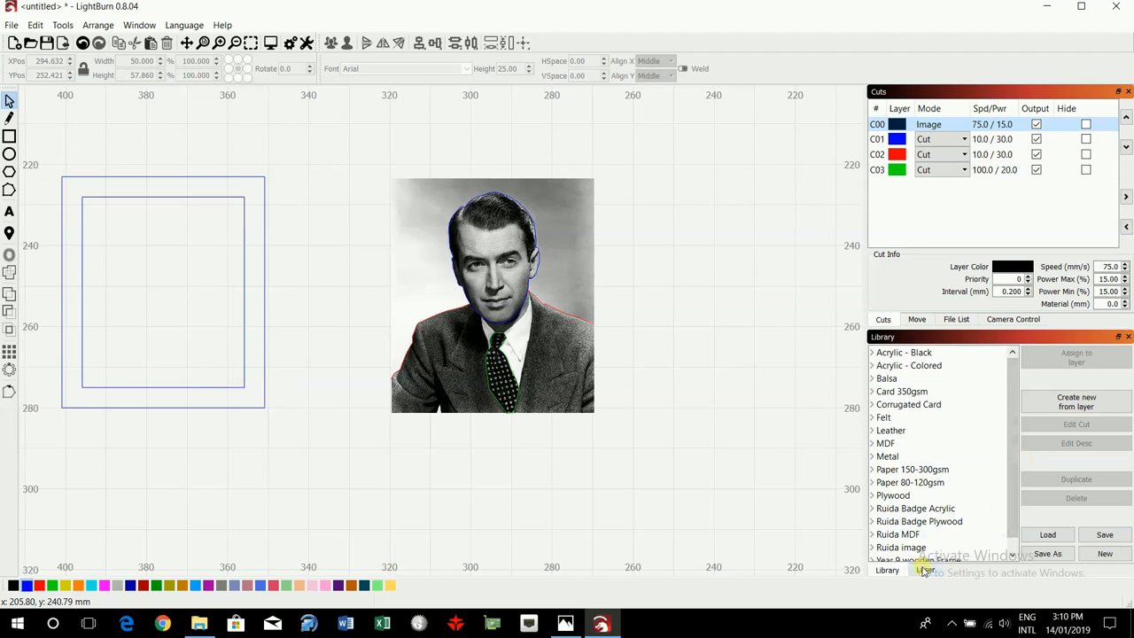
# Check the chosen laser device, then expand the Ruida Badge Plywood presets in the Library.
pyautogui.click(924, 570)
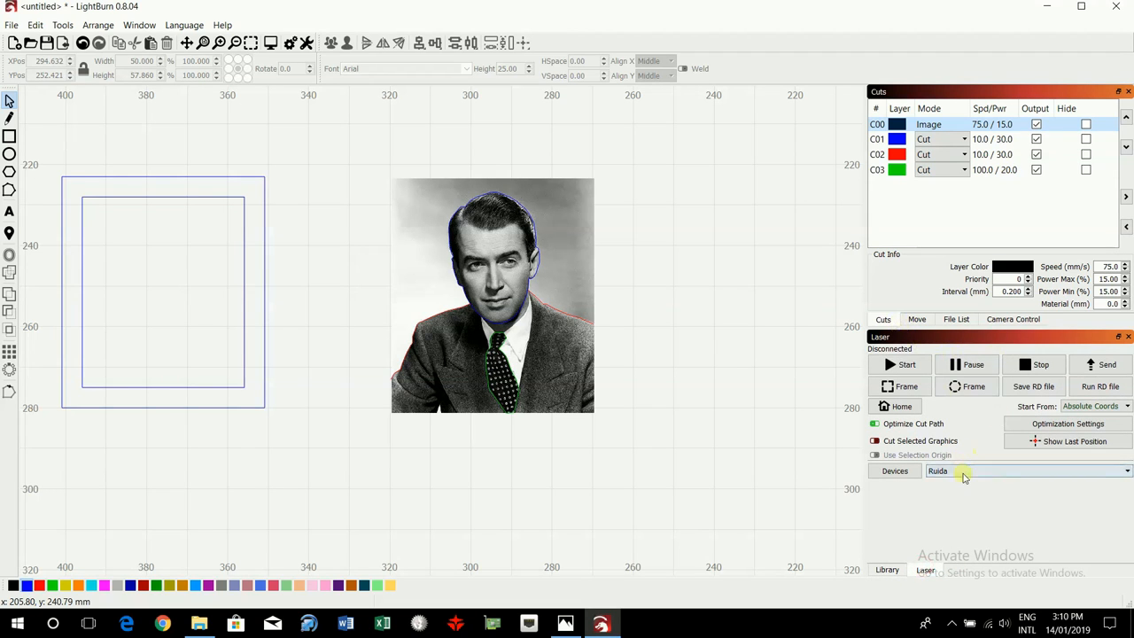
pyautogui.click(894, 472)
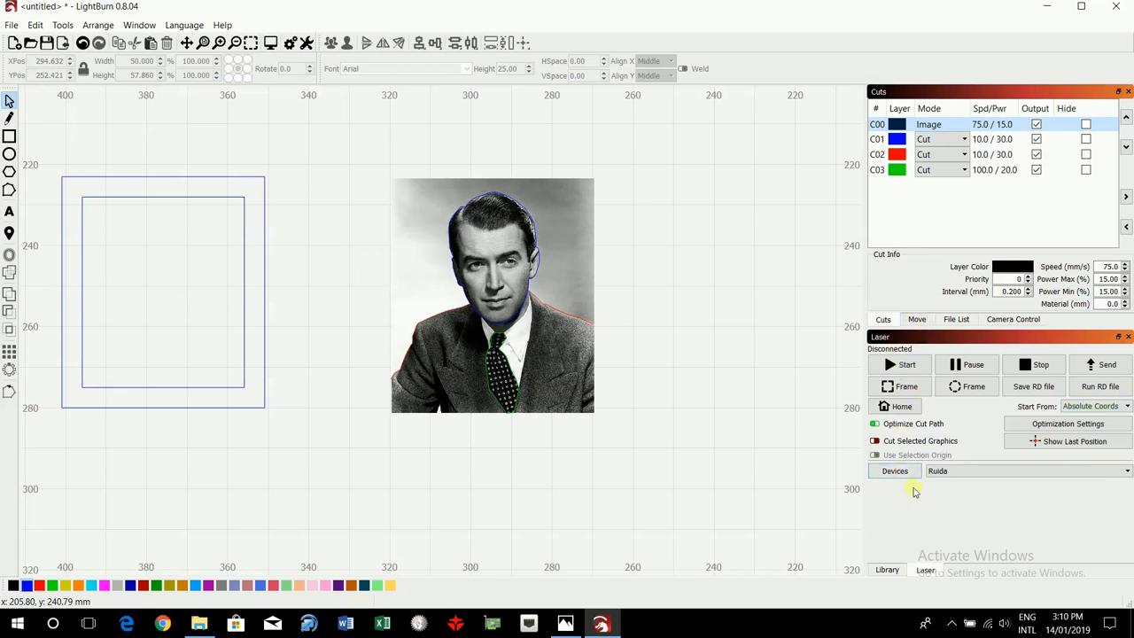
pyautogui.click(885, 570)
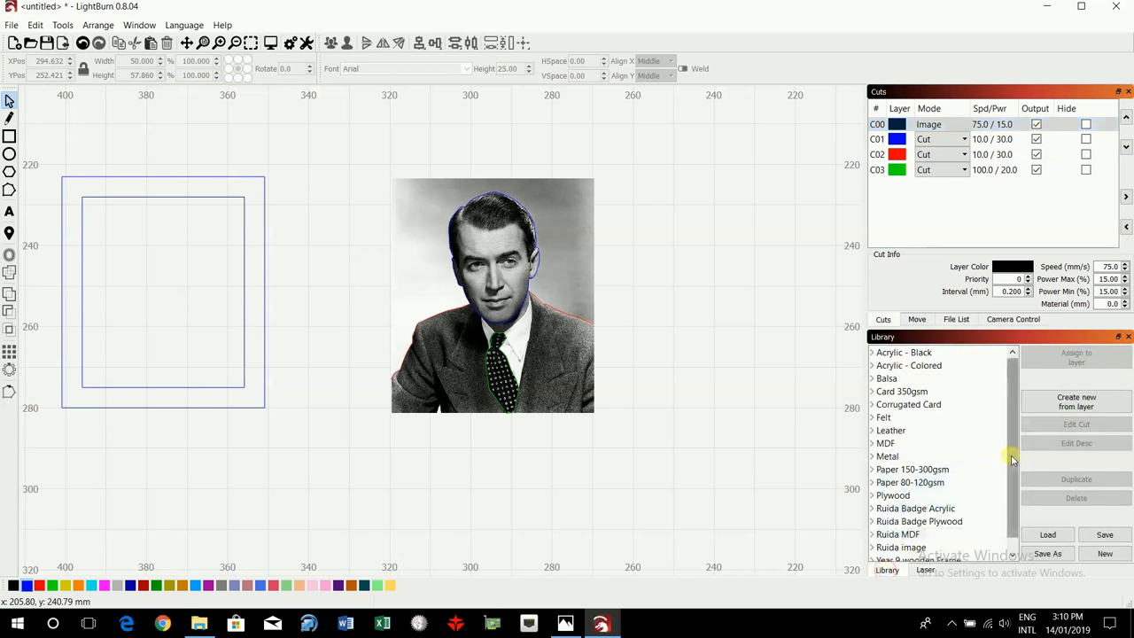
pyautogui.scroll(-3)
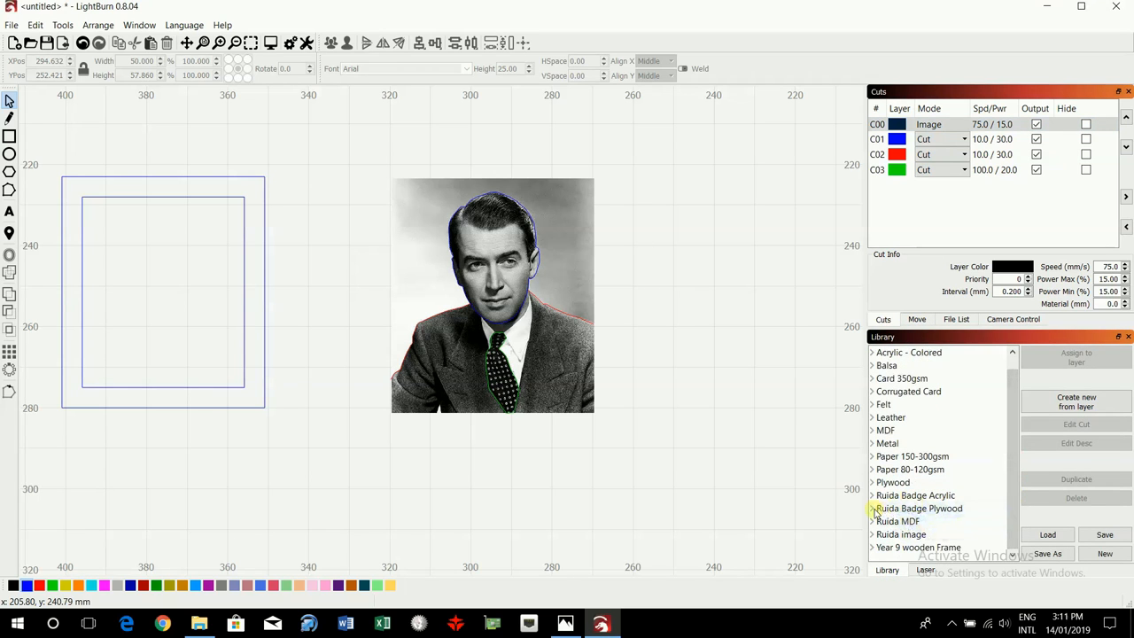
pyautogui.click(874, 506)
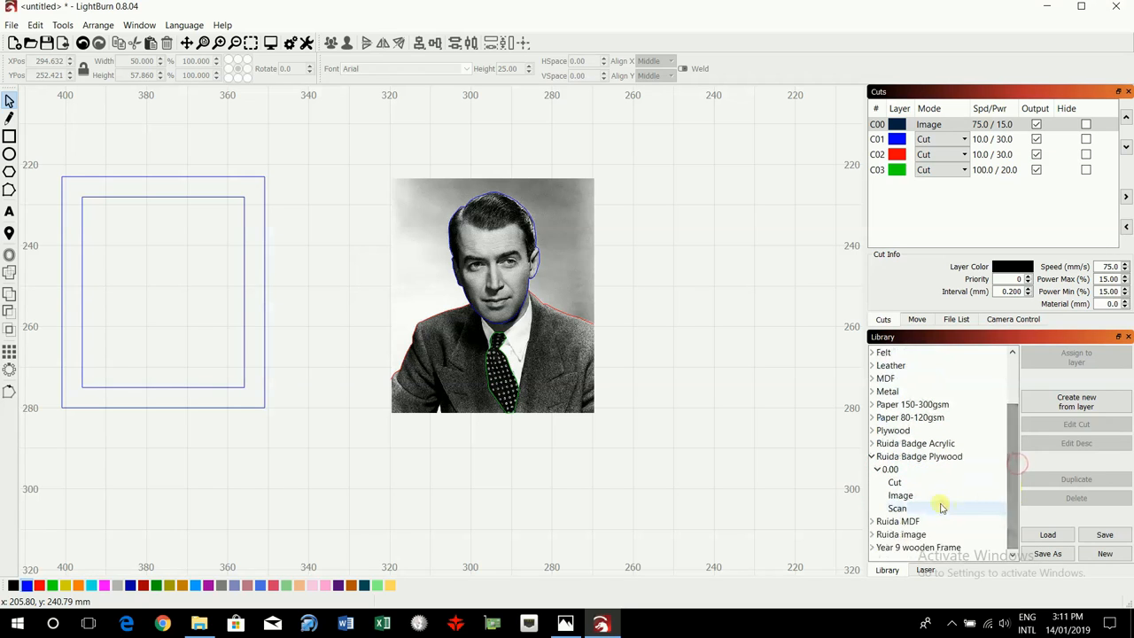
pyautogui.click(900, 497)
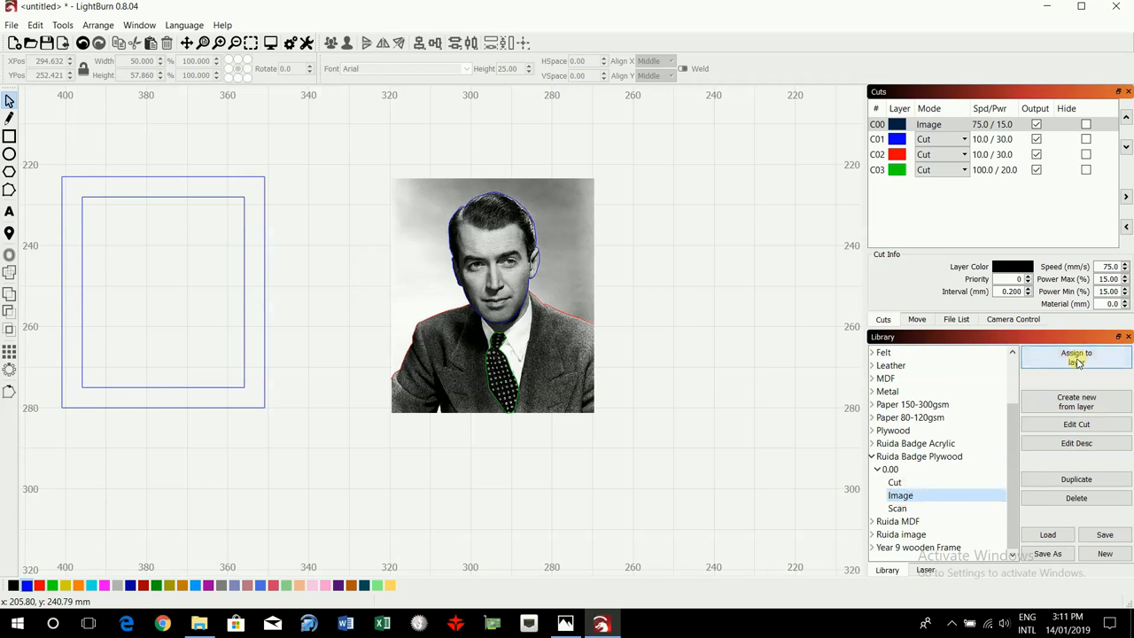
pyautogui.moveTo(717, 345)
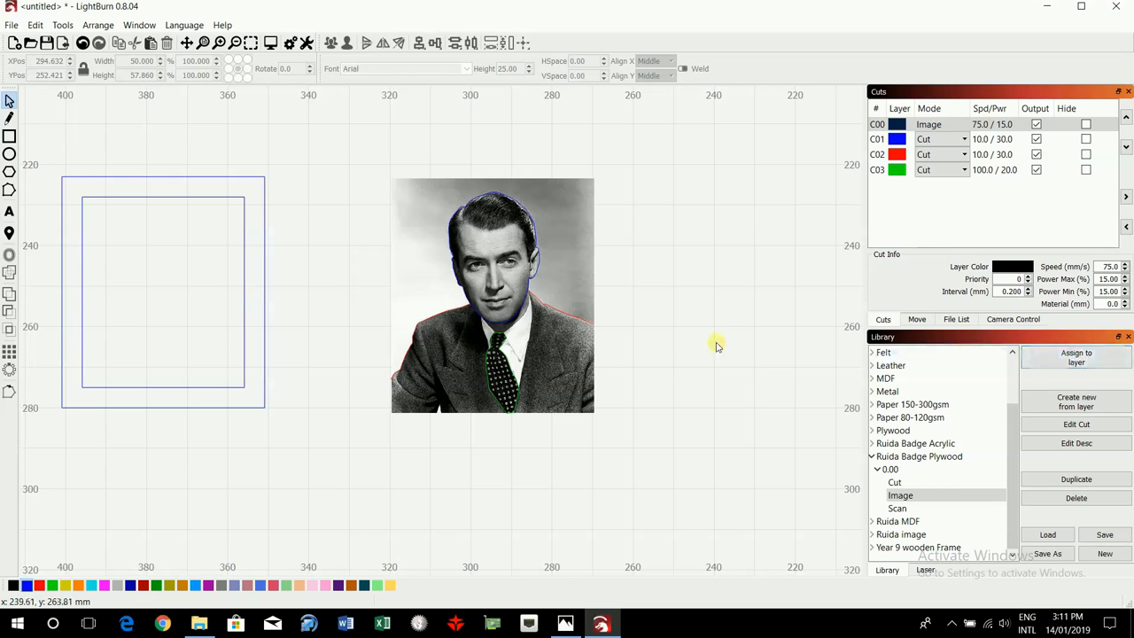
pyautogui.moveTo(753, 290)
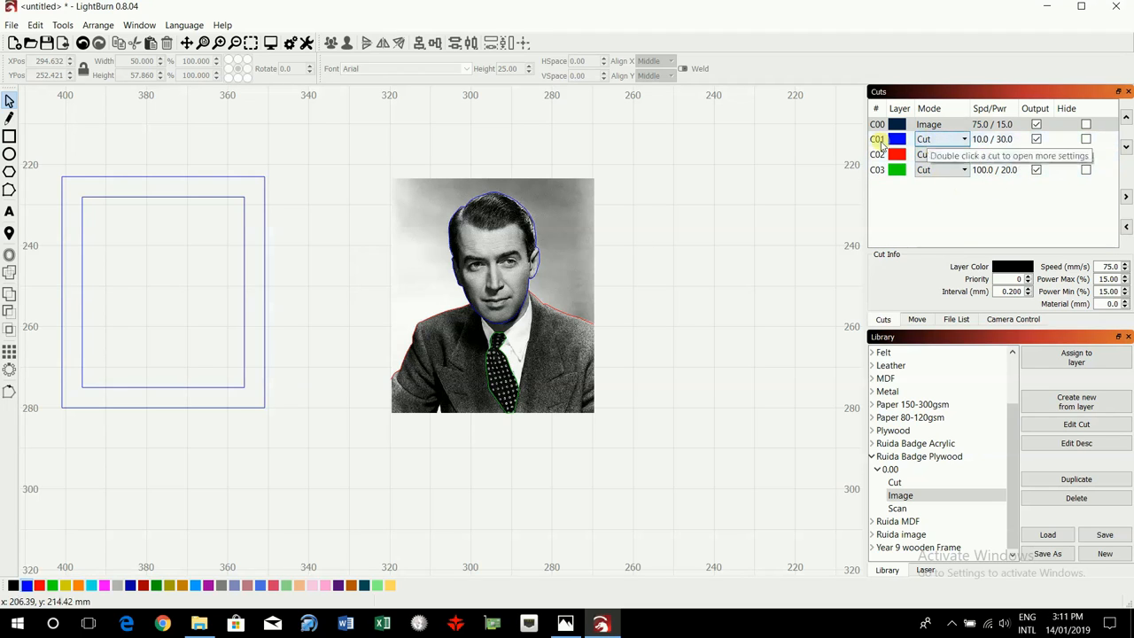
# Assign the plywood Cut preset (10 speed, 30 power) to the blue and green cut layers.
pyautogui.click(877, 139)
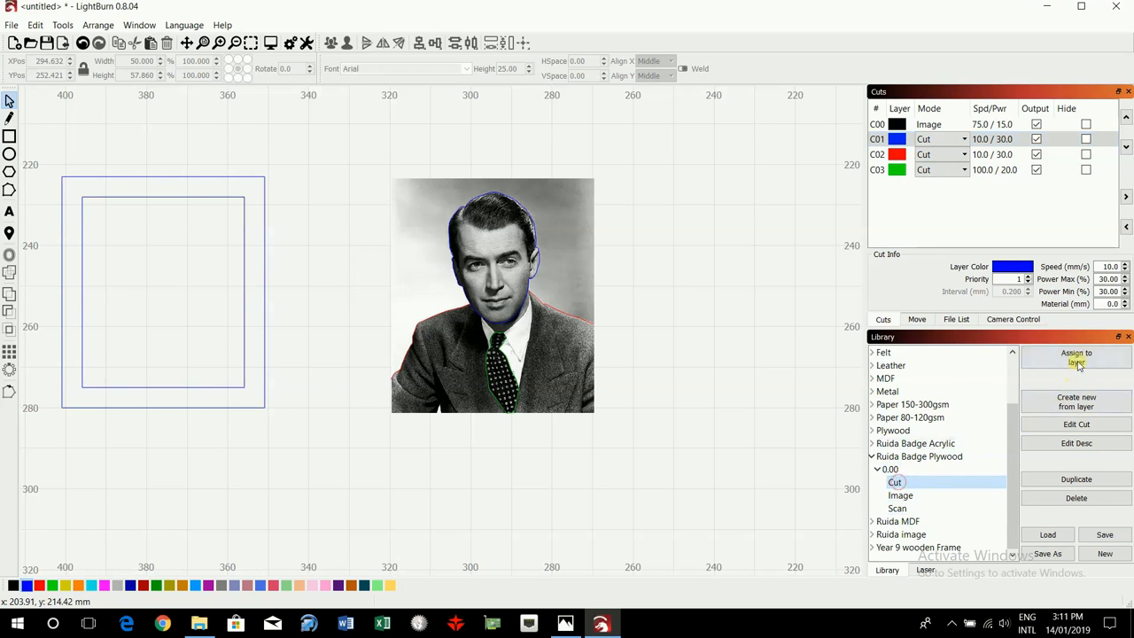
pyautogui.click(922, 170)
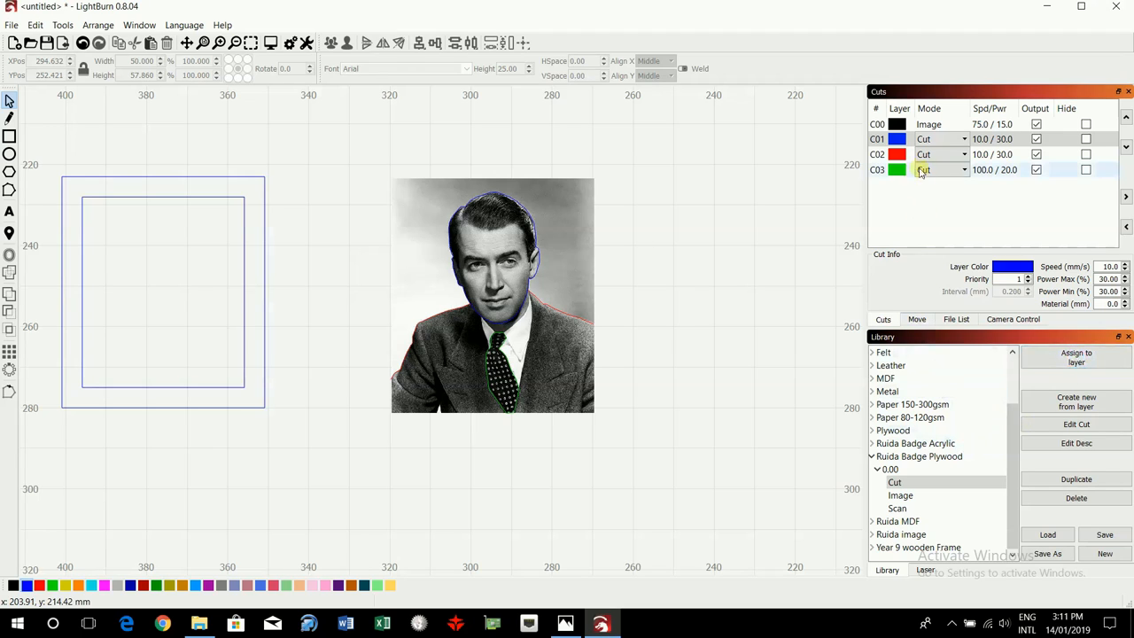
pyautogui.click(877, 155)
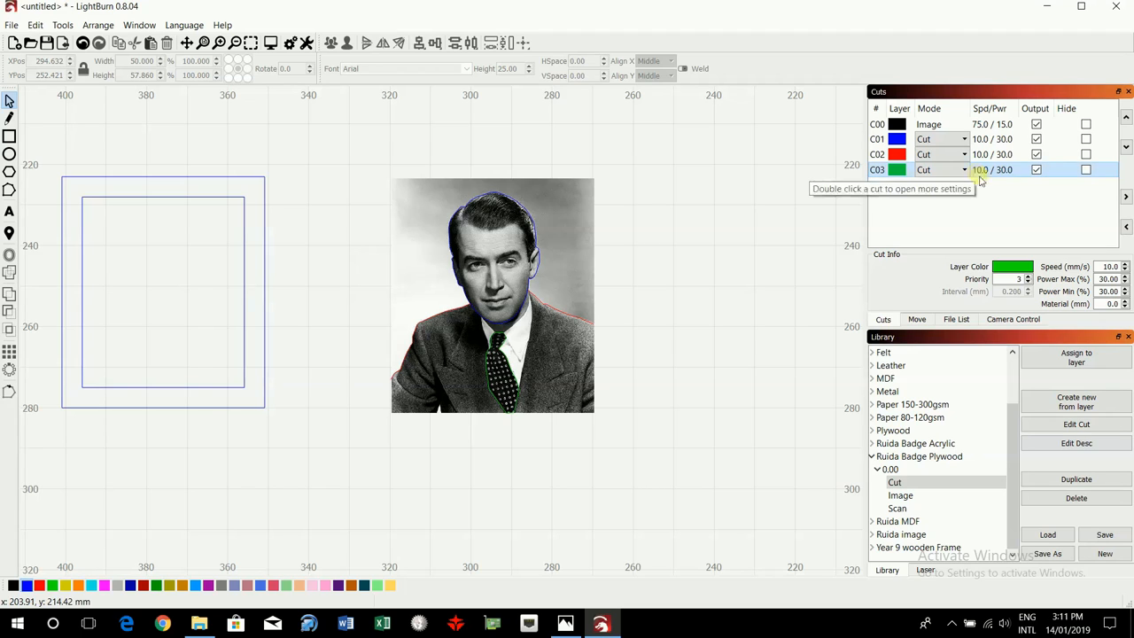
pyautogui.moveTo(740, 269)
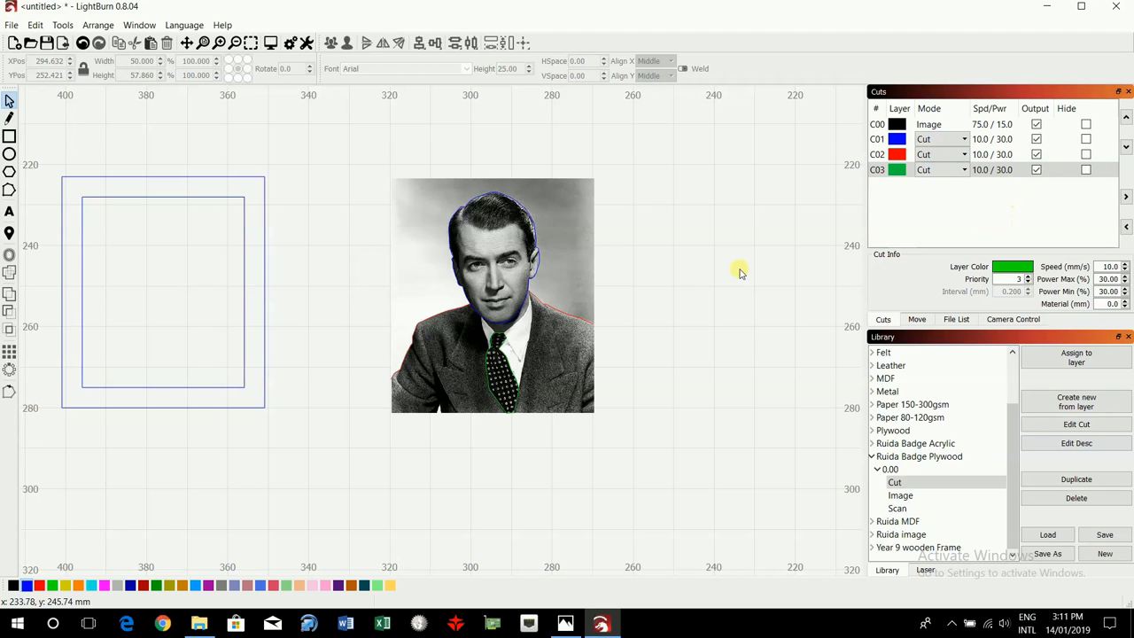
pyautogui.moveTo(599, 312)
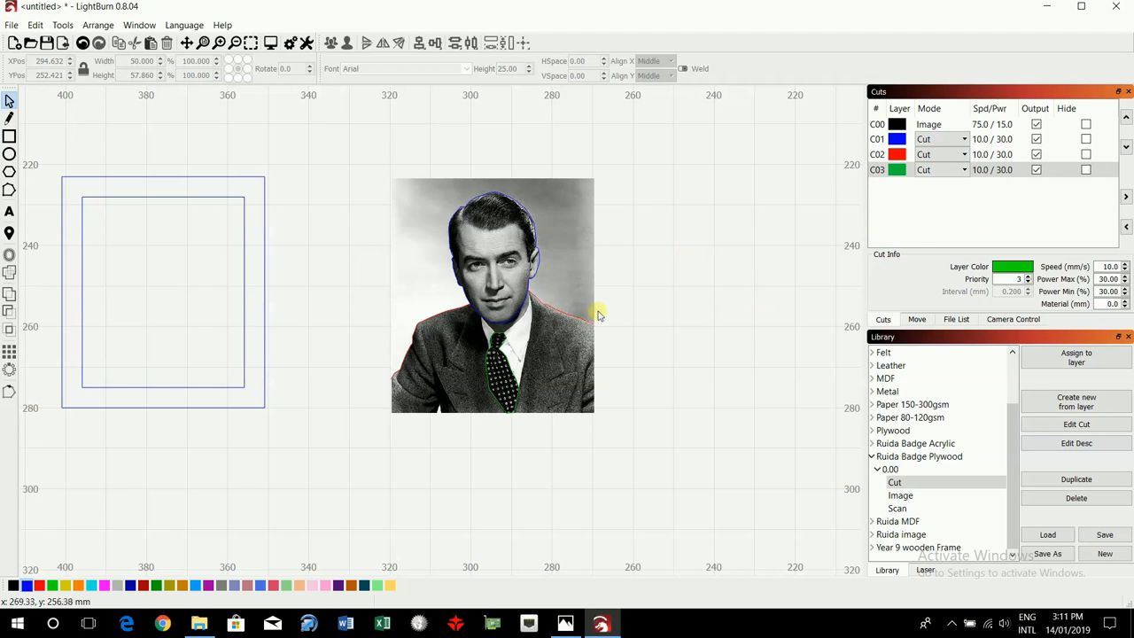
pyautogui.moveTo(611, 315)
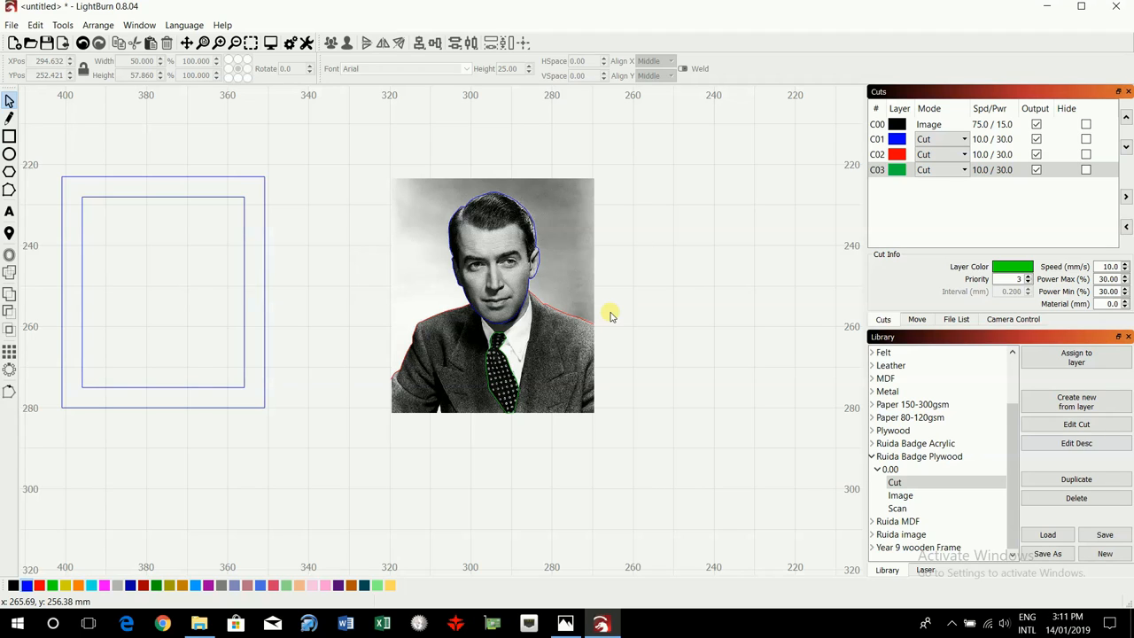
pyautogui.moveTo(769, 239)
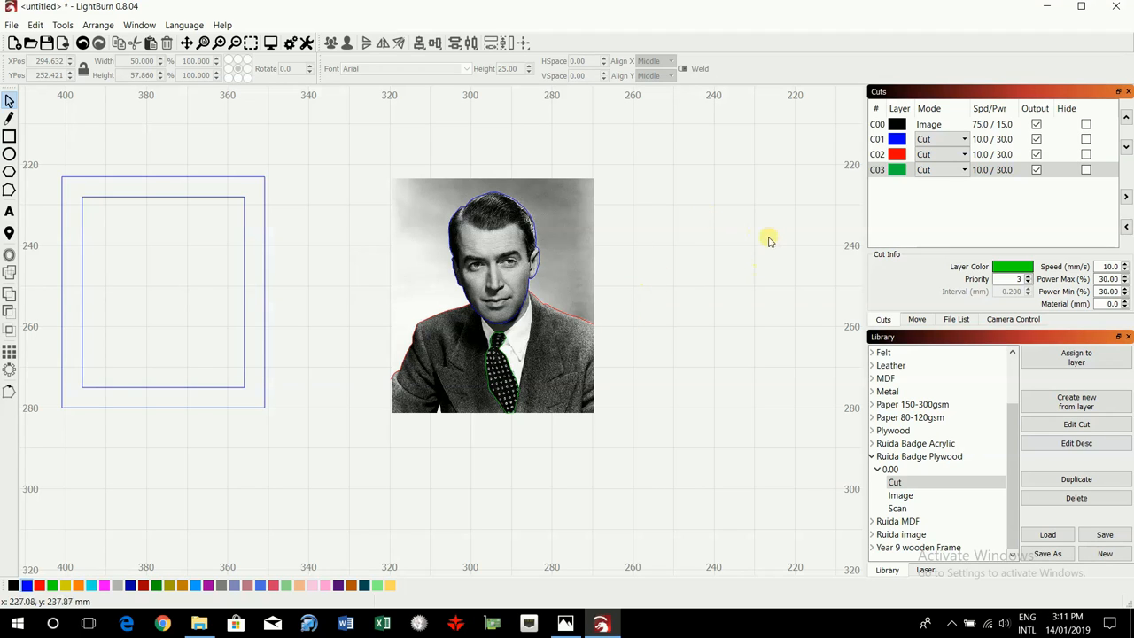
pyautogui.moveTo(735, 292)
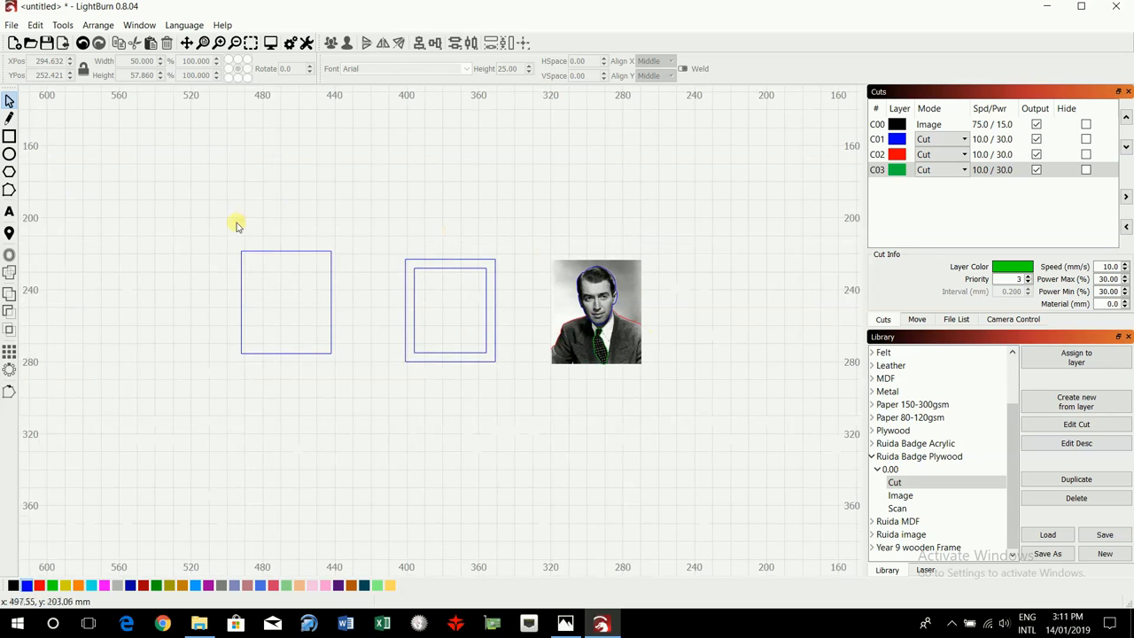
pyautogui.moveTo(14, 25)
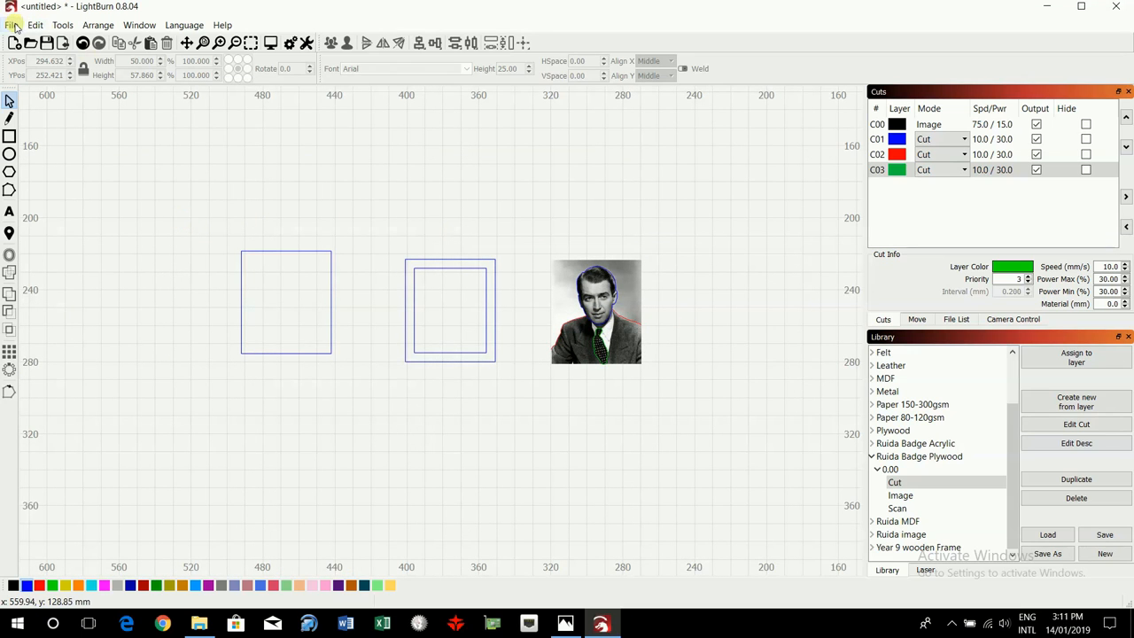
# Start a Save As in the Badge › Man folder with the file name 'man master' entered.
pyautogui.click(14, 25)
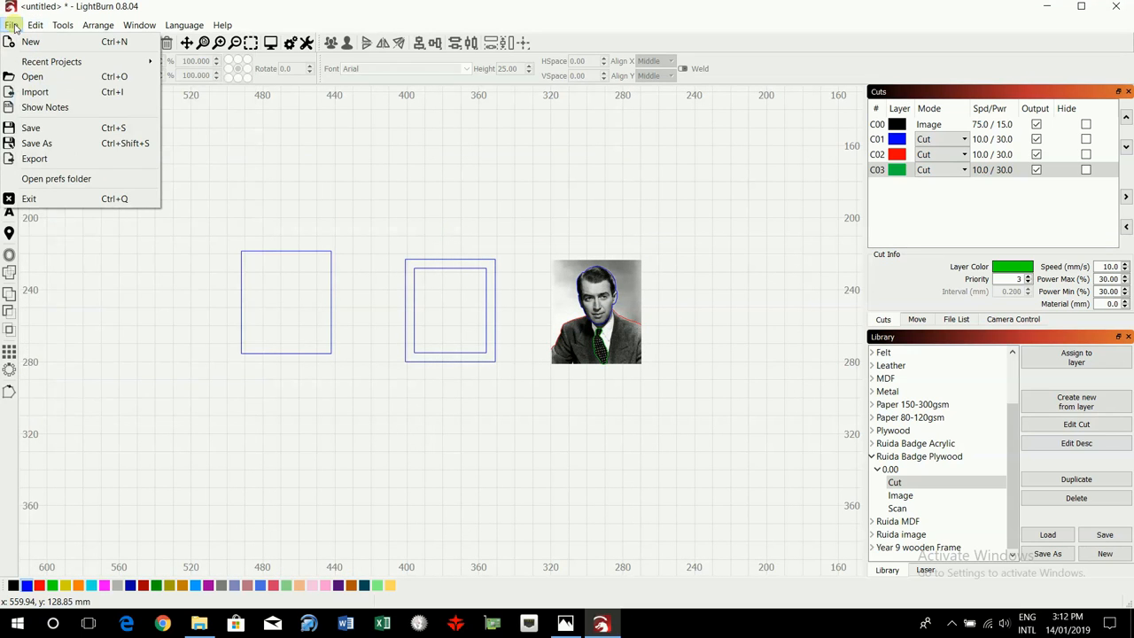
pyautogui.click(35, 142)
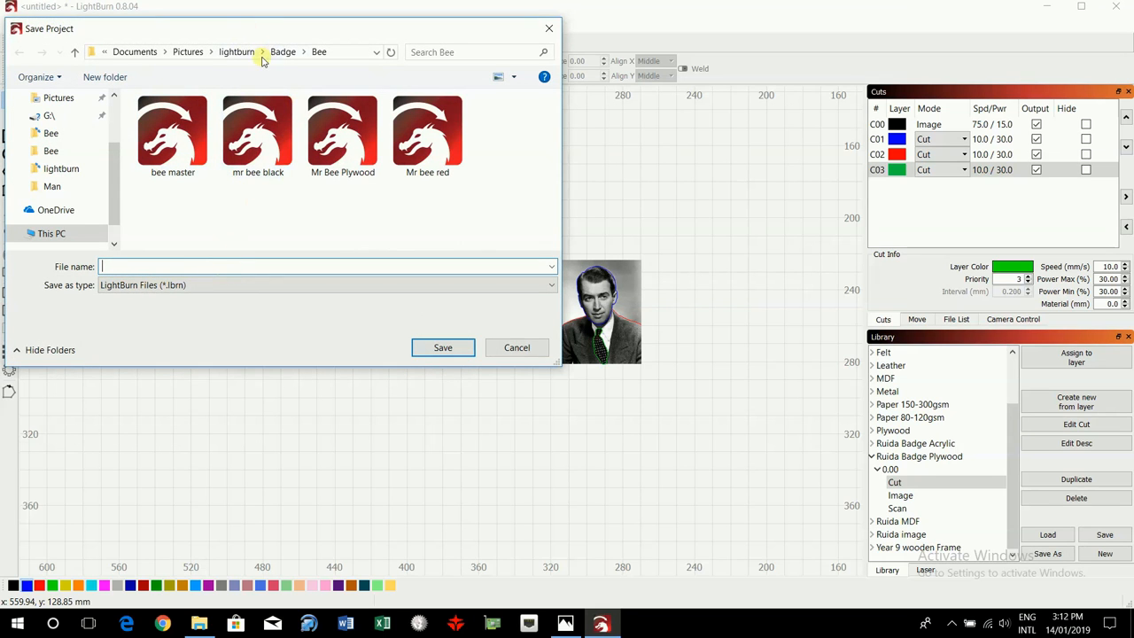
pyautogui.click(284, 51)
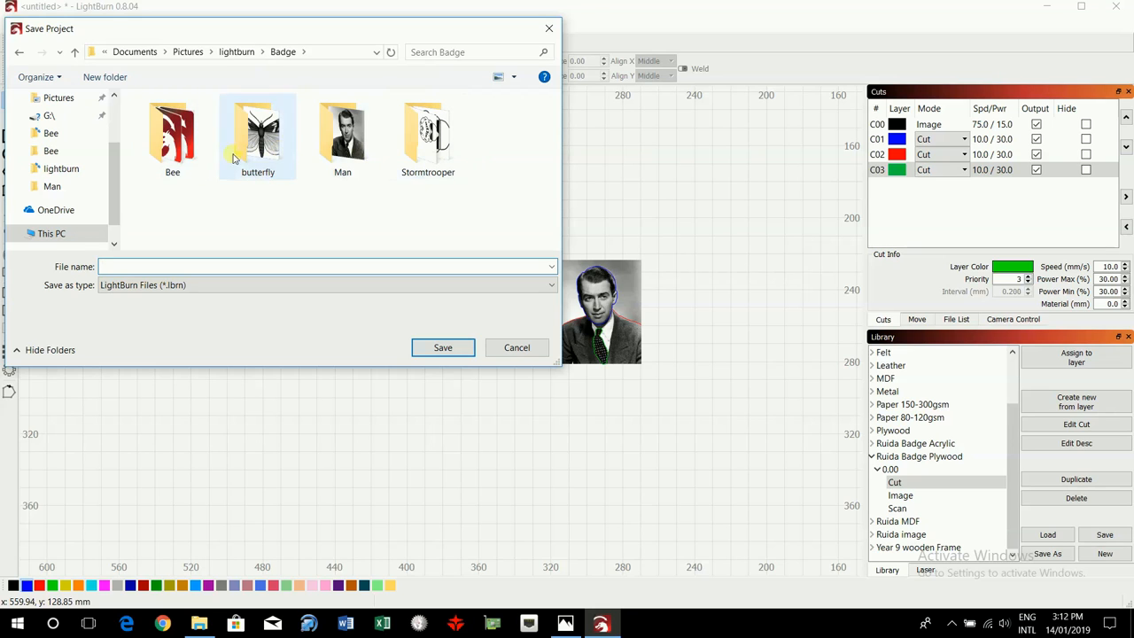
pyautogui.doubleClick(342, 133)
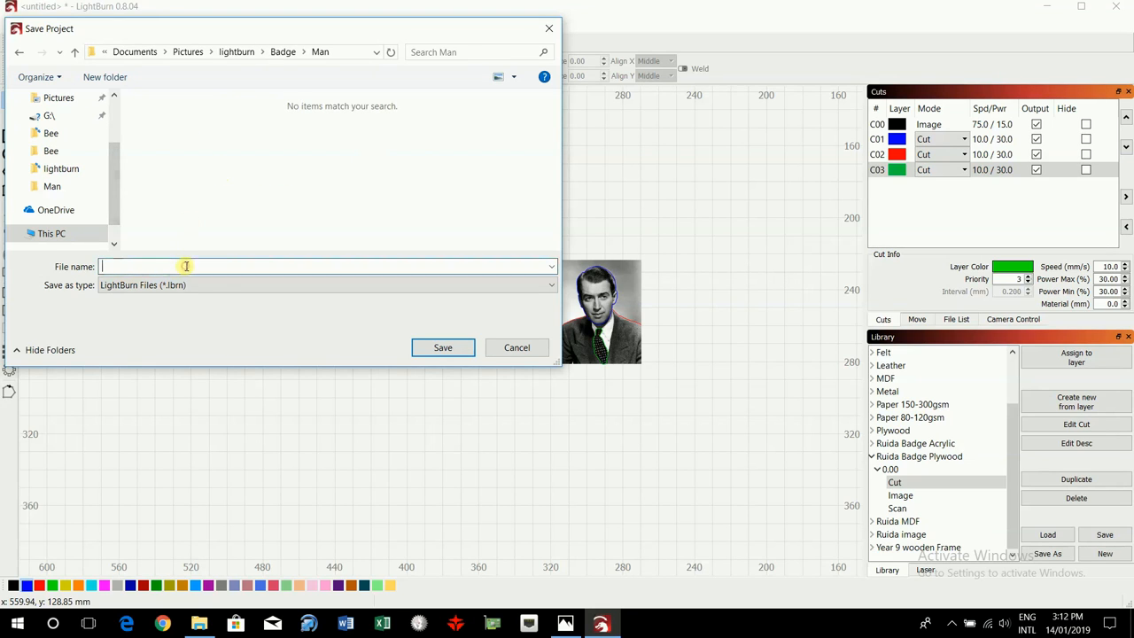
pyautogui.write('ma')
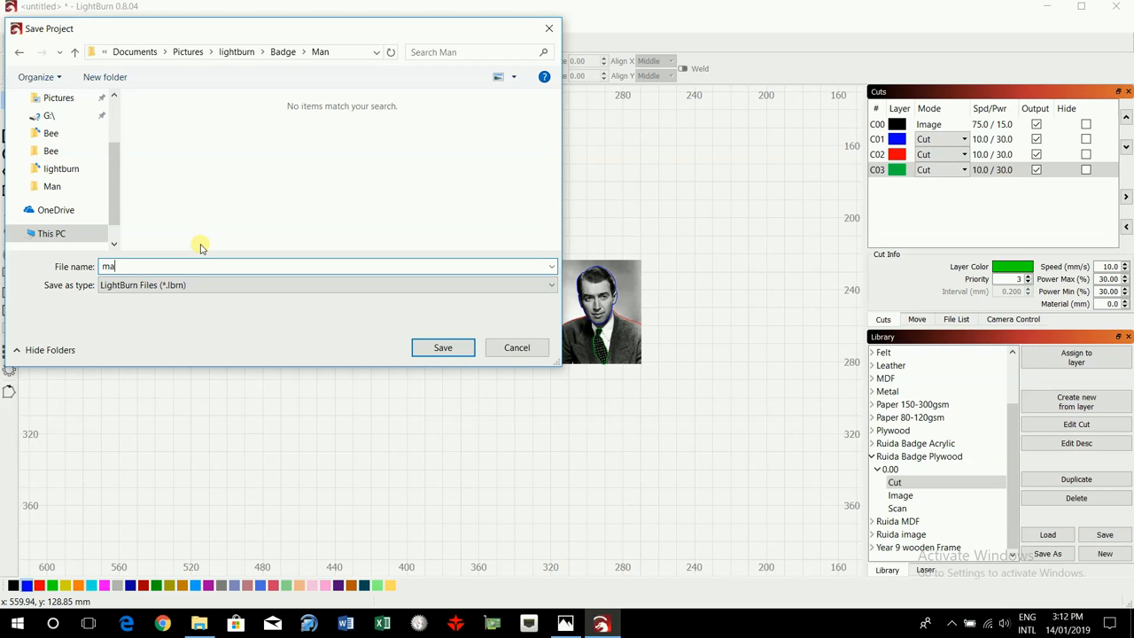
pyautogui.write('n master')
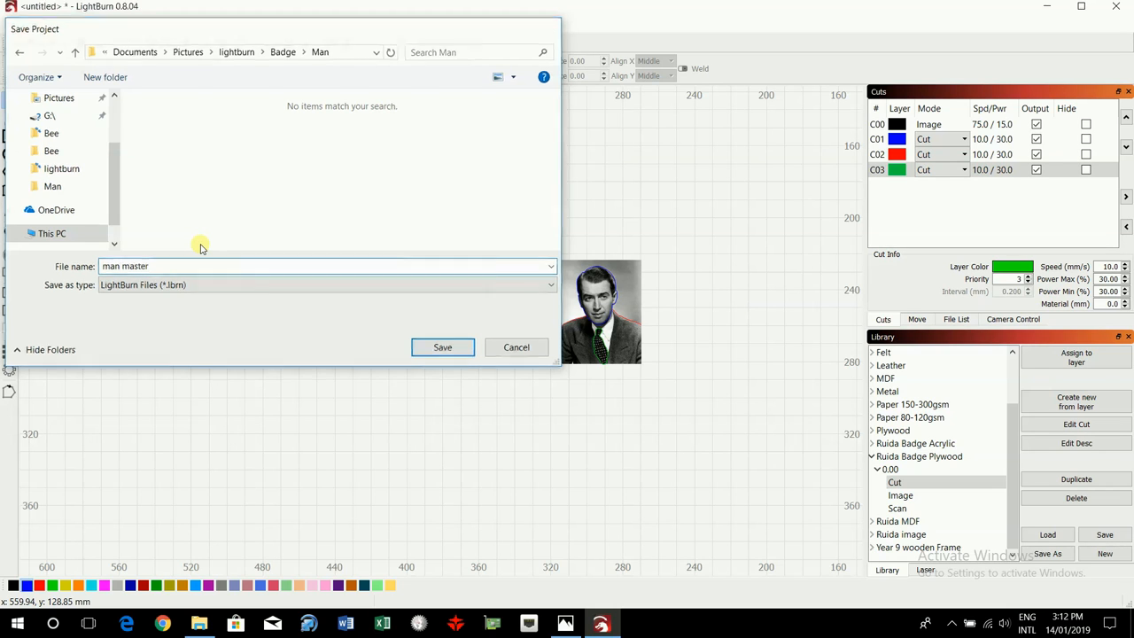
# Confirm the man master save, then drag the loose square outline over the portrait so it frames the photo.
pyautogui.click(443, 346)
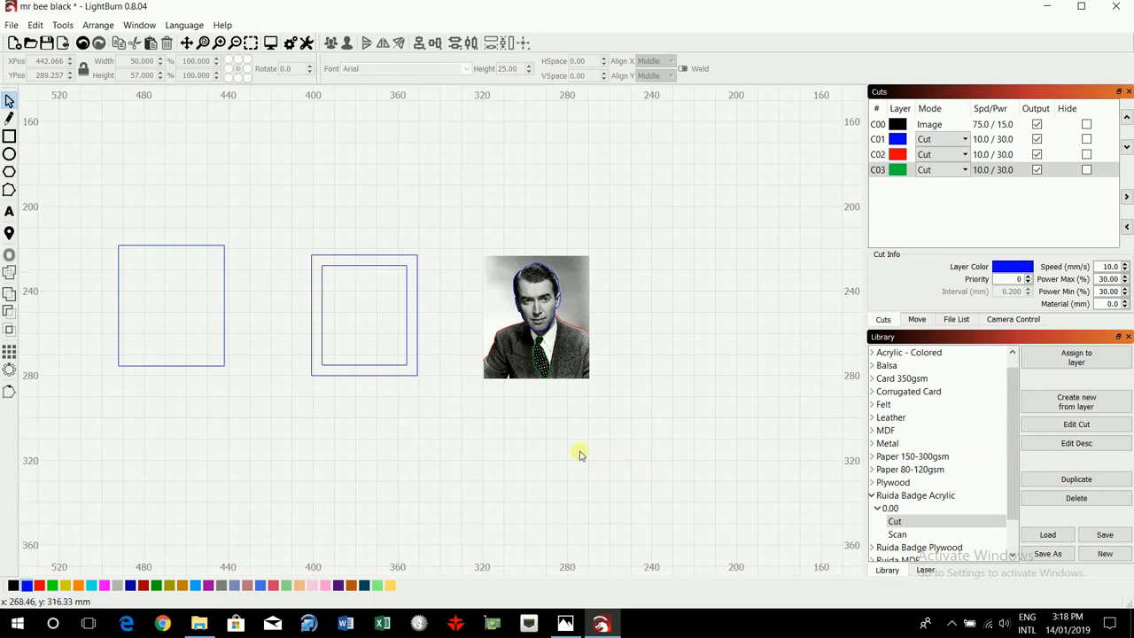
pyautogui.moveTo(493, 291)
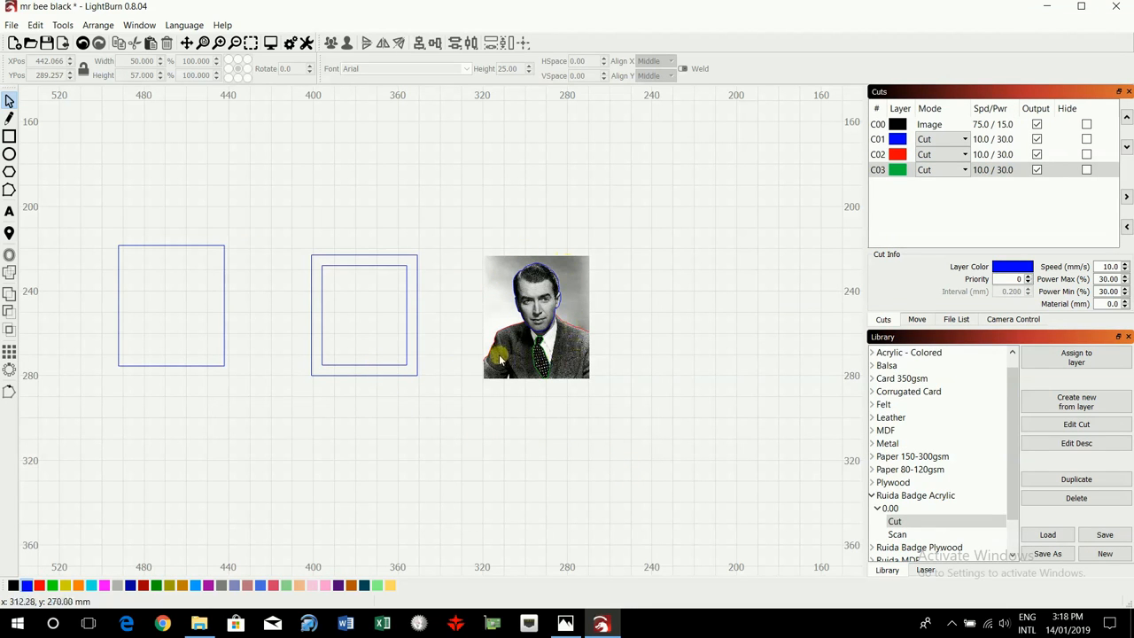
pyautogui.click(363, 315)
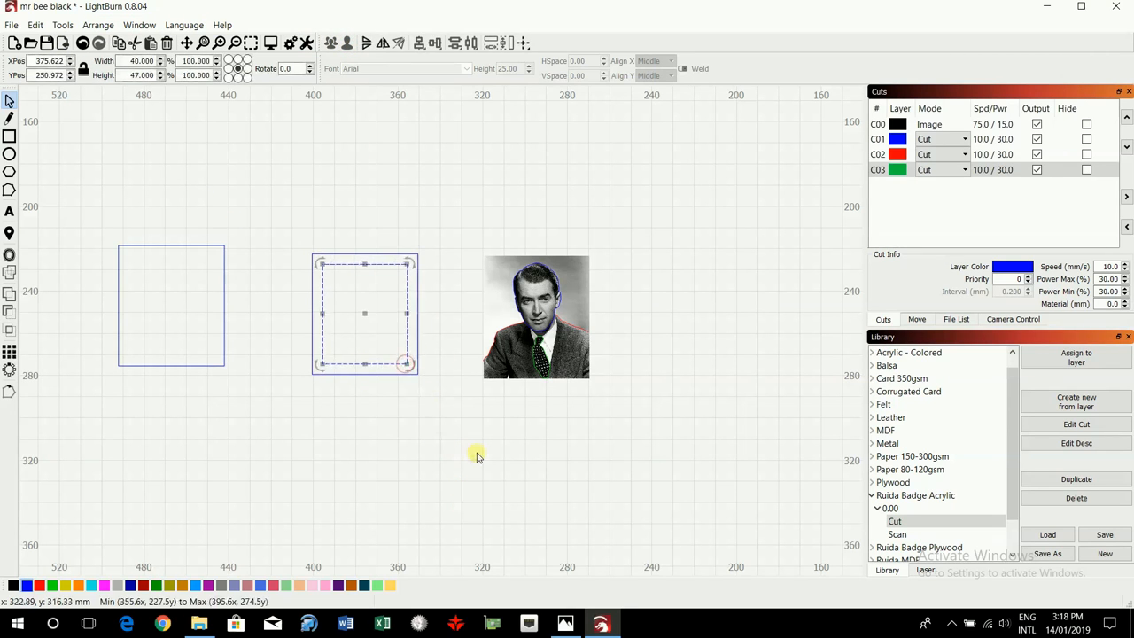
pyautogui.moveTo(364, 312); pyautogui.dragTo(475, 452)
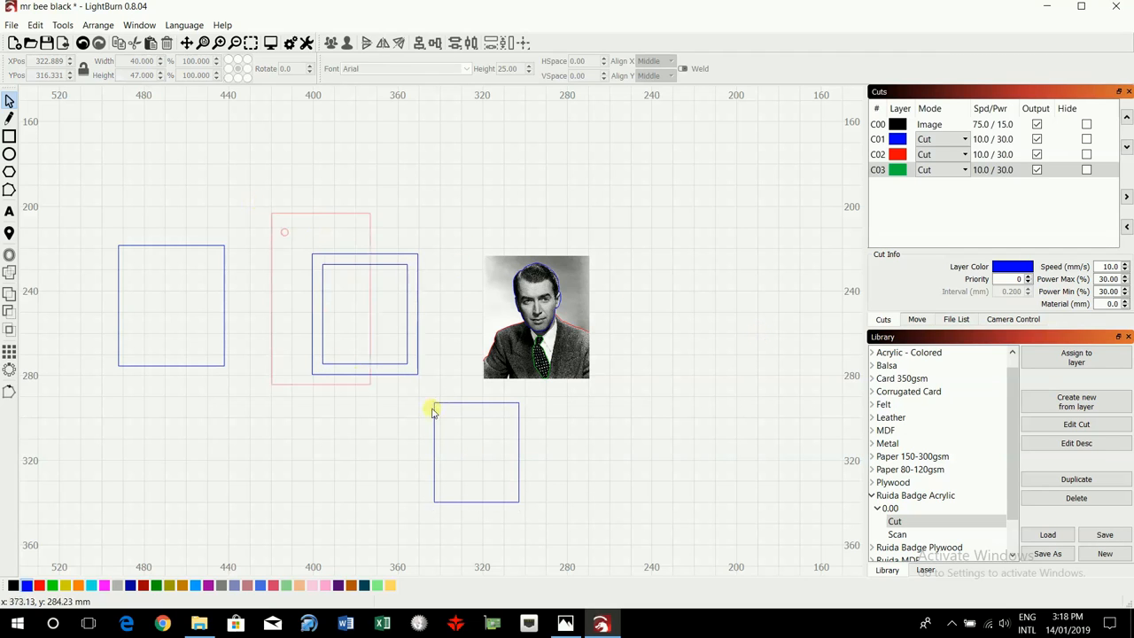
pyautogui.click(365, 316)
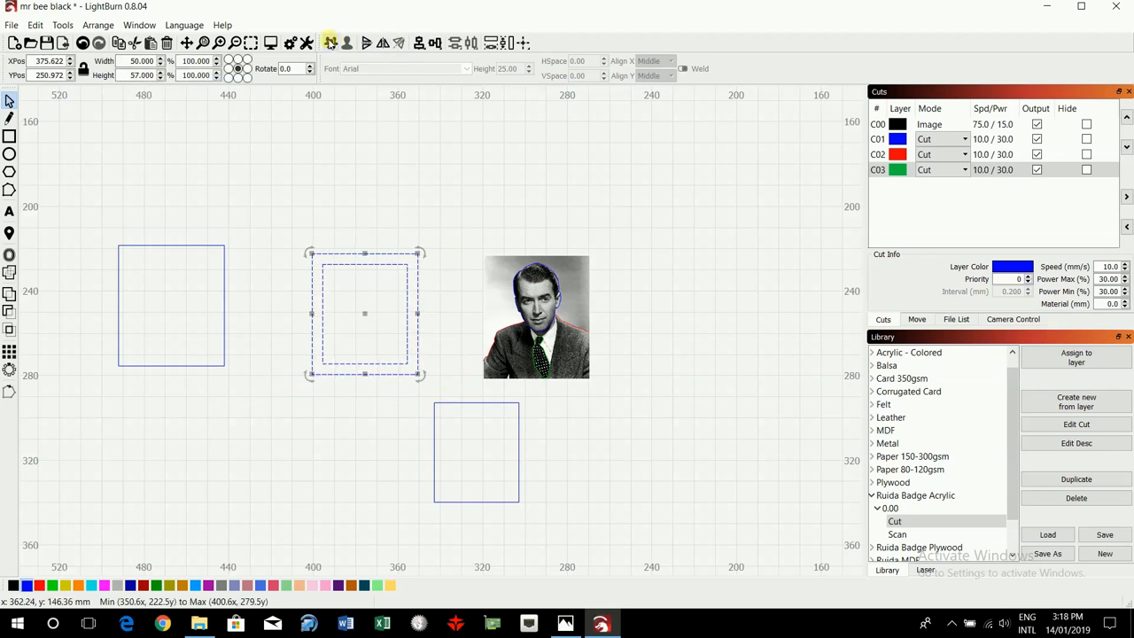
pyautogui.click(500, 514)
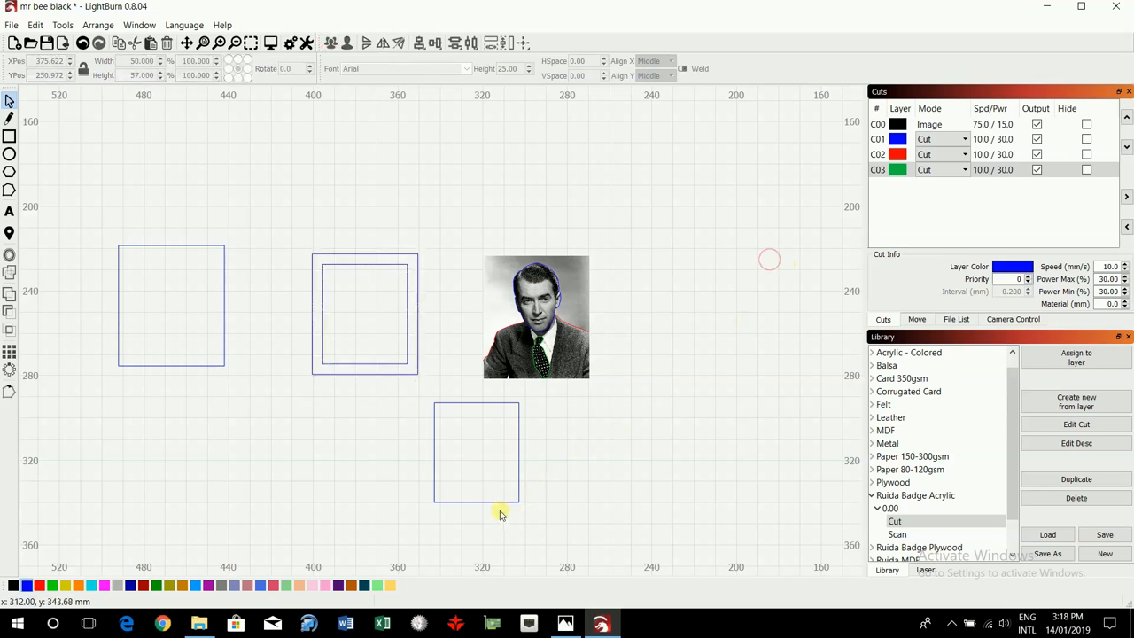
pyautogui.click(475, 452)
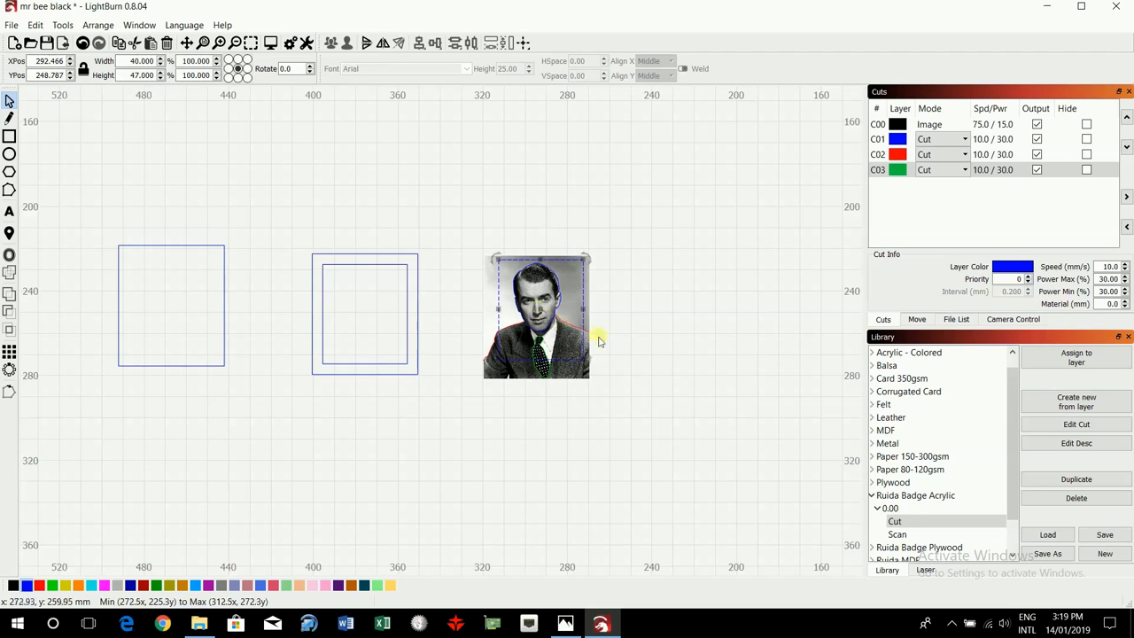
pyautogui.click(730, 345)
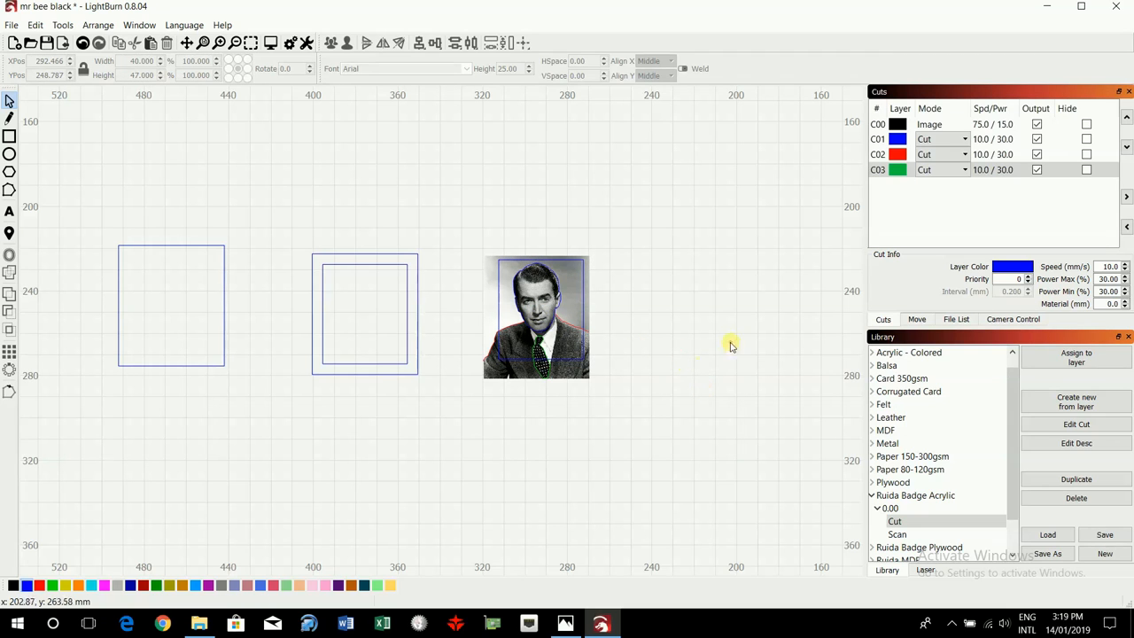
pyautogui.moveTo(707, 385)
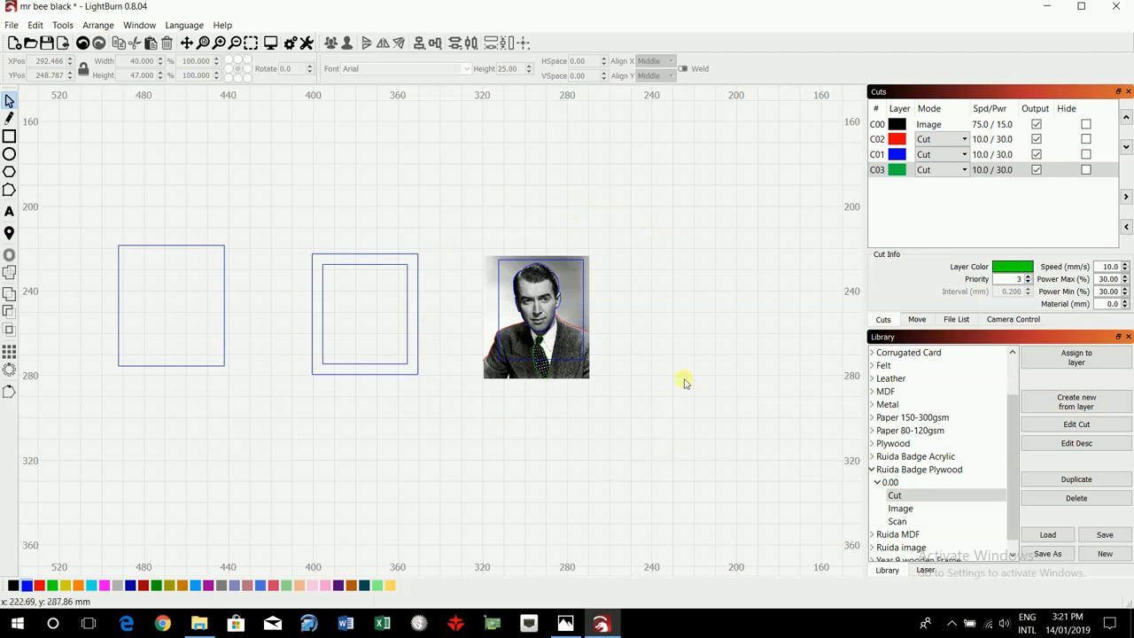
pyautogui.moveTo(170, 248)
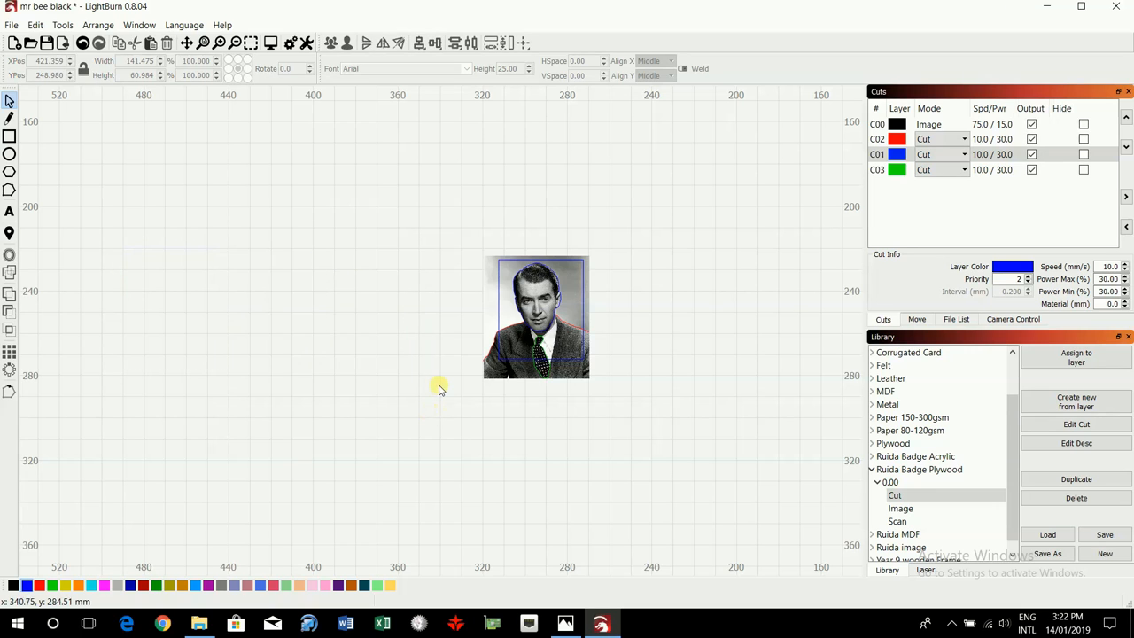
pyautogui.moveTo(82, 121)
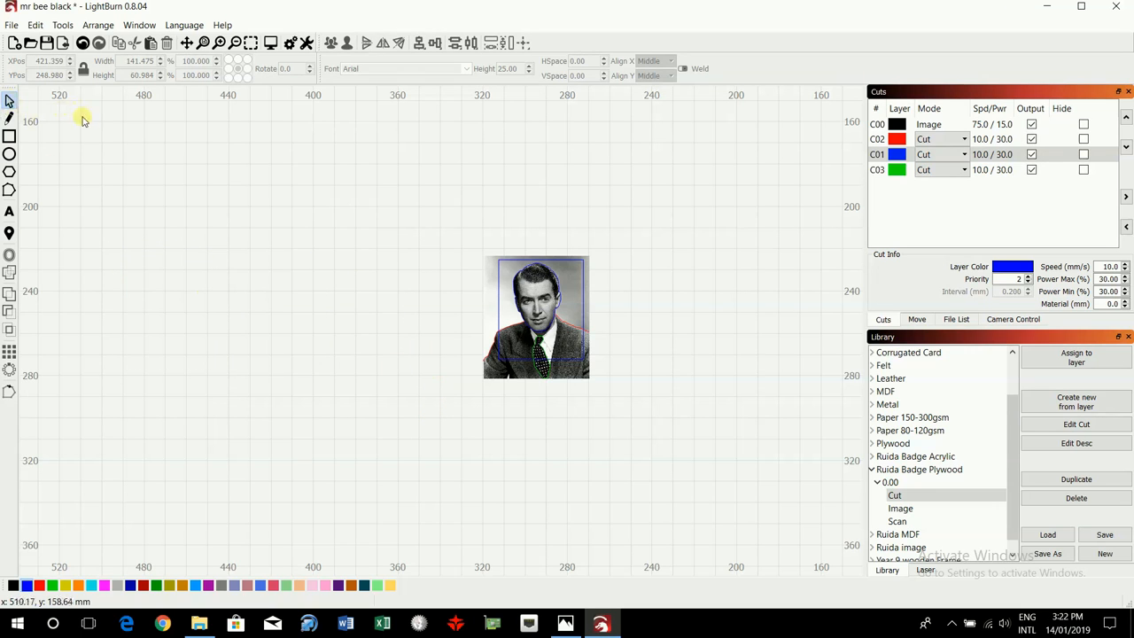
pyautogui.moveTo(12, 24)
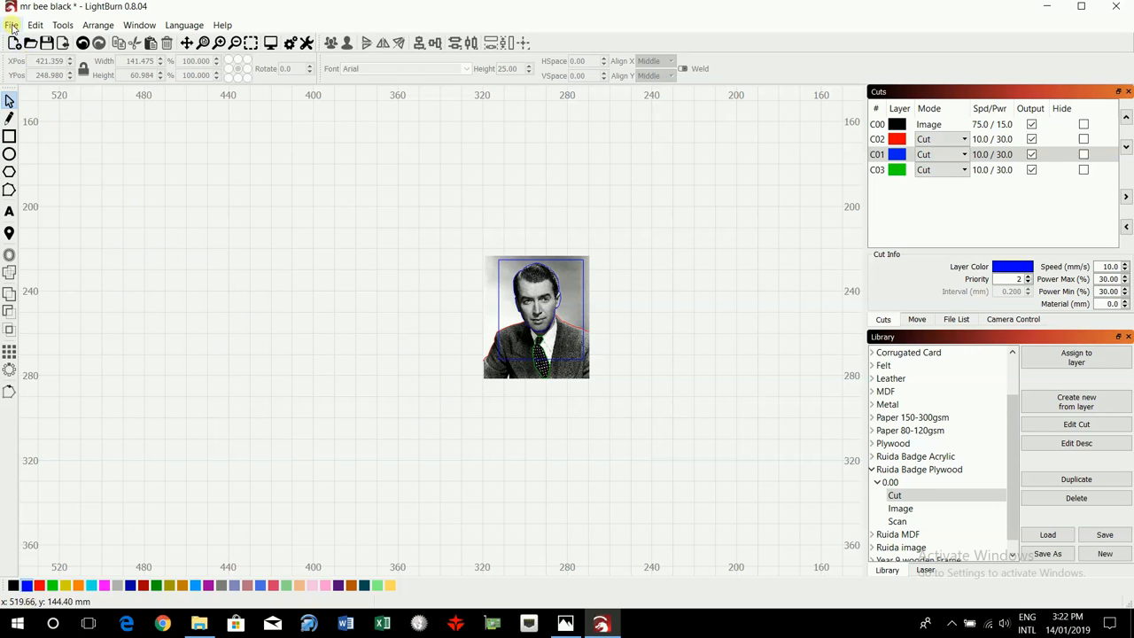
# Save the portrait-only design as 'mr bee plywood' in the Man folder.
pyautogui.click(11, 24)
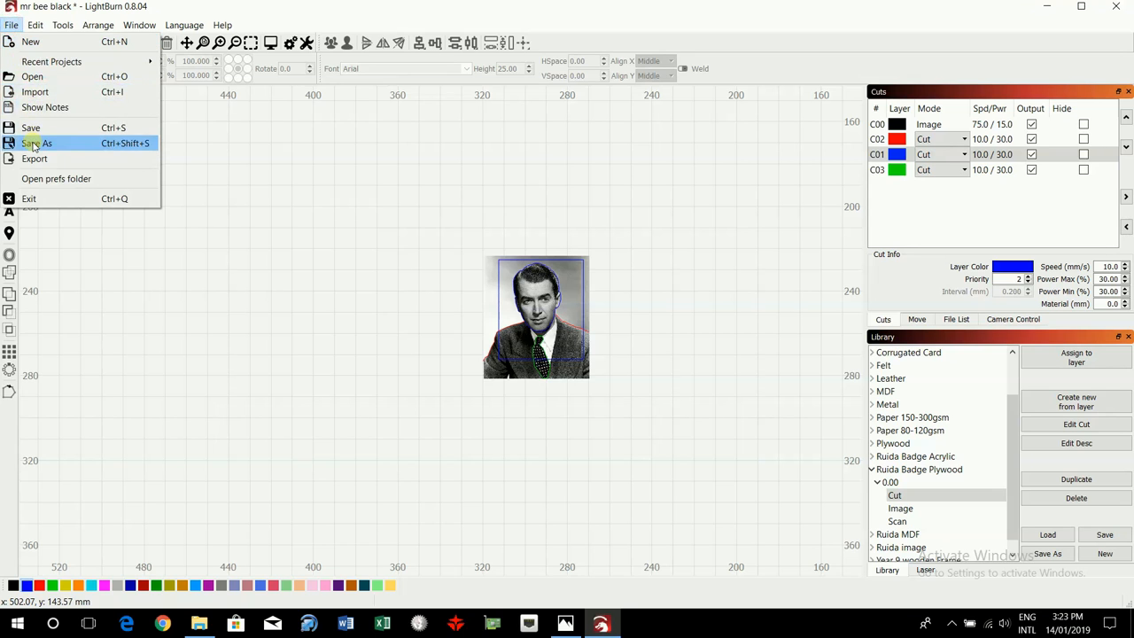
pyautogui.click(38, 142)
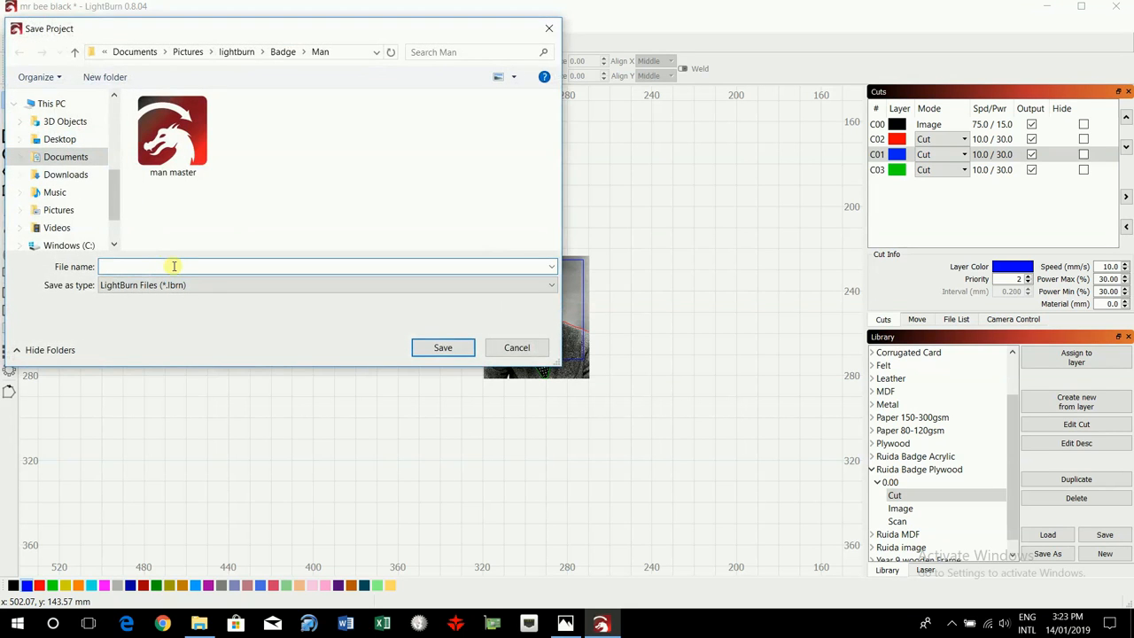
pyautogui.moveTo(287, 188)
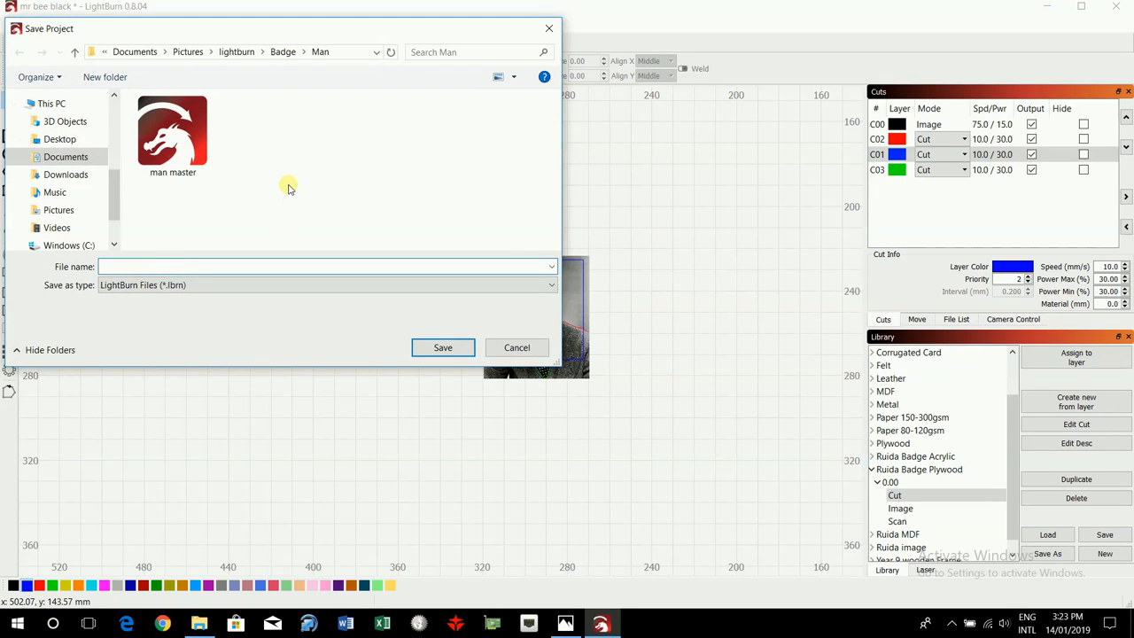
pyautogui.write('mr bee')
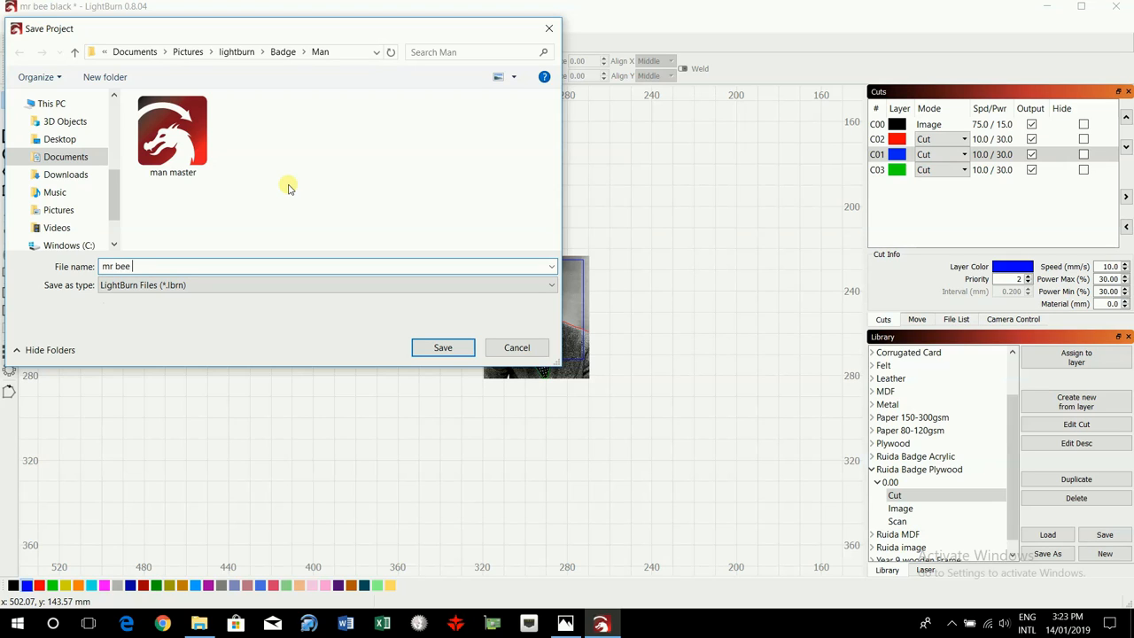
pyautogui.write('ply')
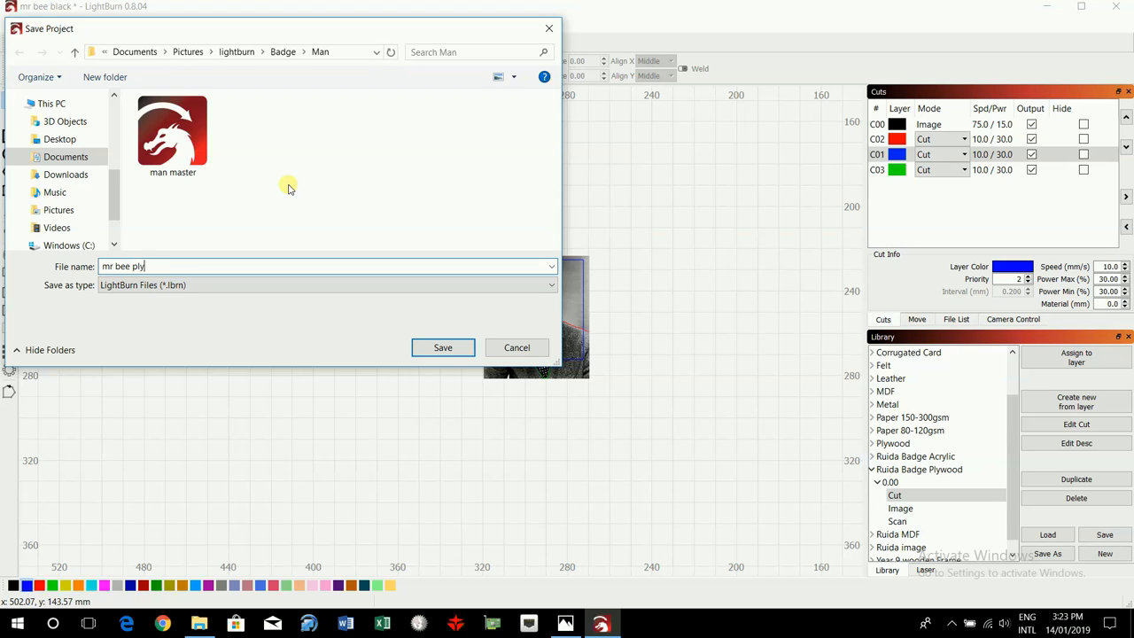
pyautogui.write('wood')
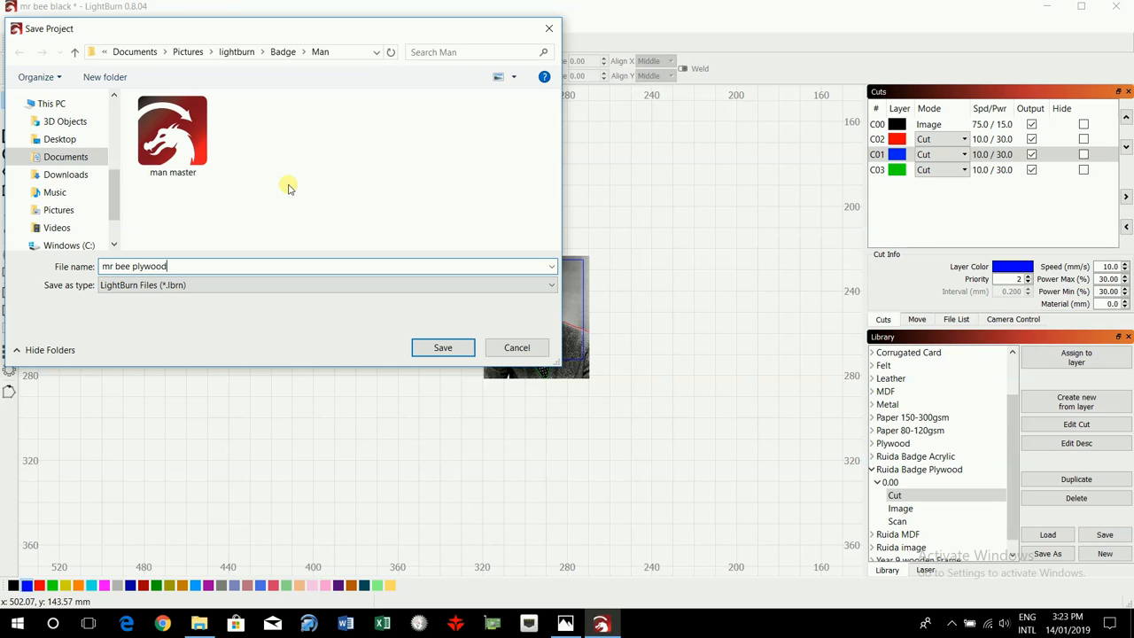
pyautogui.click(443, 347)
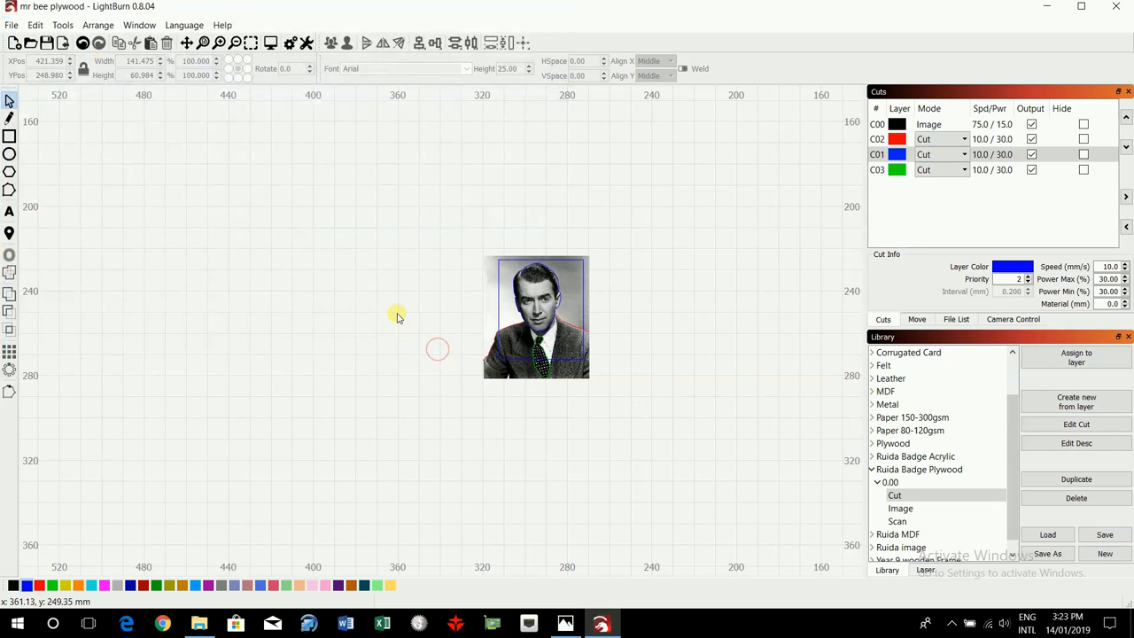
pyautogui.moveTo(759, 239)
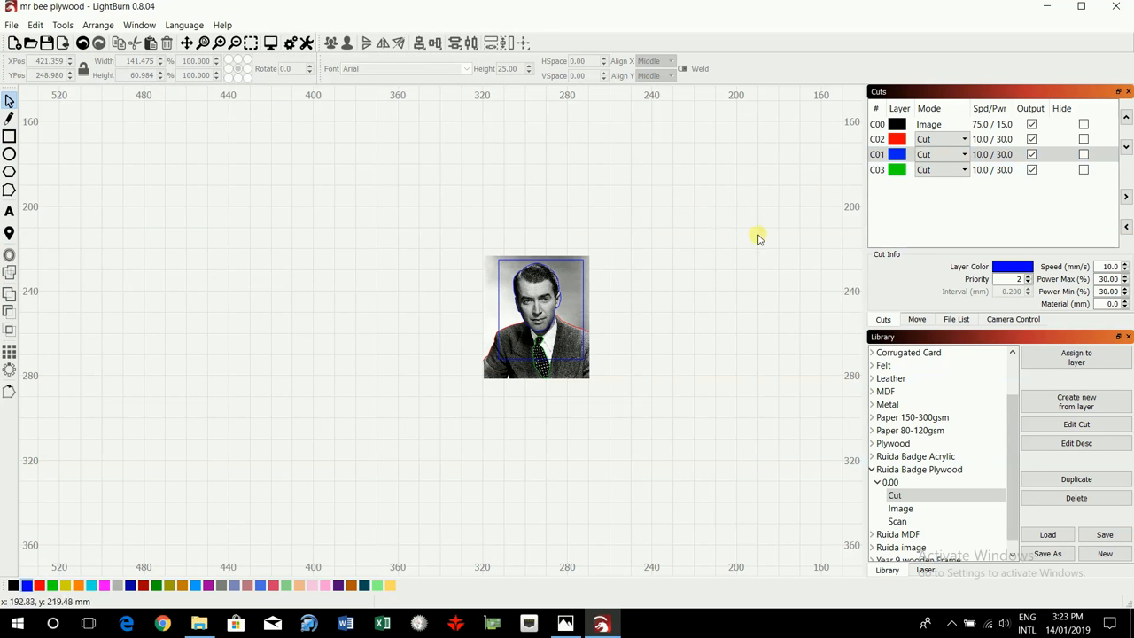
# Undo the deletion to restore the square outlines, close the job preview and select the portrait.
pyautogui.click(35, 25)
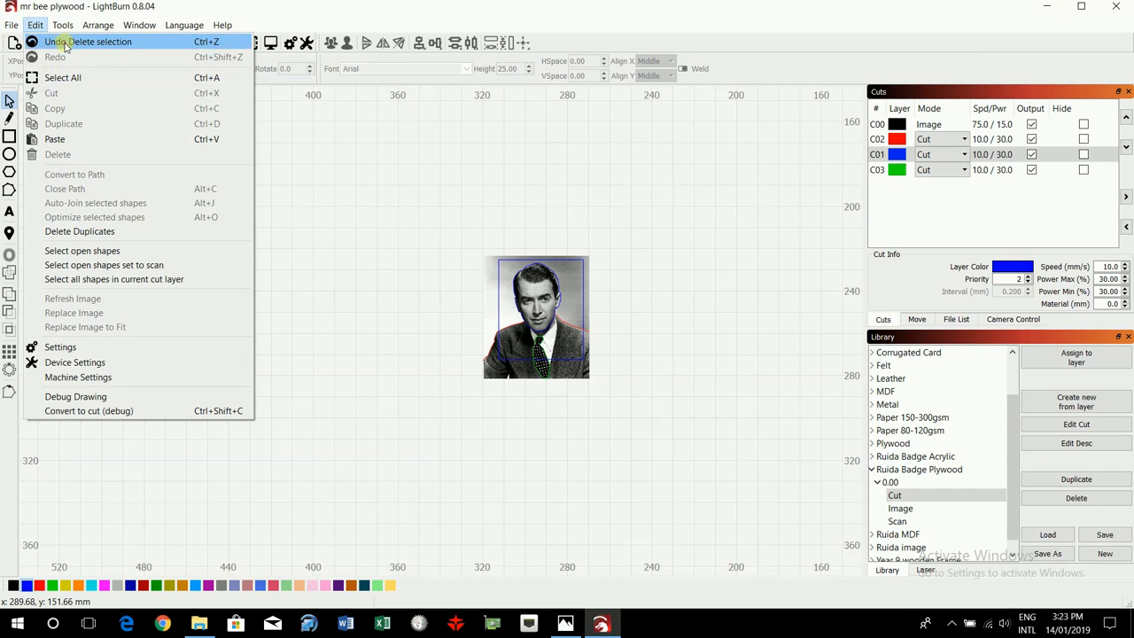
pyautogui.click(75, 43)
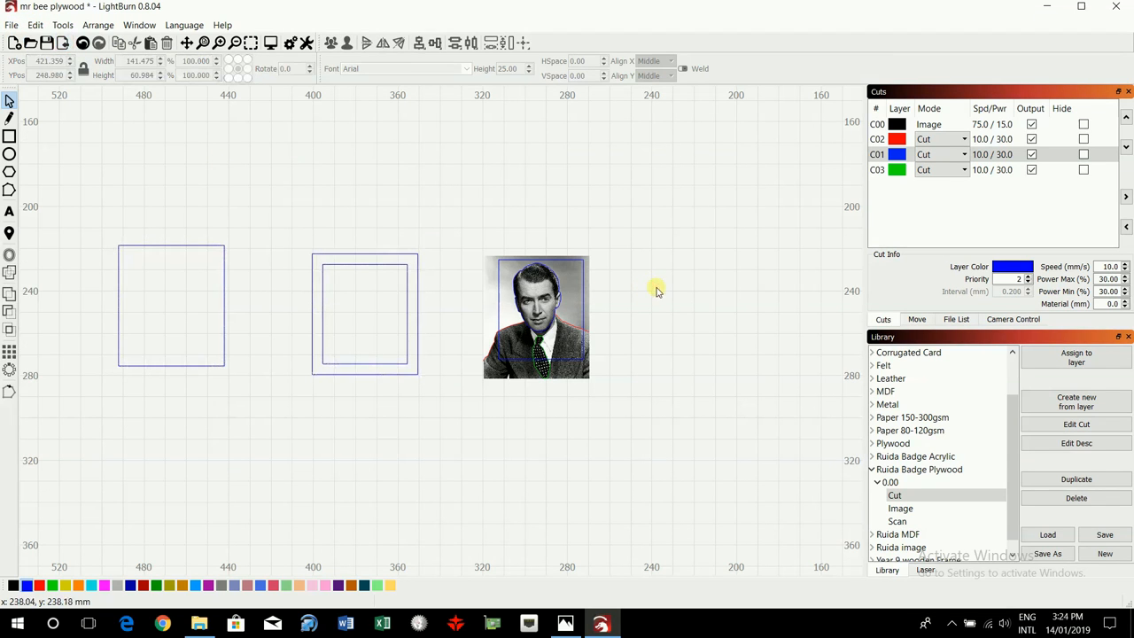
pyautogui.moveTo(517, 317)
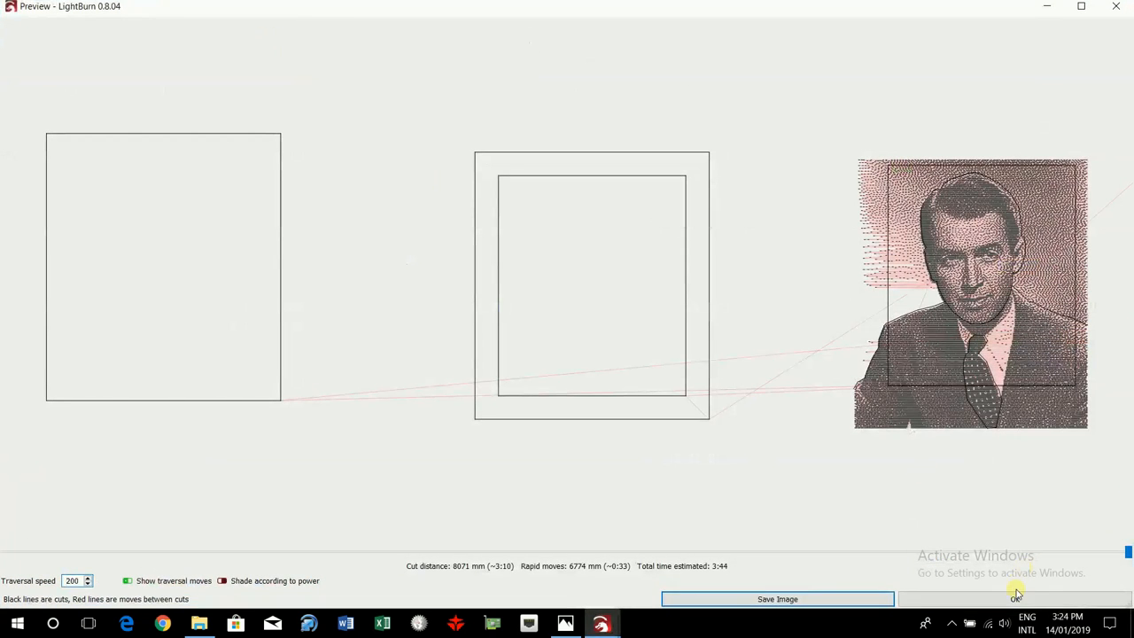
pyautogui.click(1013, 599)
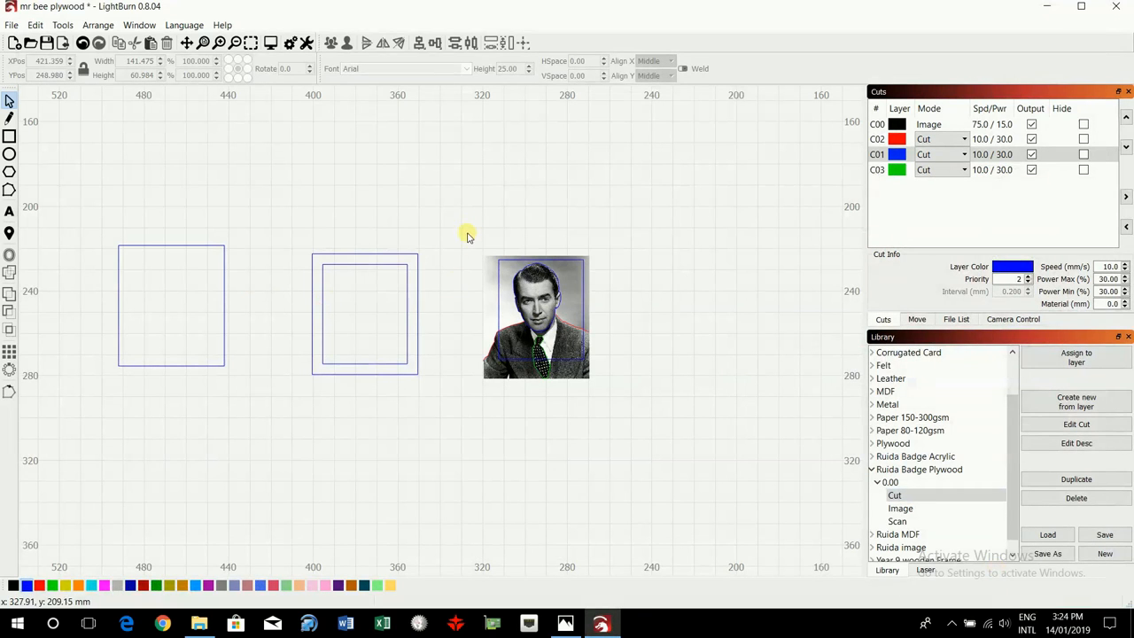
pyautogui.click(535, 317)
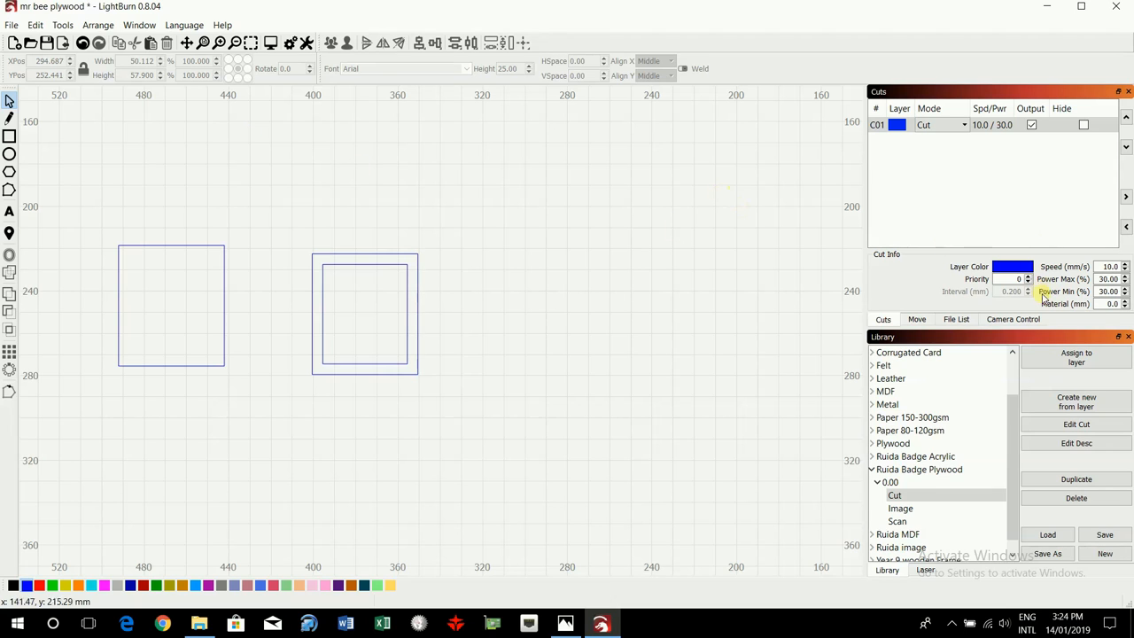
# Assign the Ruida Badge Acrylic cut settings from the Library to the outline layer.
pyautogui.scroll(3)
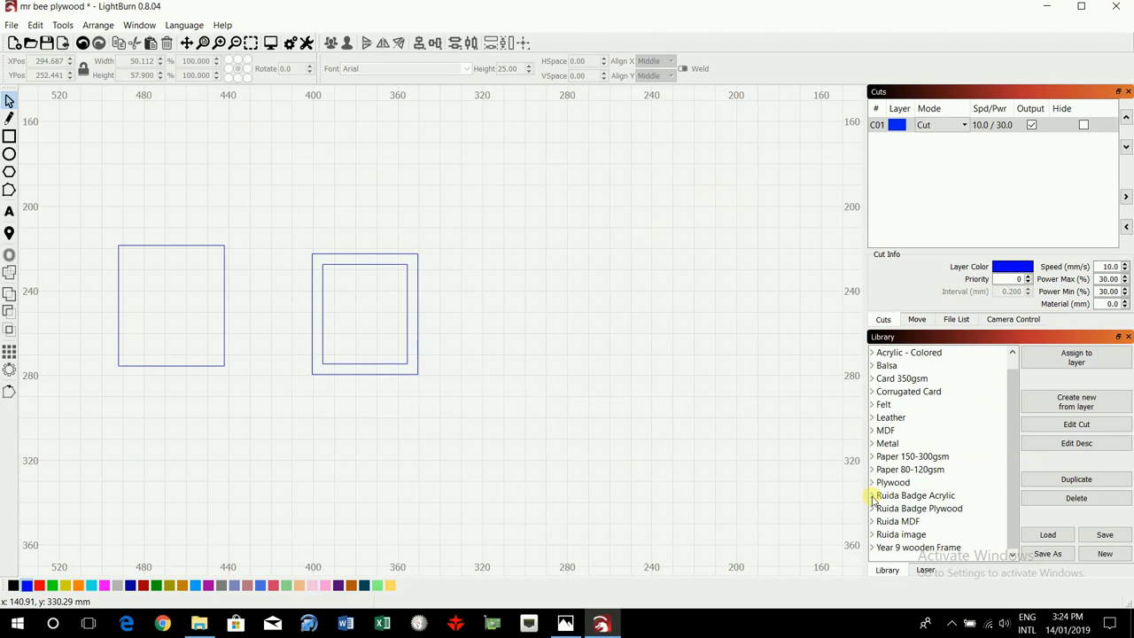
pyautogui.click(872, 496)
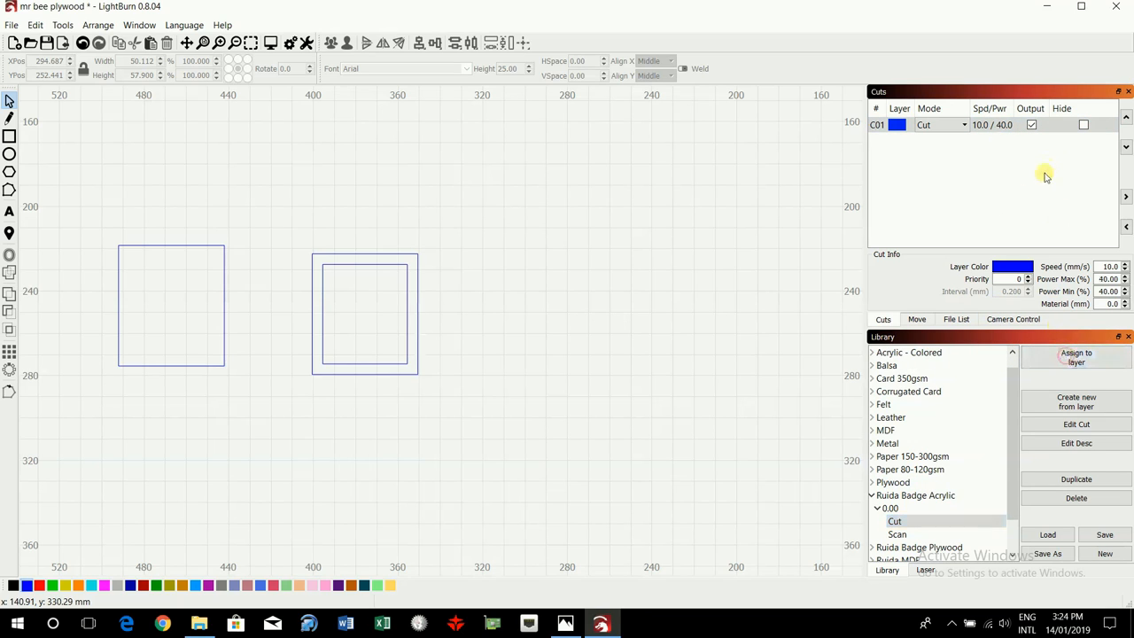
pyautogui.moveTo(701, 241)
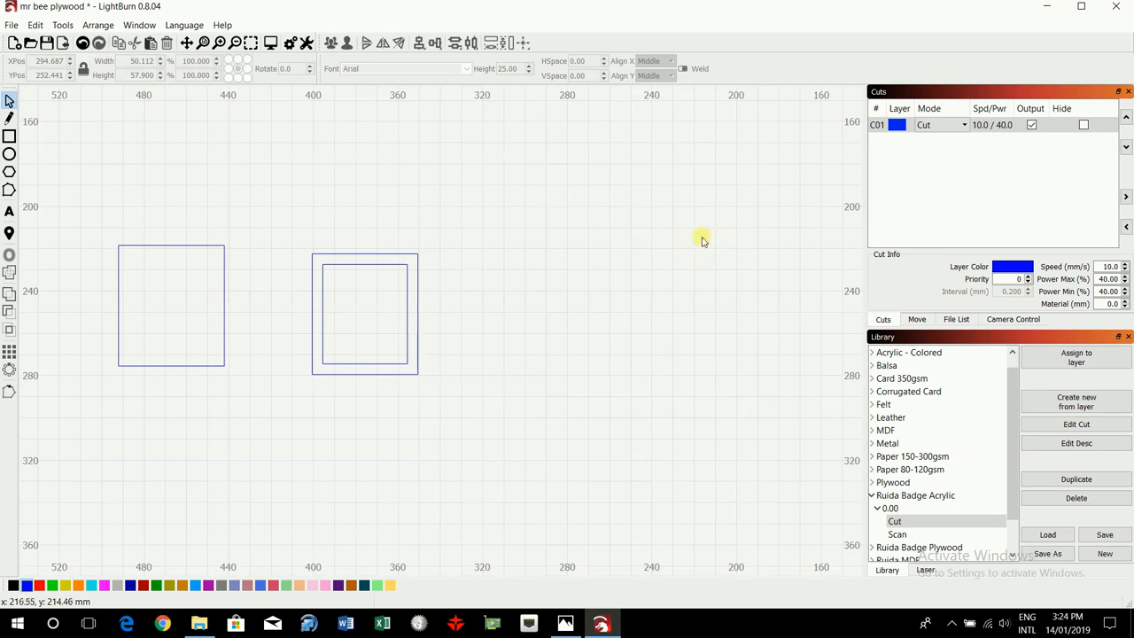
# Save the outlines-only design as 'mr bee black' in the Man folder.
pyautogui.click(11, 24)
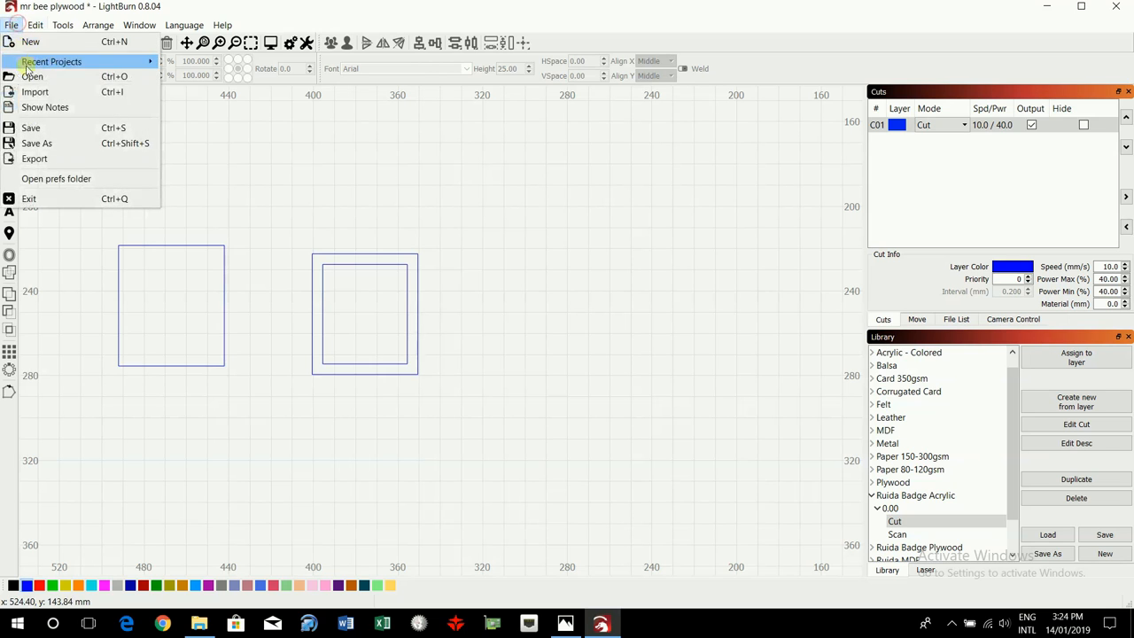
pyautogui.click(36, 141)
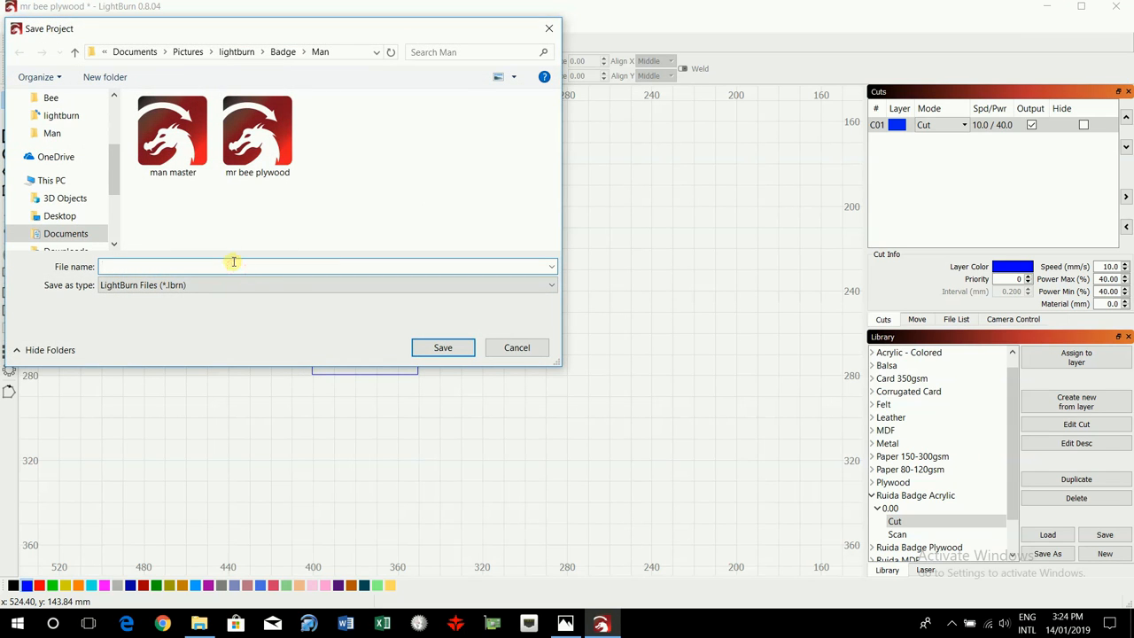
pyautogui.write('mr bee')
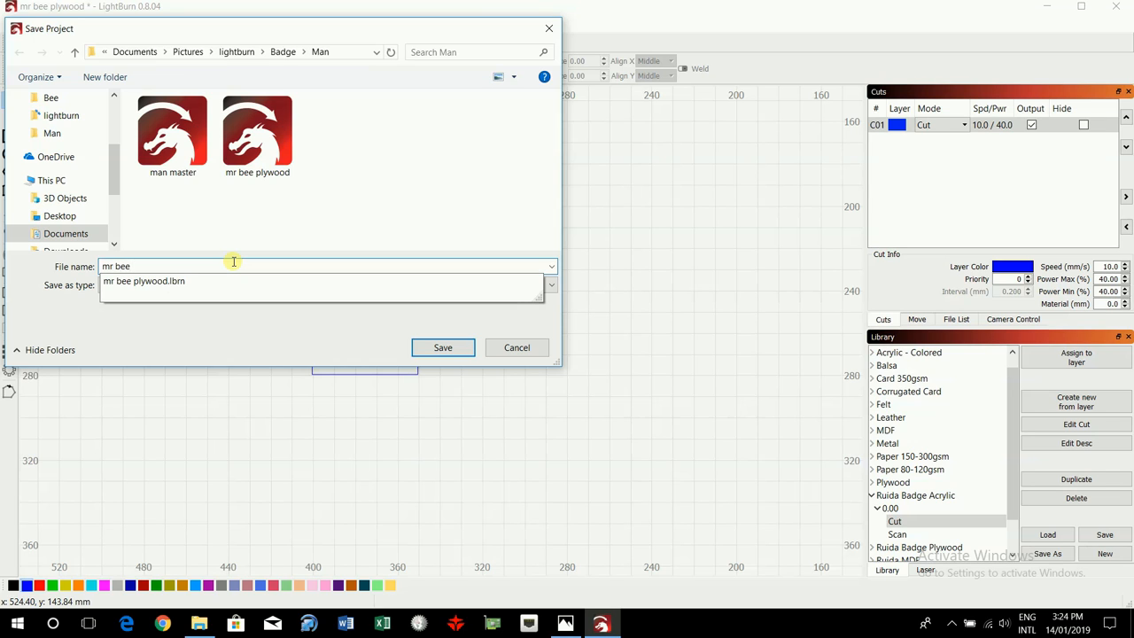
pyautogui.write('bla')
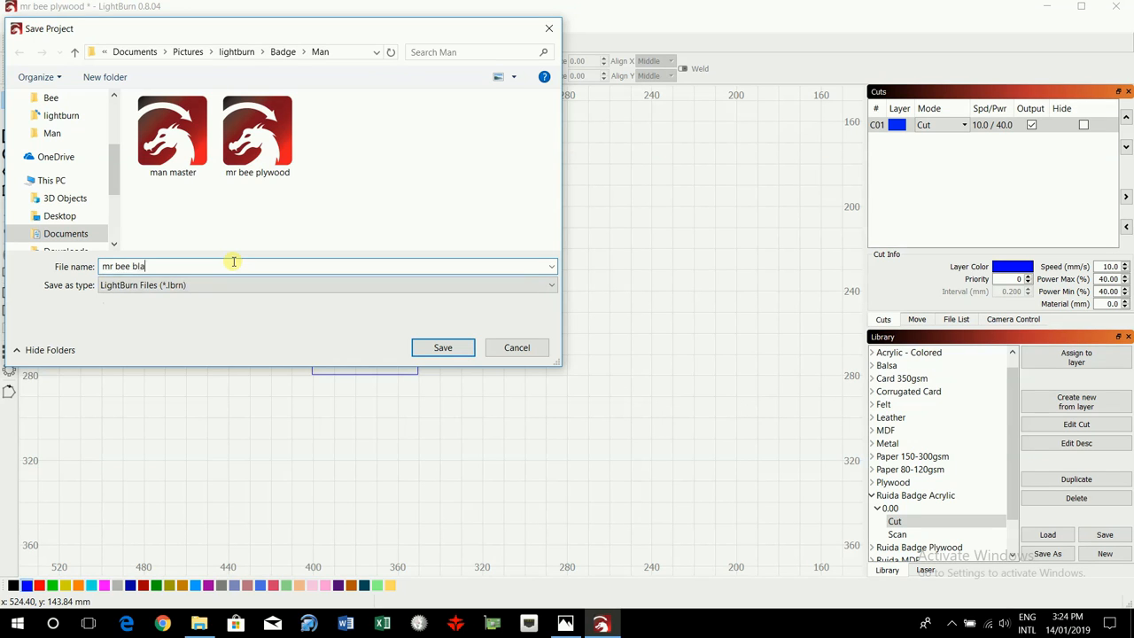
pyautogui.write('ck')
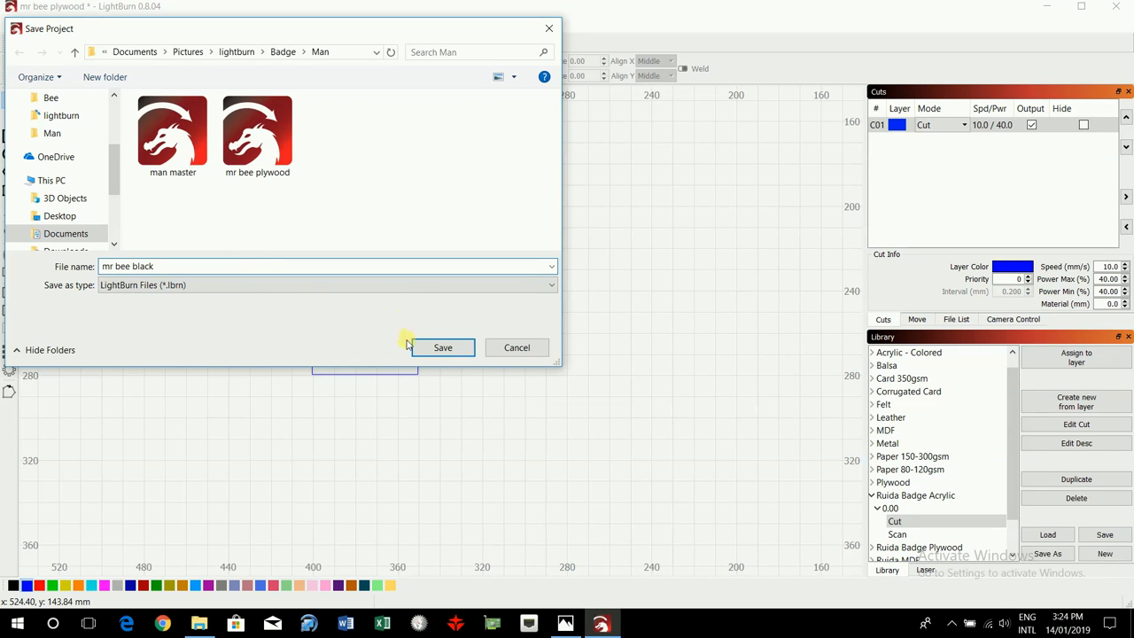
pyautogui.click(443, 345)
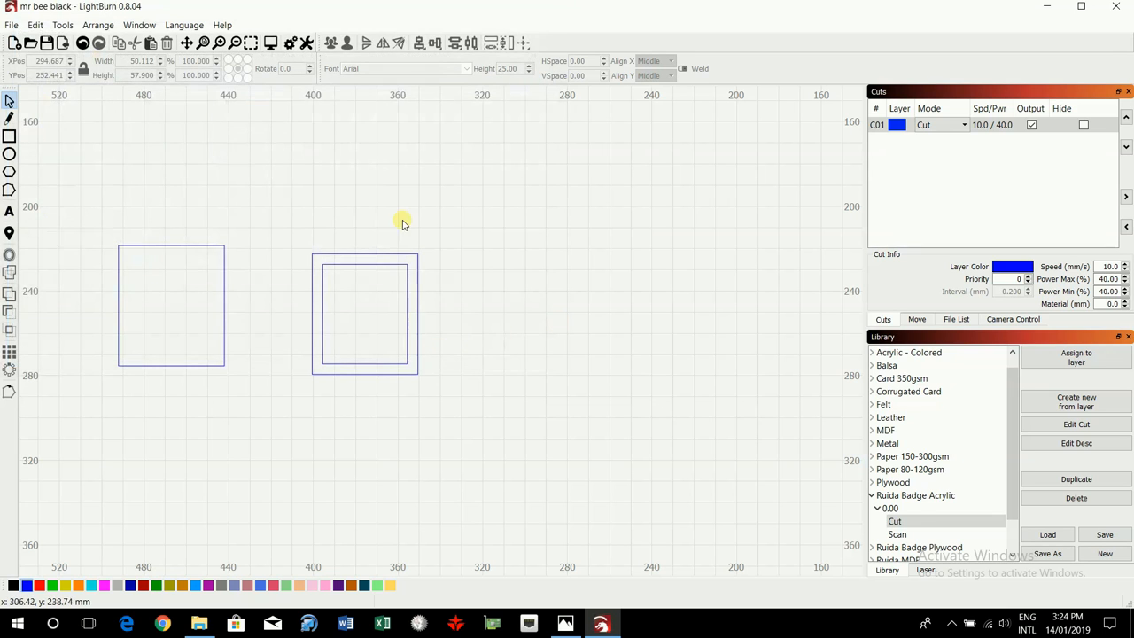
# Delete the two square frames, review the cut paths in the Preview window and close it.
pyautogui.click(11, 25)
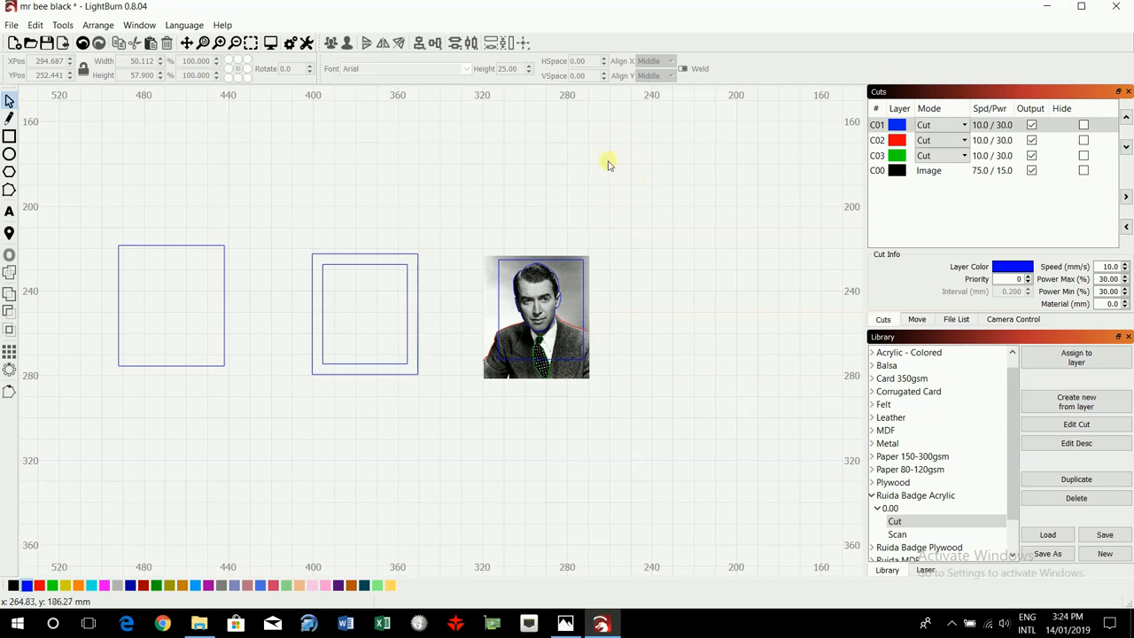
pyautogui.moveTo(556, 273)
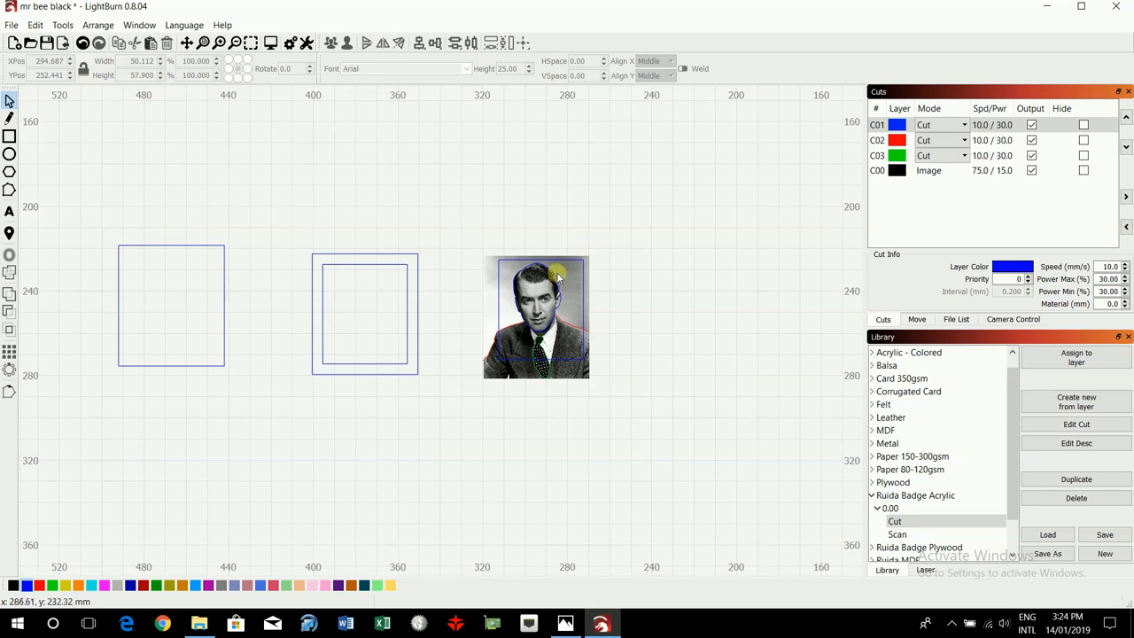
pyautogui.moveTo(551, 294)
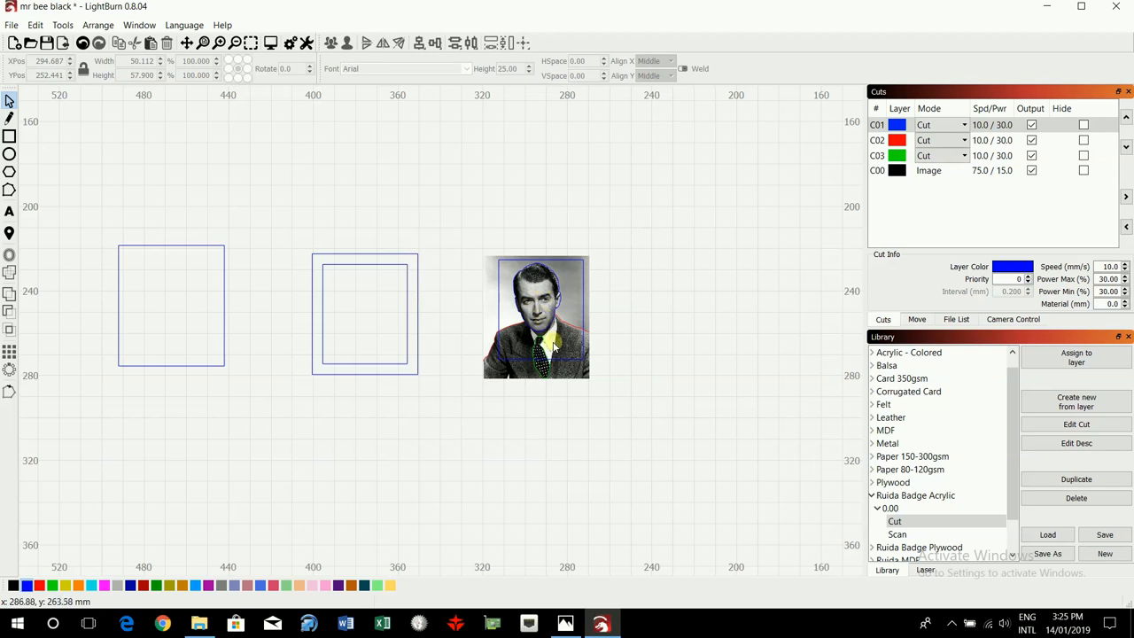
pyautogui.moveTo(570, 344)
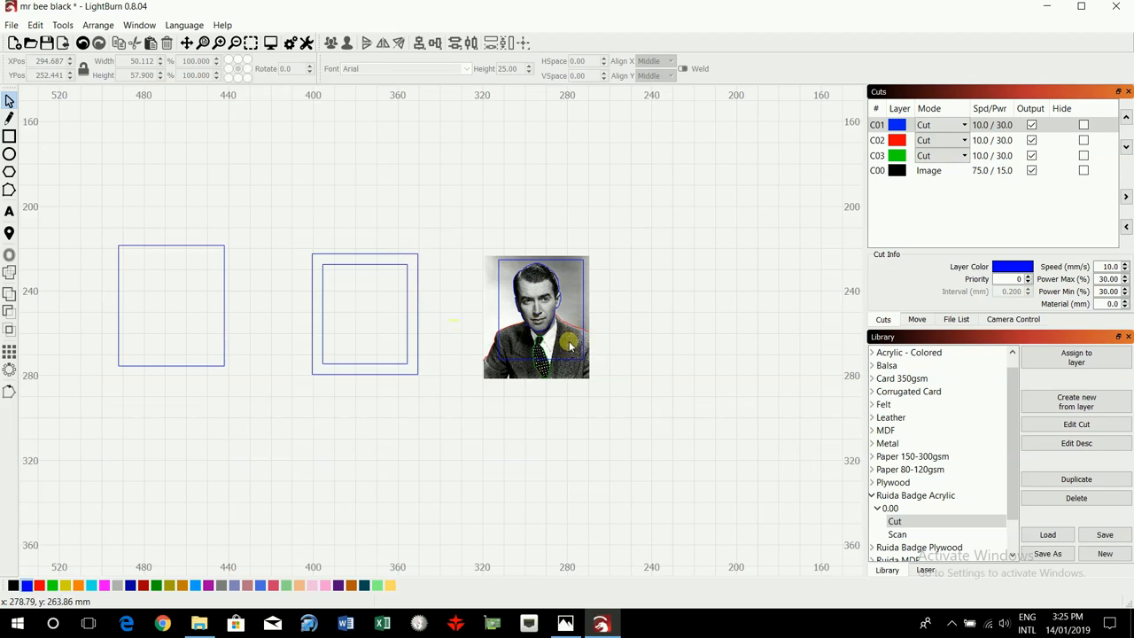
pyautogui.moveTo(629, 241)
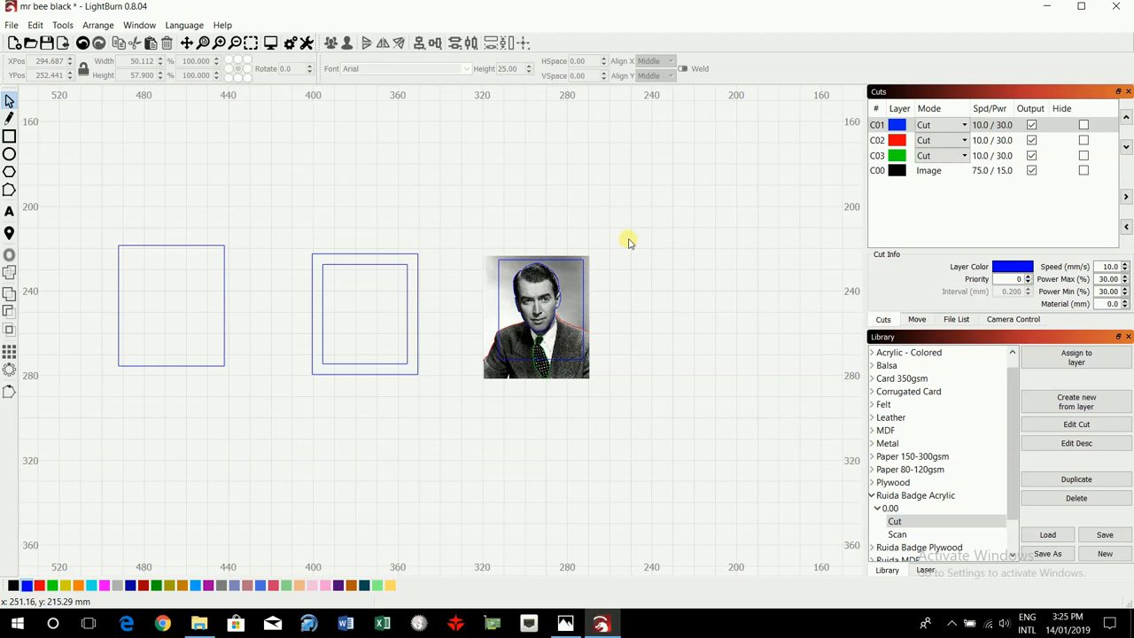
pyautogui.moveTo(654, 245)
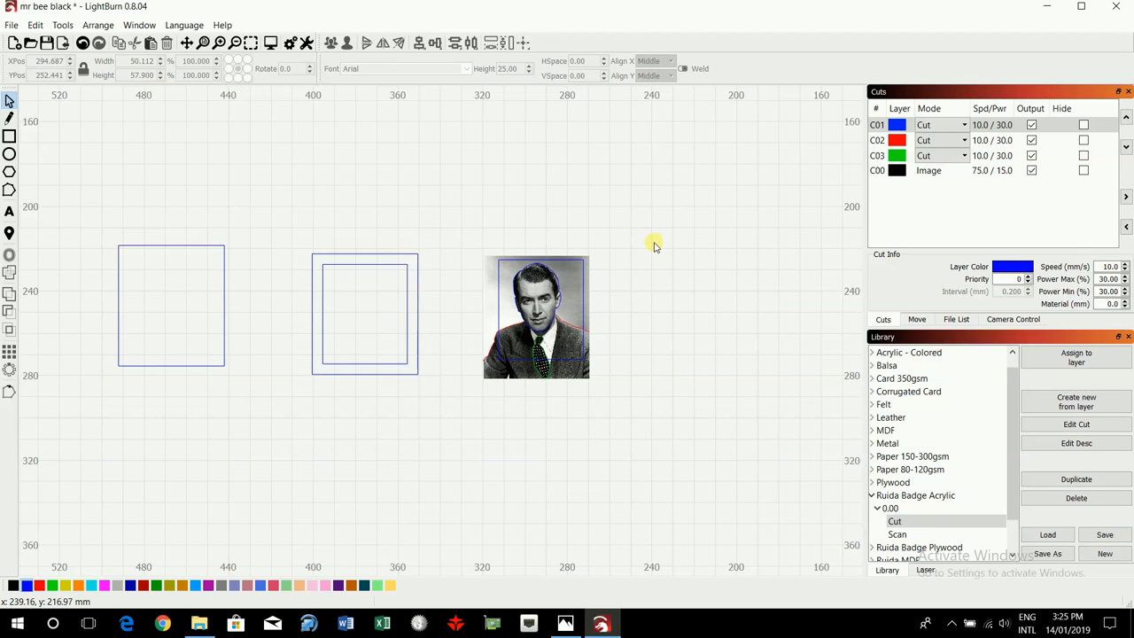
pyautogui.moveTo(471, 152)
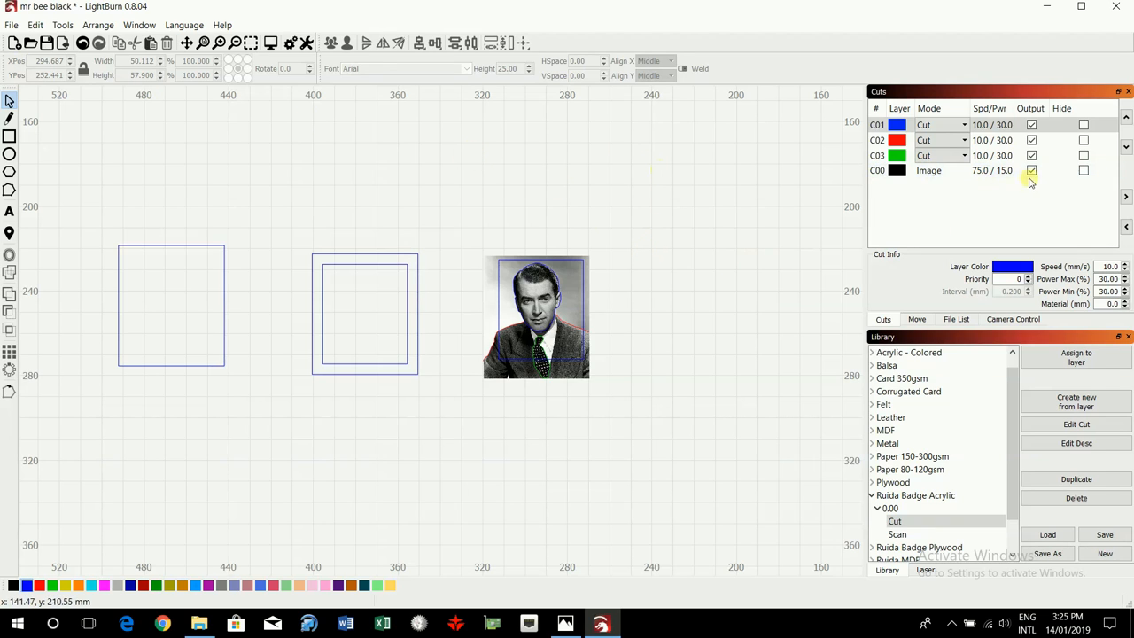
pyautogui.moveTo(1031, 170)
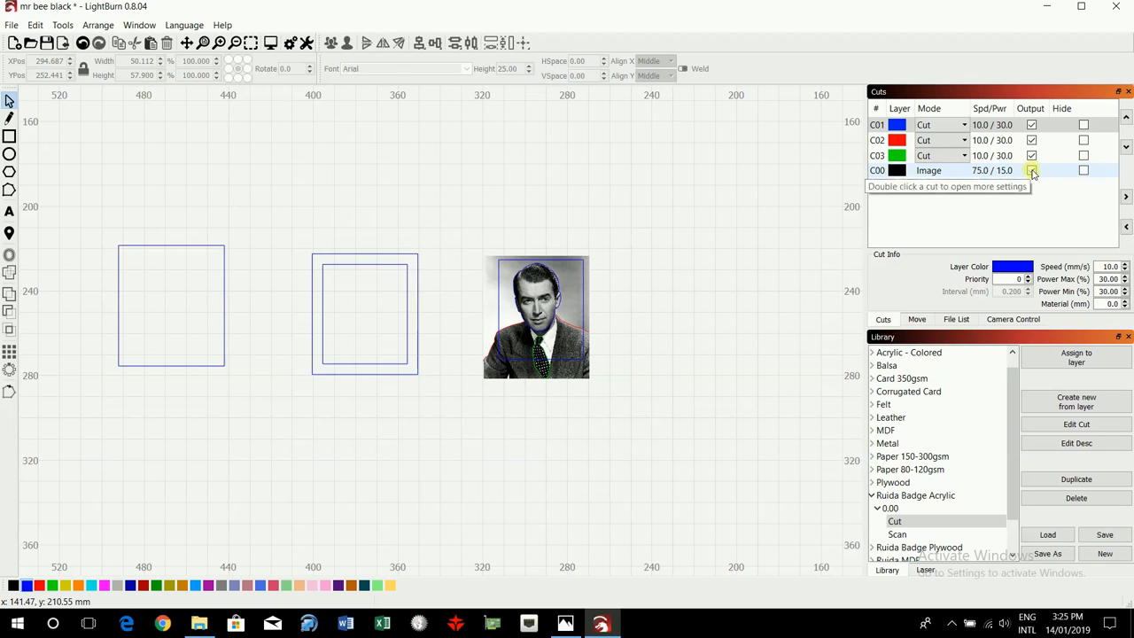
pyautogui.click(1031, 170)
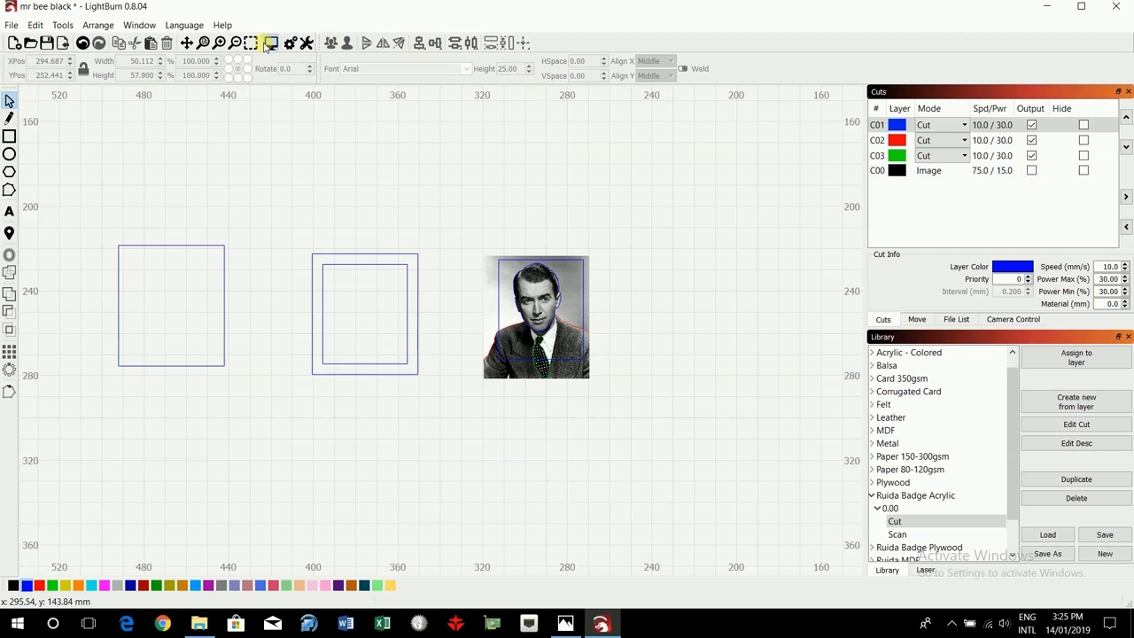
pyautogui.click(269, 43)
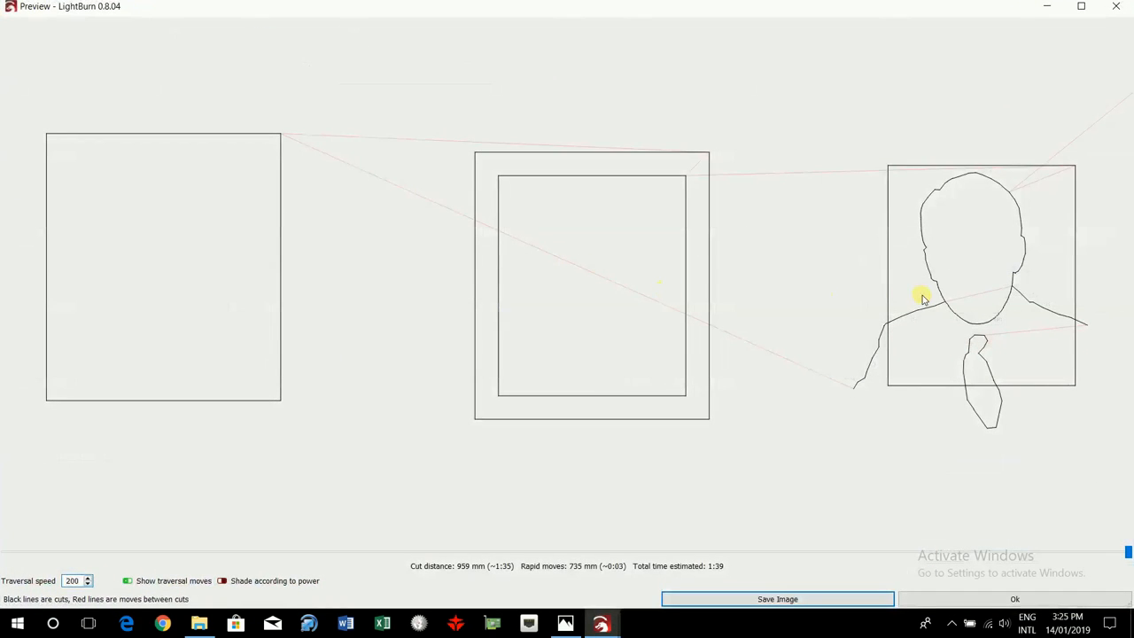
pyautogui.click(1013, 598)
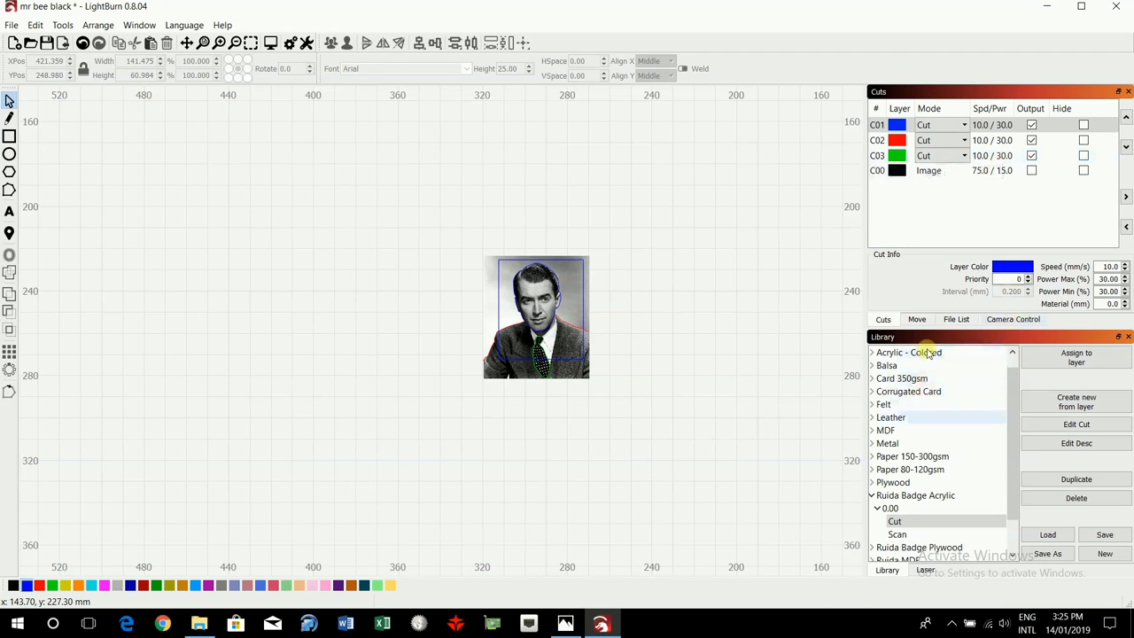
pyautogui.moveTo(1010, 291)
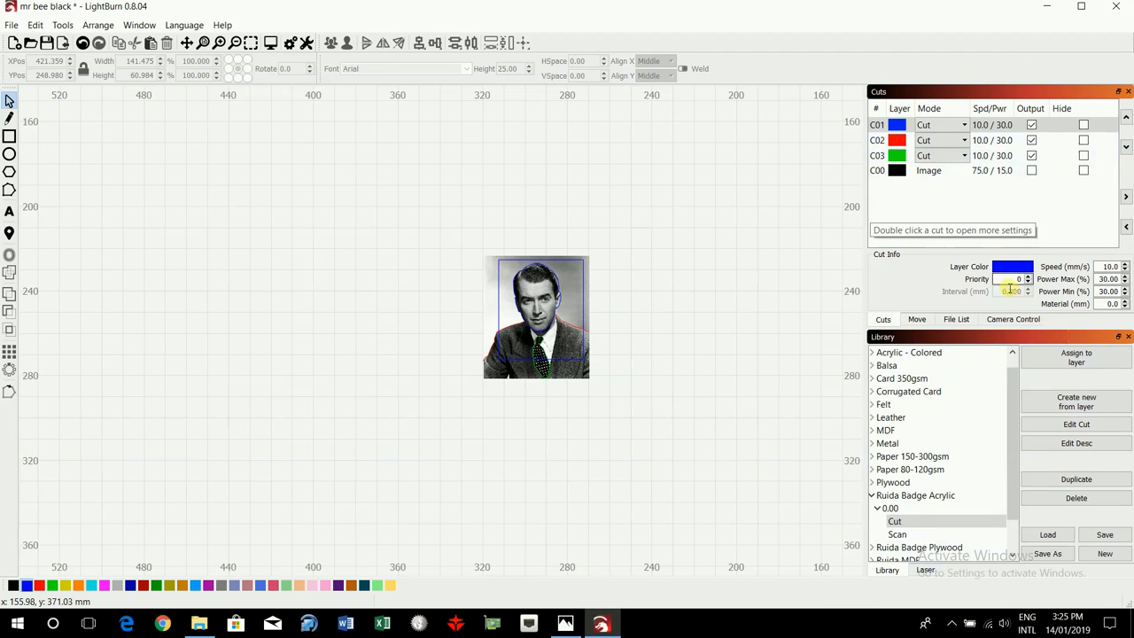
# Raise the cut layers' Power Max to 40% and save the design as 'mr bee red'.
pyautogui.click(897, 140)
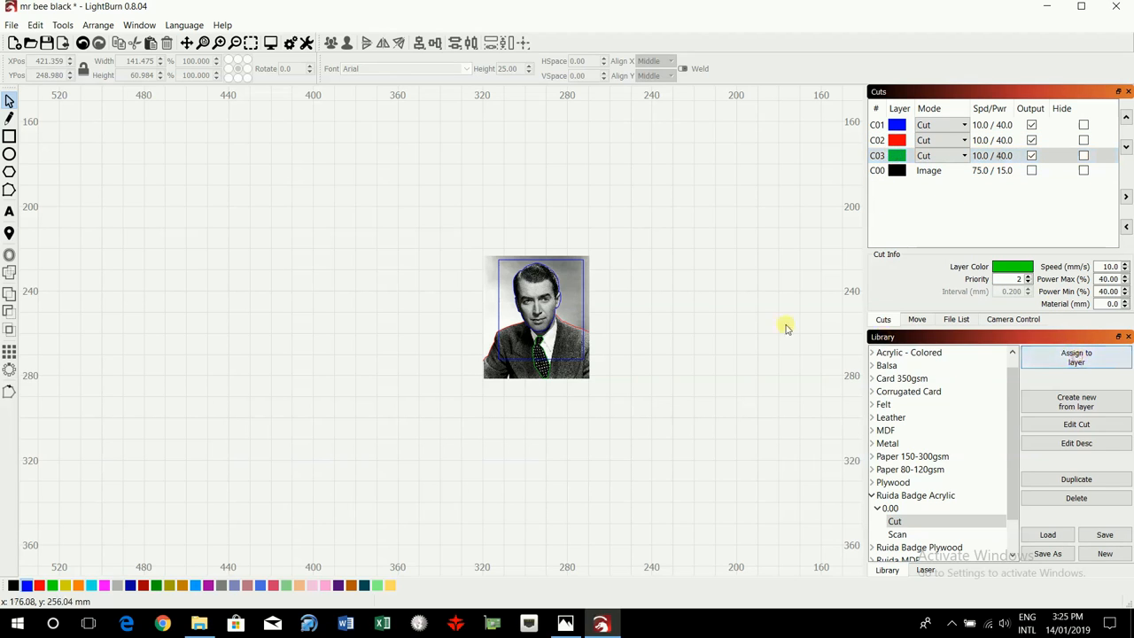
pyautogui.moveTo(610, 328)
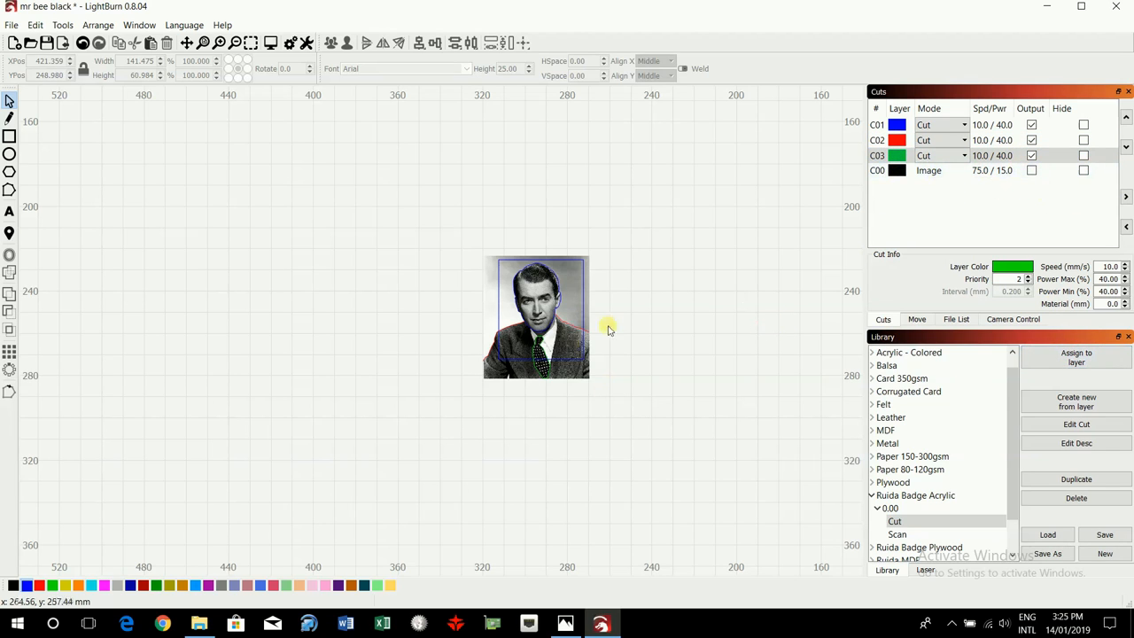
pyautogui.moveTo(567, 344)
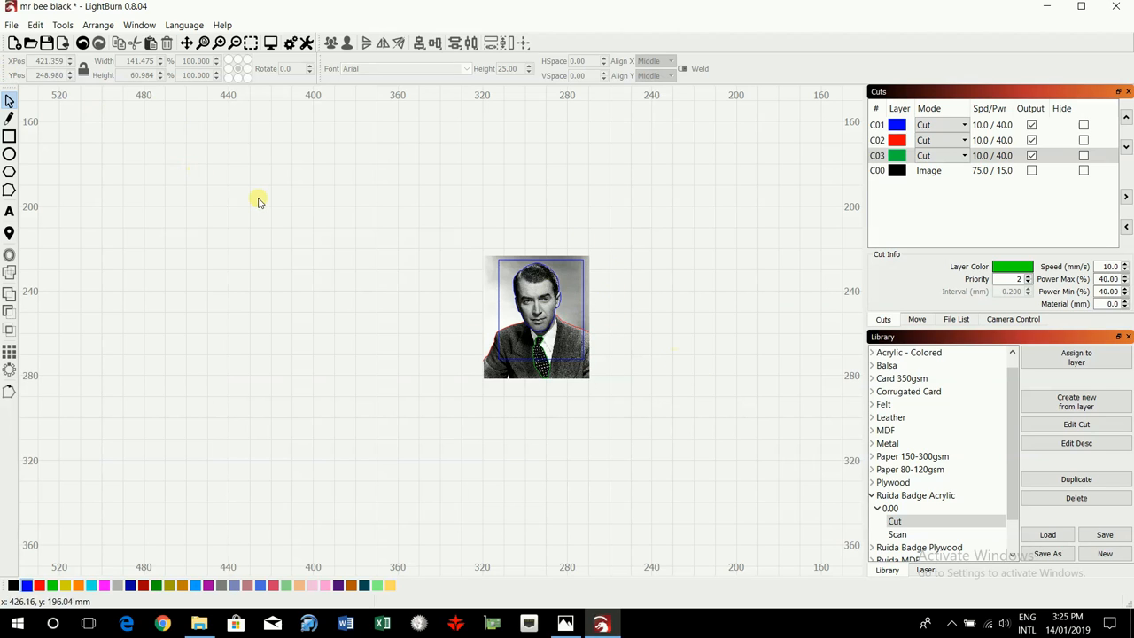
pyautogui.moveTo(26, 18)
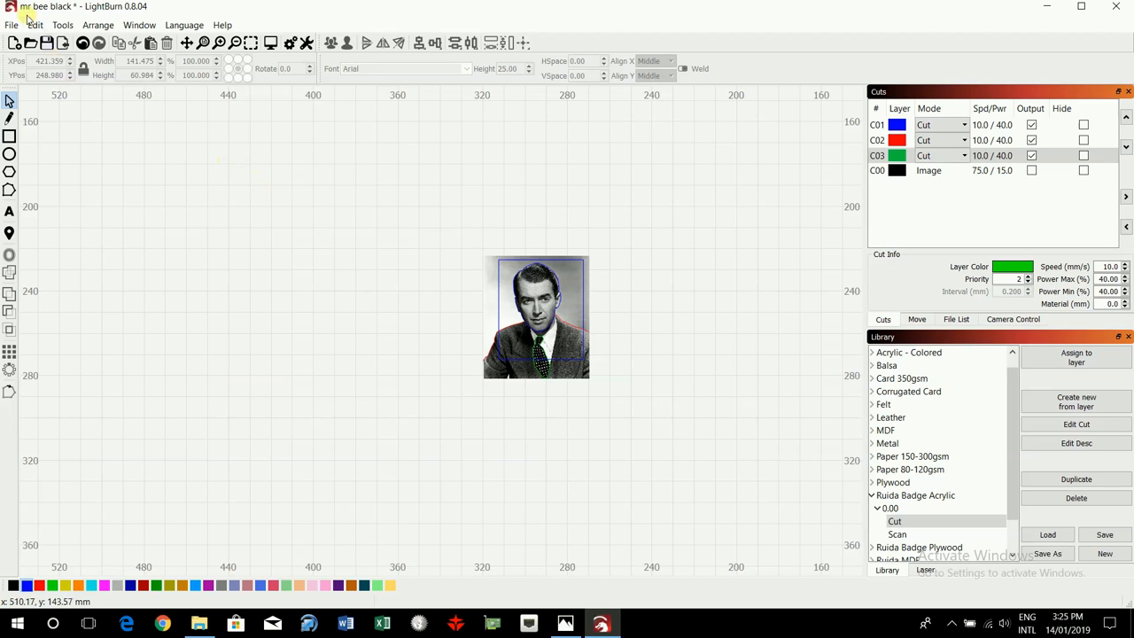
pyautogui.click(13, 24)
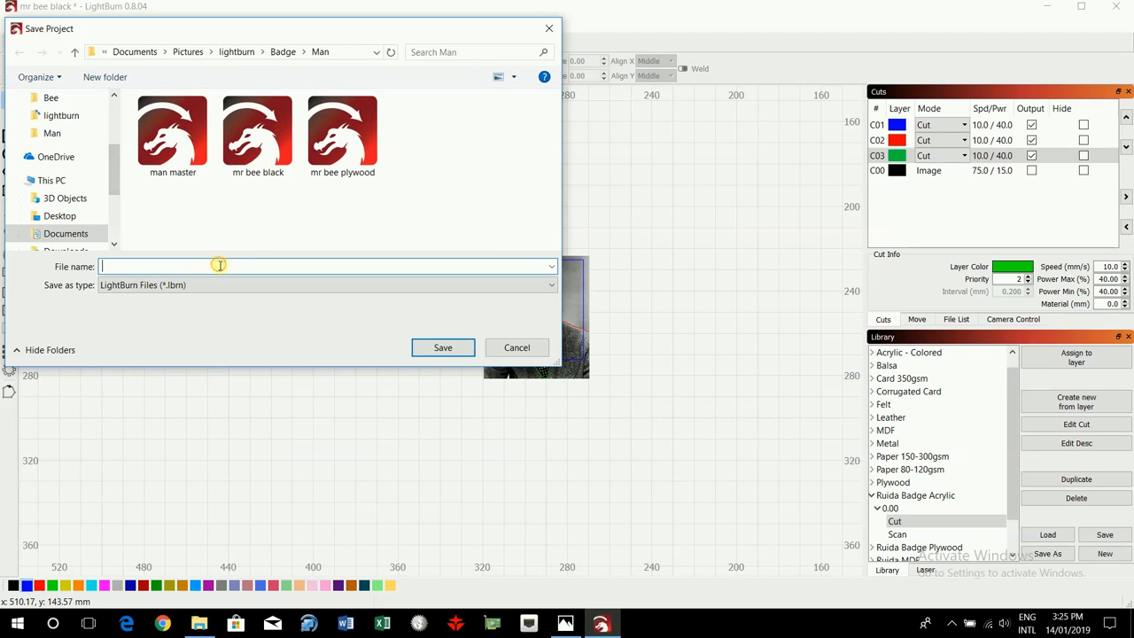
pyautogui.write('m')
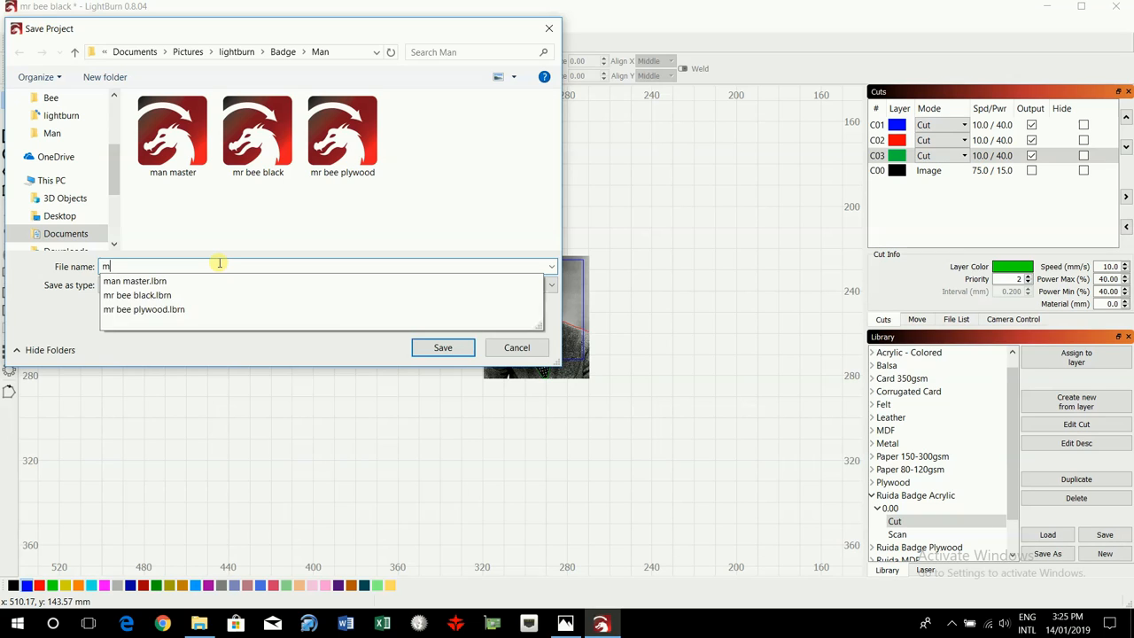
pyautogui.write('r bee red')
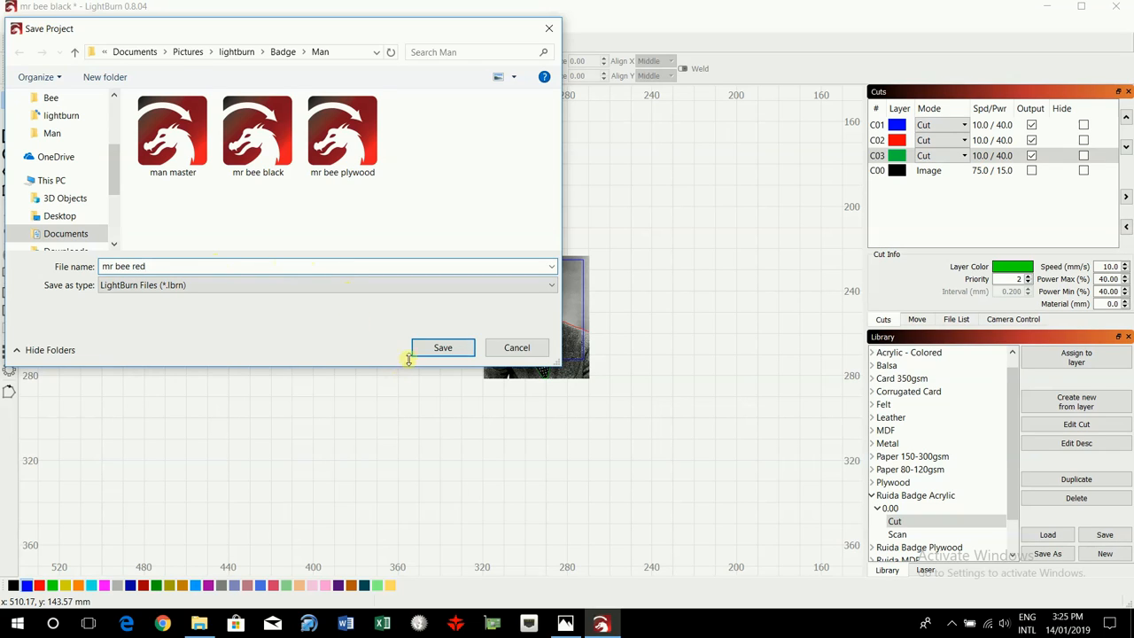
pyautogui.click(443, 347)
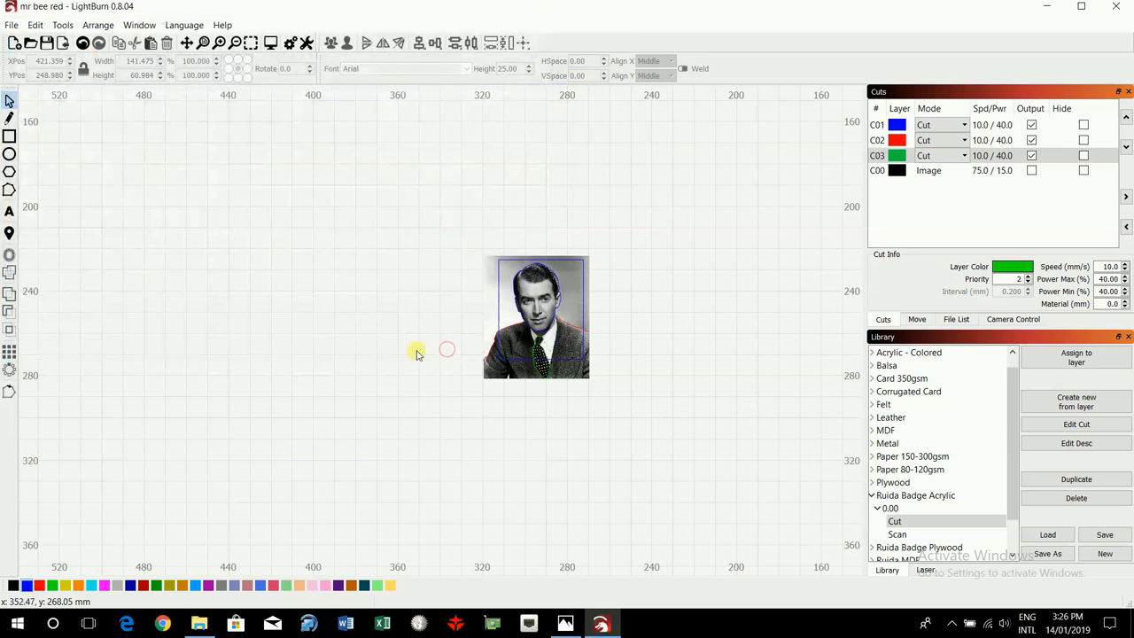
# Save a second copy of the design as 'mr bee mirror' in the Man folder.
pyautogui.click(10, 25)
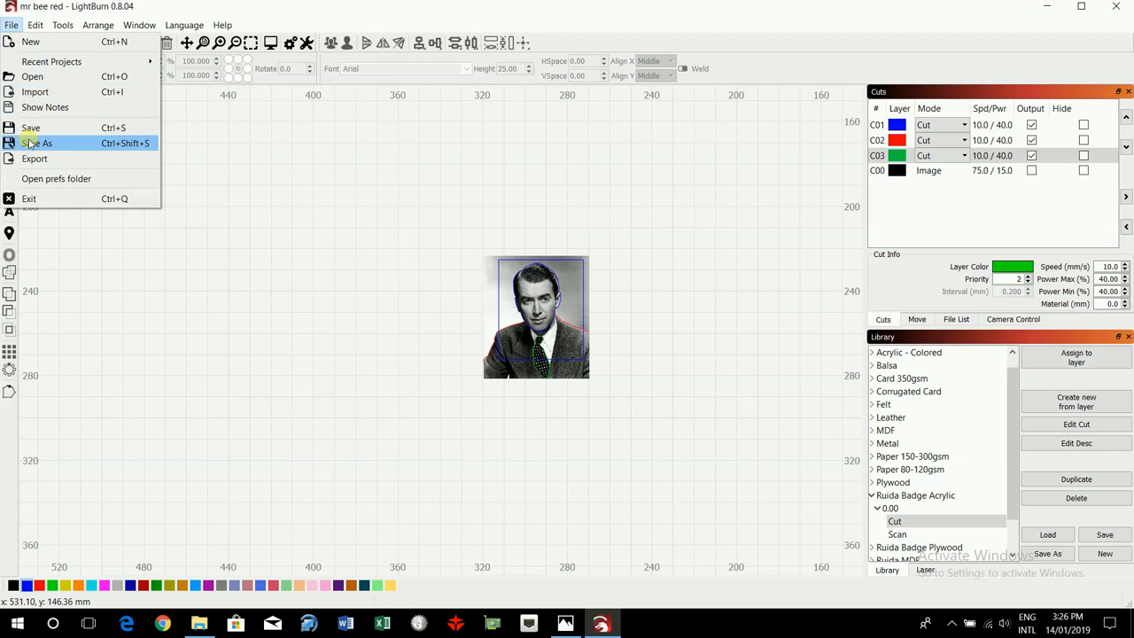
pyautogui.click(39, 142)
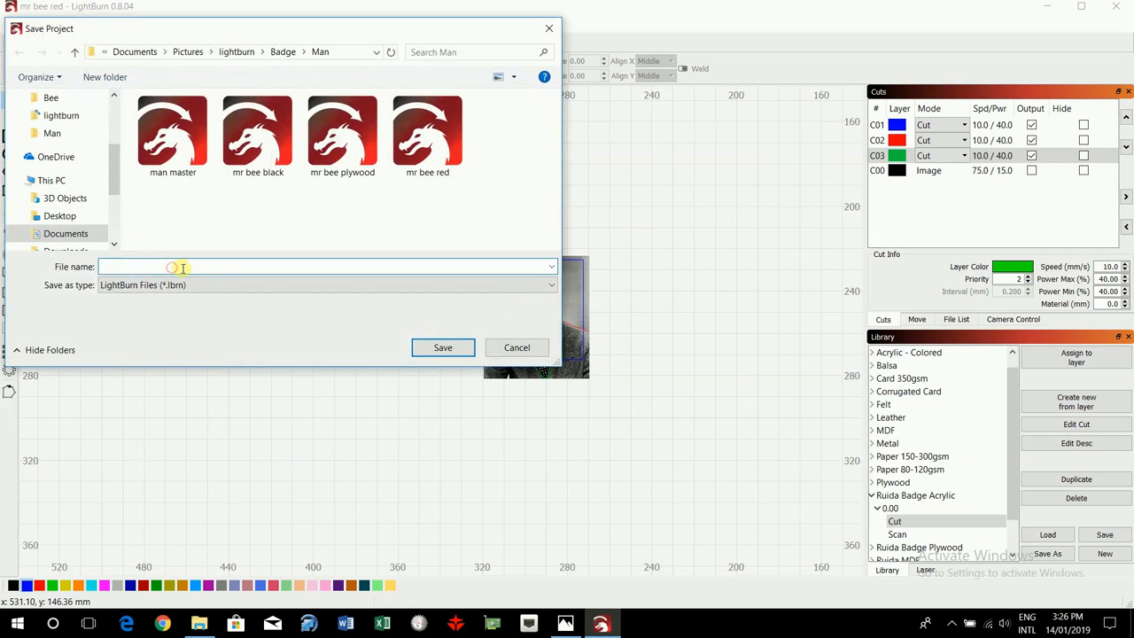
pyautogui.write('mr bee')
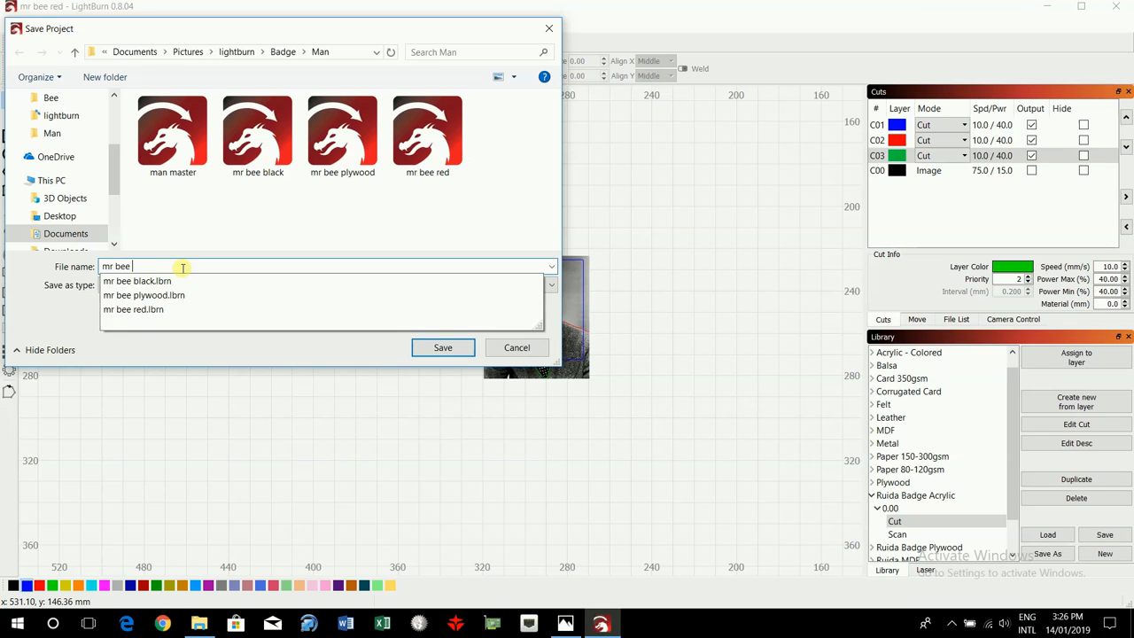
pyautogui.write('m')
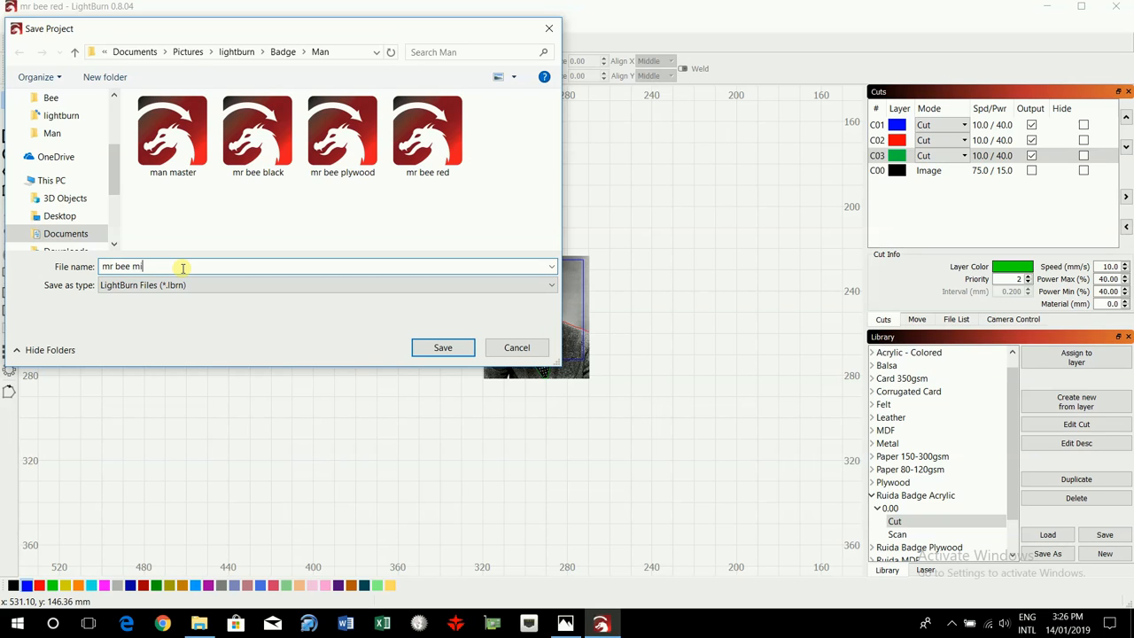
pyautogui.write('irror')
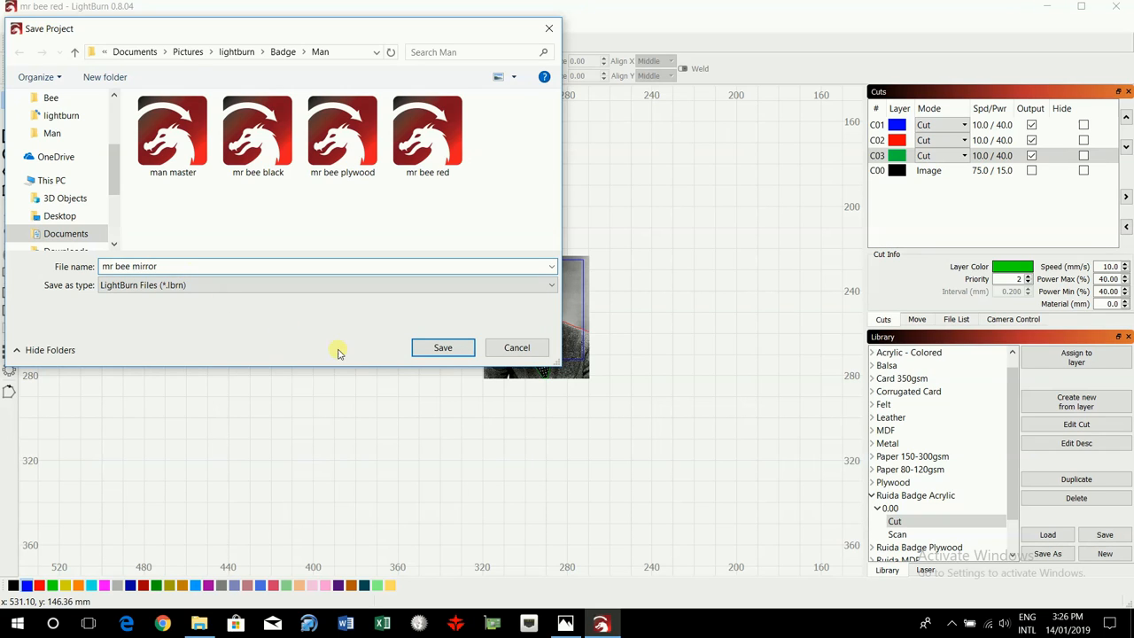
pyautogui.click(443, 347)
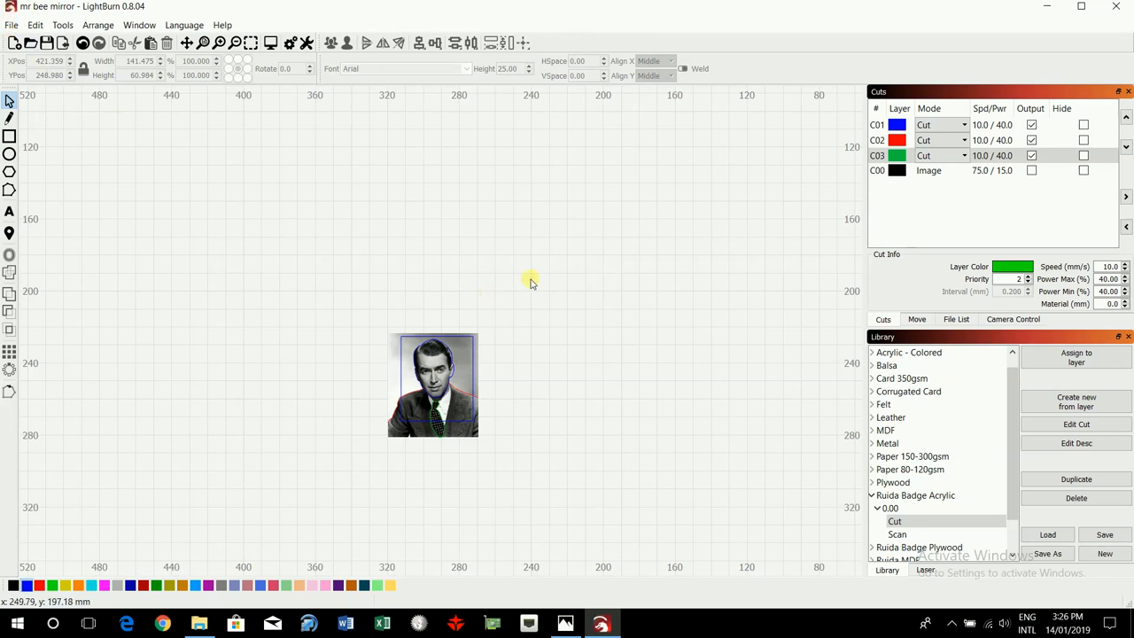
# Reopen the man master project from the Man folder.
pyautogui.click(11, 25)
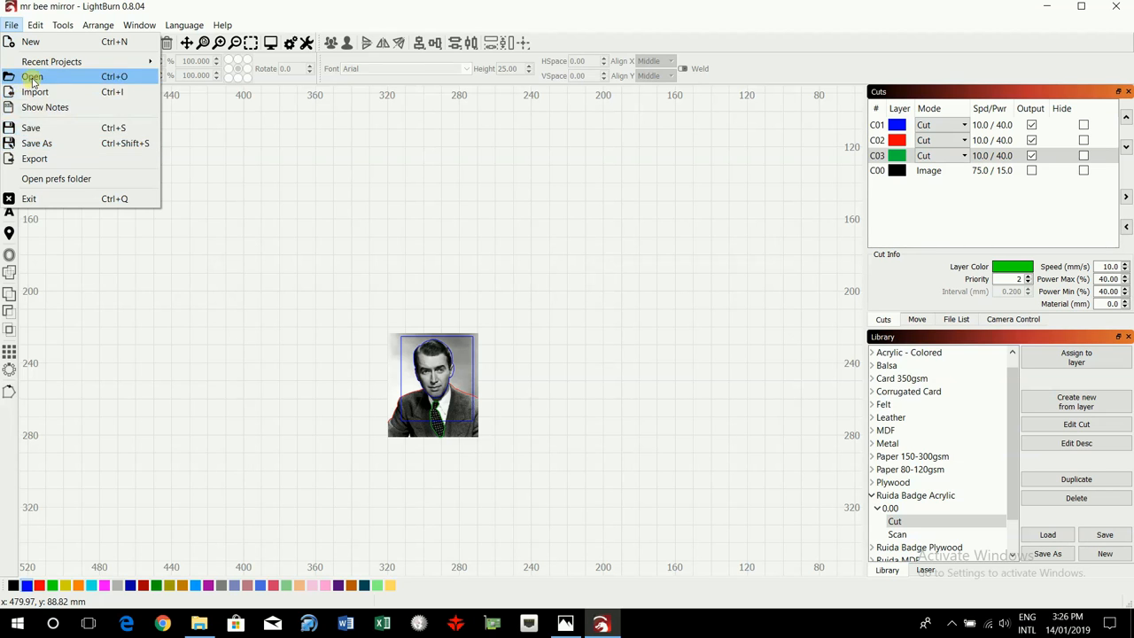
pyautogui.click(32, 76)
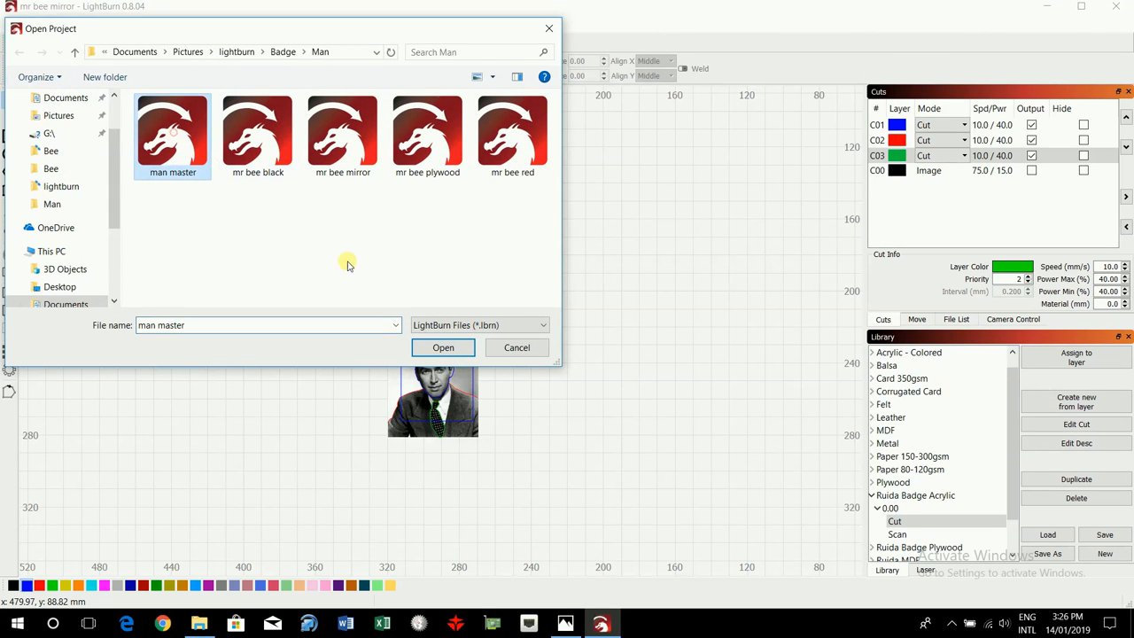
pyautogui.click(443, 347)
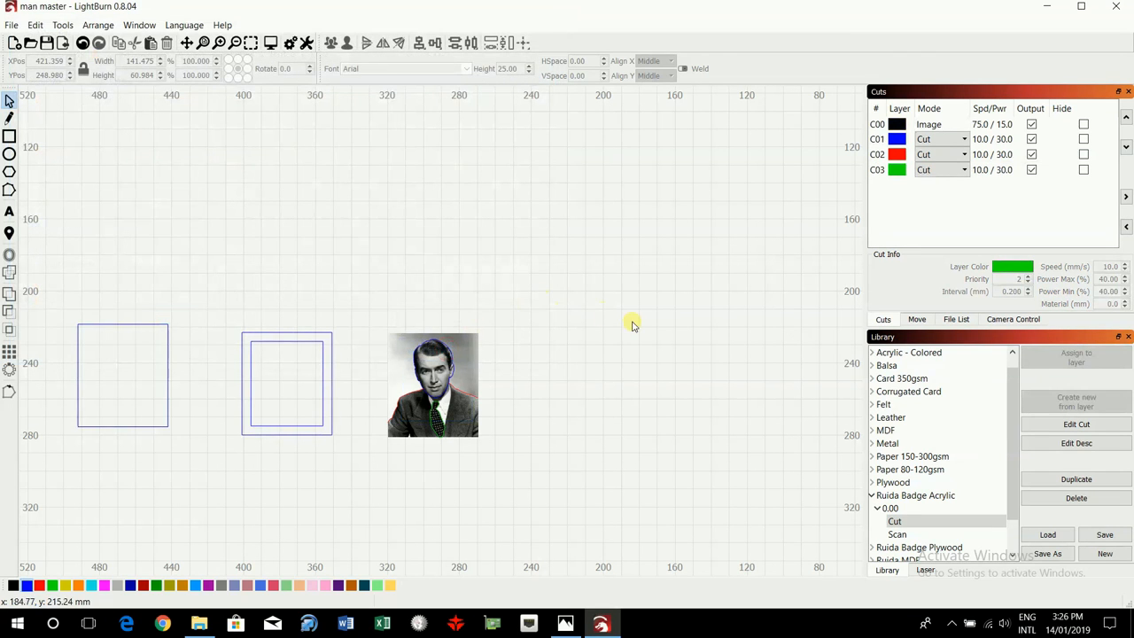
pyautogui.scroll(-3)
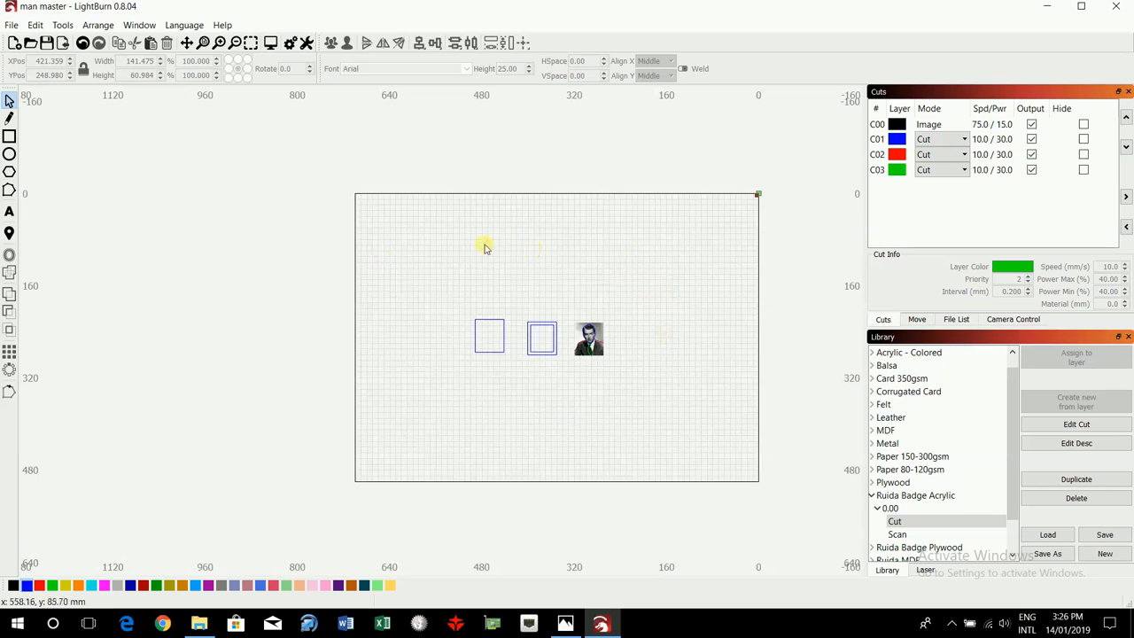
pyautogui.moveTo(627, 329)
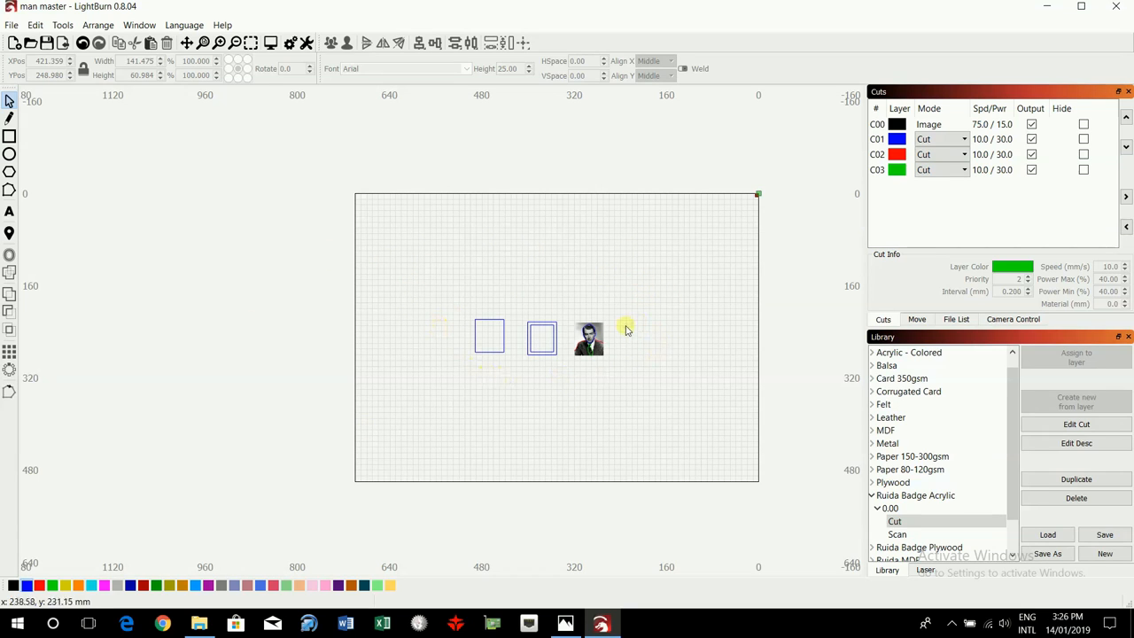
pyautogui.moveTo(606, 365)
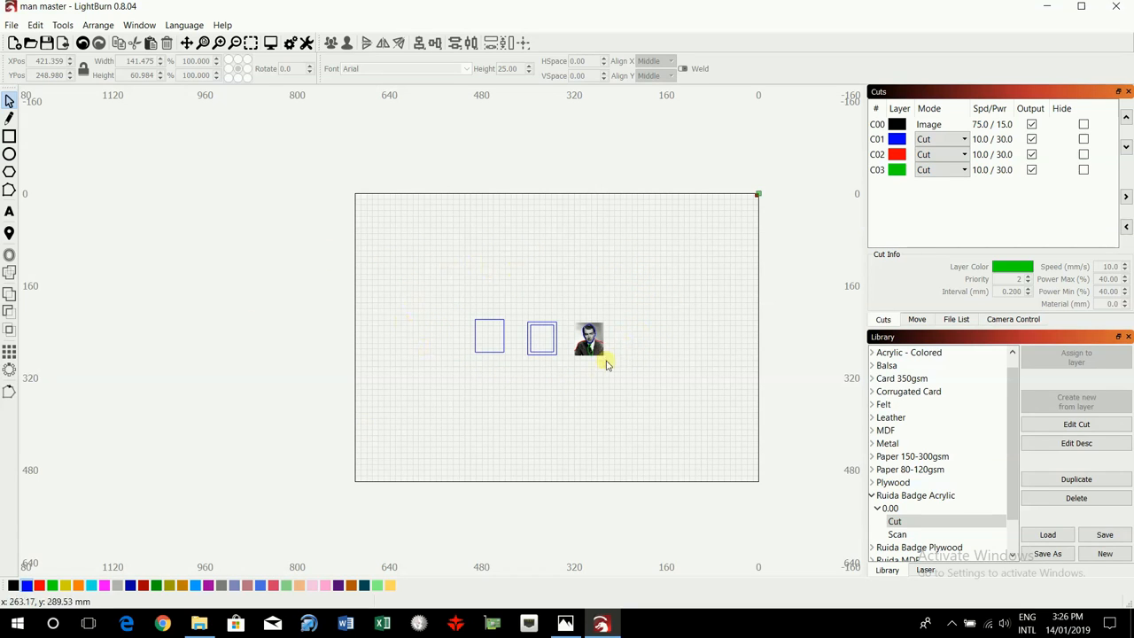
pyautogui.moveTo(606, 300)
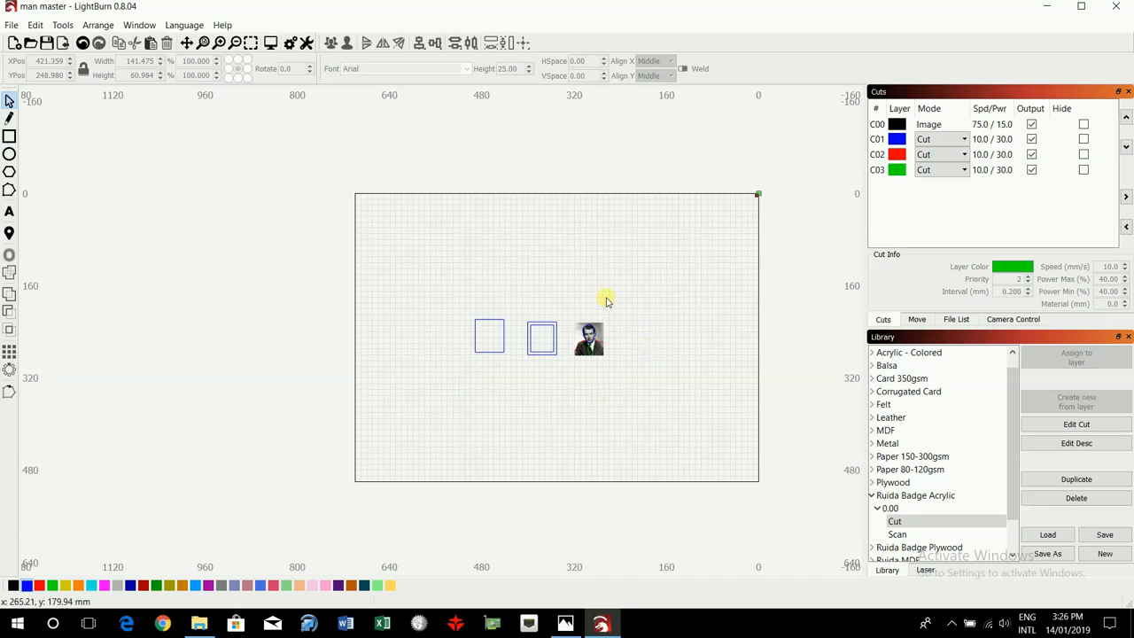
pyautogui.moveTo(601, 292)
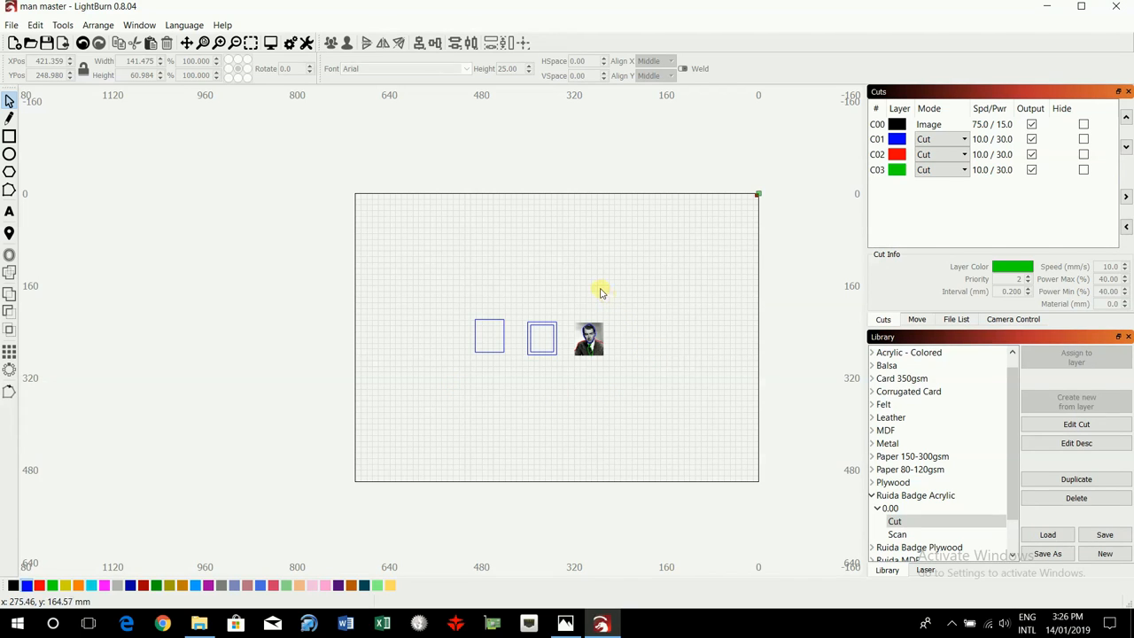
pyautogui.moveTo(558, 287)
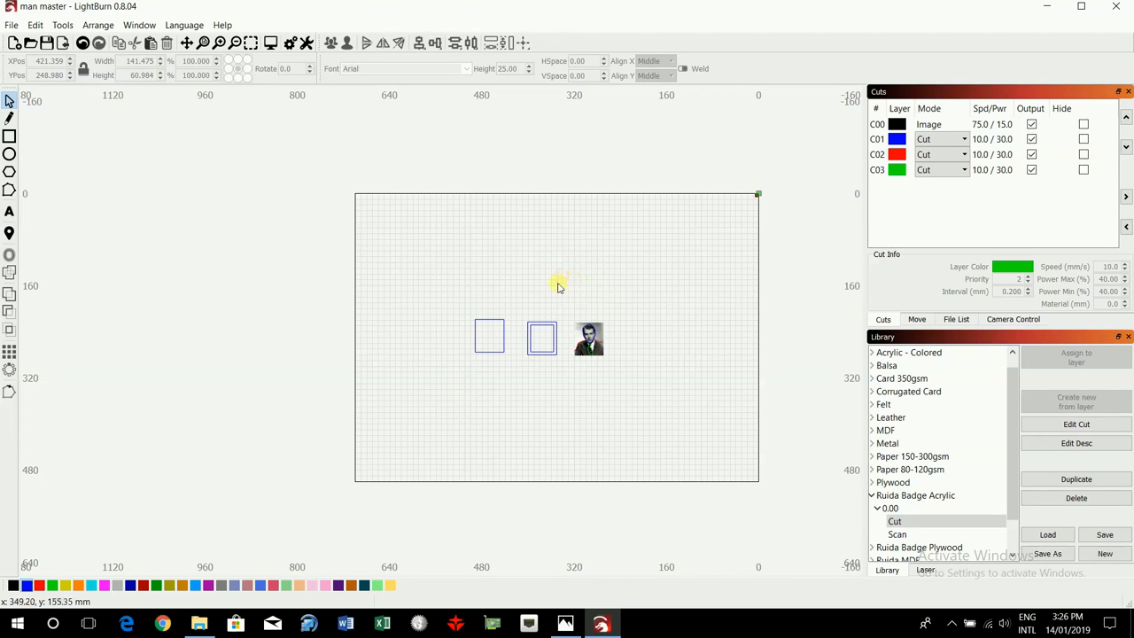
pyautogui.moveTo(591, 301)
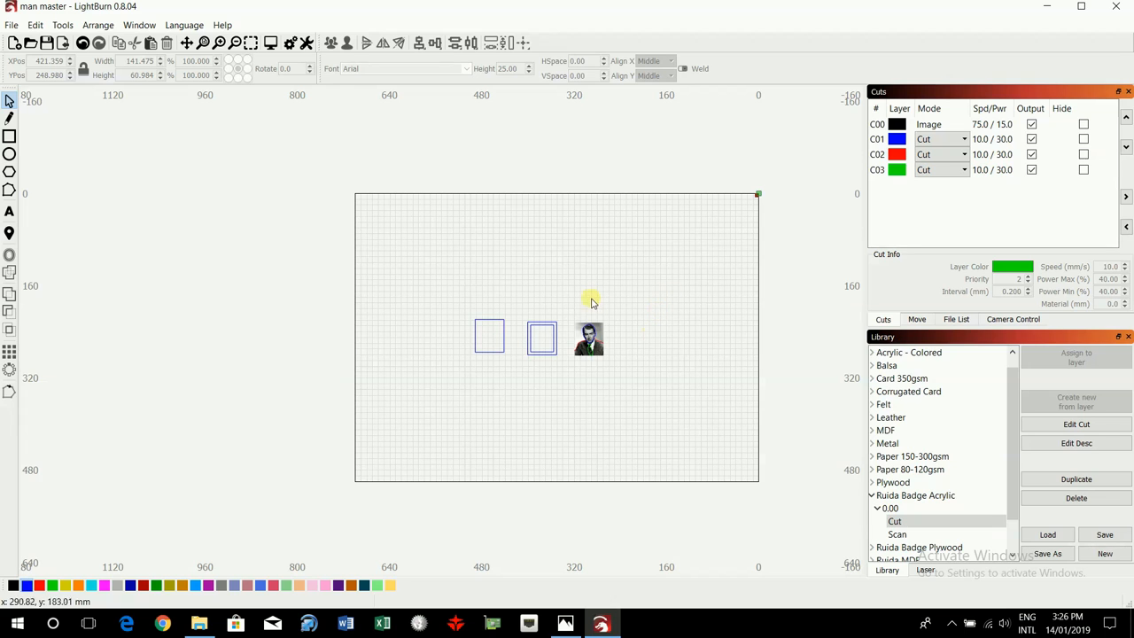
# Move the two square frame outlines and the portrait into the bed's top-right origin corner.
pyautogui.moveTo(592, 301); pyautogui.dragTo(552, 379)
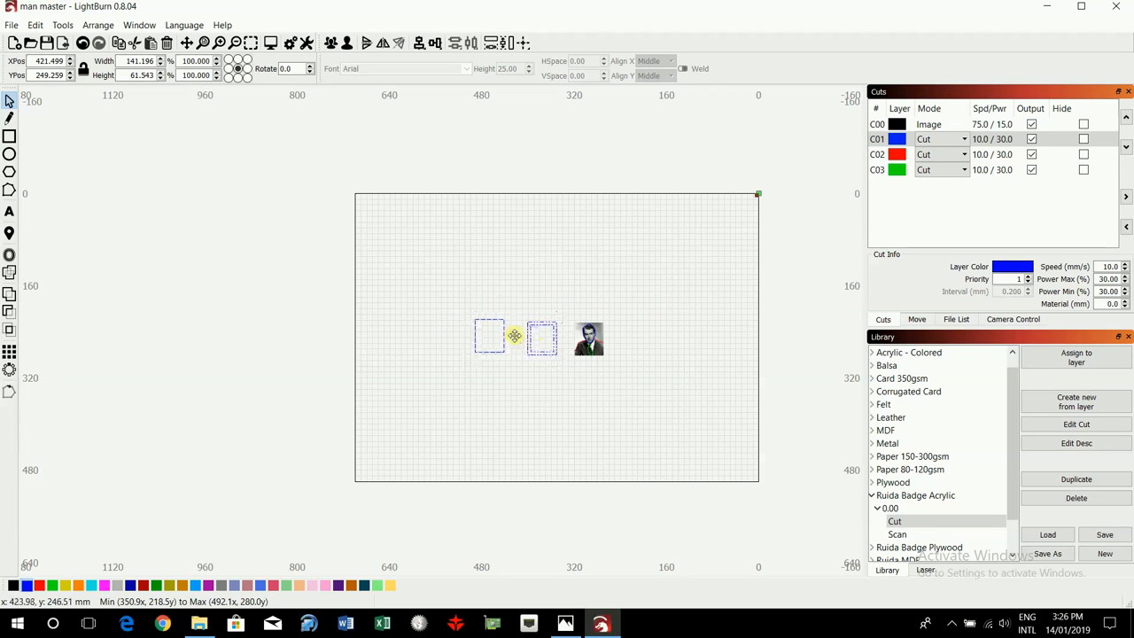
pyautogui.moveTo(515, 336); pyautogui.dragTo(673, 228)
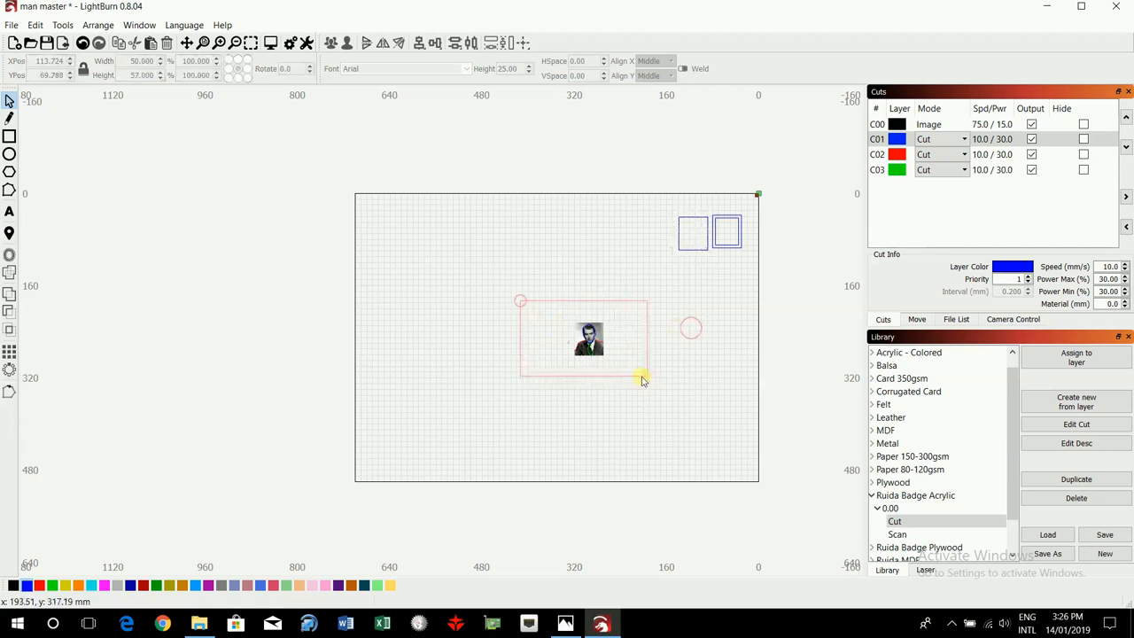
pyautogui.moveTo(588, 339); pyautogui.dragTo(698, 283)
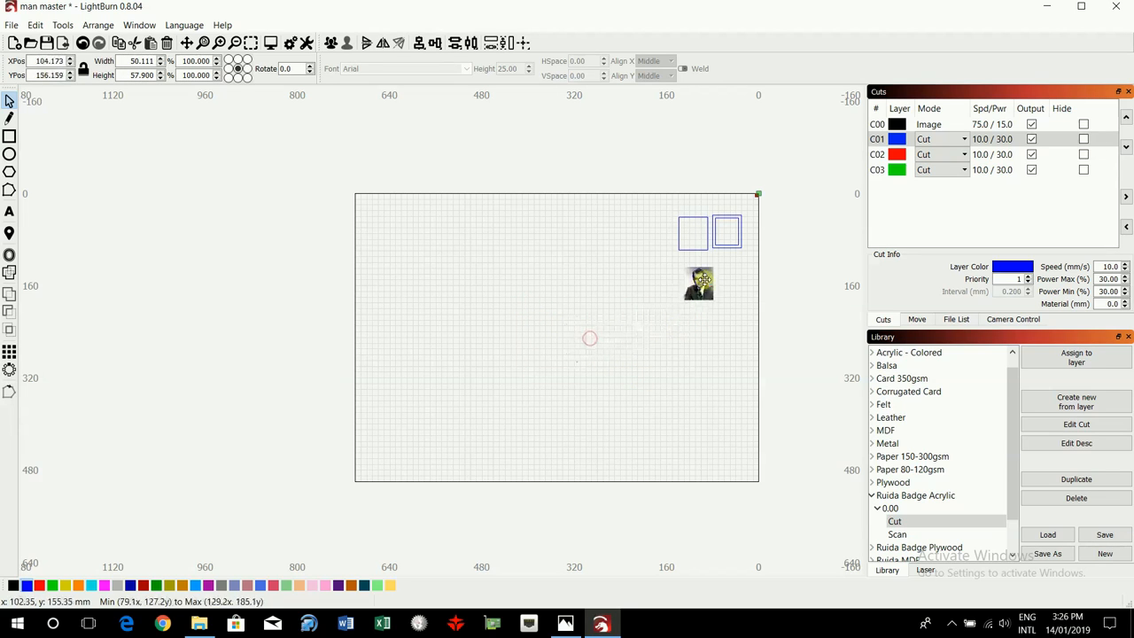
pyautogui.moveTo(698, 284); pyautogui.dragTo(723, 275)
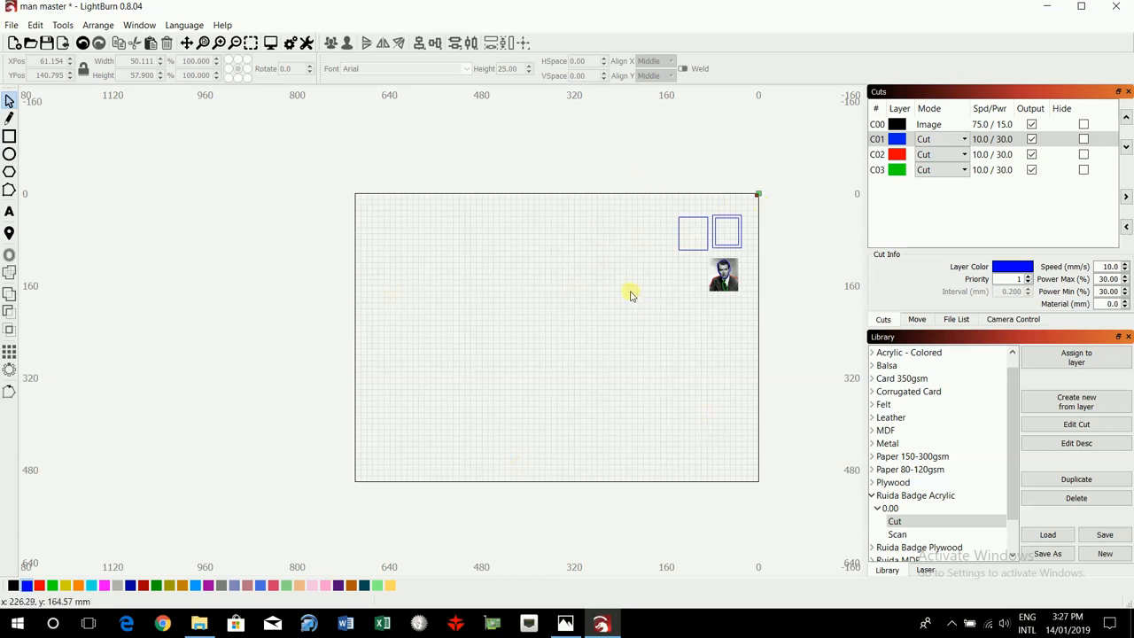
pyautogui.moveTo(549, 305)
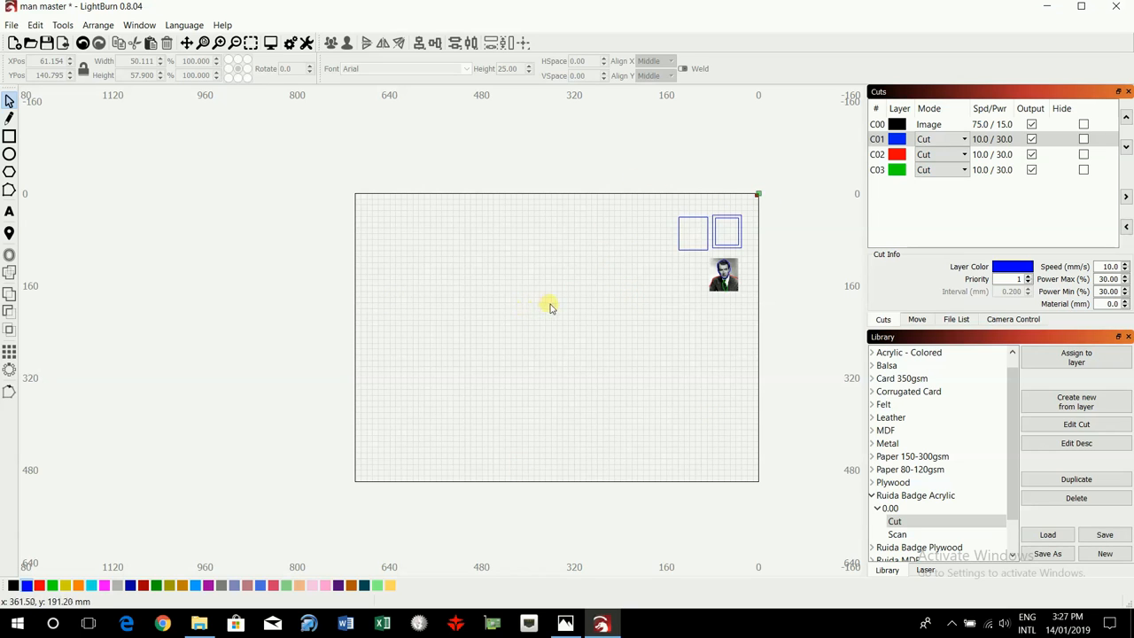
pyautogui.moveTo(565, 305)
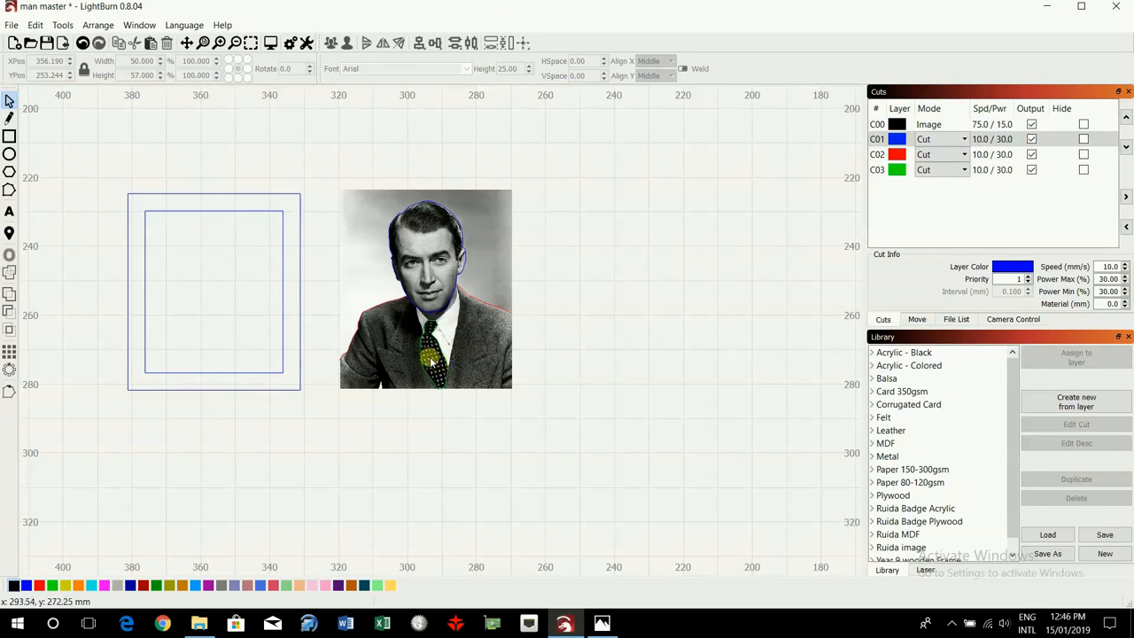
pyautogui.moveTo(428, 361)
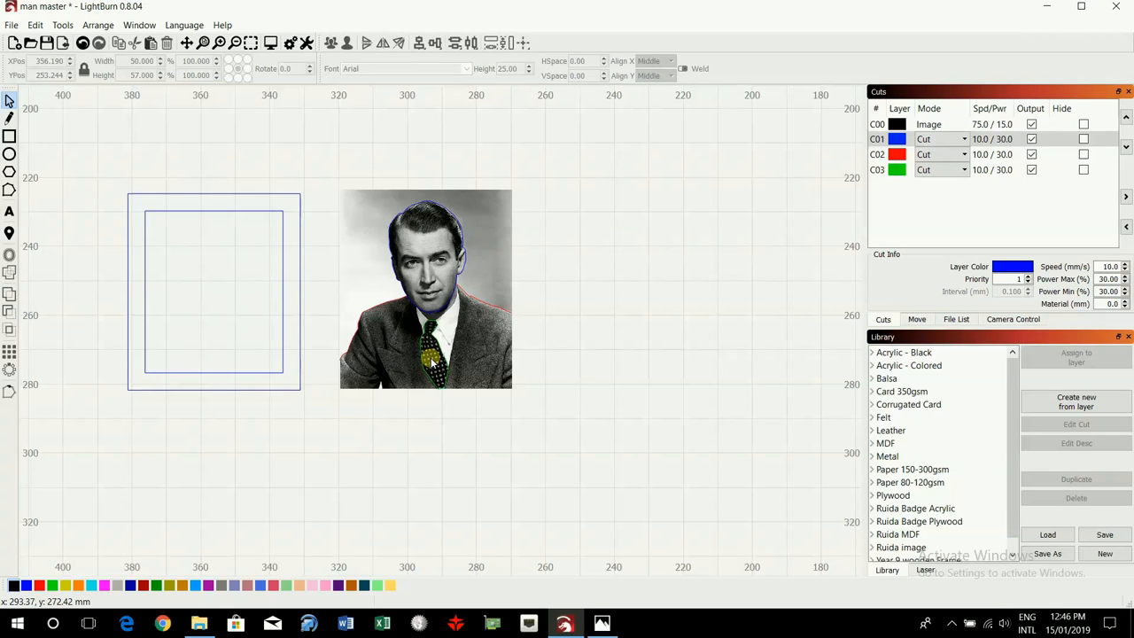
pyautogui.moveTo(468, 345)
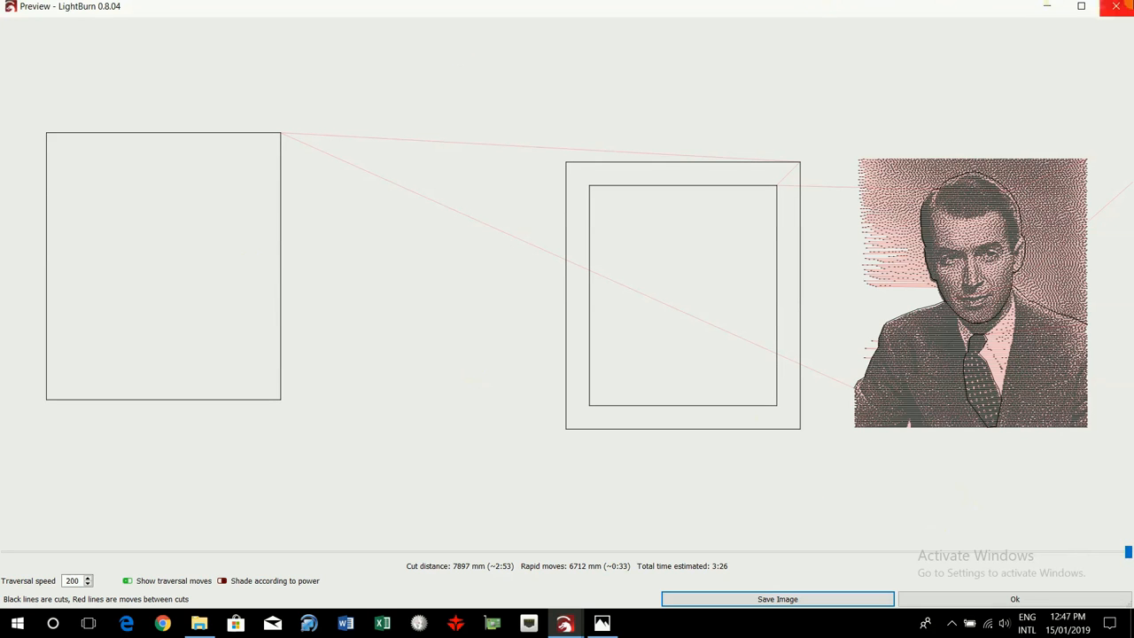
pyautogui.click(1014, 599)
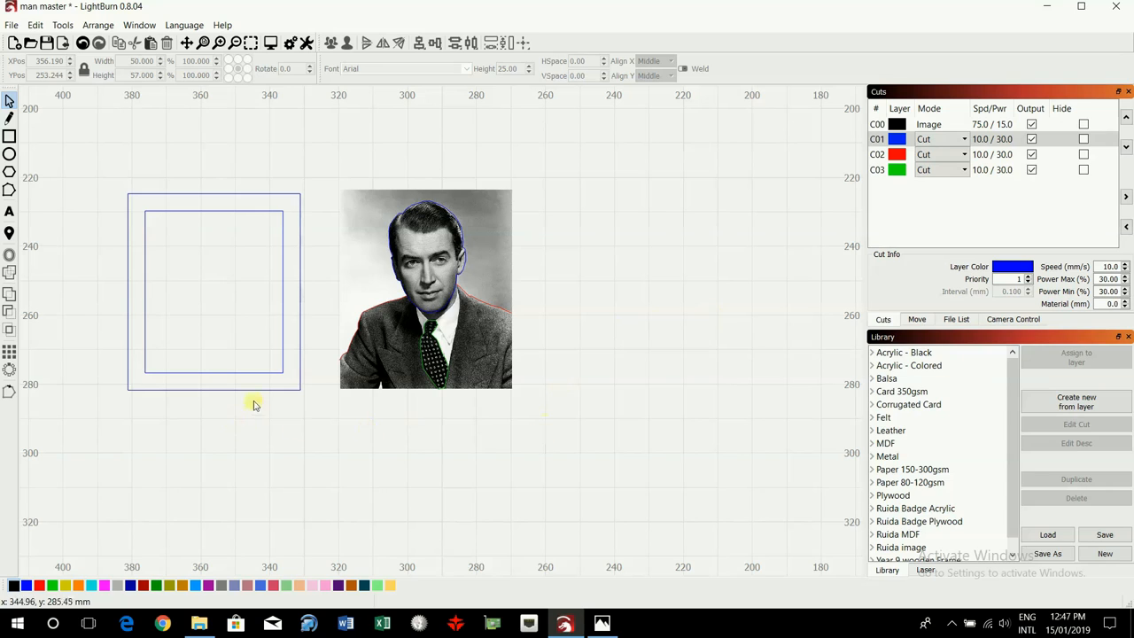
pyautogui.moveTo(241, 196)
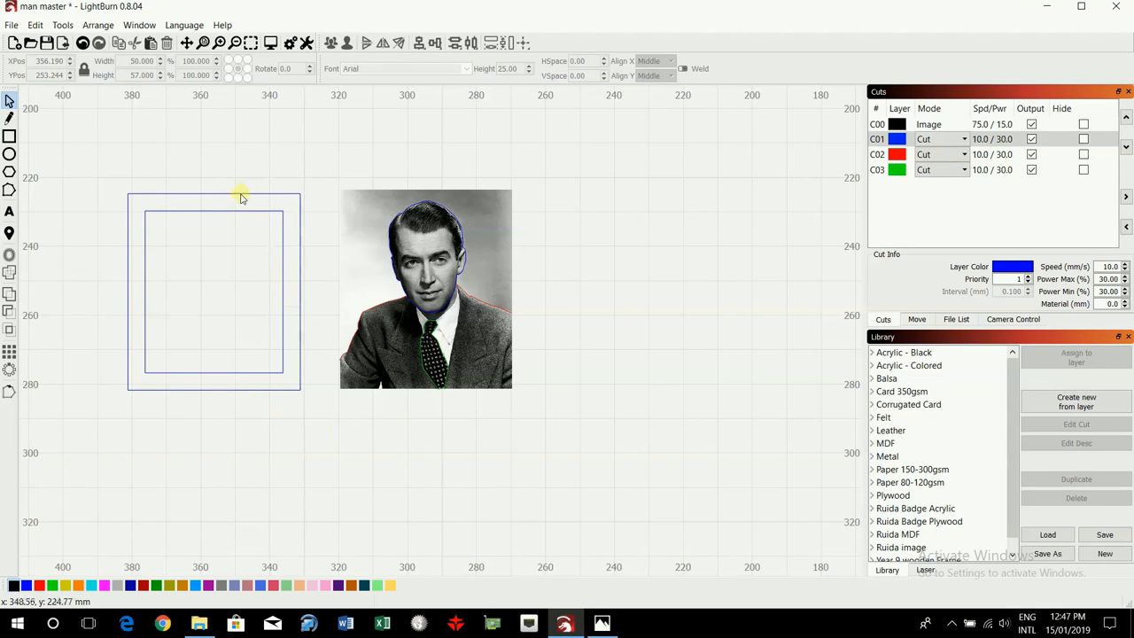
pyautogui.moveTo(503, 411)
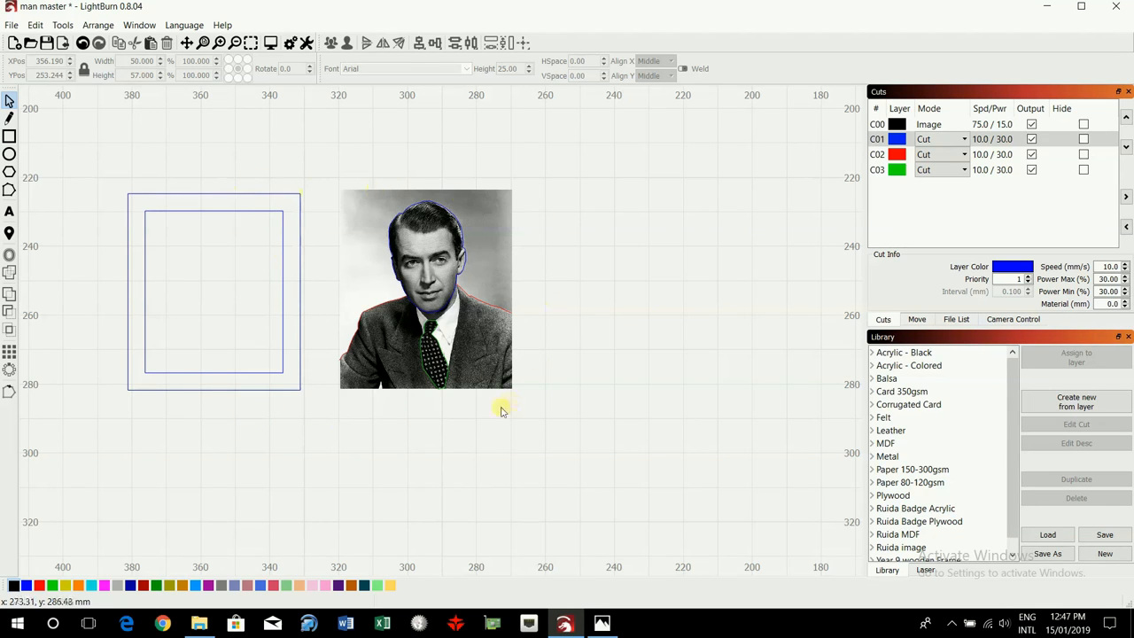
pyautogui.moveTo(507, 394)
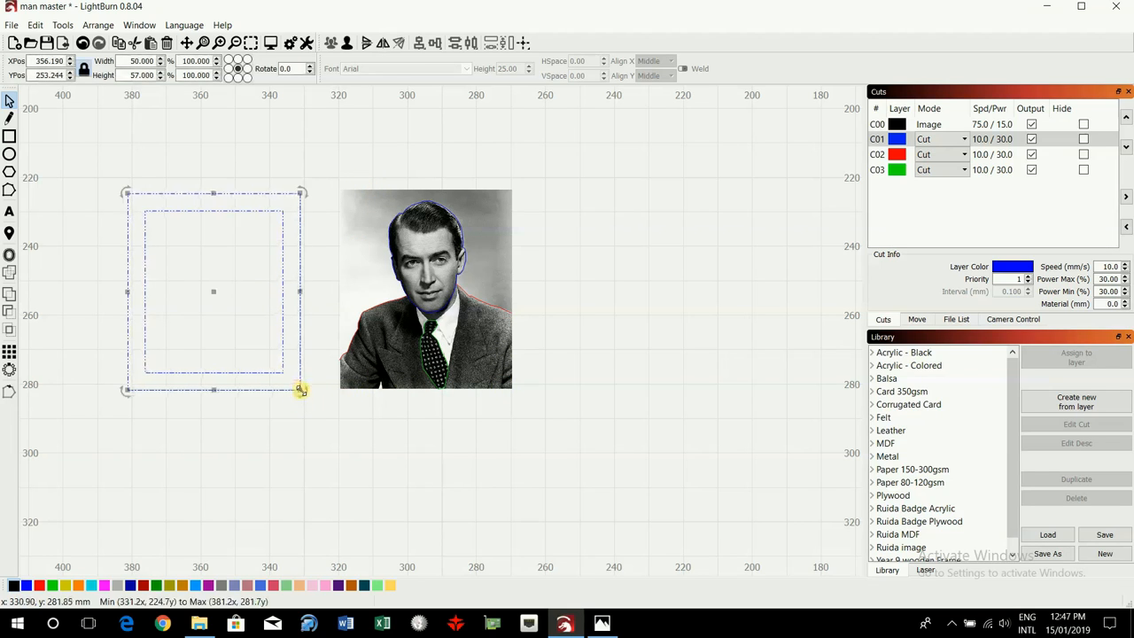
# Stretch the frame outline to about 60 by 68 mm and place it around the portrait.
pyautogui.moveTo(302, 390); pyautogui.dragTo(307, 400)
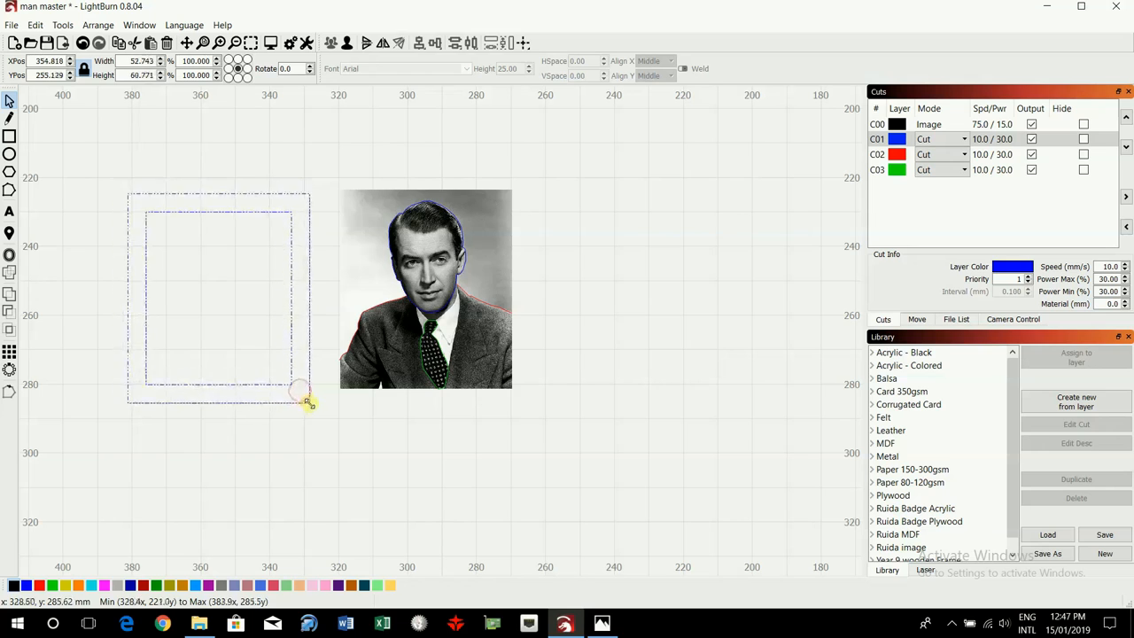
pyautogui.moveTo(305, 394); pyautogui.dragTo(335, 421)
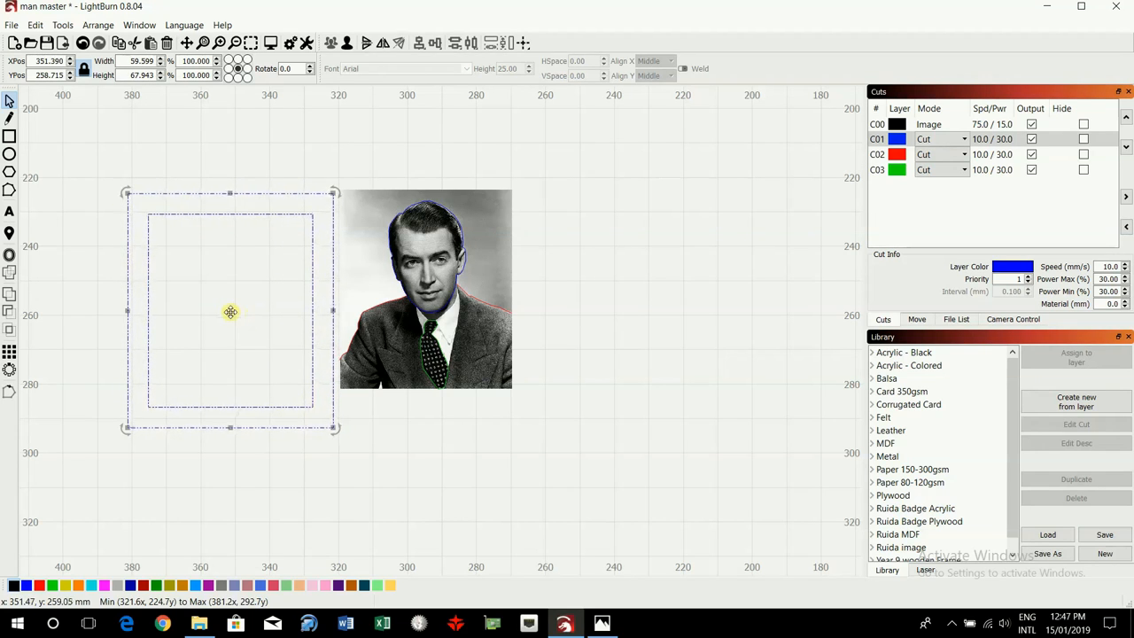
pyautogui.moveTo(230, 311); pyautogui.dragTo(425, 285)
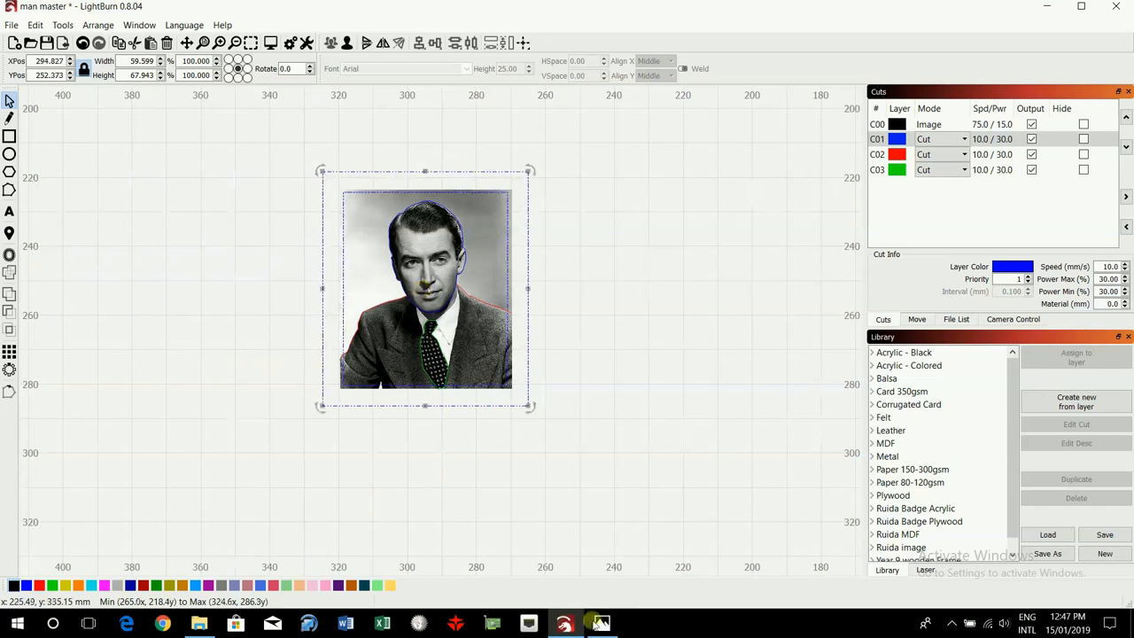
pyautogui.click(598, 623)
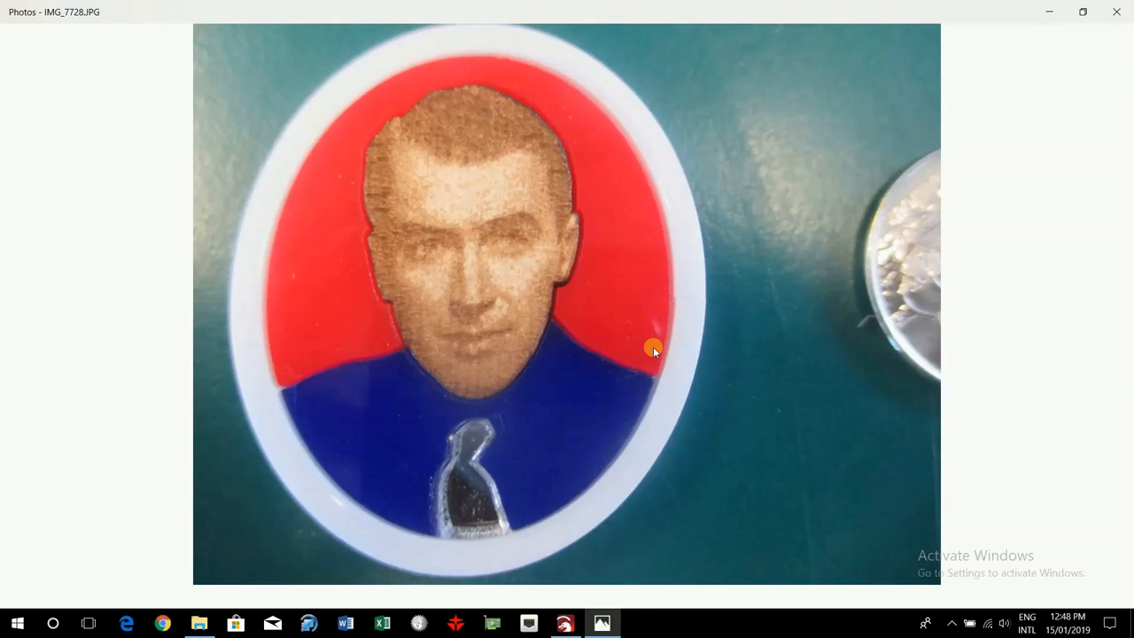
pyautogui.moveTo(173, 319)
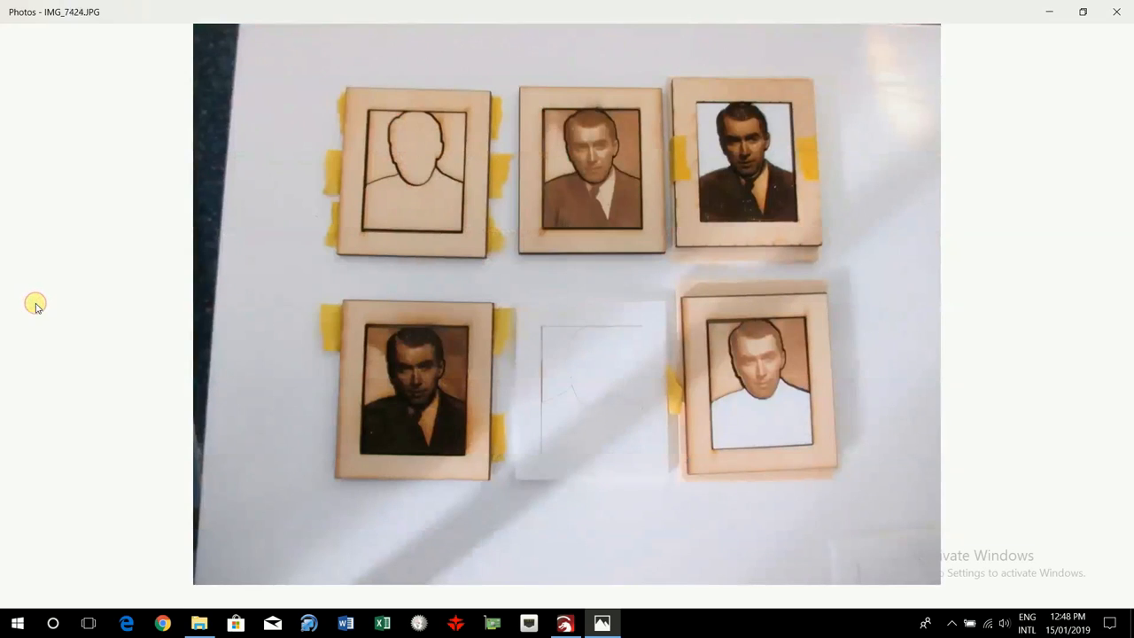
pyautogui.moveTo(612, 195)
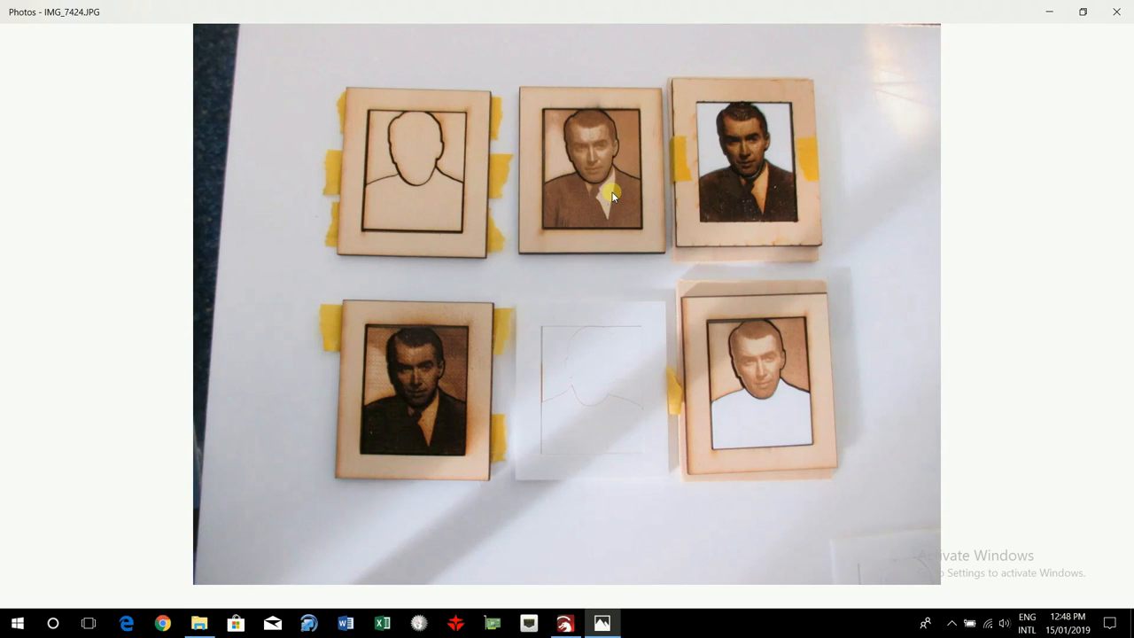
pyautogui.moveTo(44, 317)
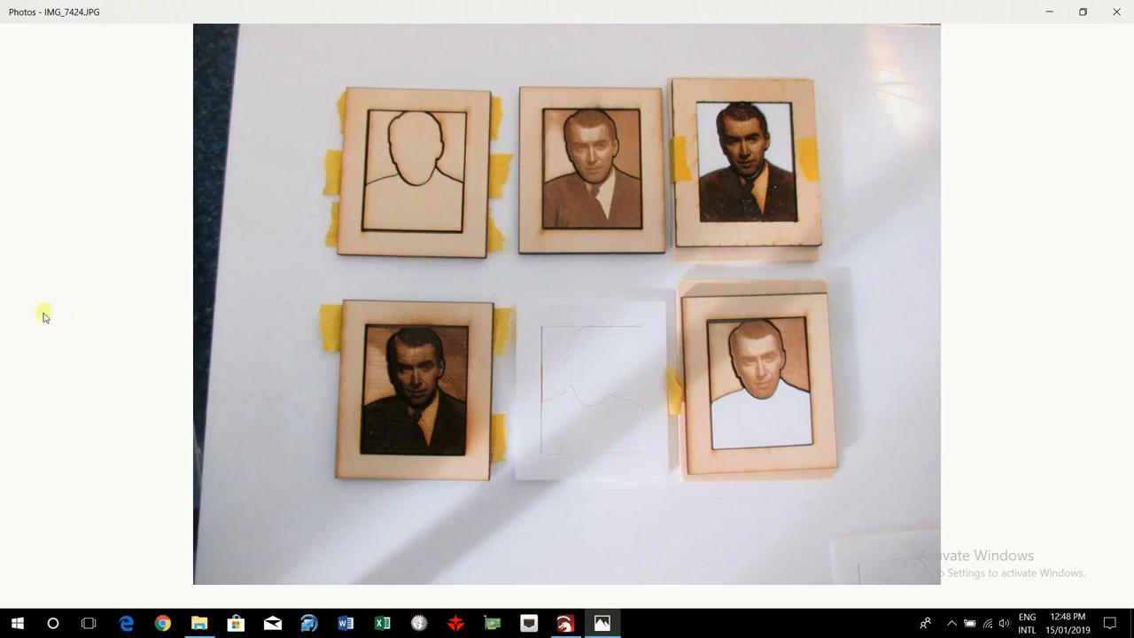
pyautogui.moveTo(1098, 303)
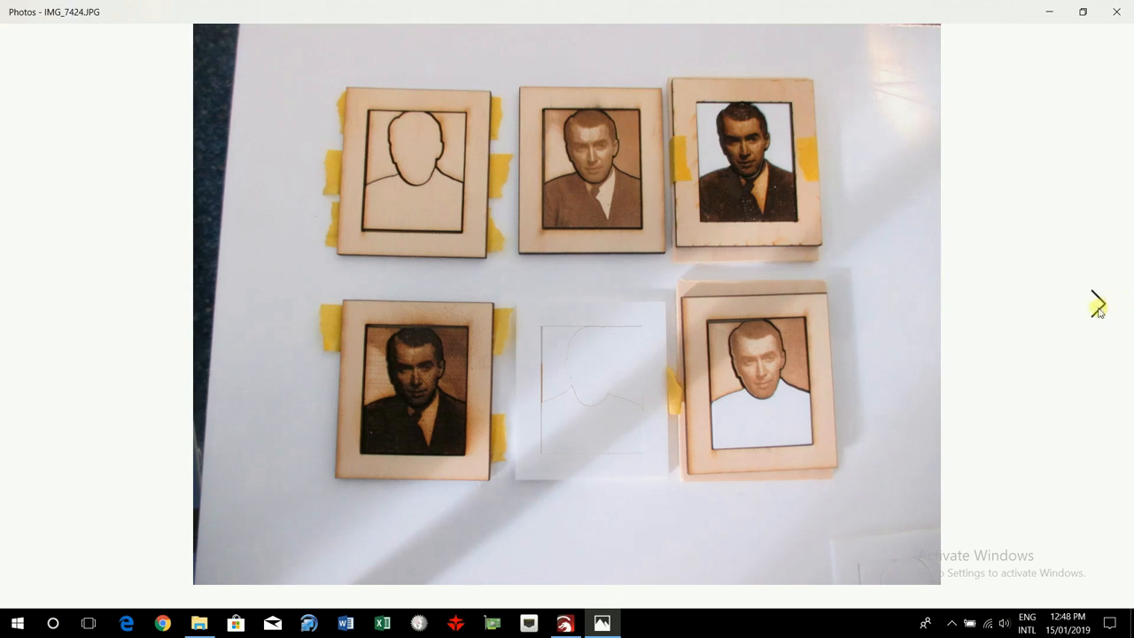
# Advance to the next finished badge photo in Photos.
pyautogui.click(1098, 301)
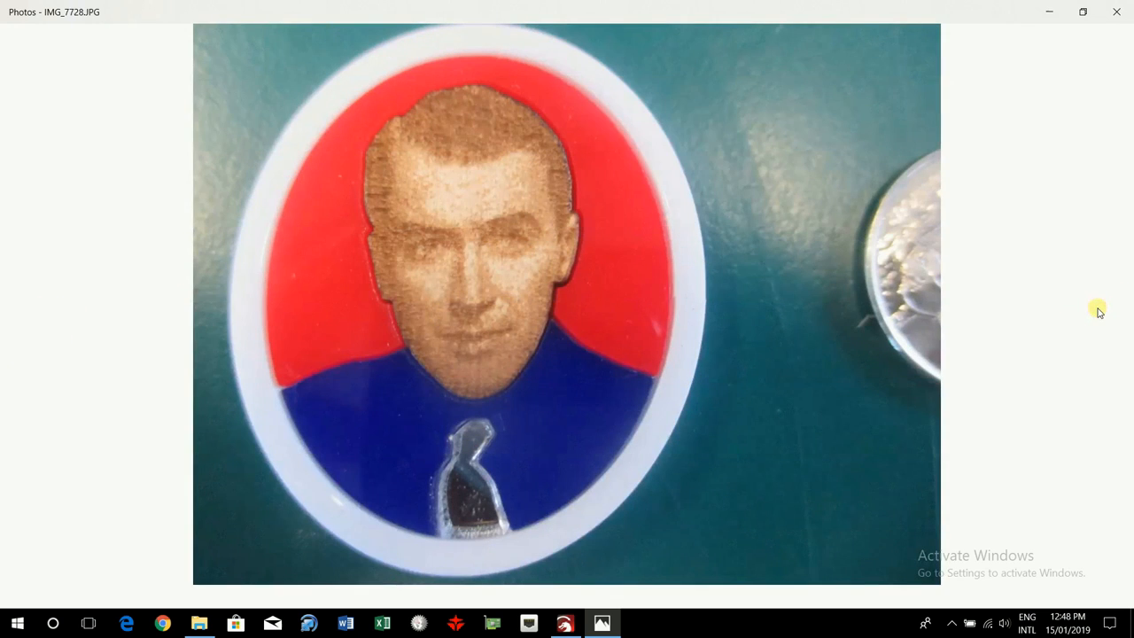